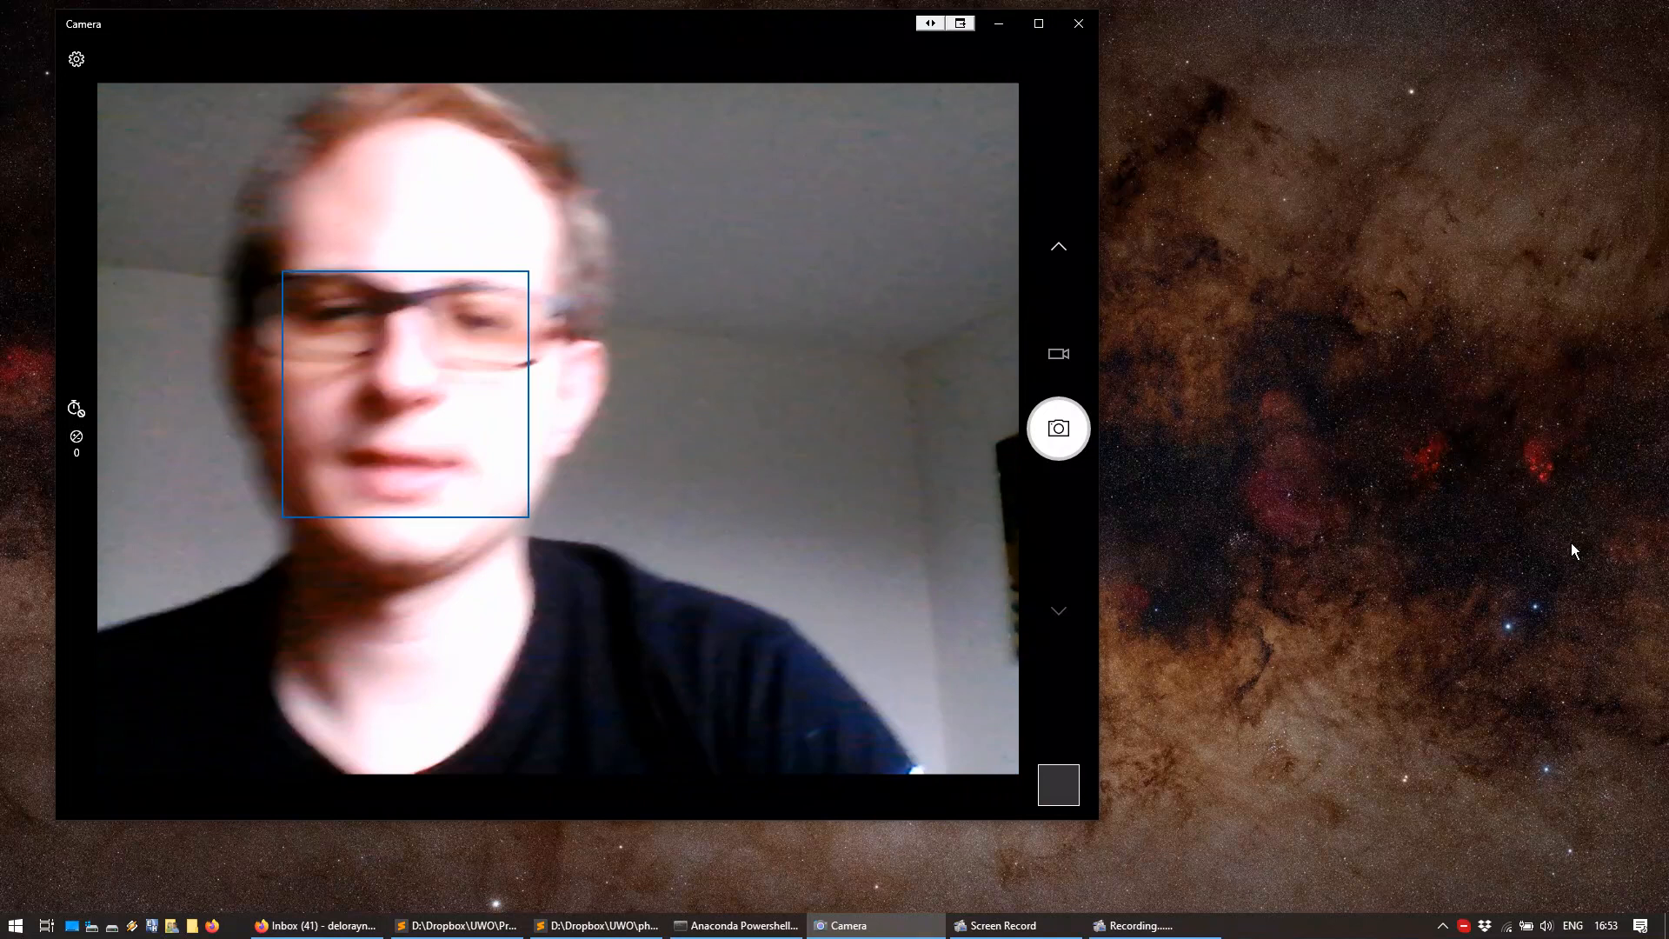
pyautogui.moveTo(1076, 23)
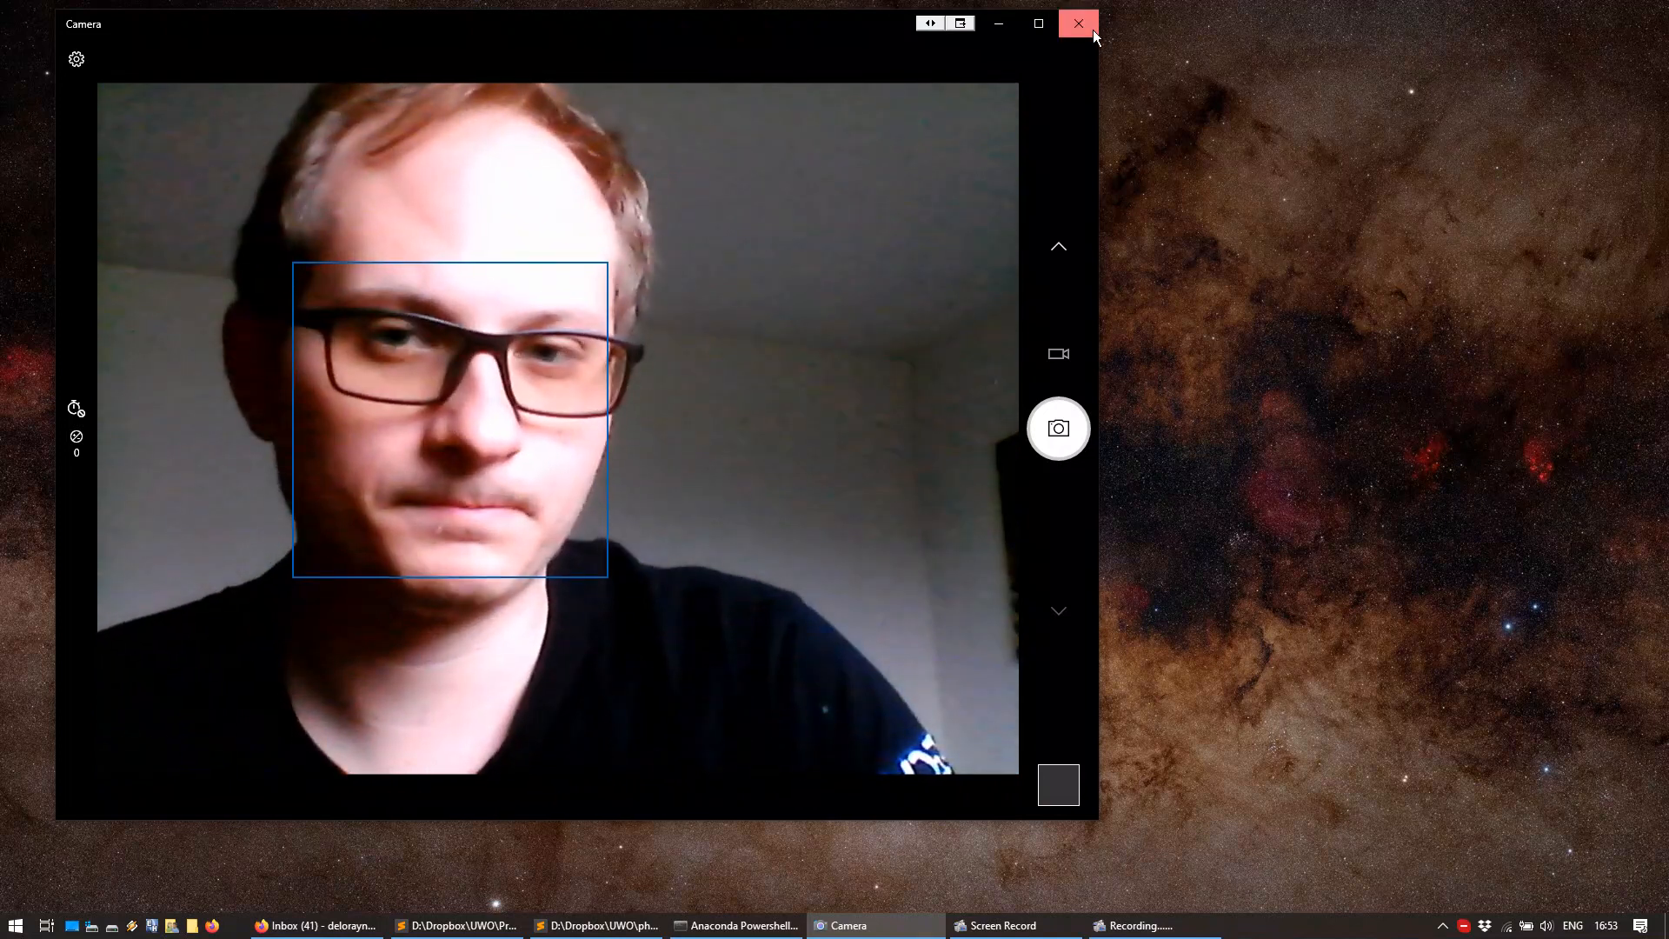
# Close the Windows Camera app so the desktop is visible
pyautogui.click(1076, 23)
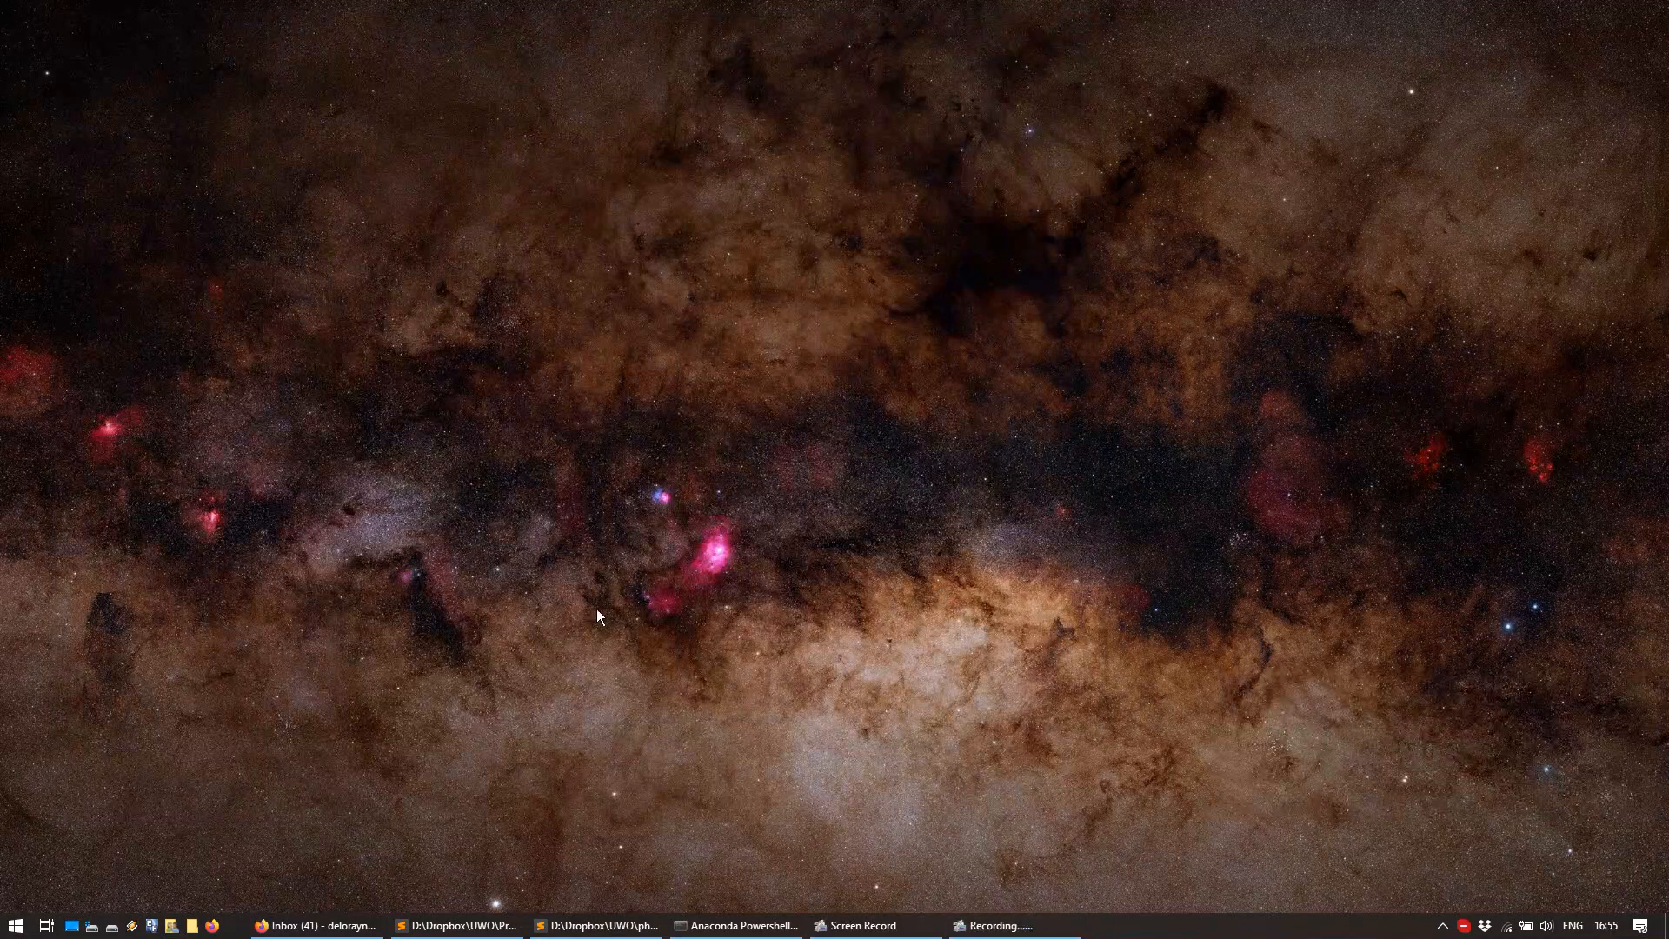
# Search Start for 'network status', open that settings page, and centre the window
pyautogui.click(15, 924)
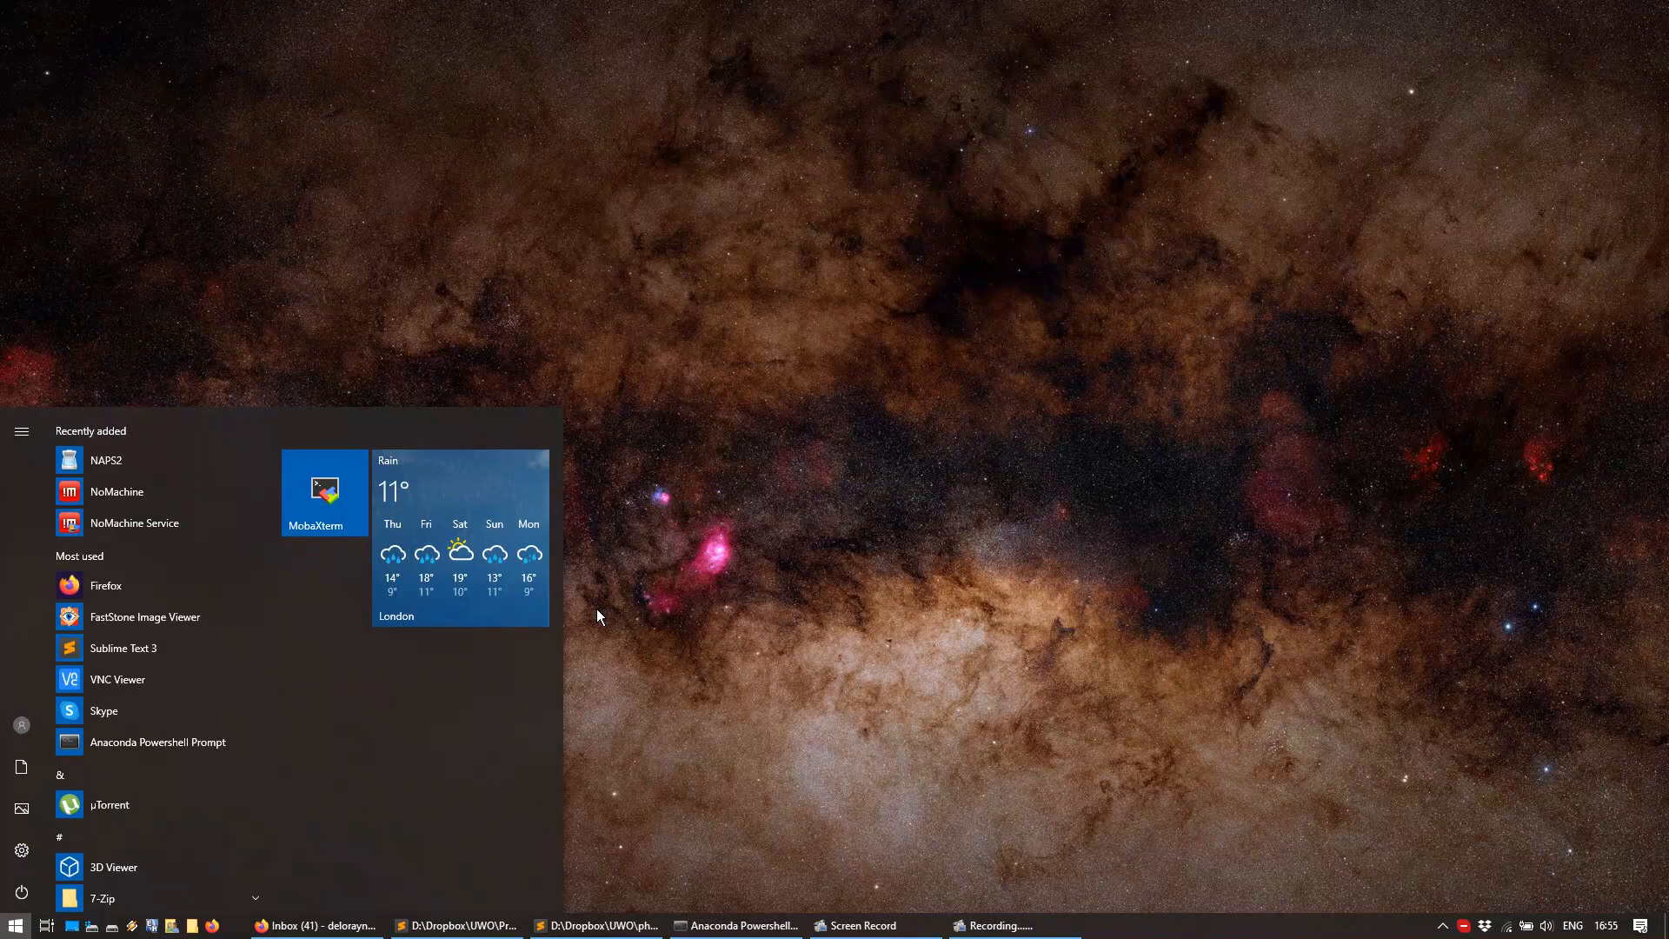
pyautogui.write('network status')
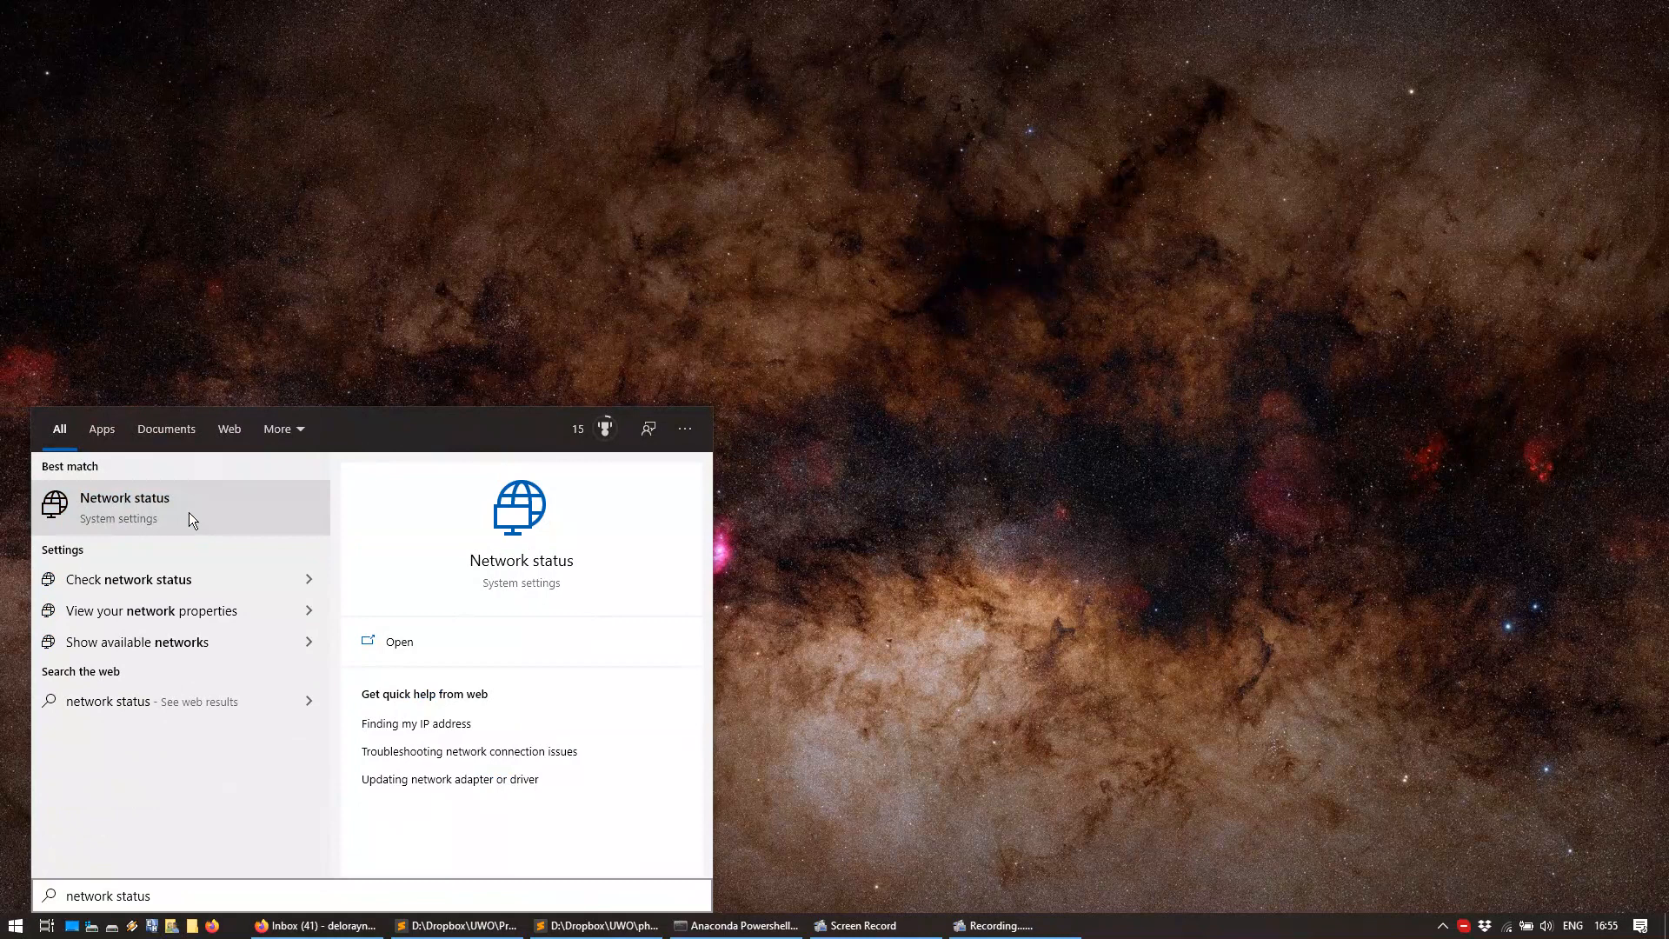
pyautogui.click(124, 497)
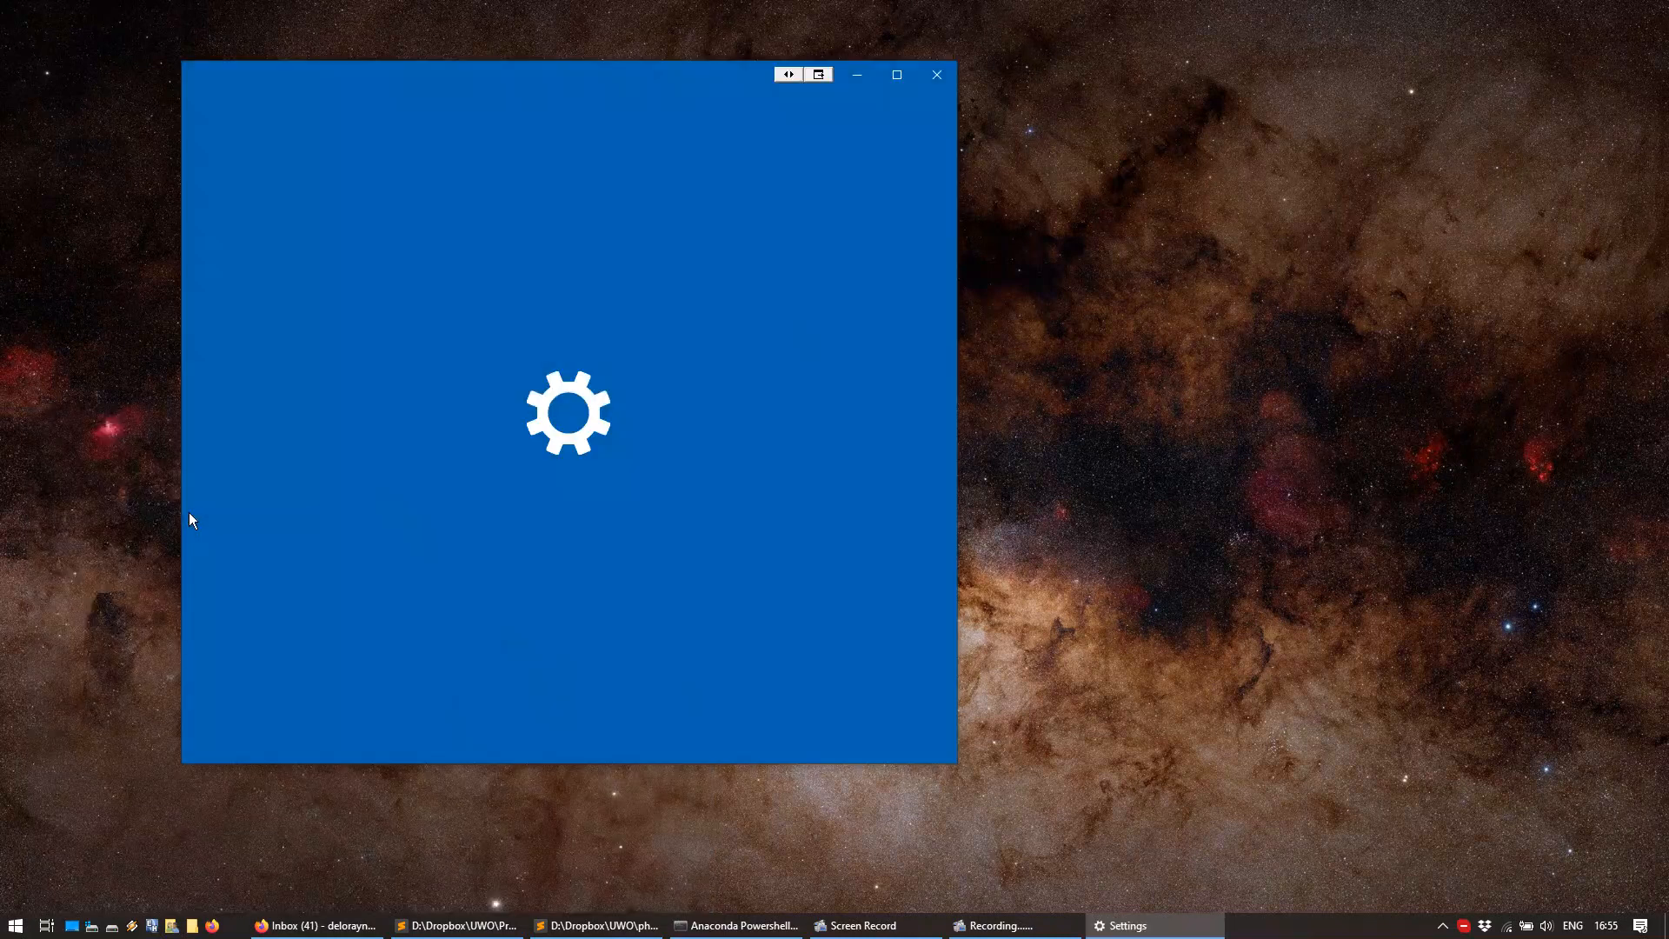
pyautogui.moveTo(532, 81)
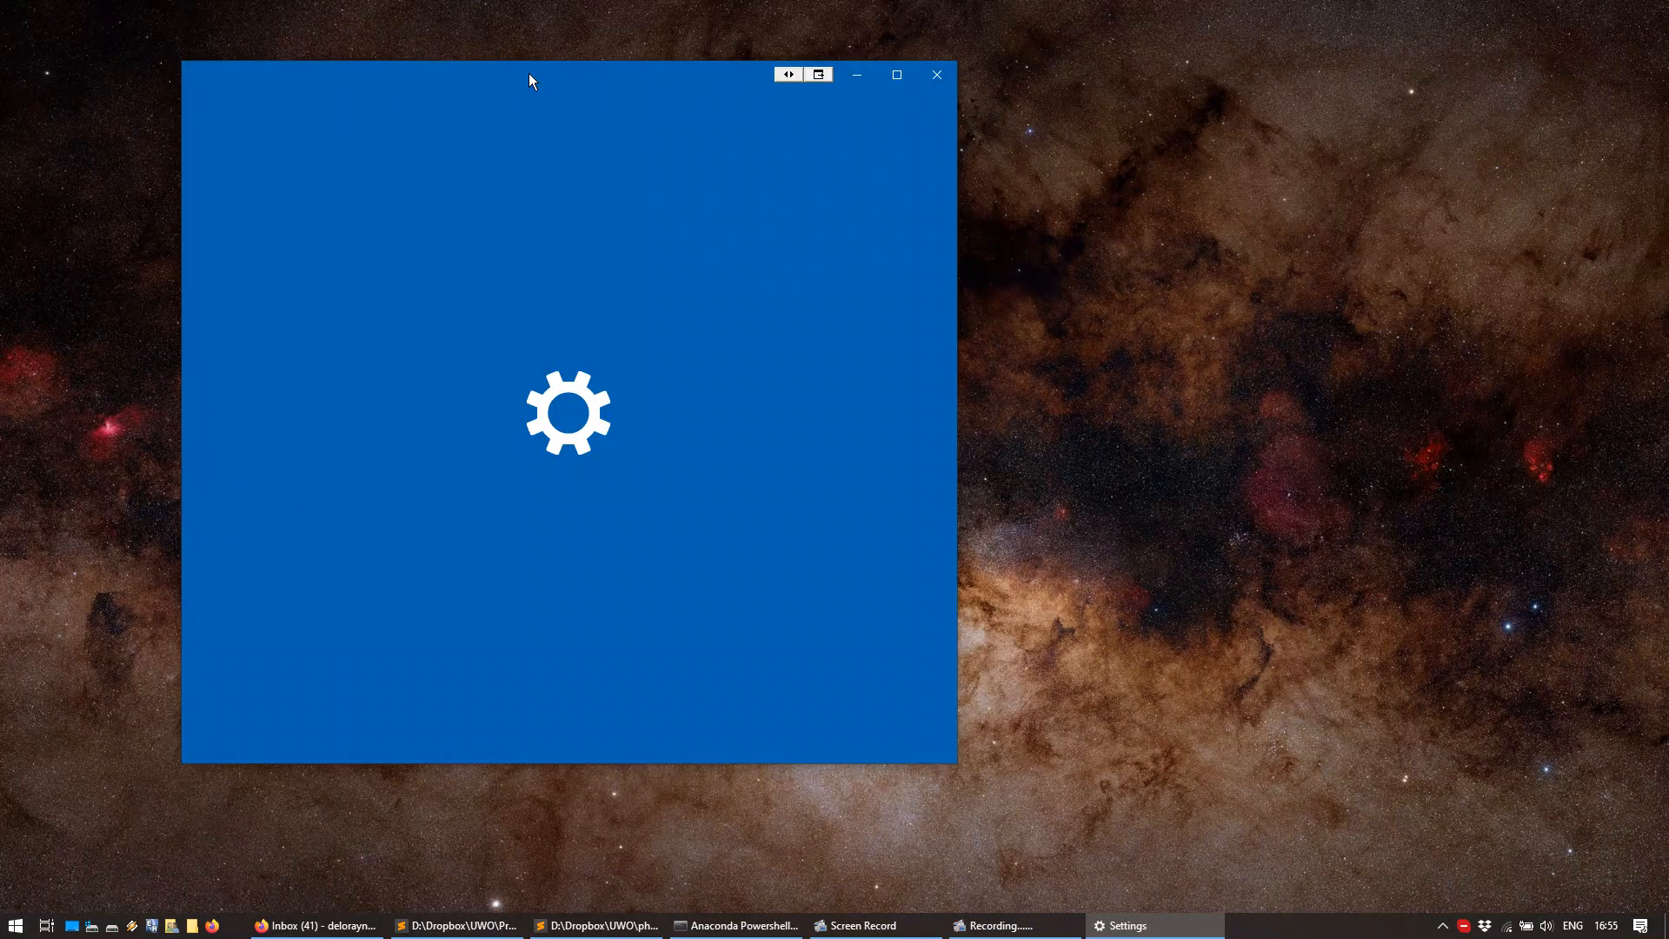
pyautogui.moveTo(532, 80); pyautogui.dragTo(753, 75)
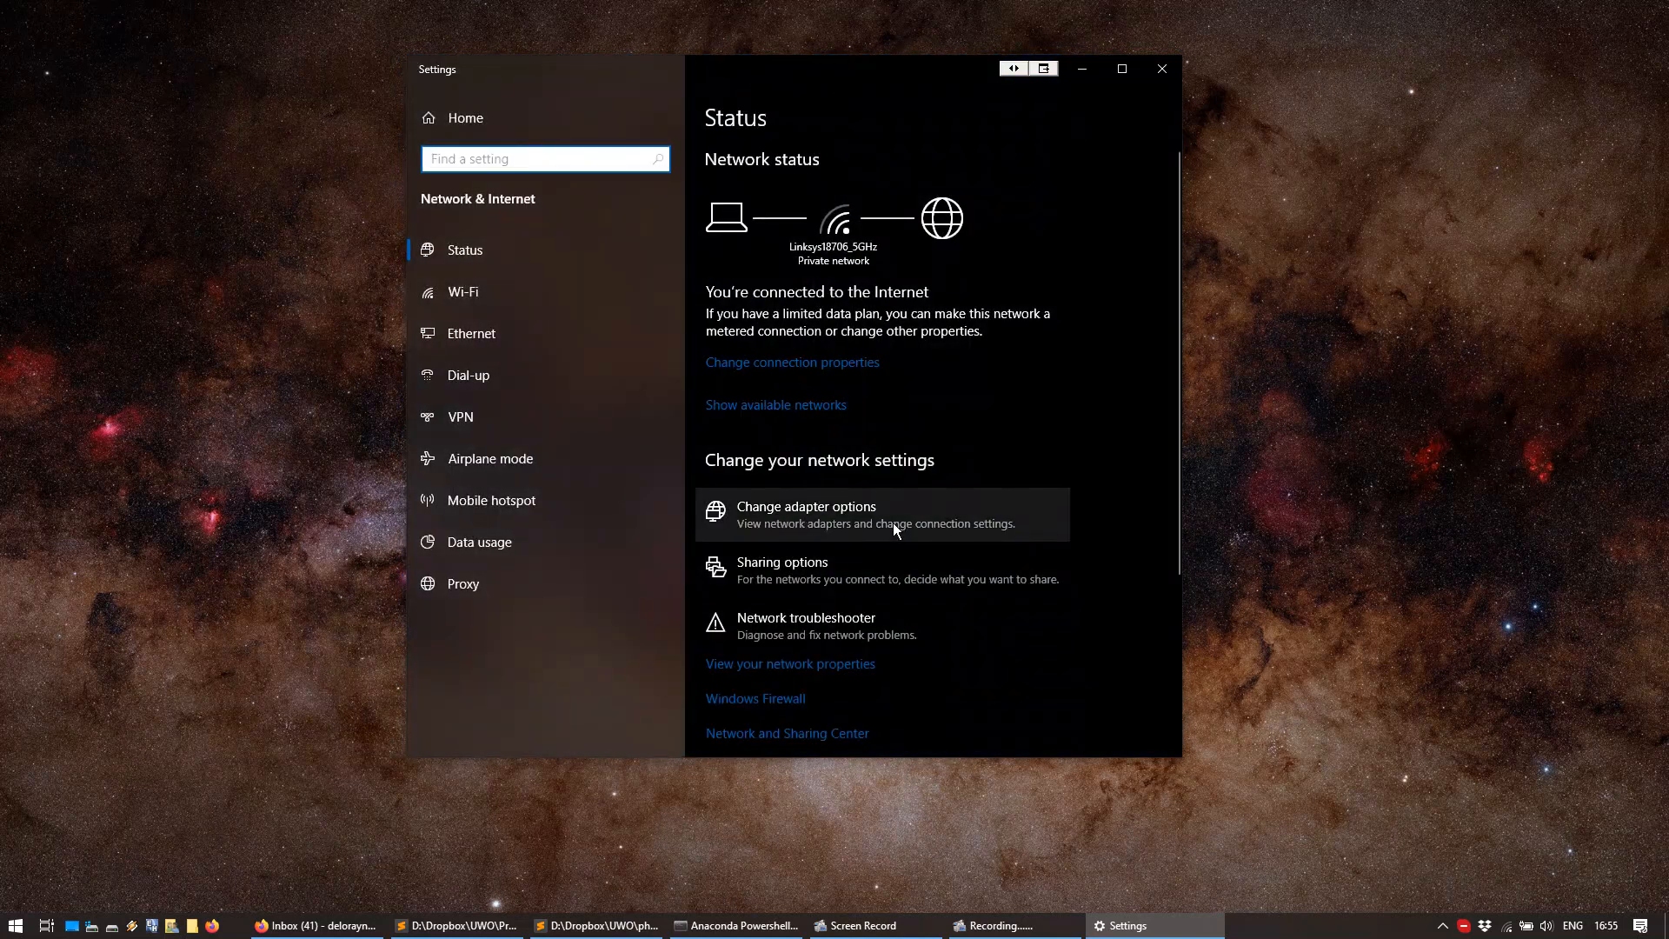
# Open Change adapter options and select the Ethernet adapter in Network Connections
pyautogui.click(805, 506)
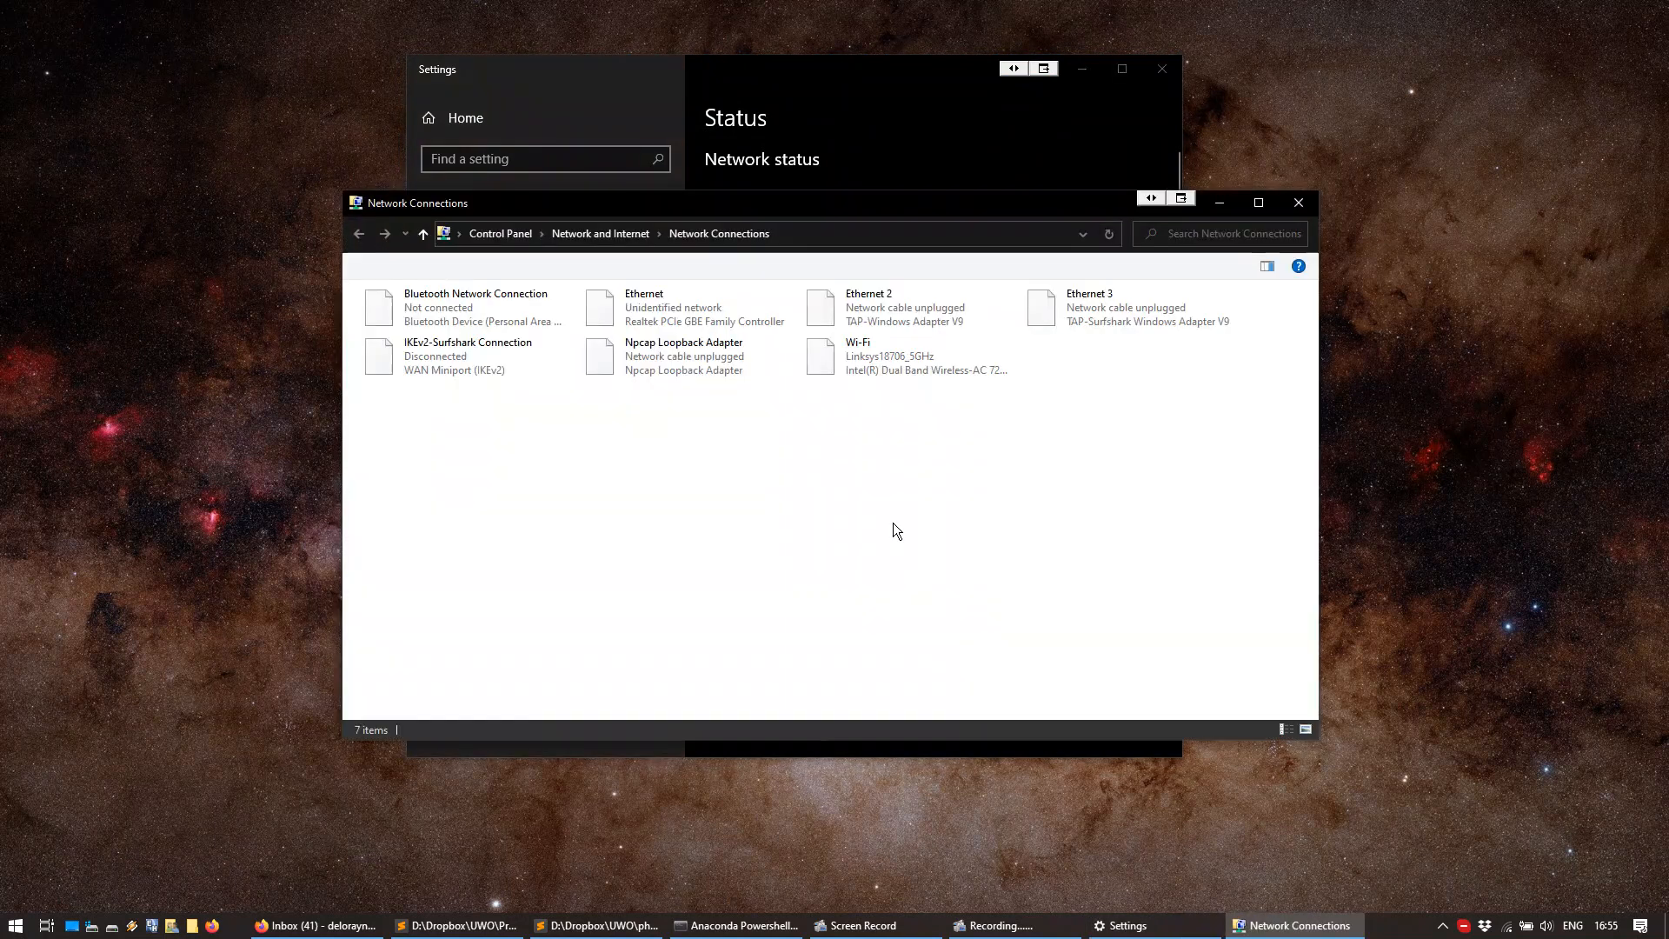
pyautogui.click(673, 308)
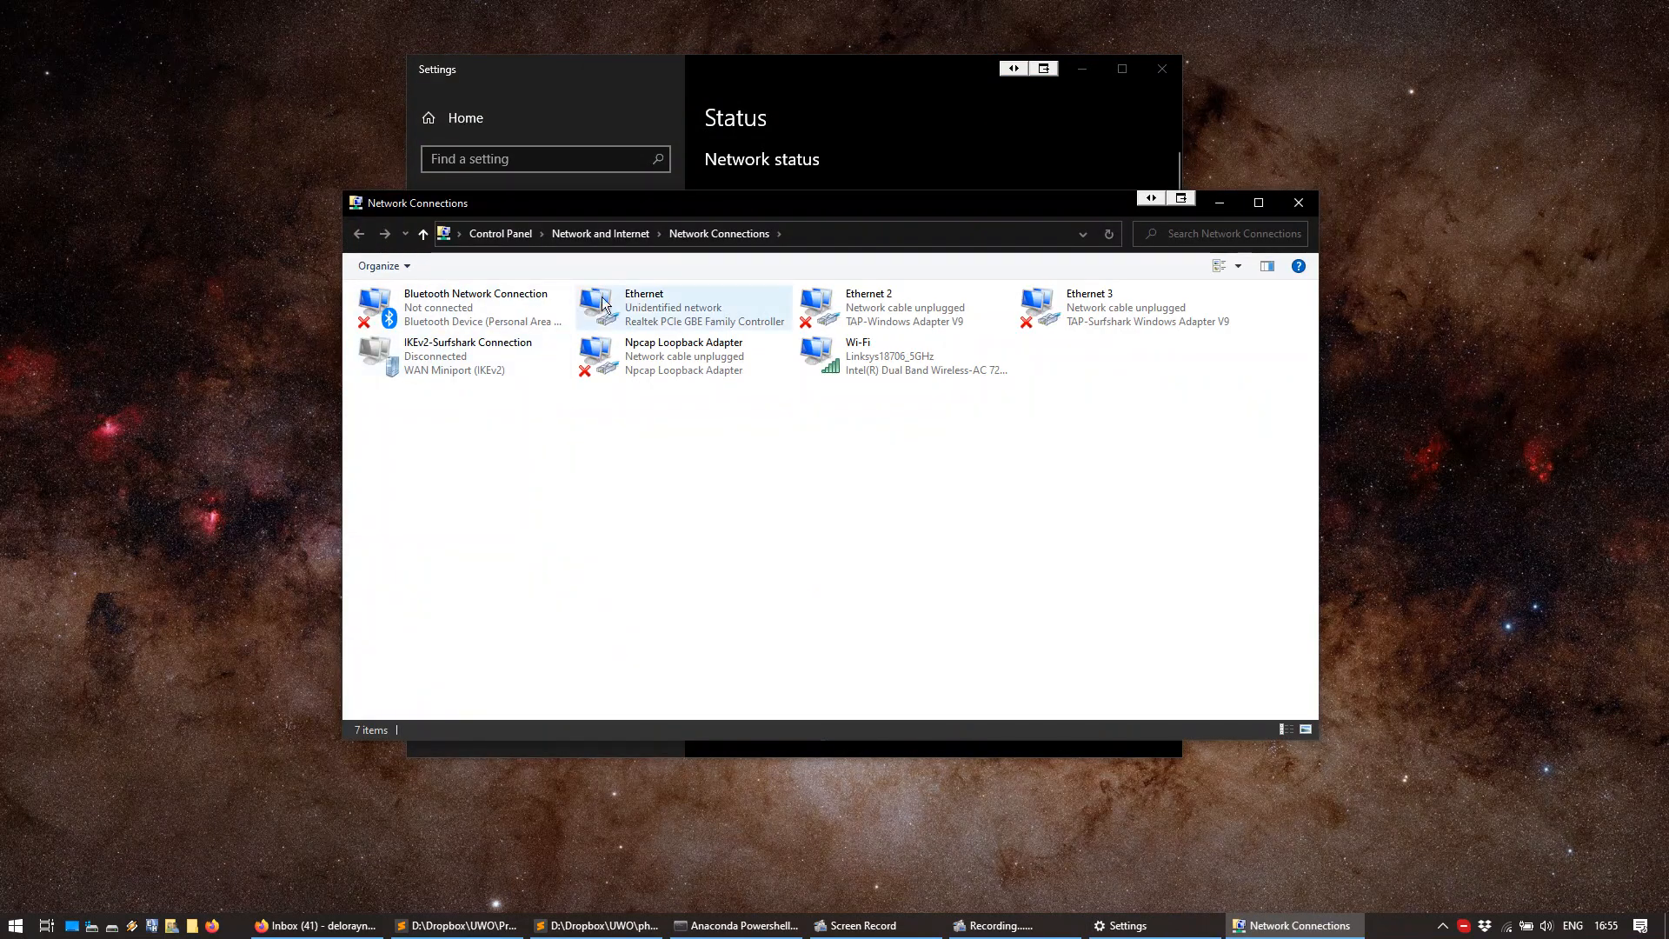
pyautogui.click(682, 308)
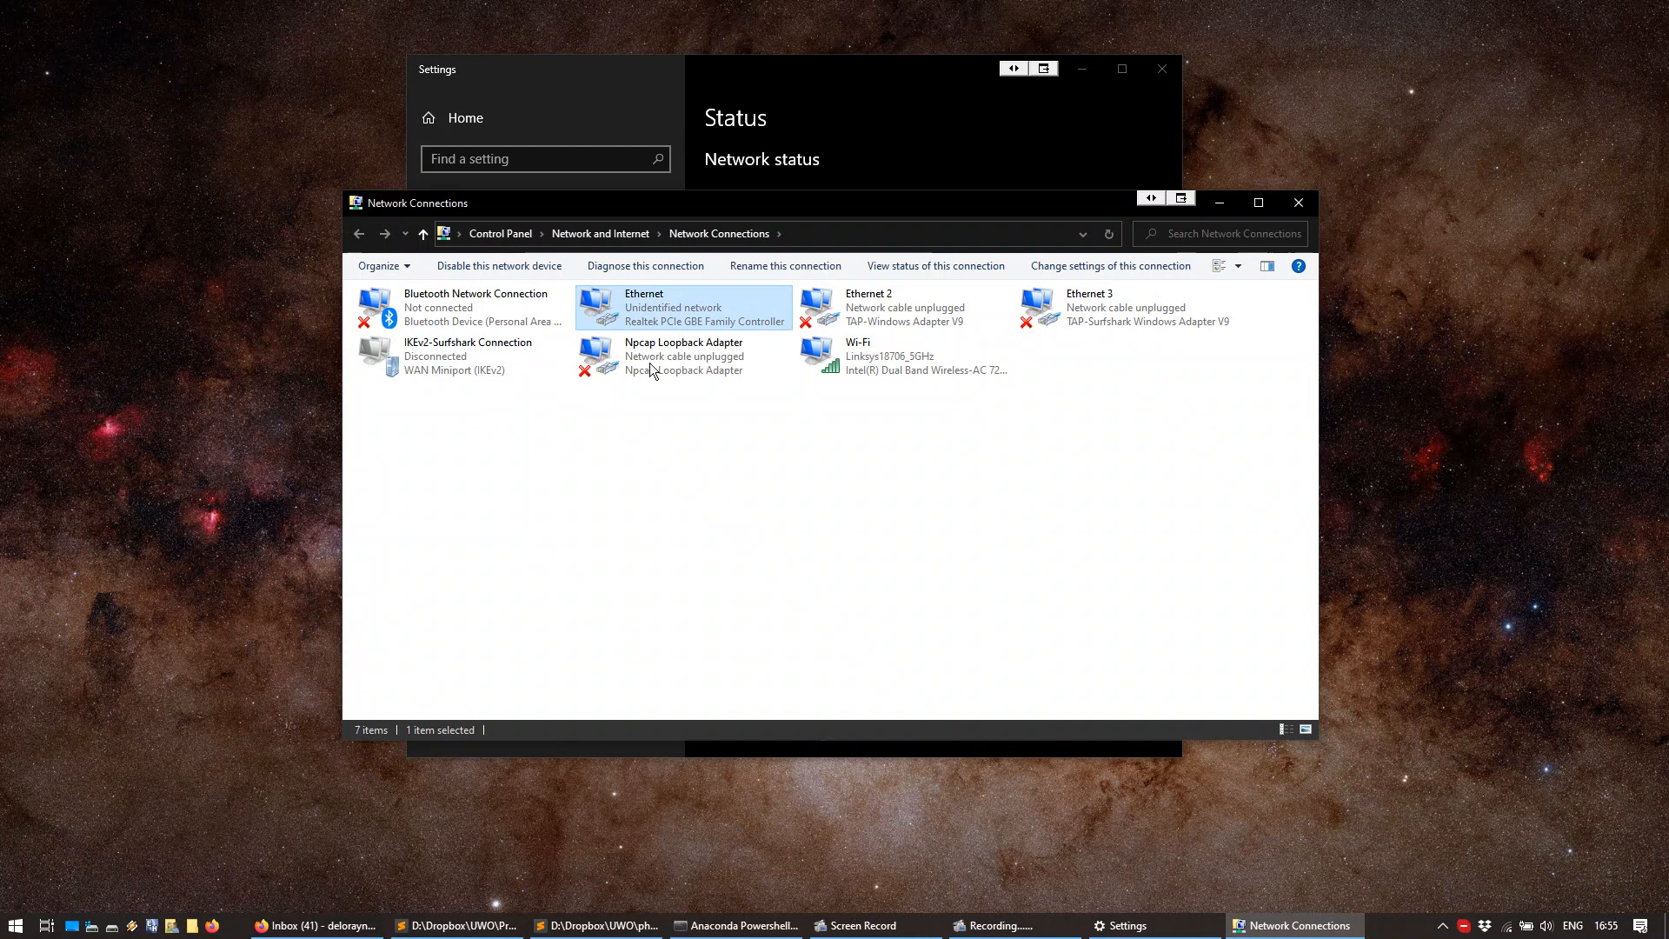
pyautogui.moveTo(711, 319)
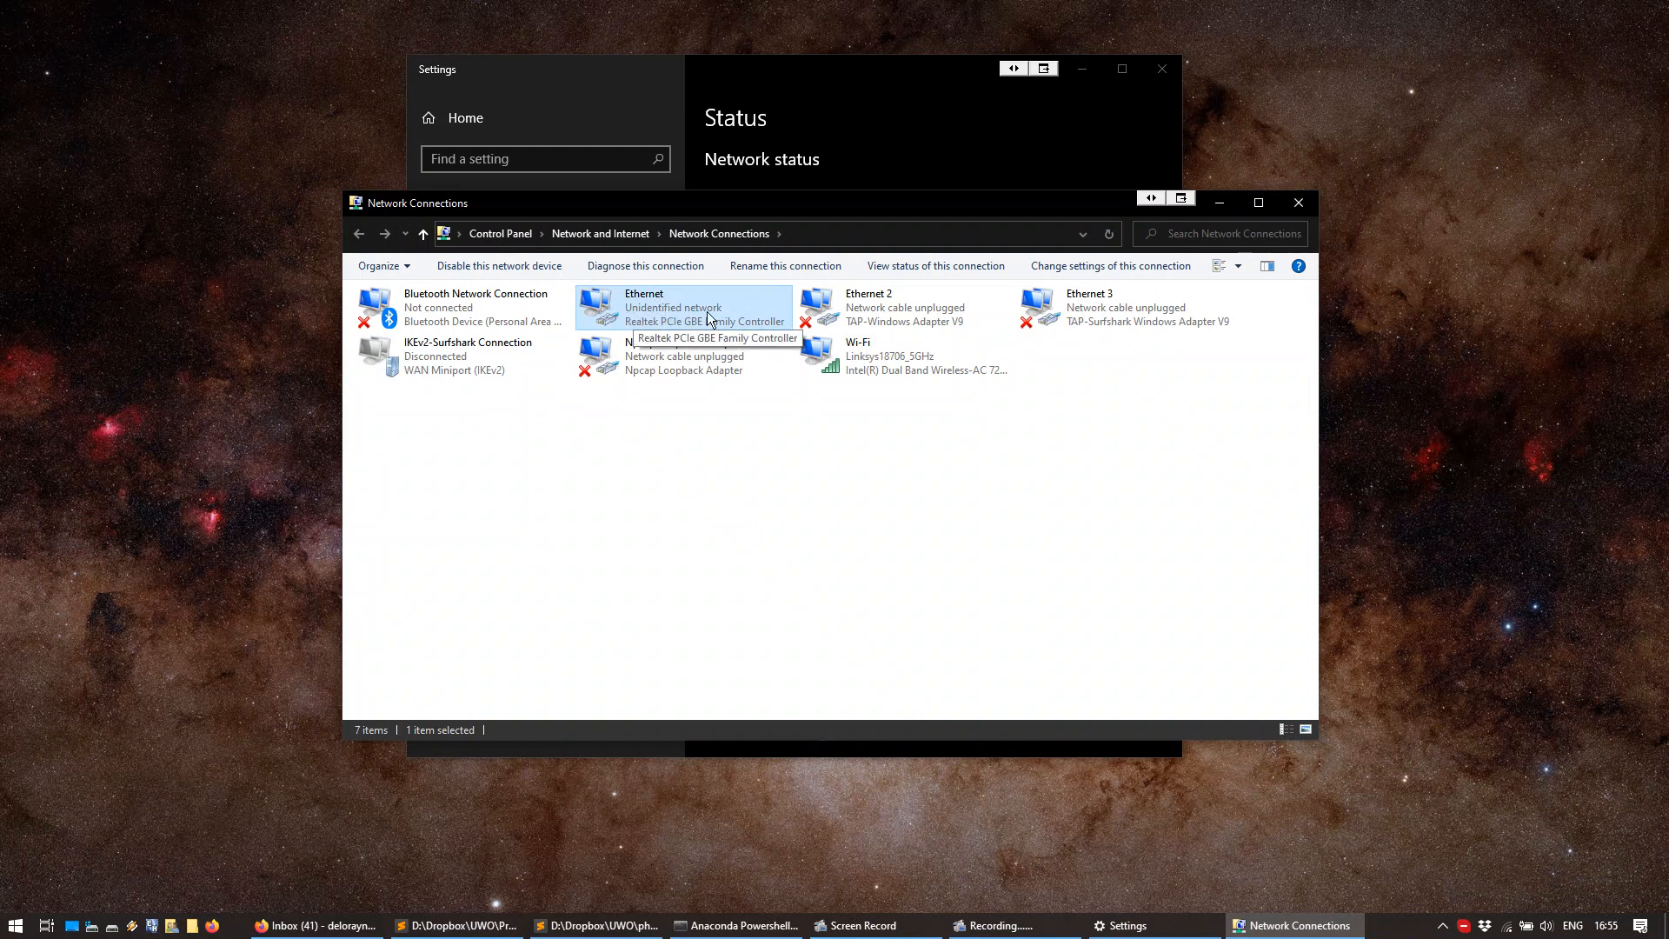
pyautogui.moveTo(693, 322)
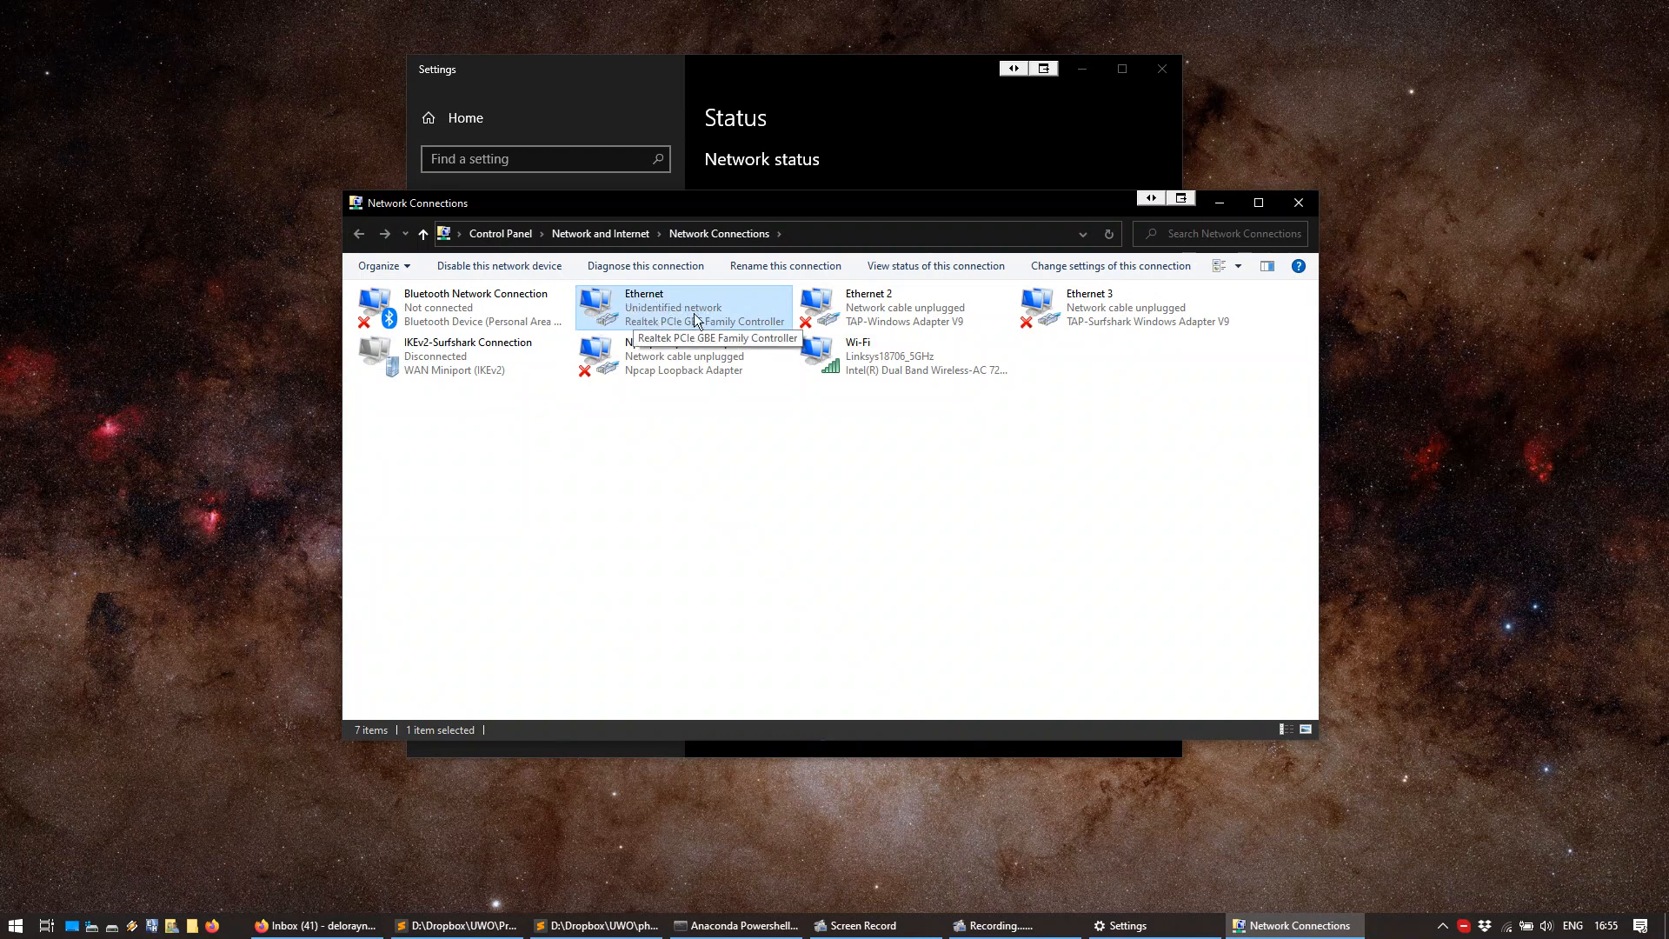
pyautogui.moveTo(677, 309)
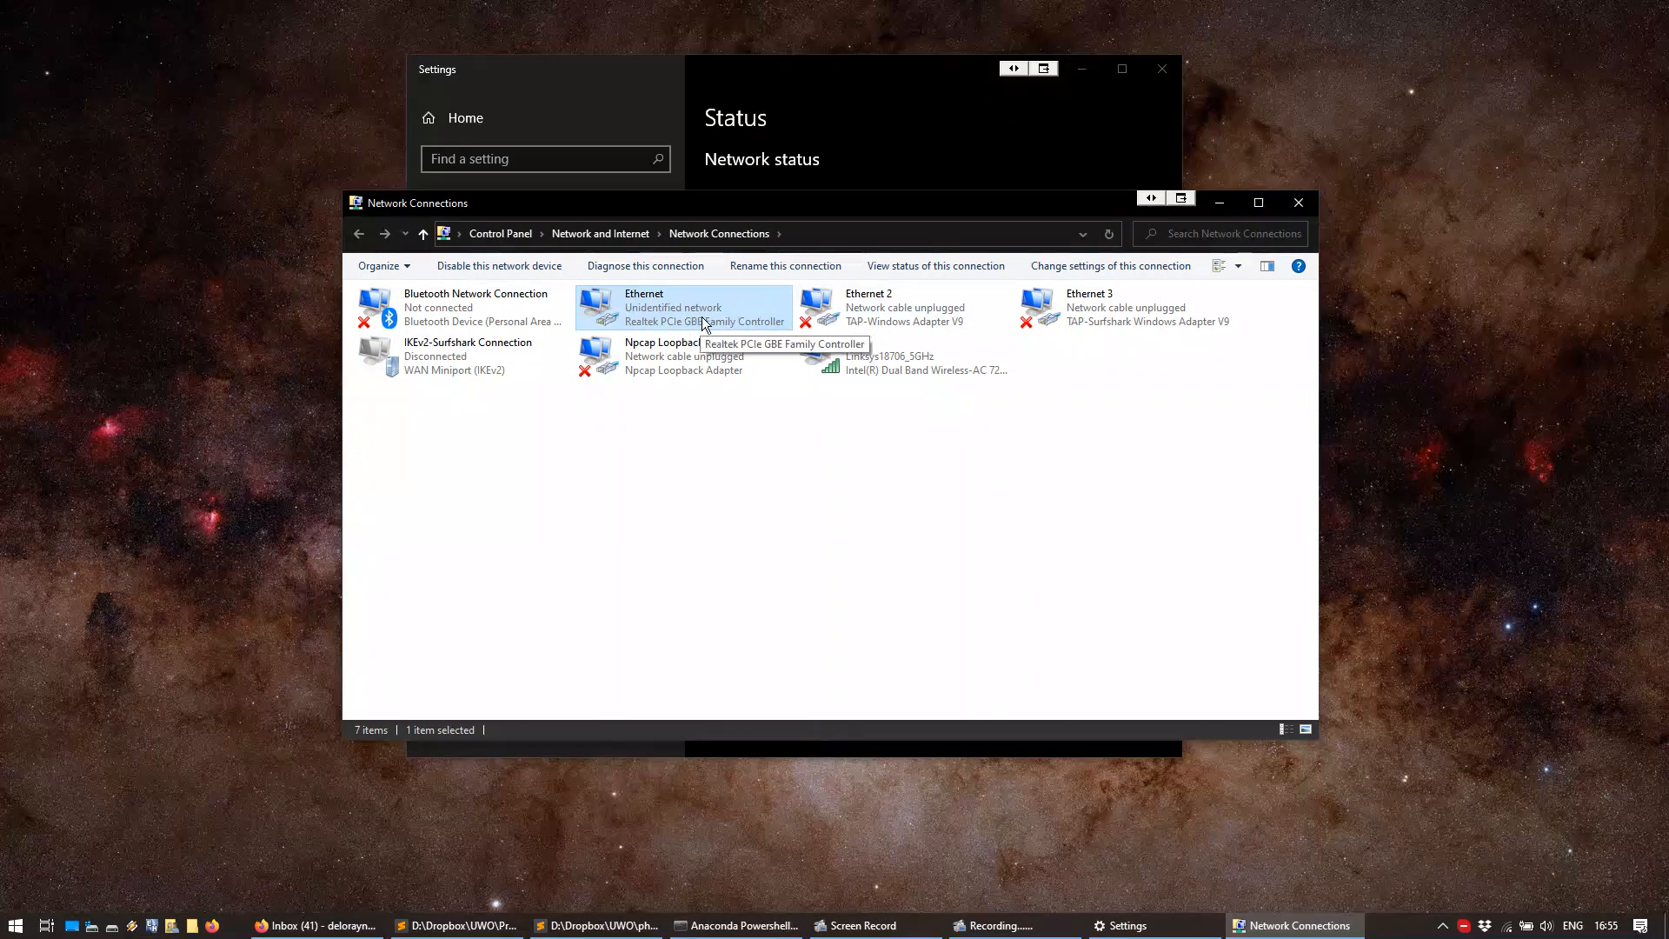
pyautogui.moveTo(798, 321)
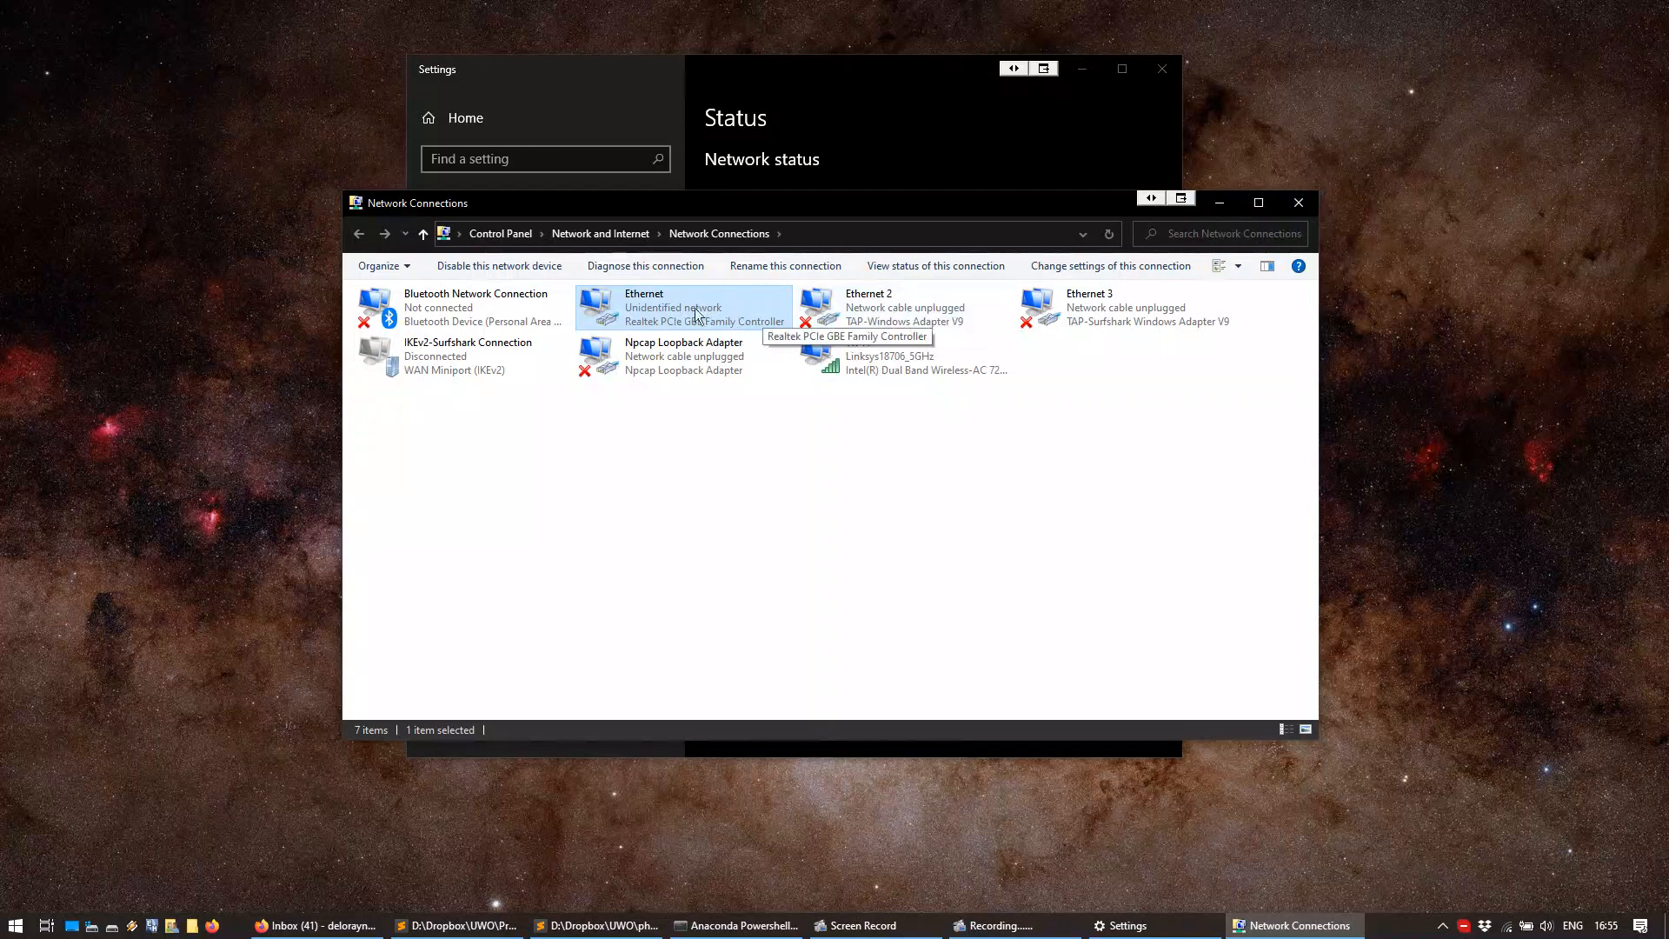
pyautogui.moveTo(678, 312)
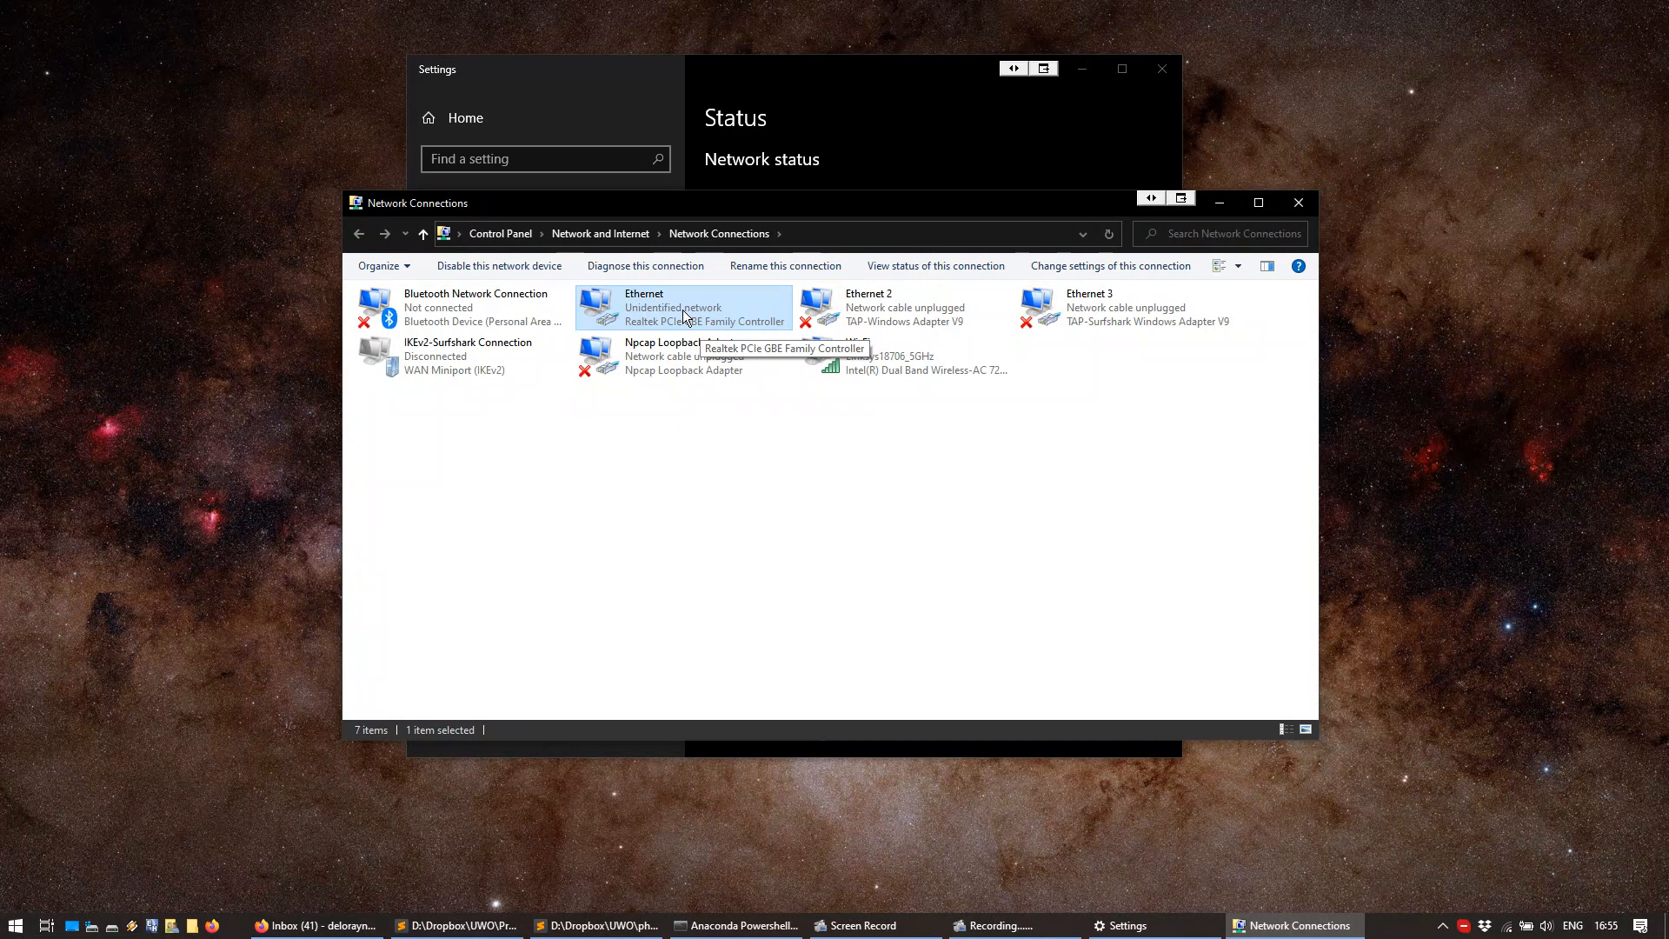
# Open the Ethernet adapter's Internet Protocol Version 4 (TCP/IPv4) properties
pyautogui.rightClick(681, 308)
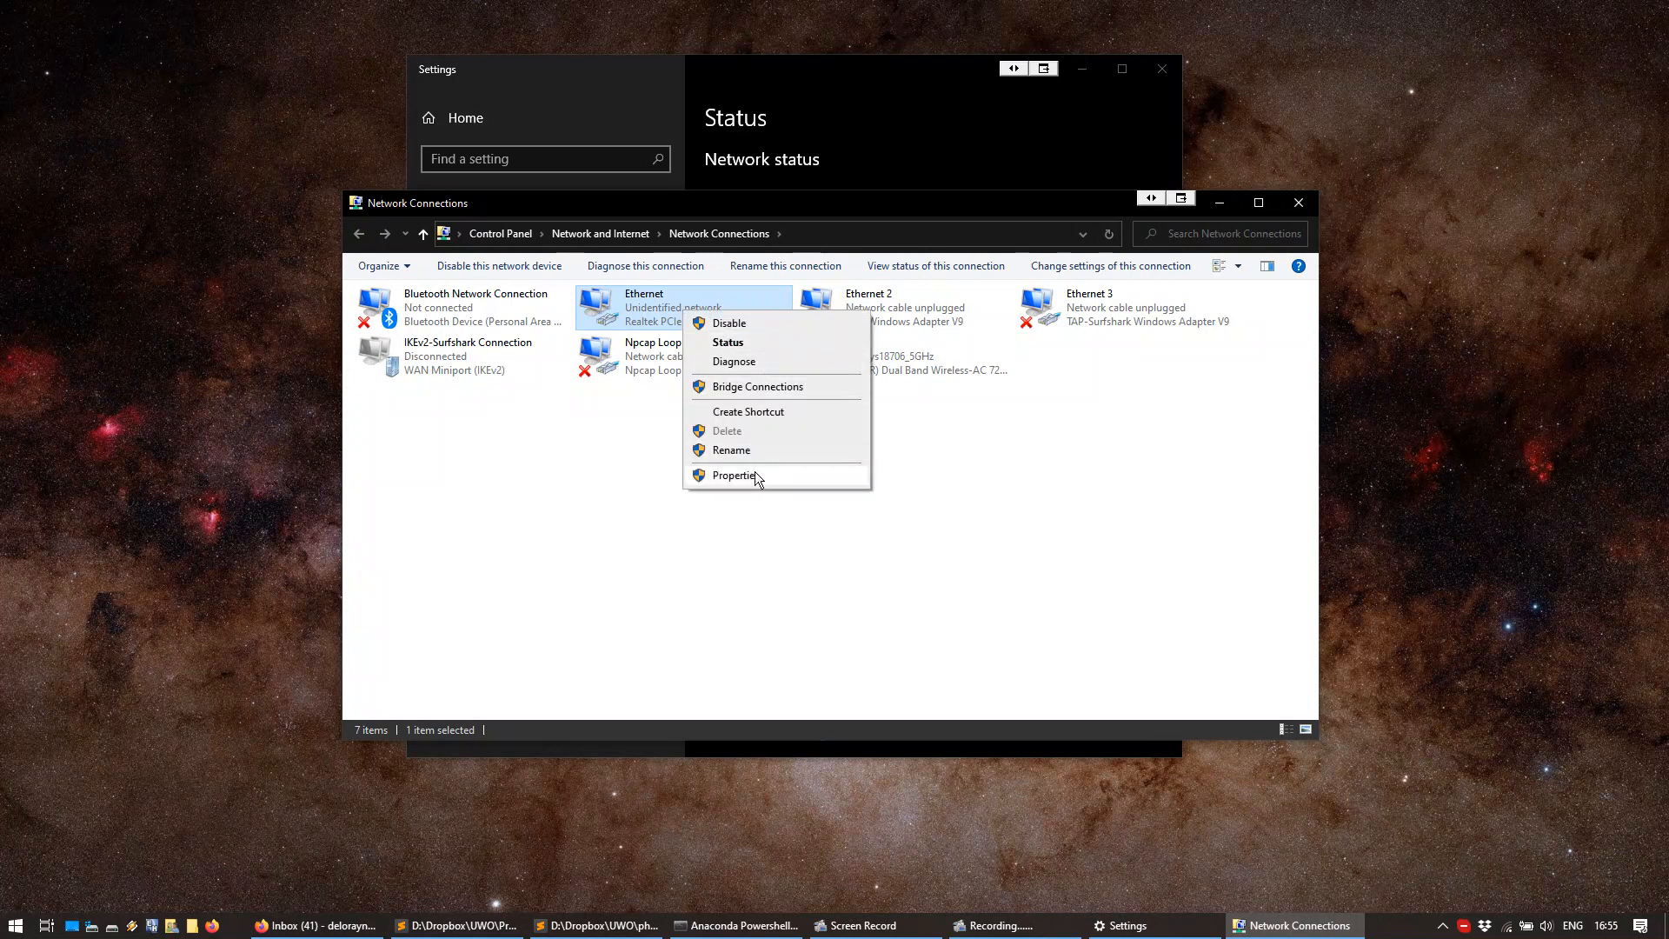
pyautogui.click(734, 475)
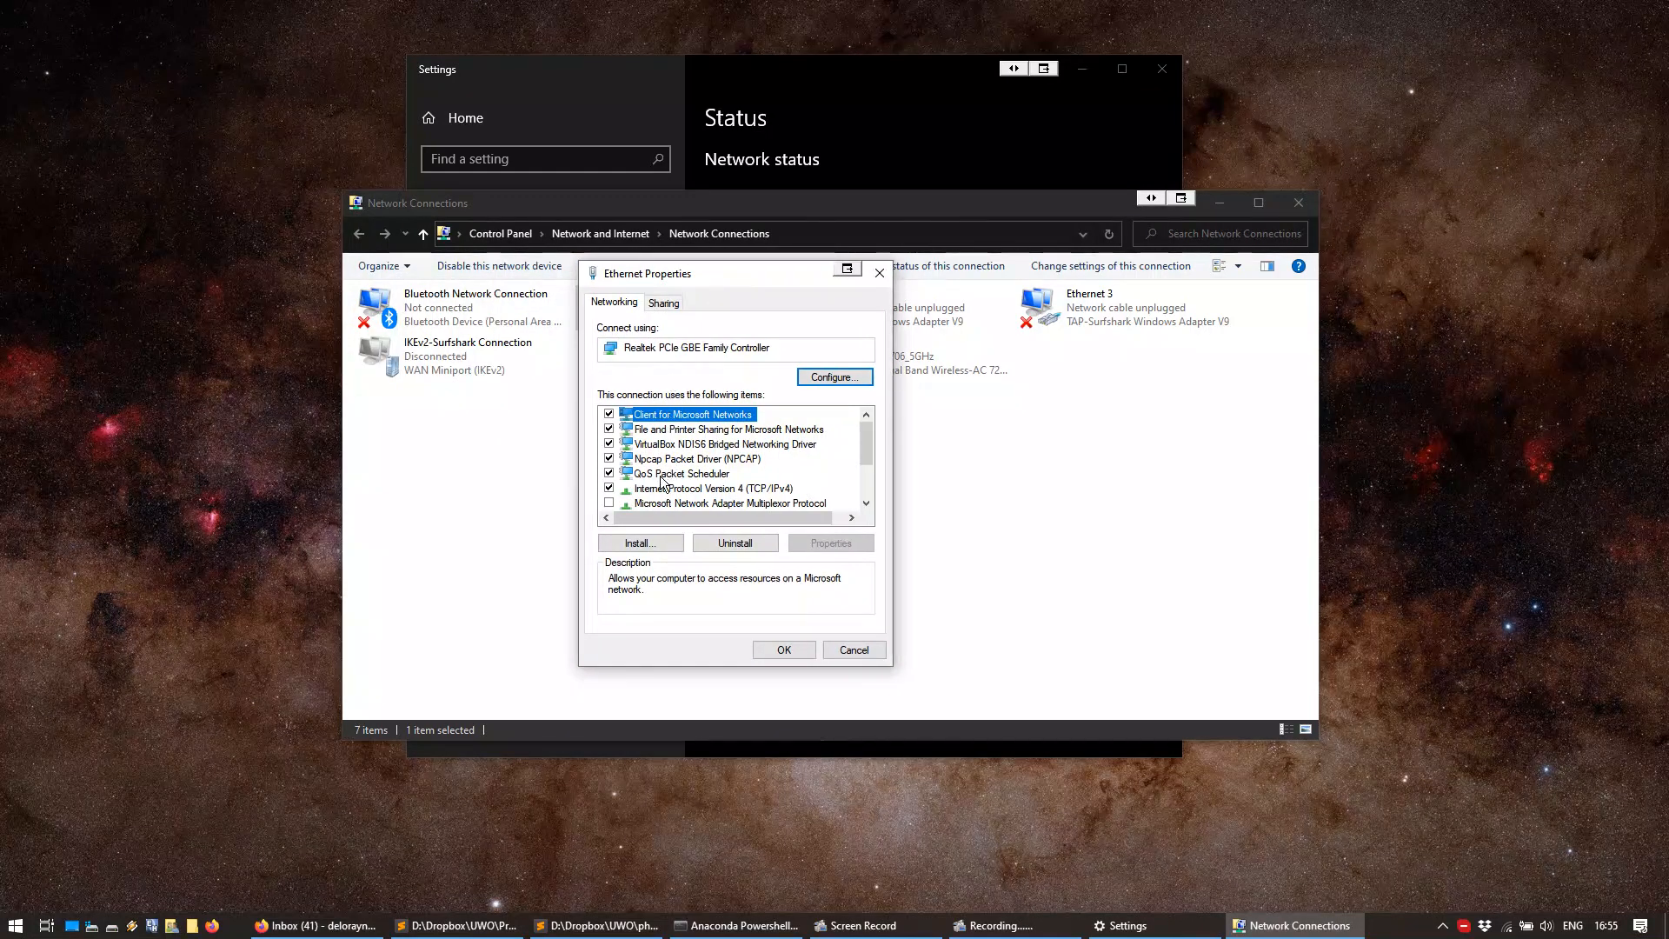
pyautogui.click(713, 488)
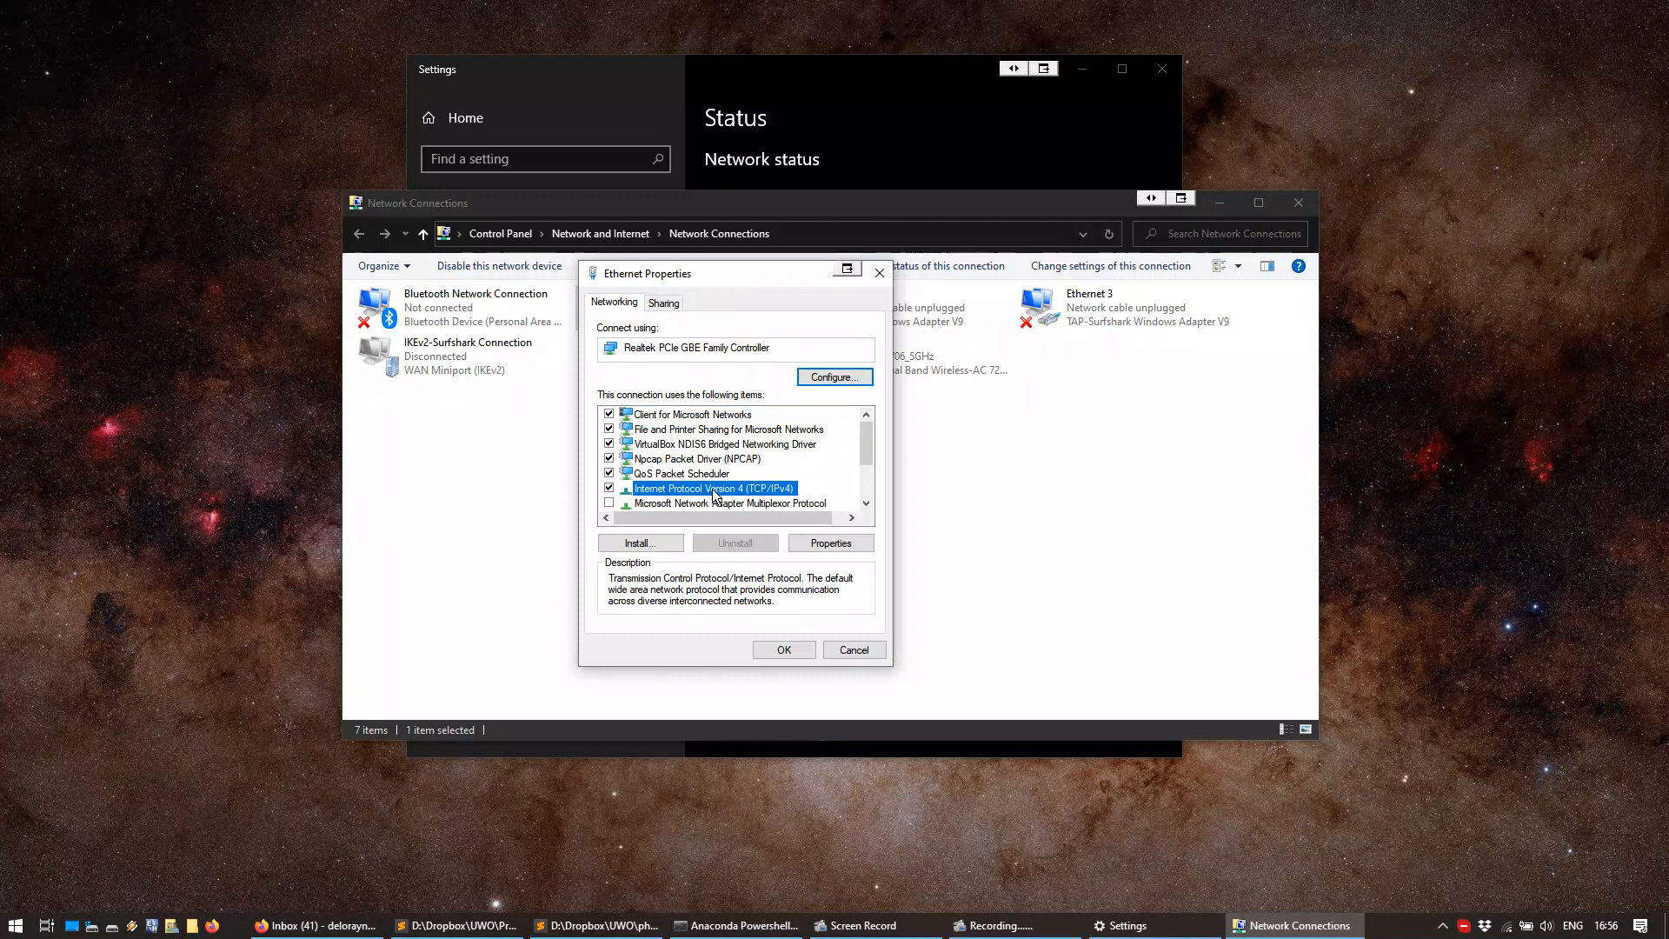
pyautogui.click(829, 543)
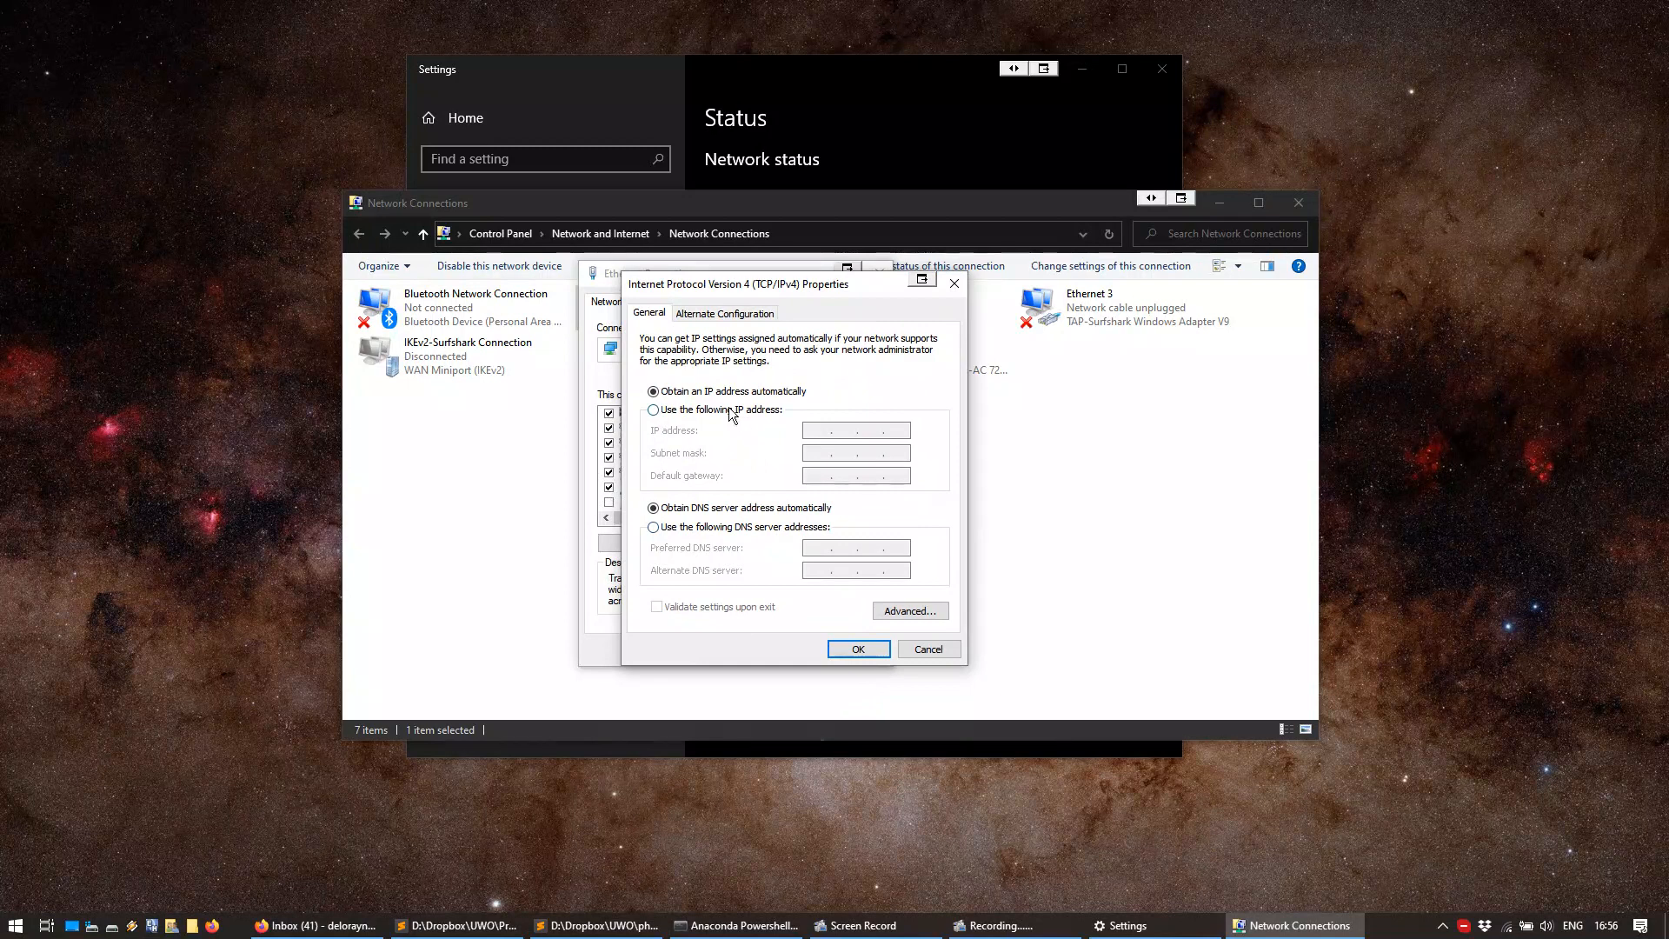
pyautogui.moveTo(713, 416)
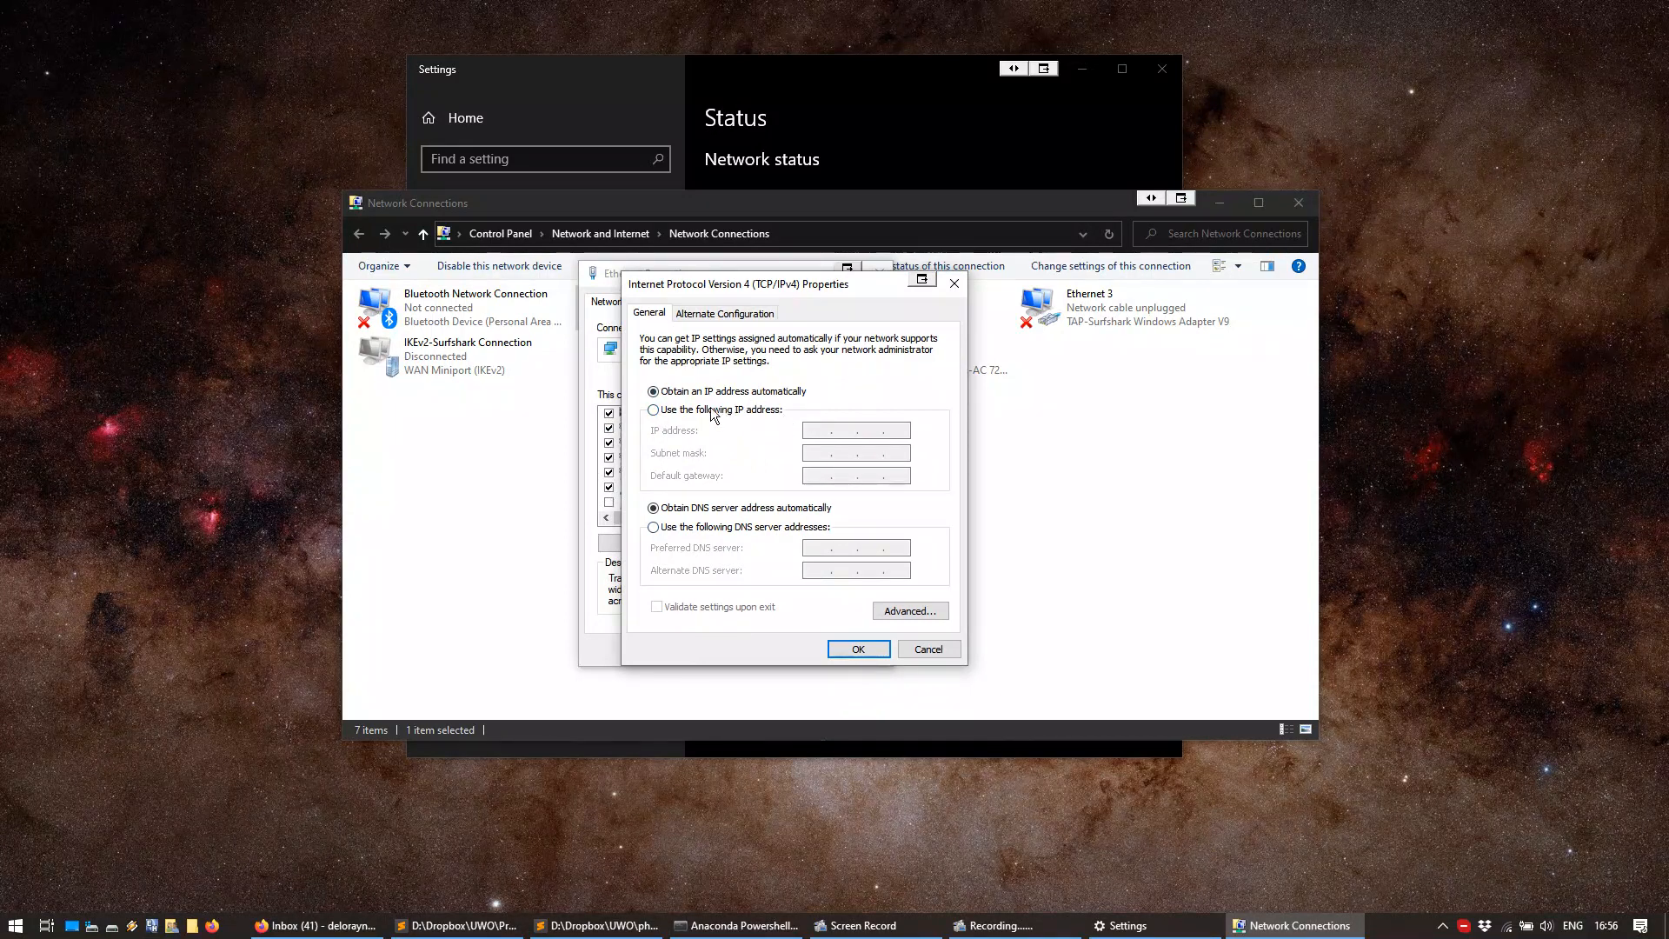
pyautogui.click(653, 392)
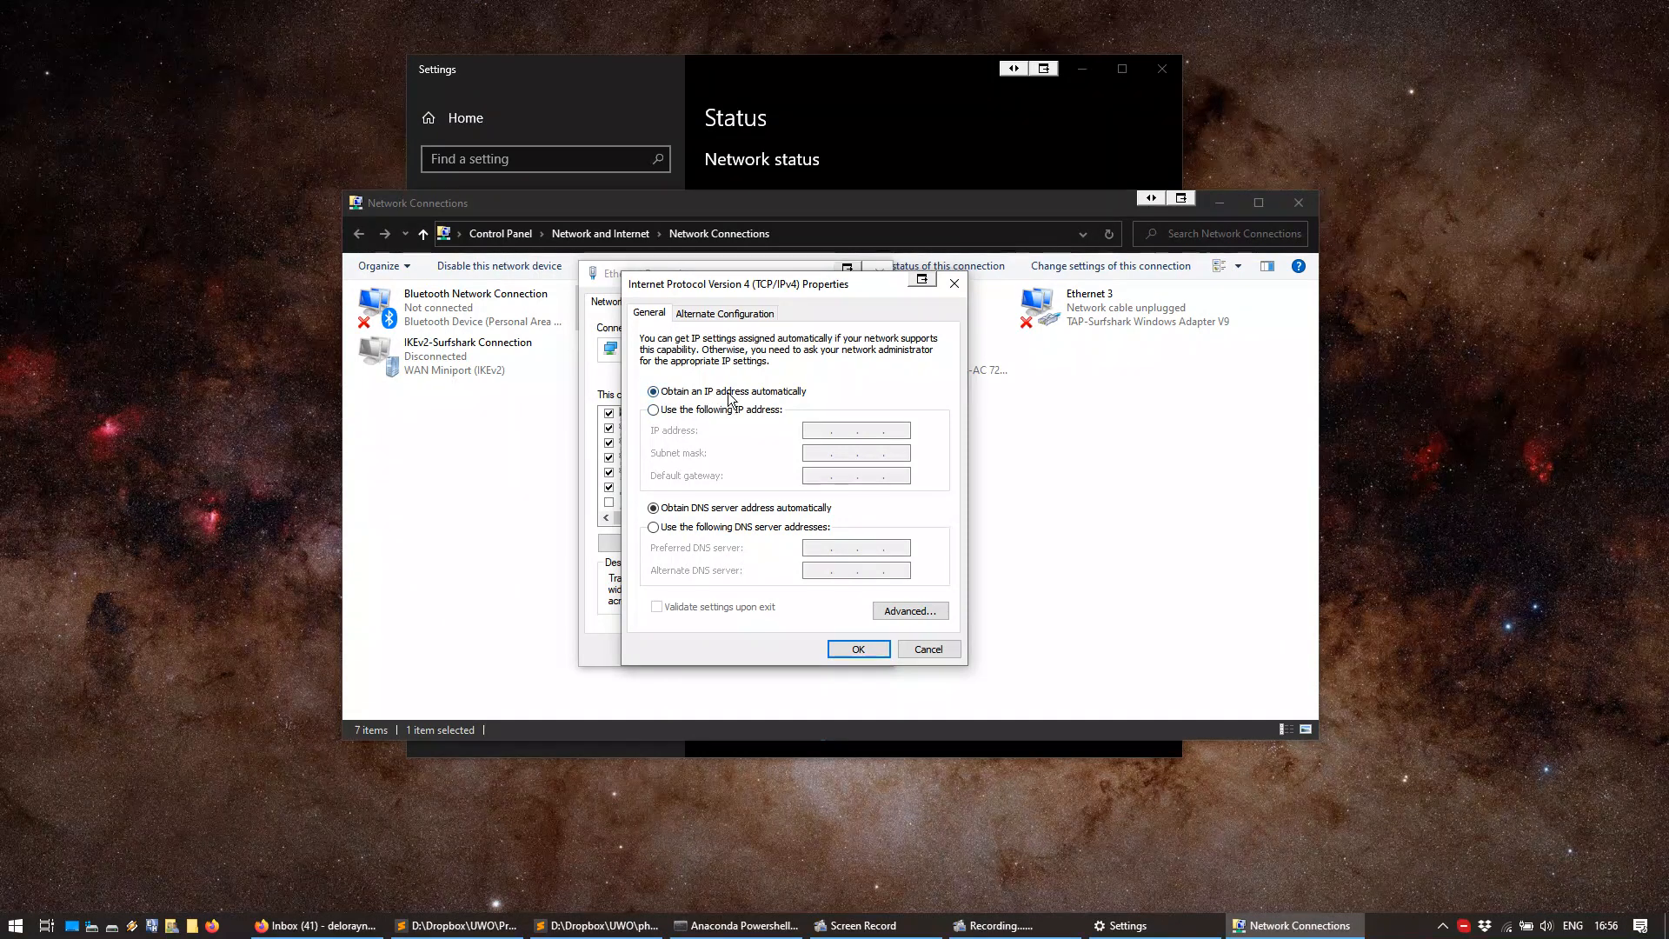
pyautogui.moveTo(838, 438)
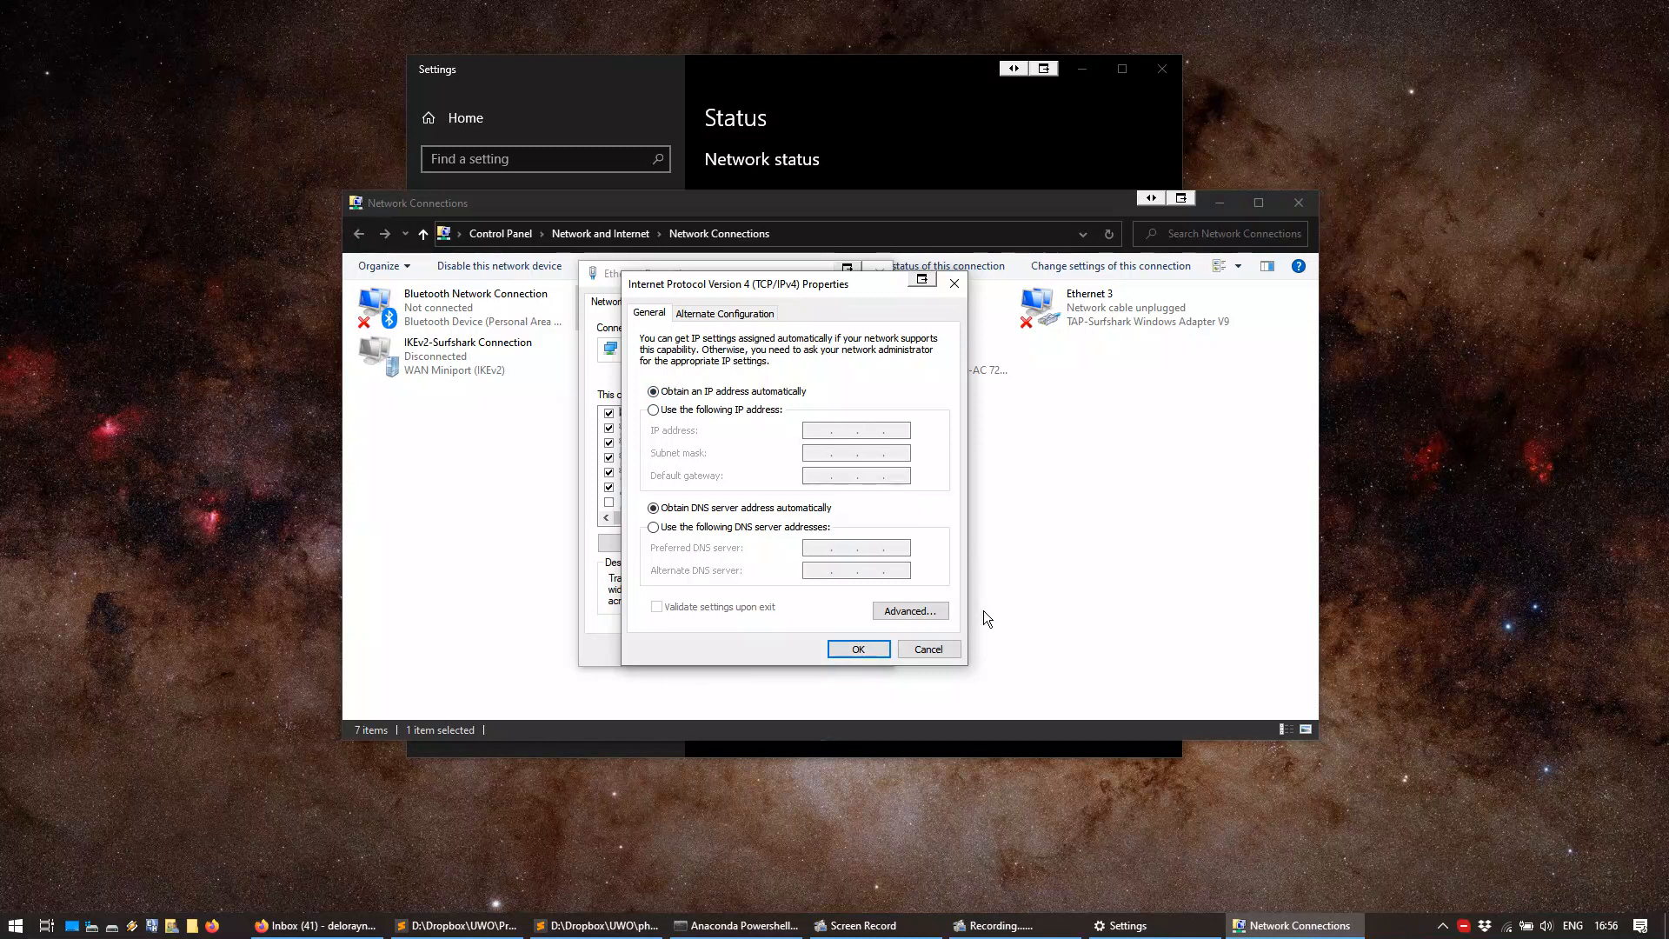
pyautogui.moveTo(823, 447)
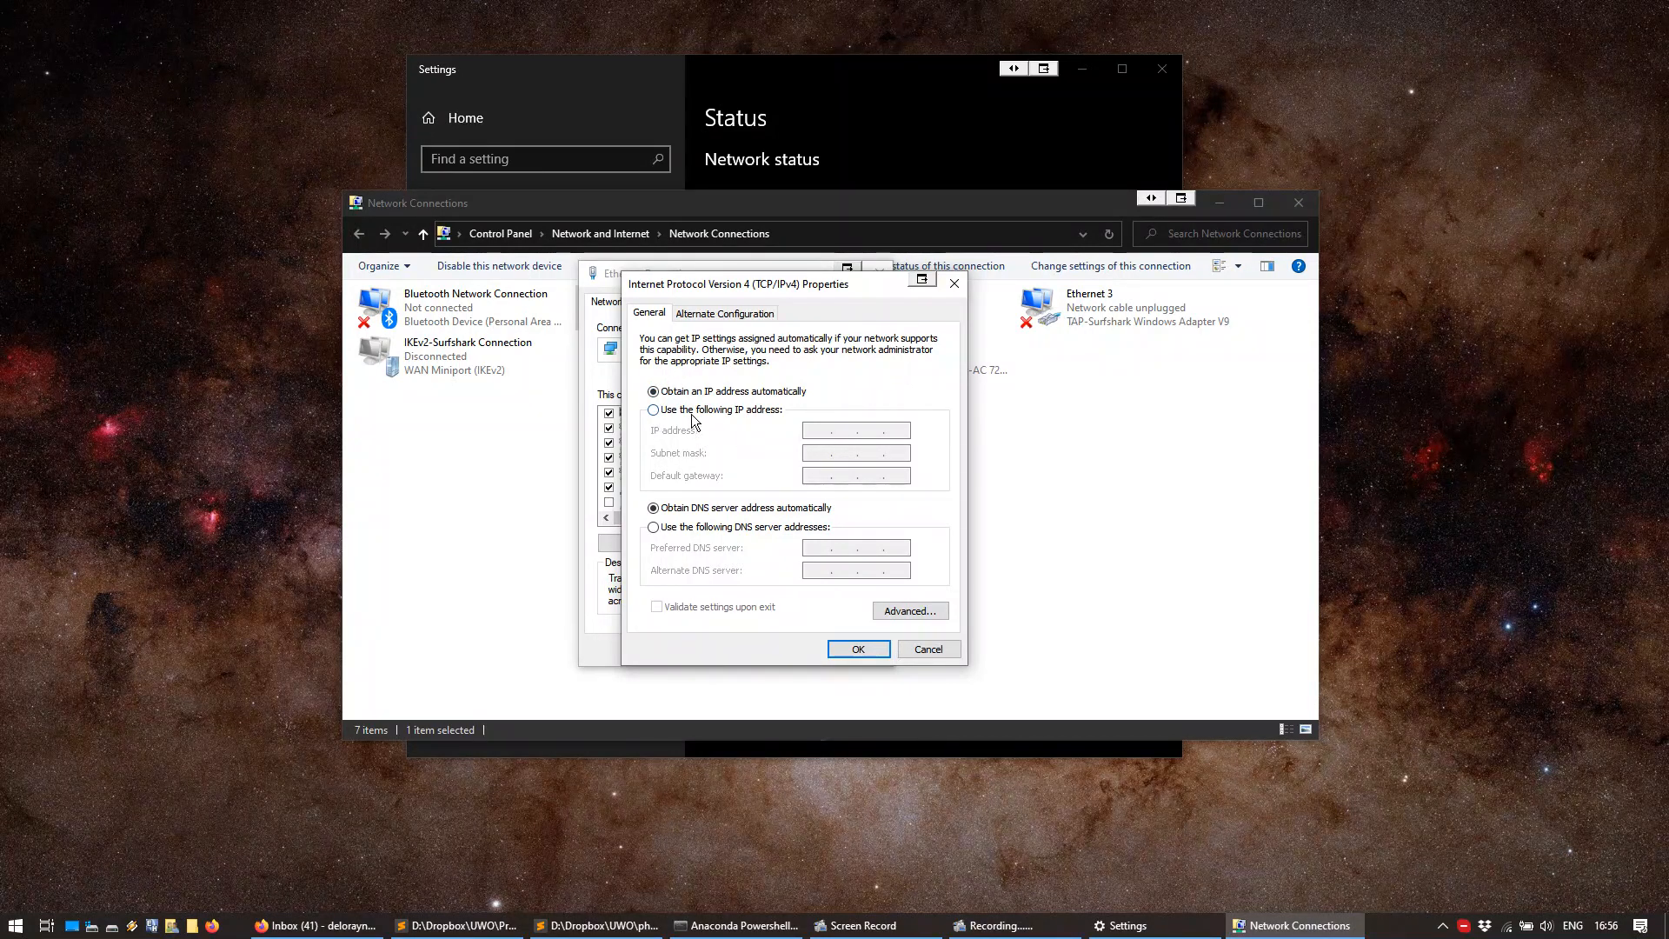
# Give Ethernet the static IP 192.168.1.5 with subnet mask 255.255.255.0
pyautogui.click(654, 411)
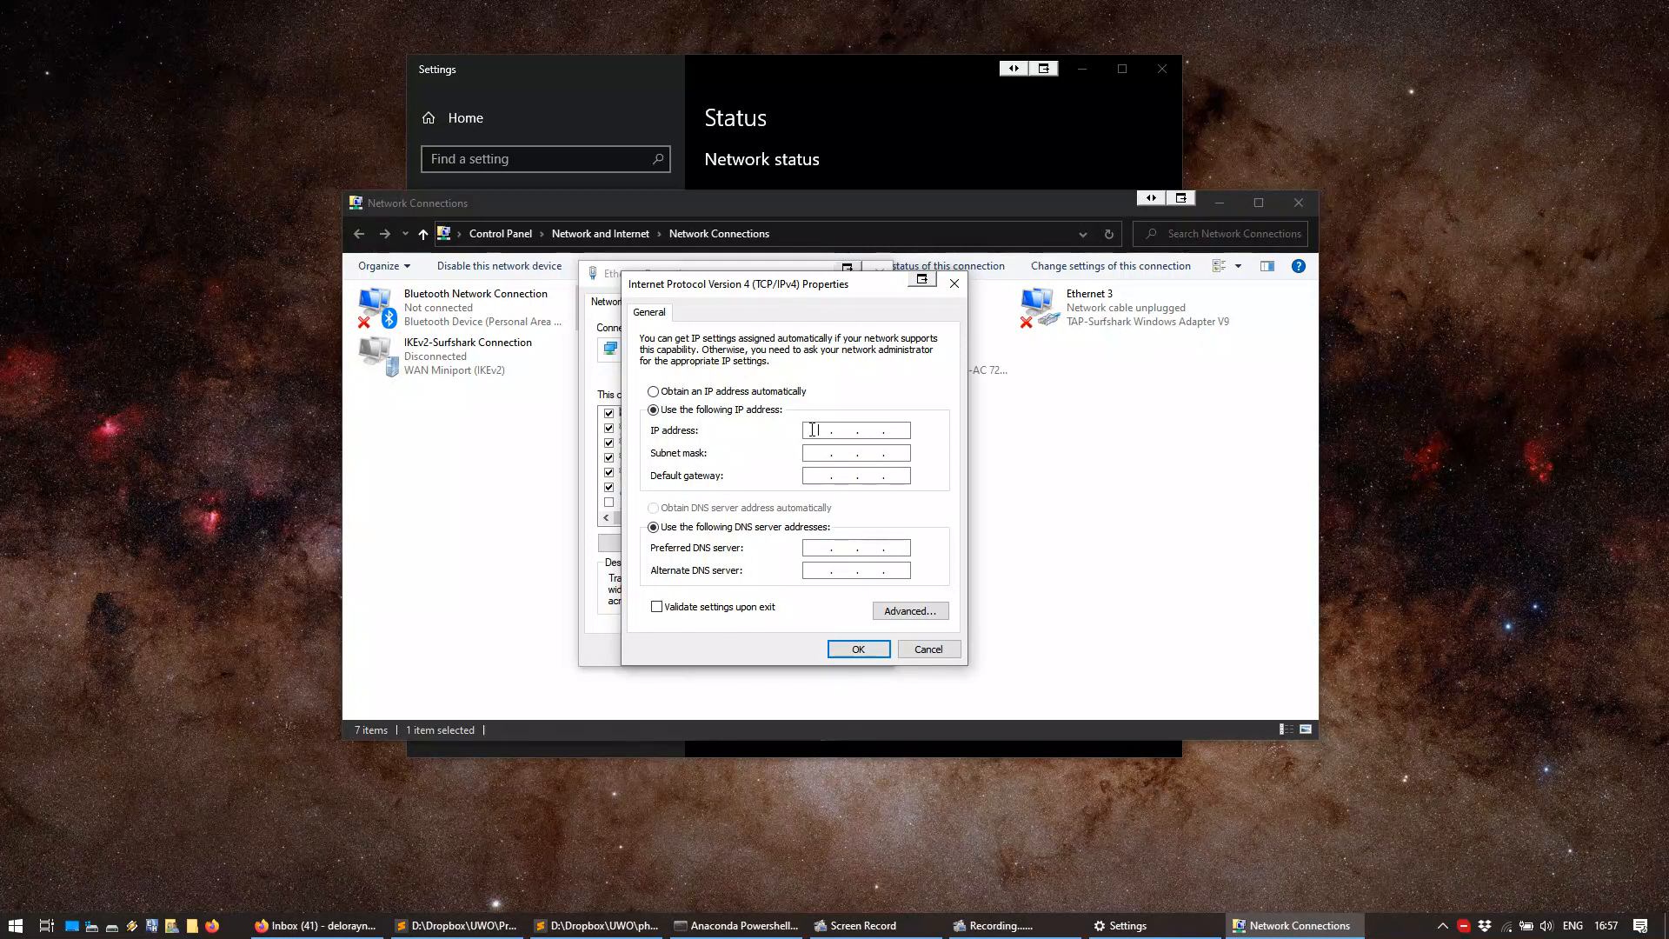
pyautogui.write('192.168')
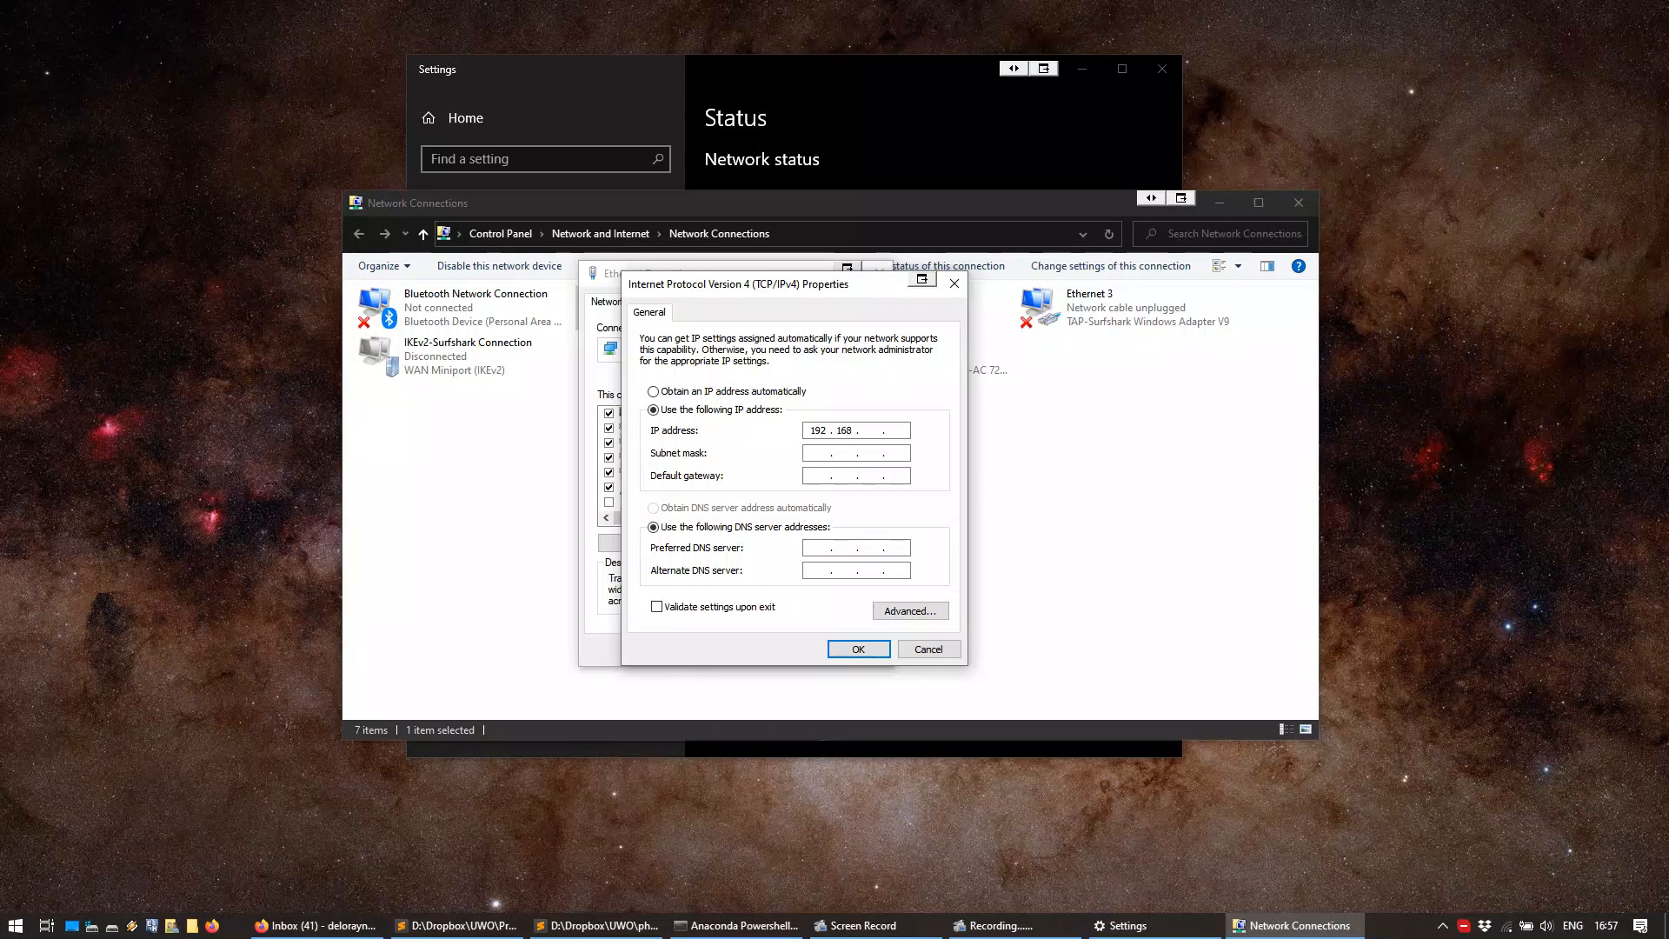
pyautogui.write('1')
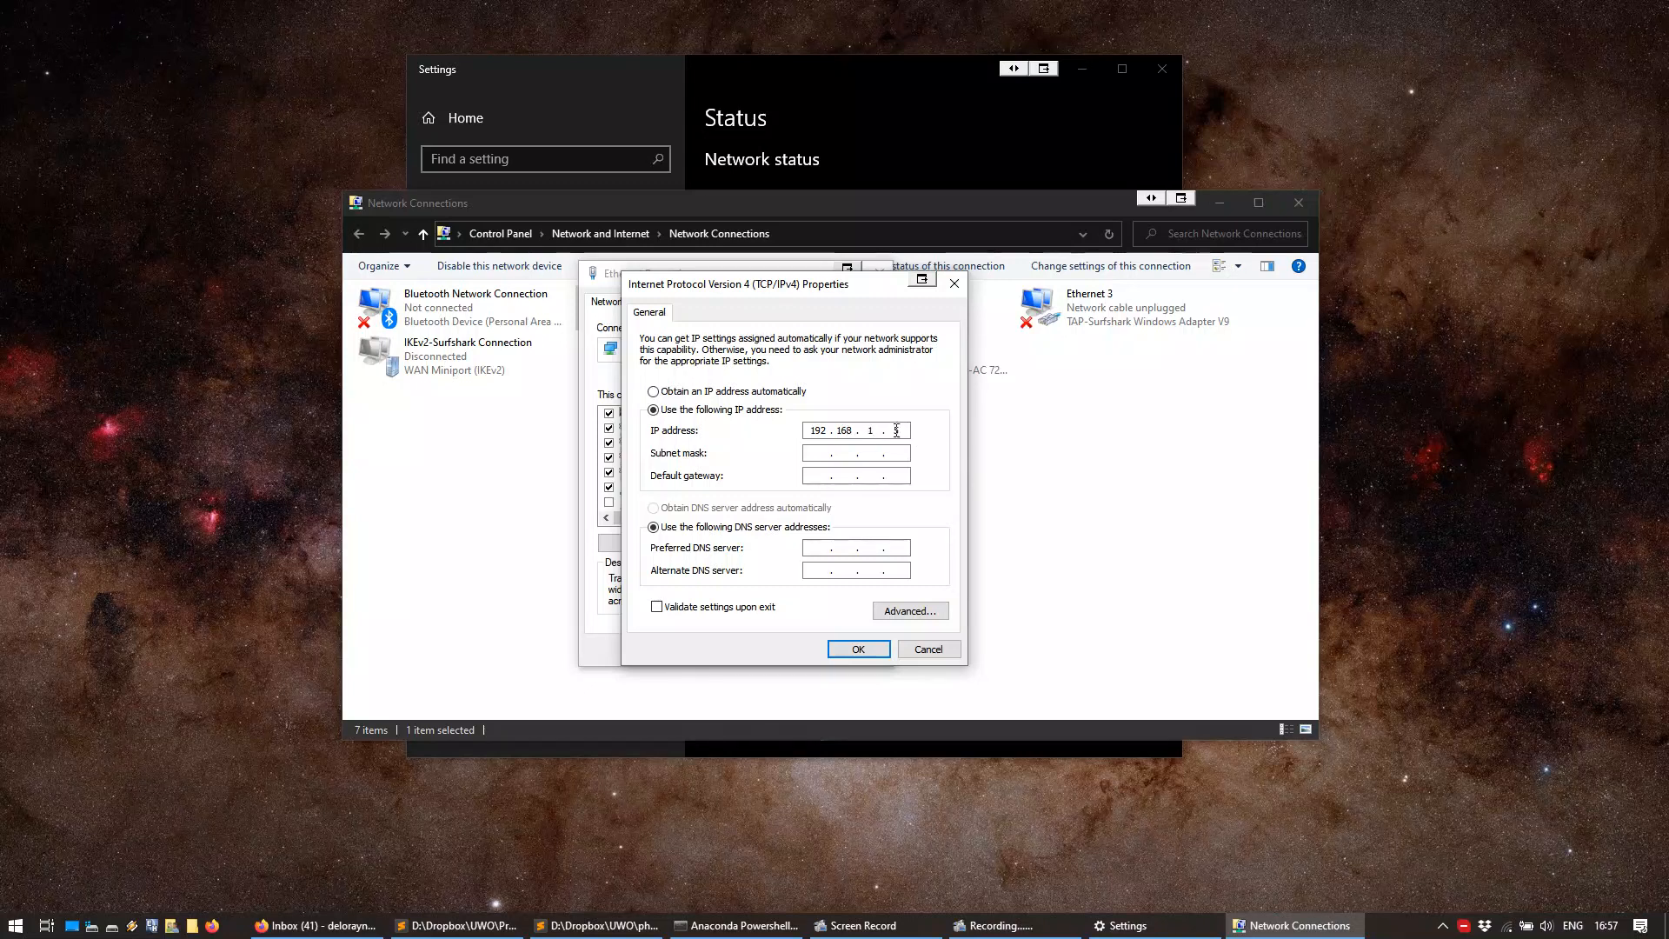
pyautogui.write('5')
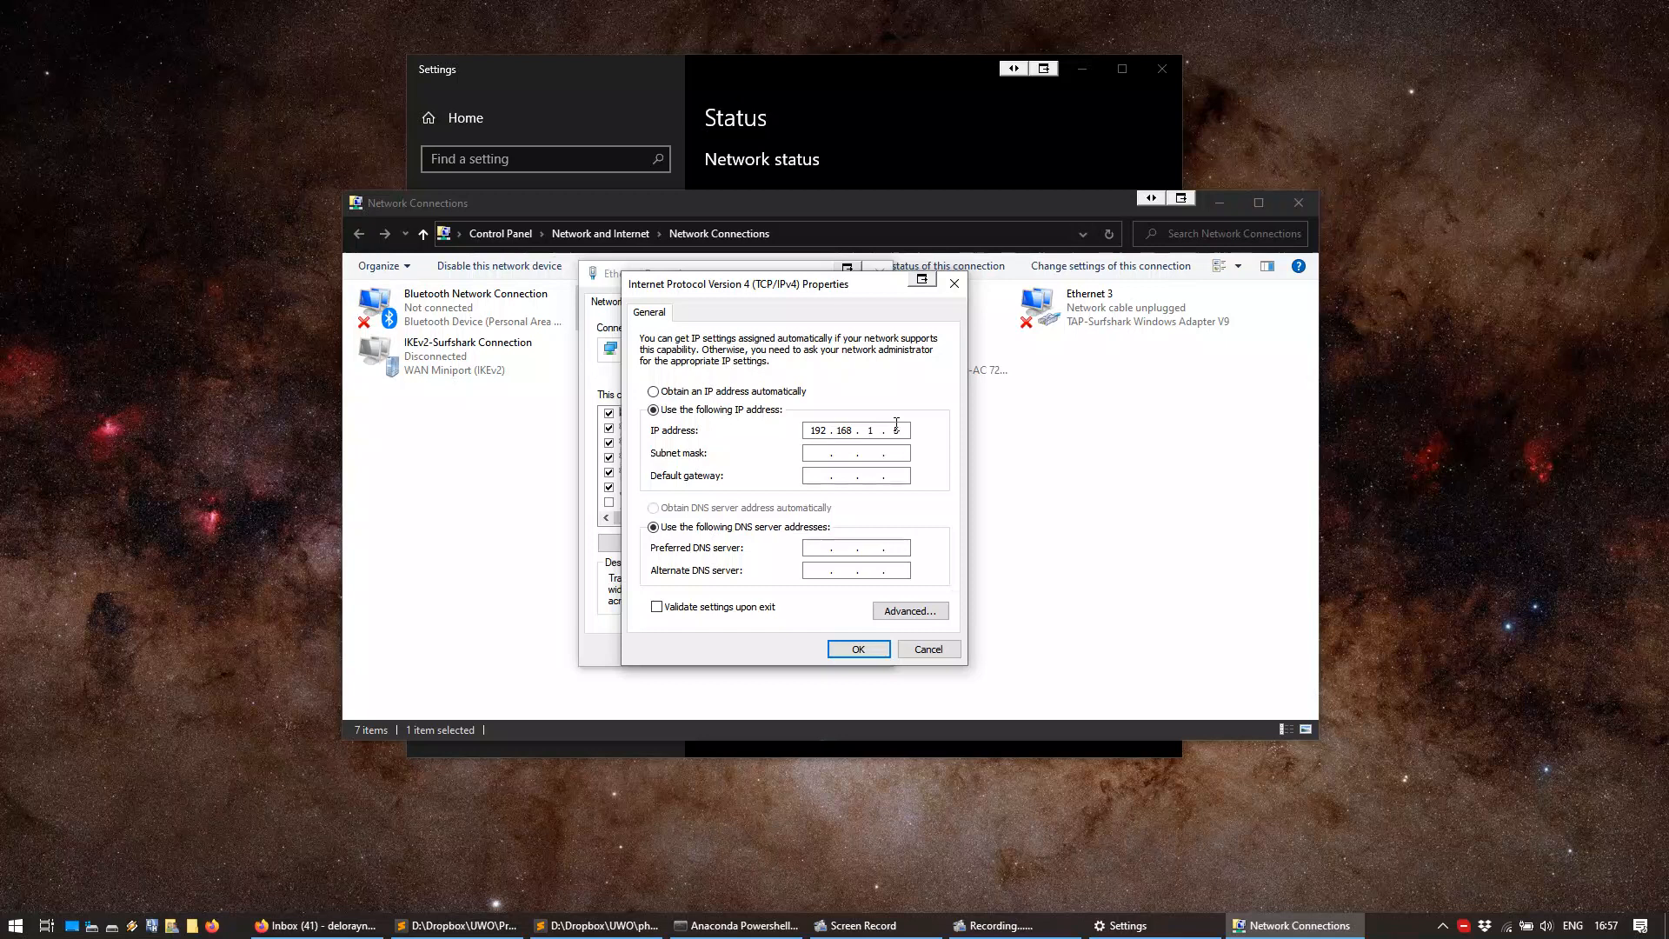
pyautogui.write('5')
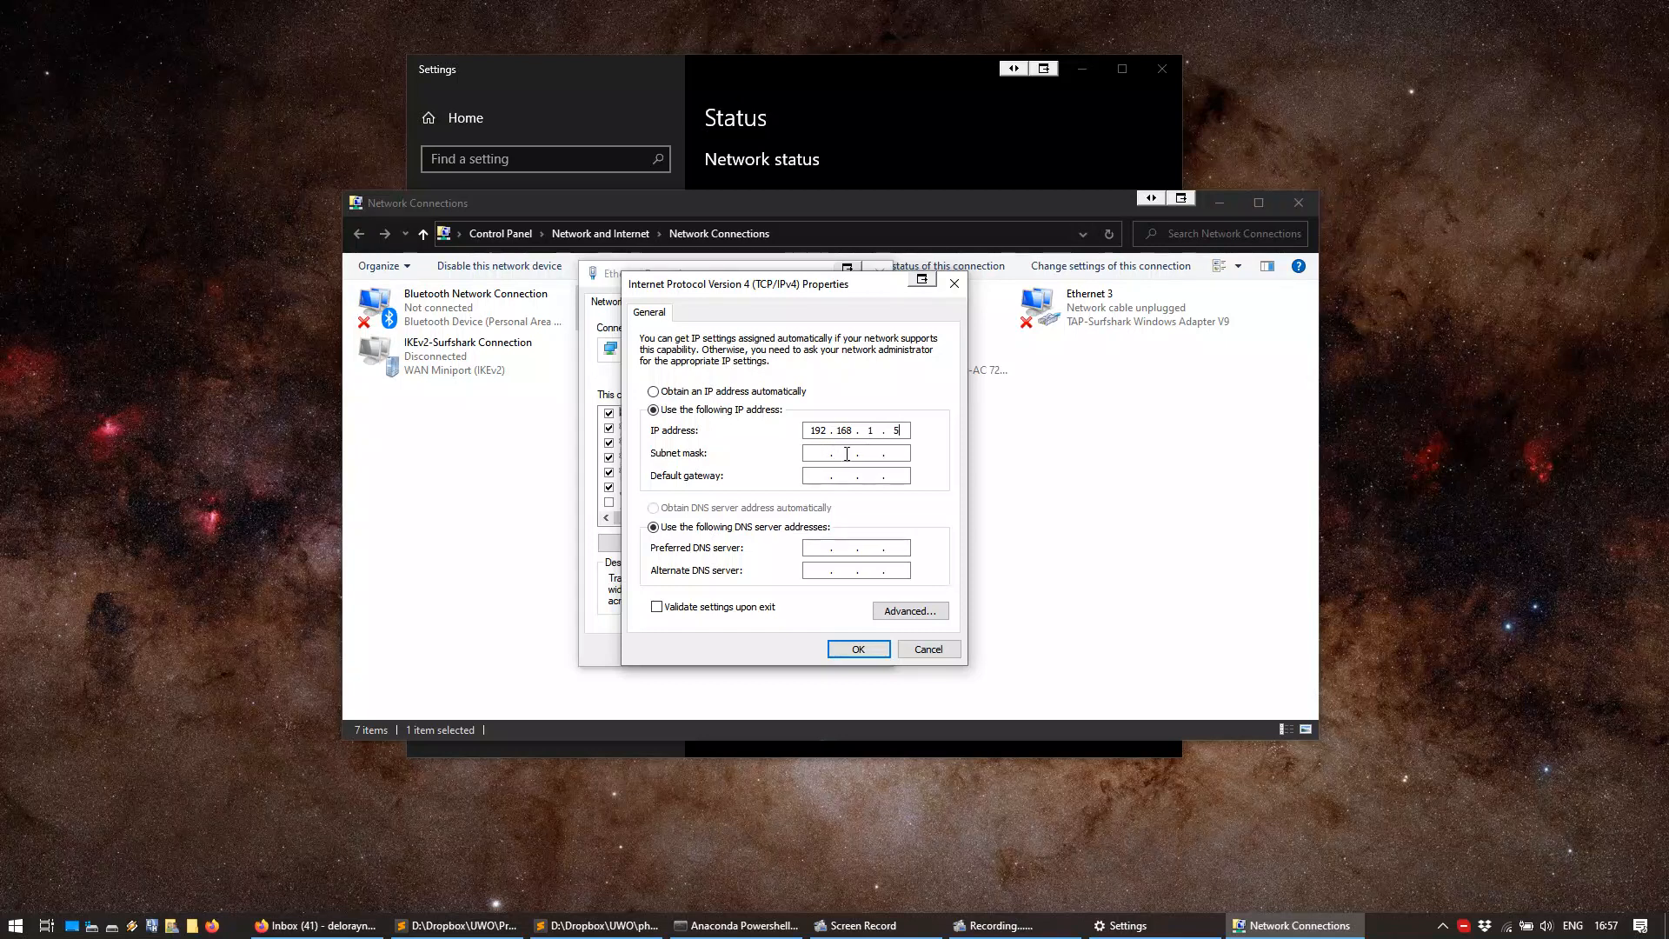
pyautogui.write('255.255.255.0')
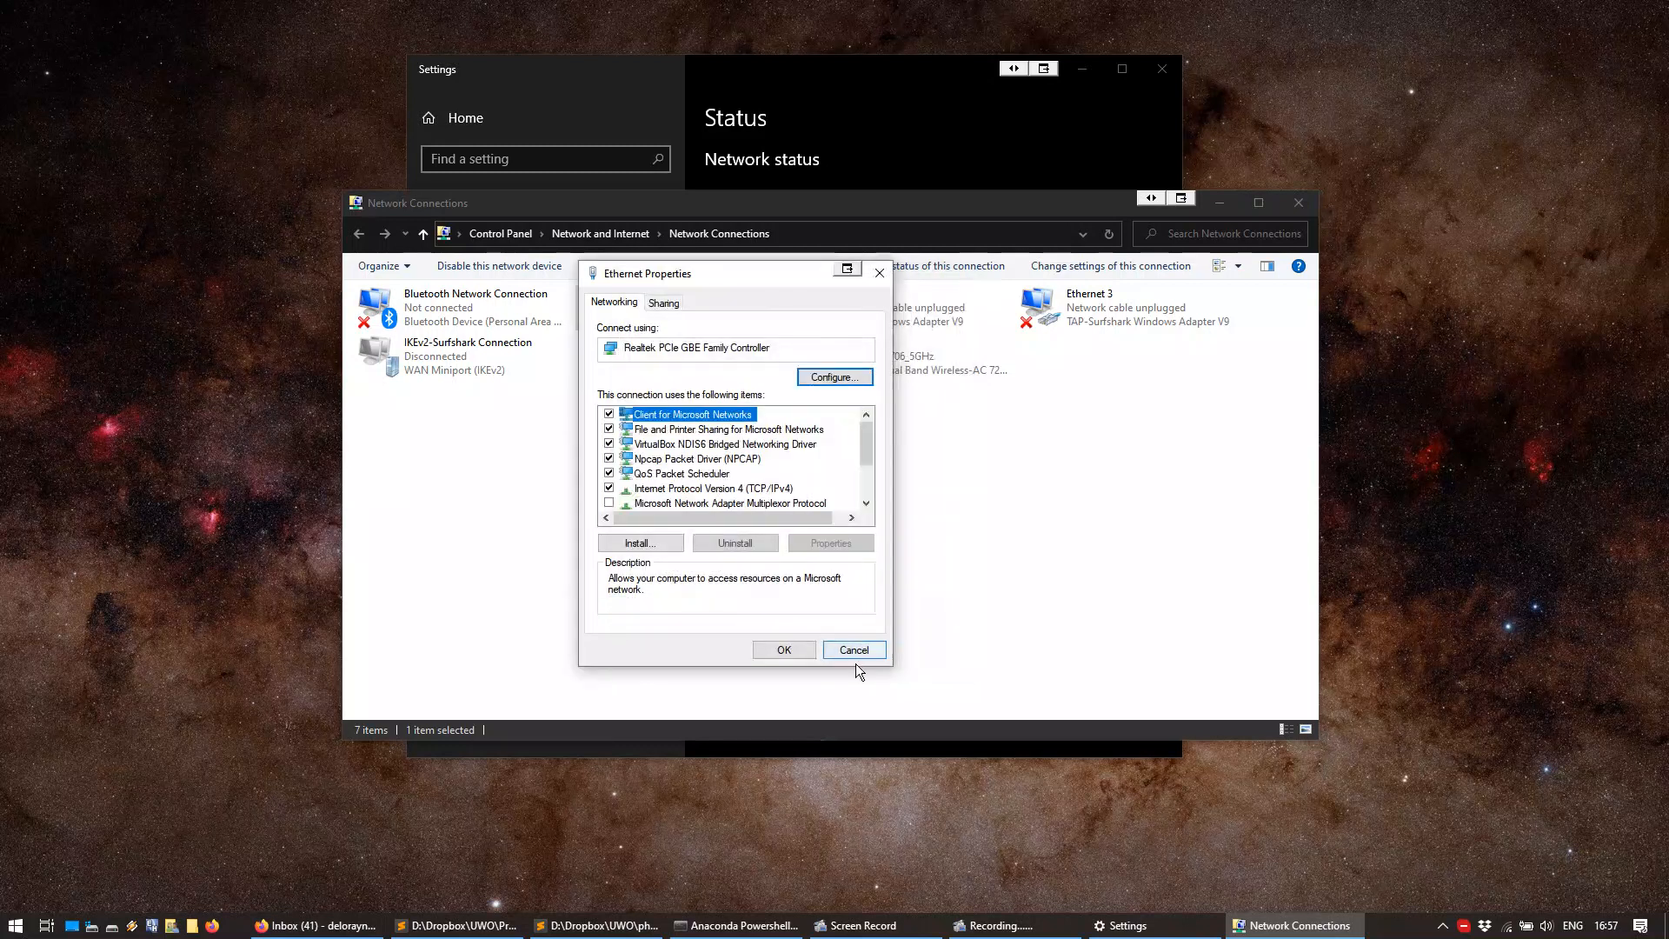
# Close the network windows and search the Start menu for cms
pyautogui.click(853, 649)
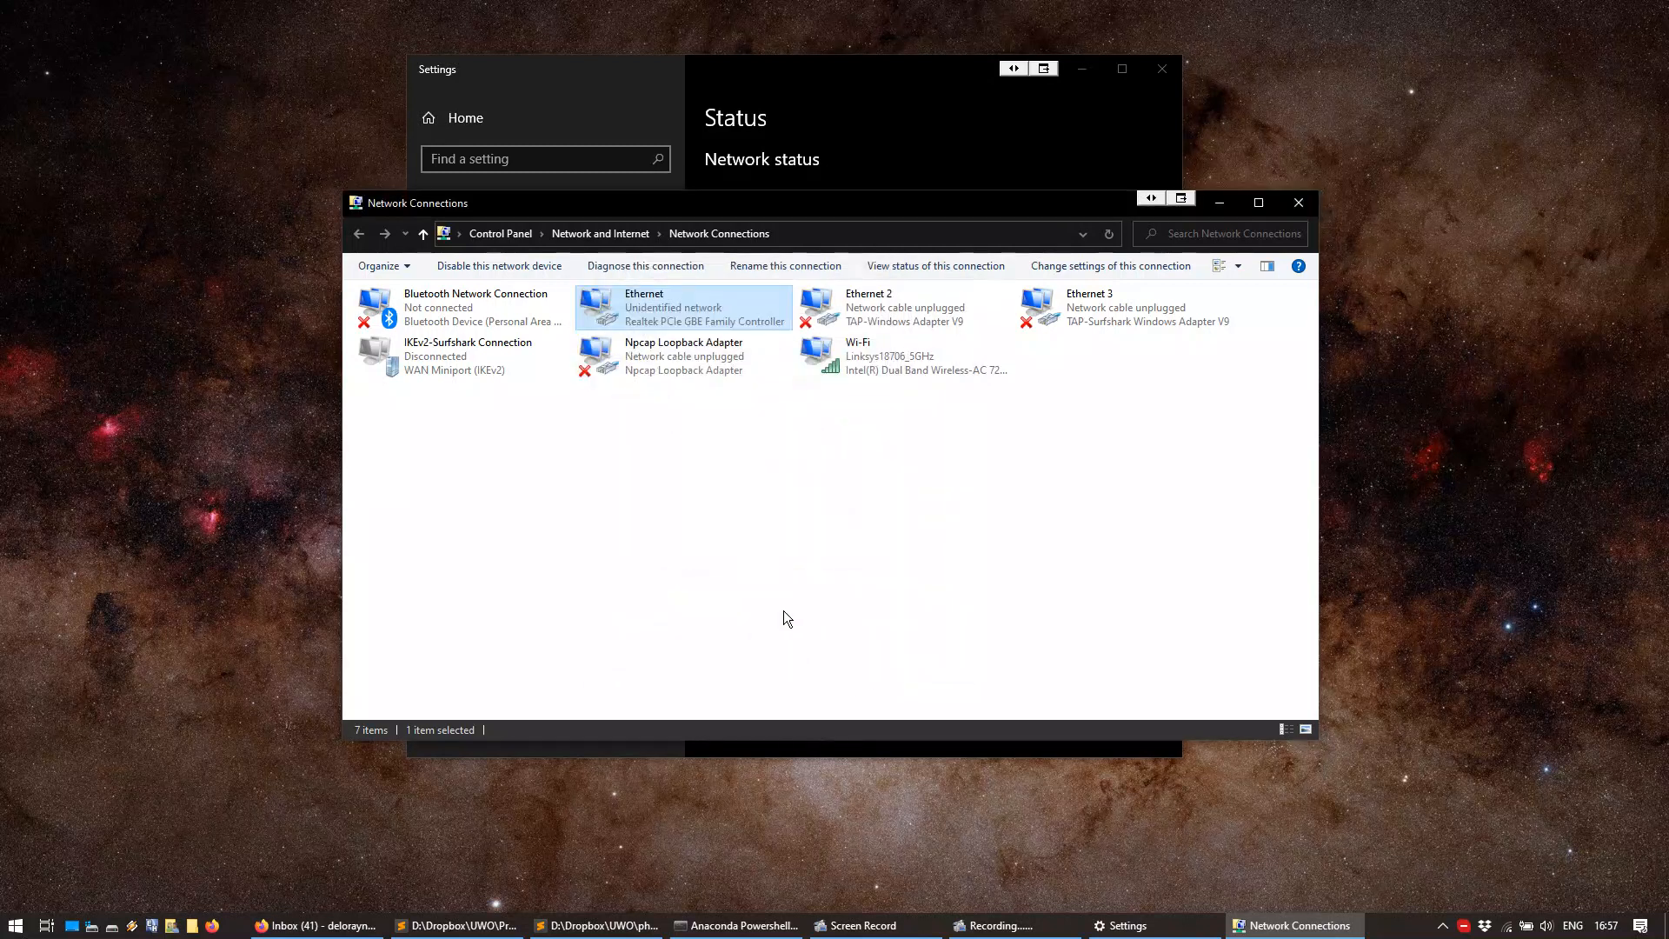
pyautogui.moveTo(1298, 202)
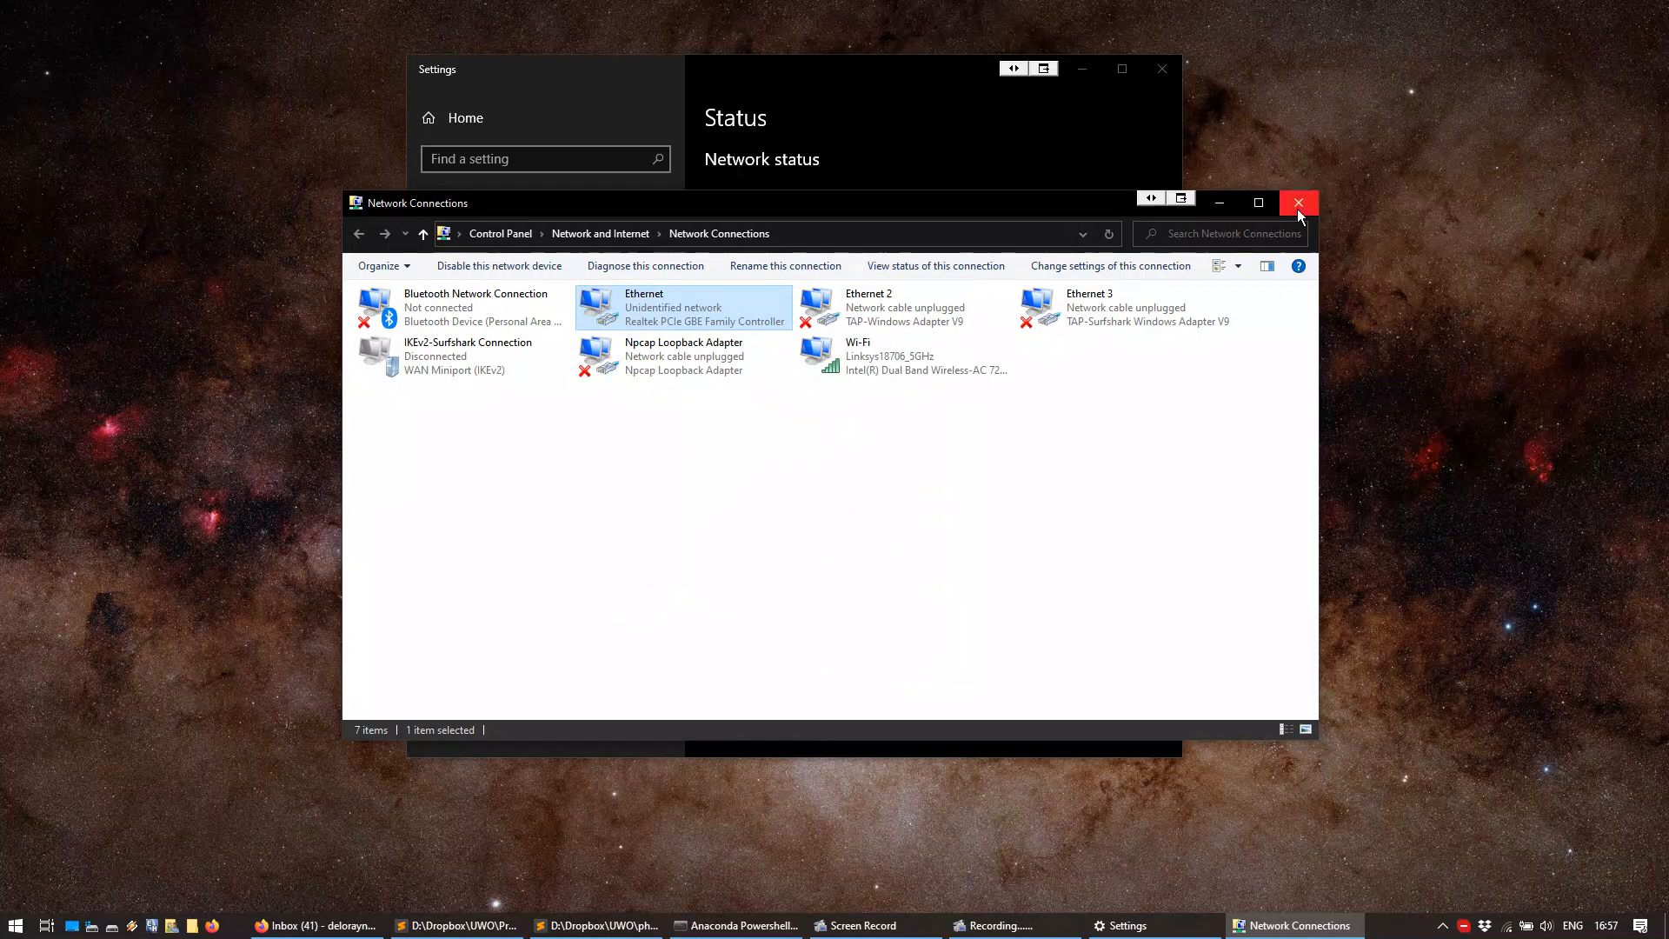
pyautogui.click(1298, 203)
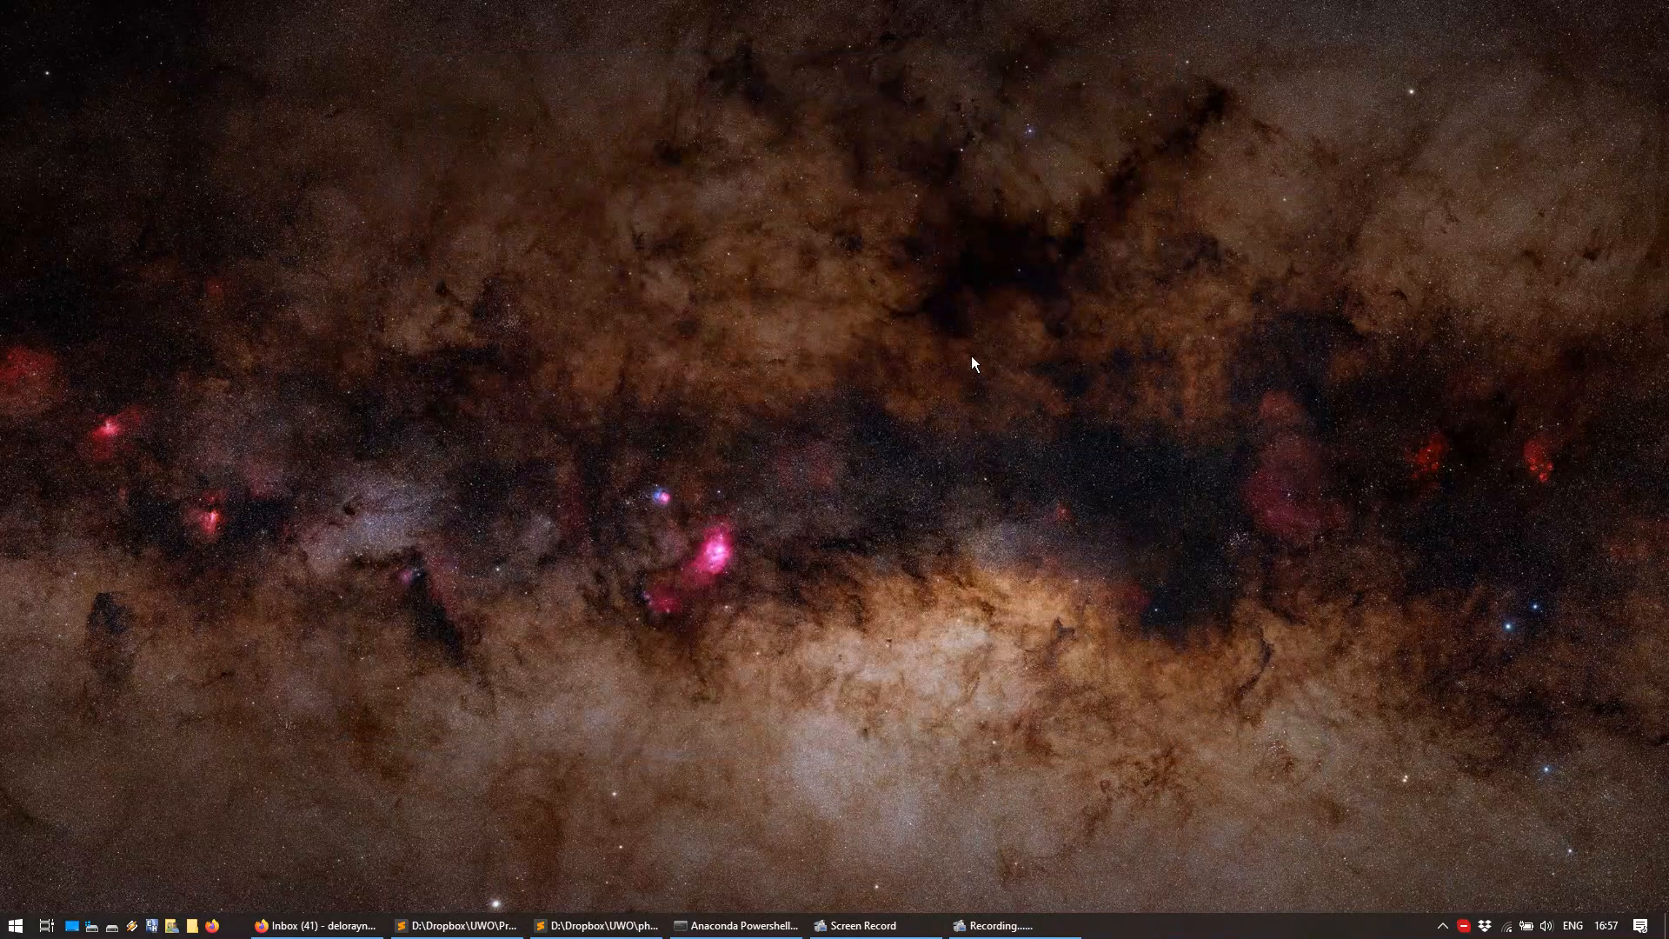
pyautogui.click(15, 925)
pyautogui.write('cms')
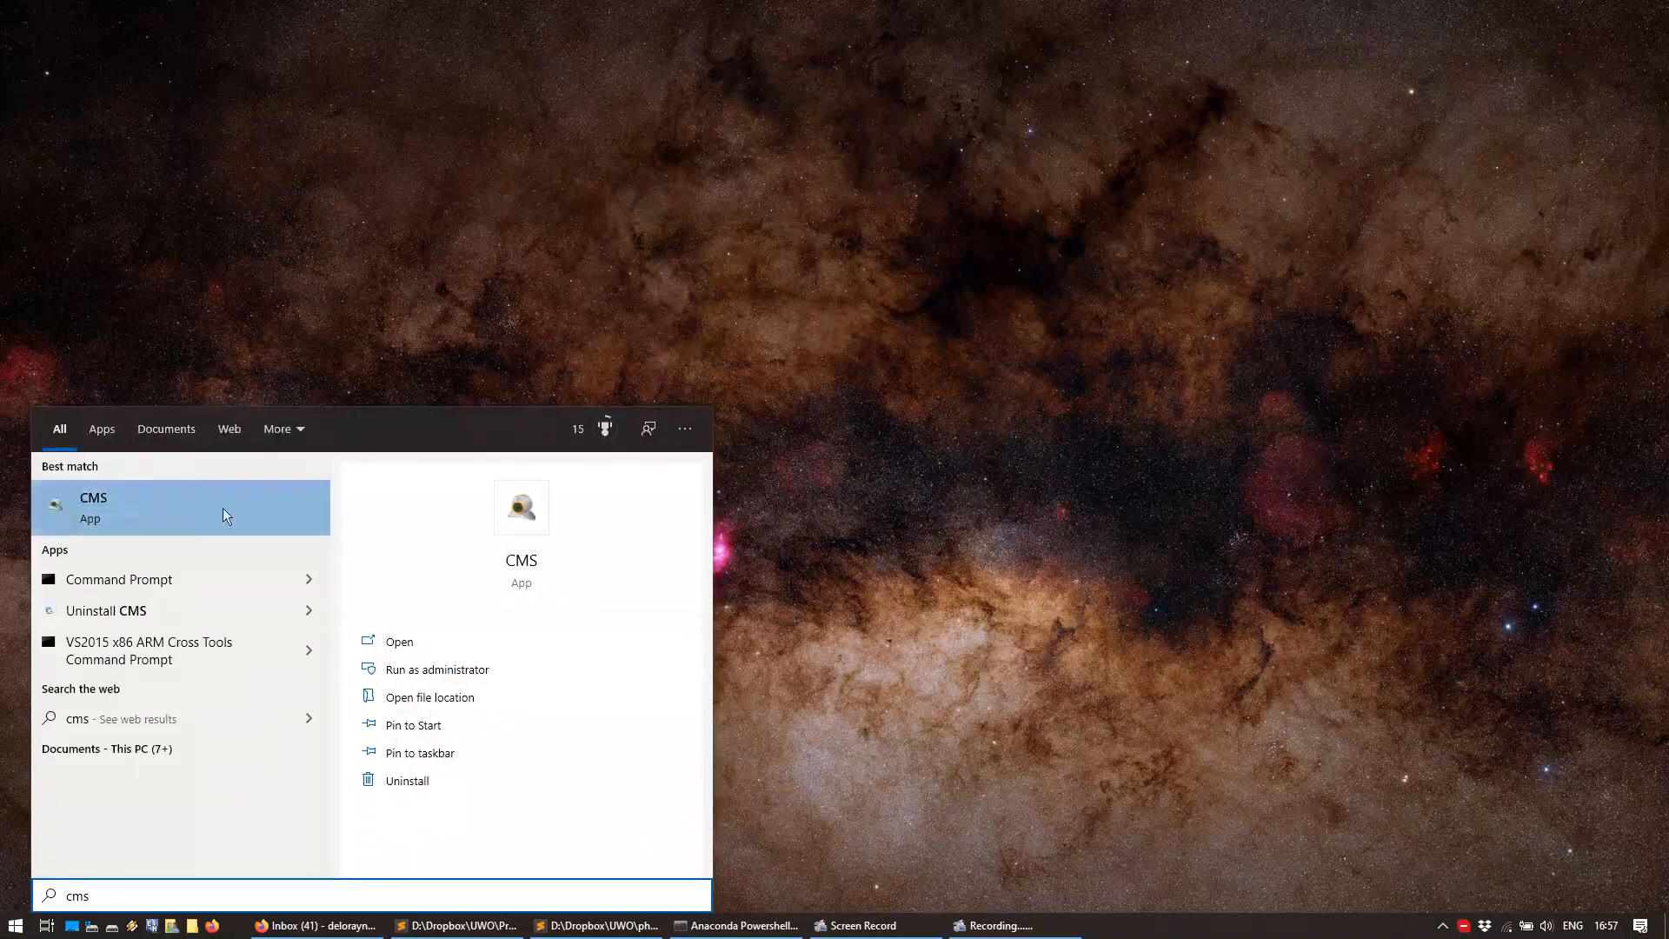
# Launch the CMS app from the Start search results
pyautogui.click(93, 507)
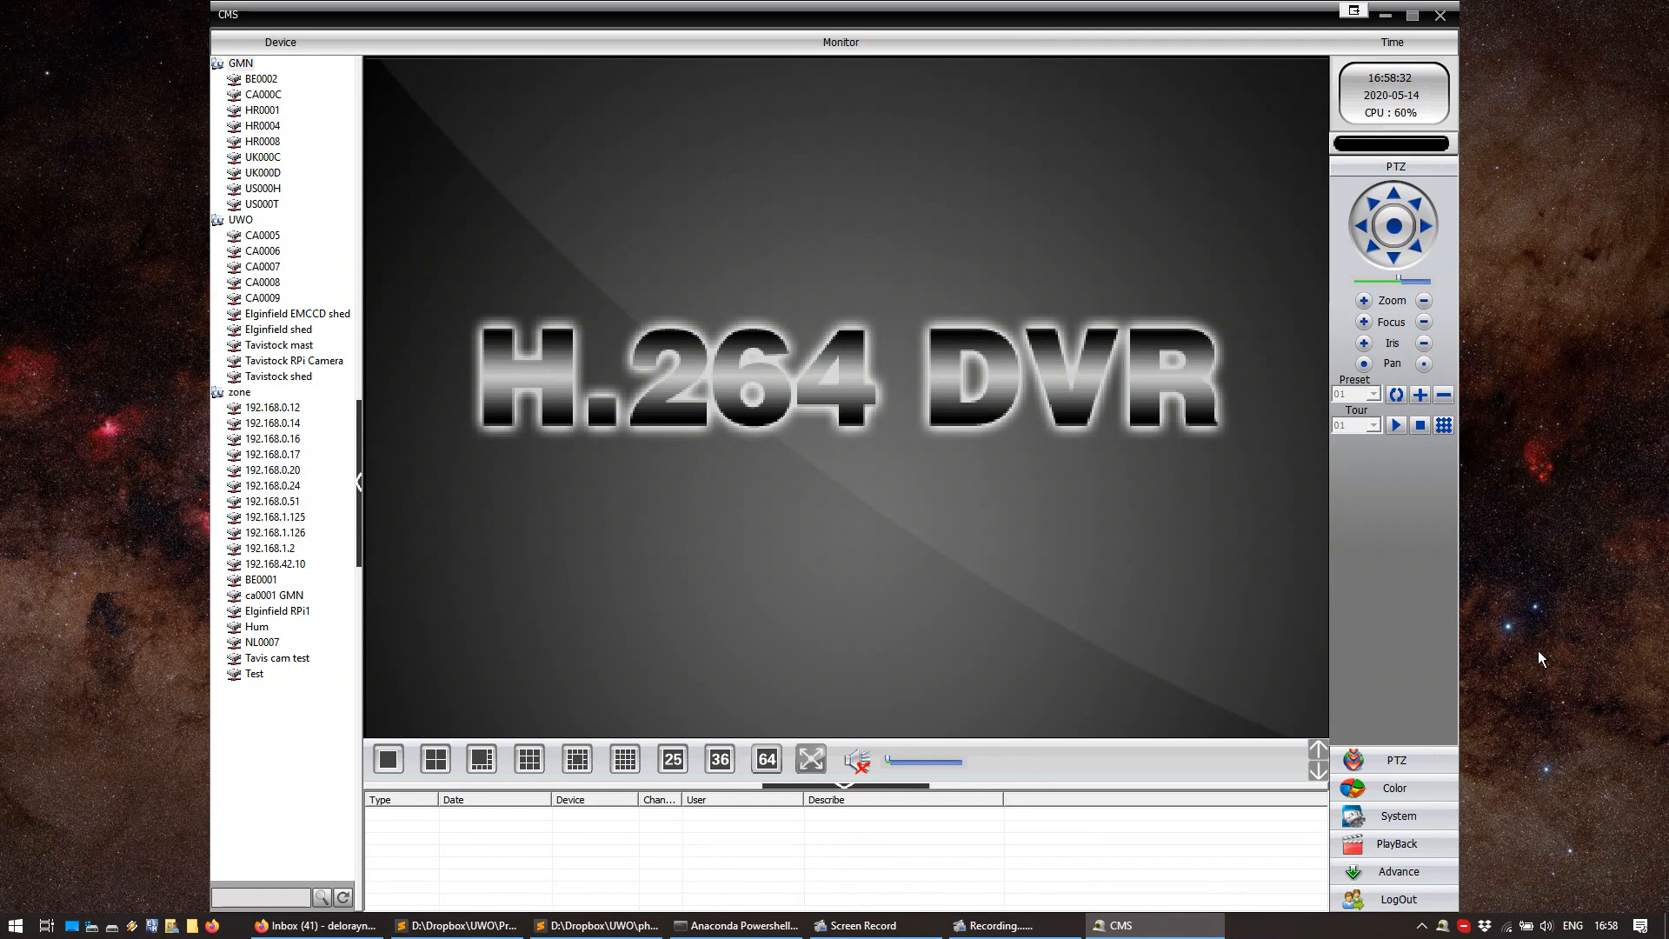
pyautogui.moveTo(977, 502)
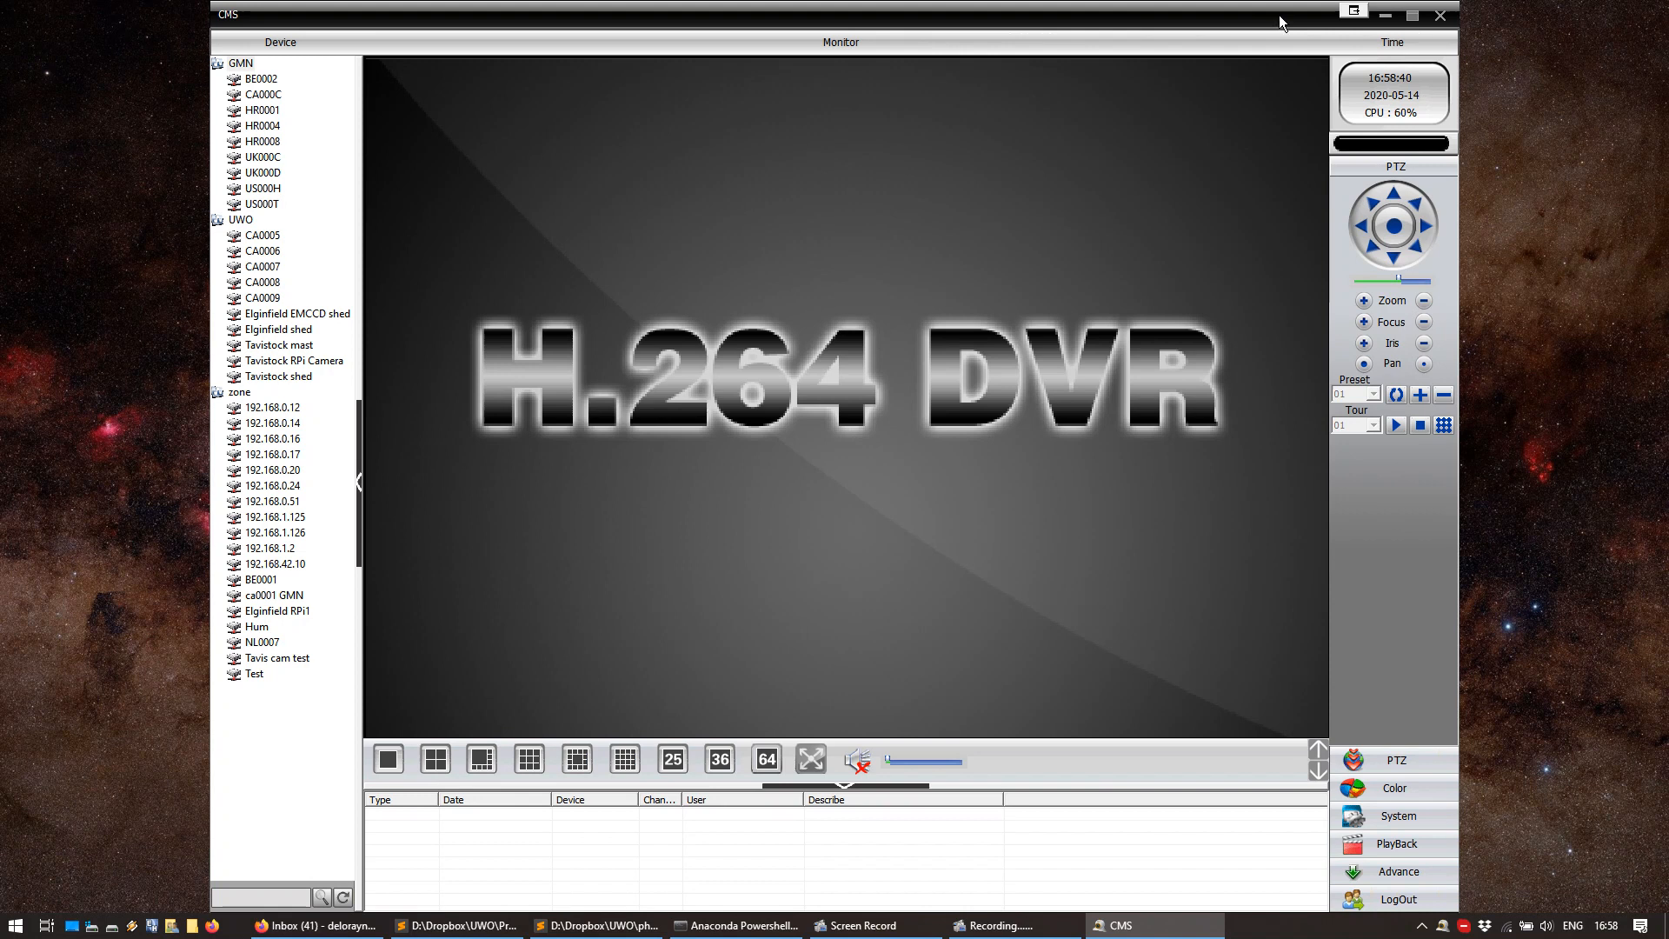
pyautogui.moveTo(1234, 124)
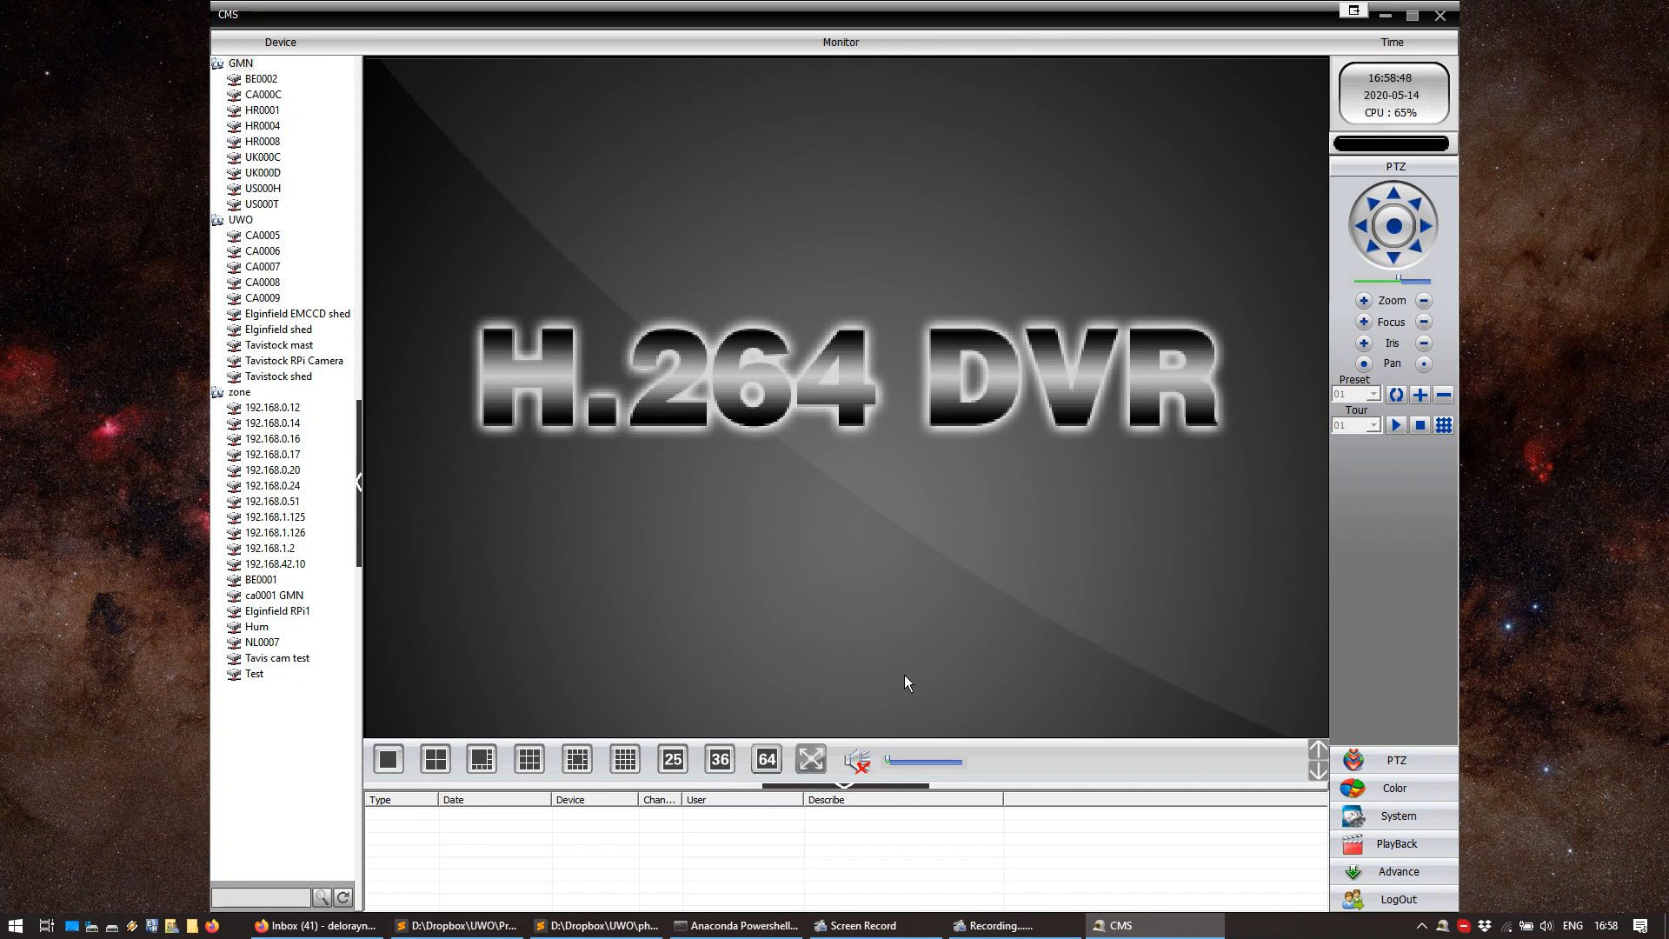
# In Device Manager, create a new zone named 'test'
pyautogui.click(1399, 816)
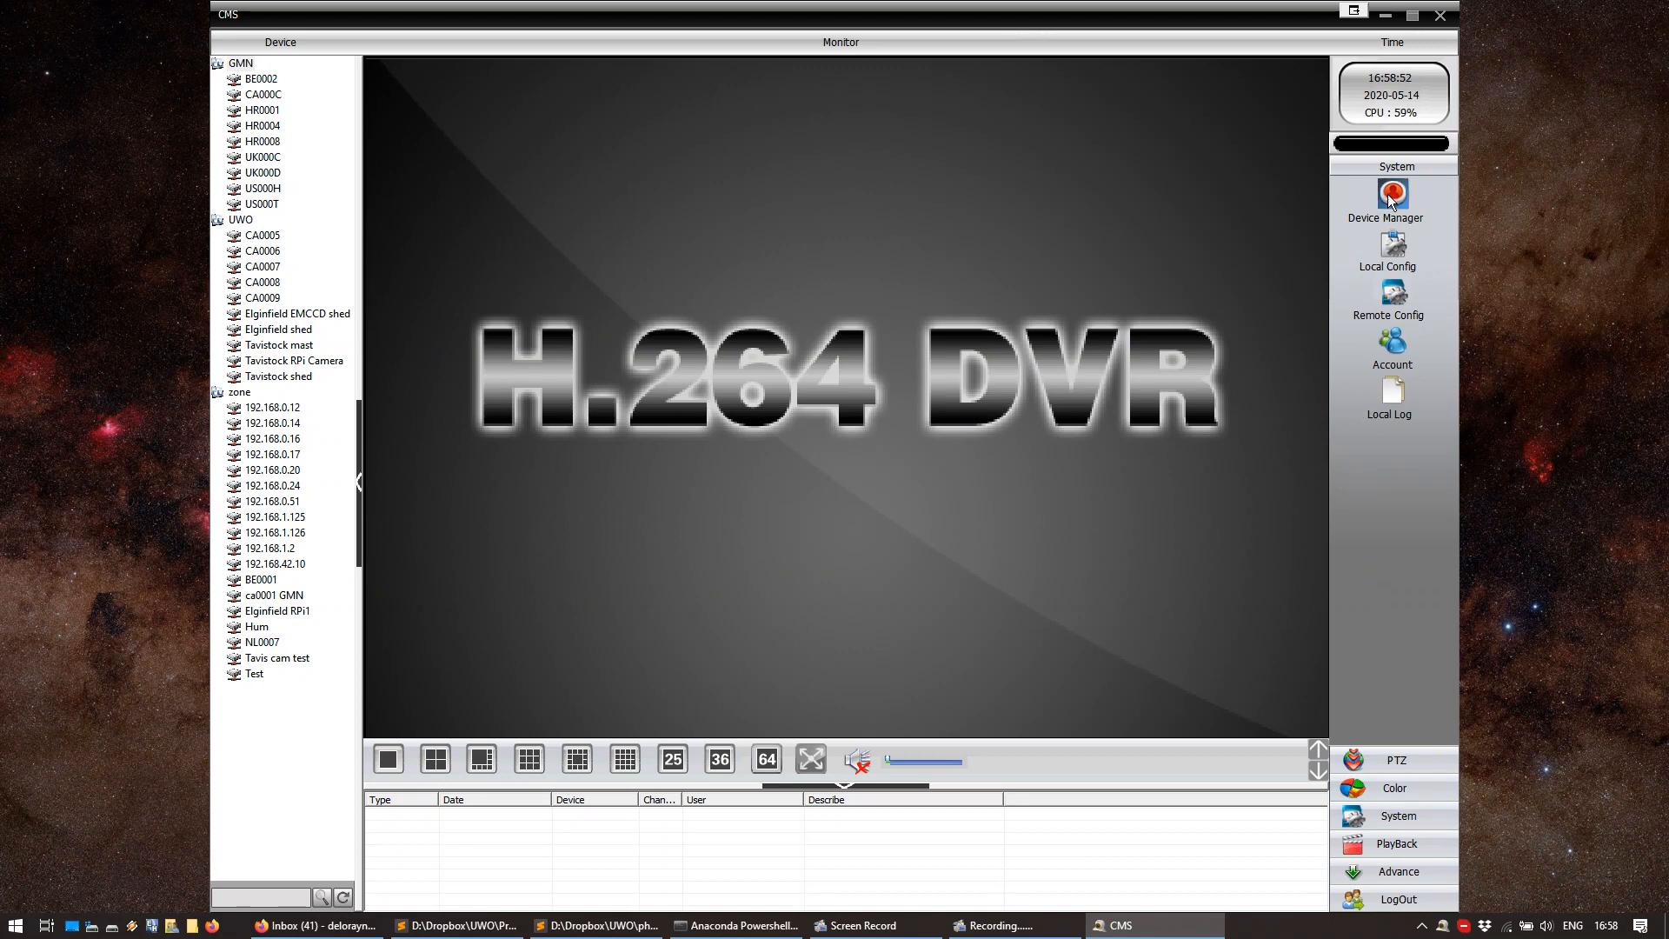
pyautogui.click(1390, 193)
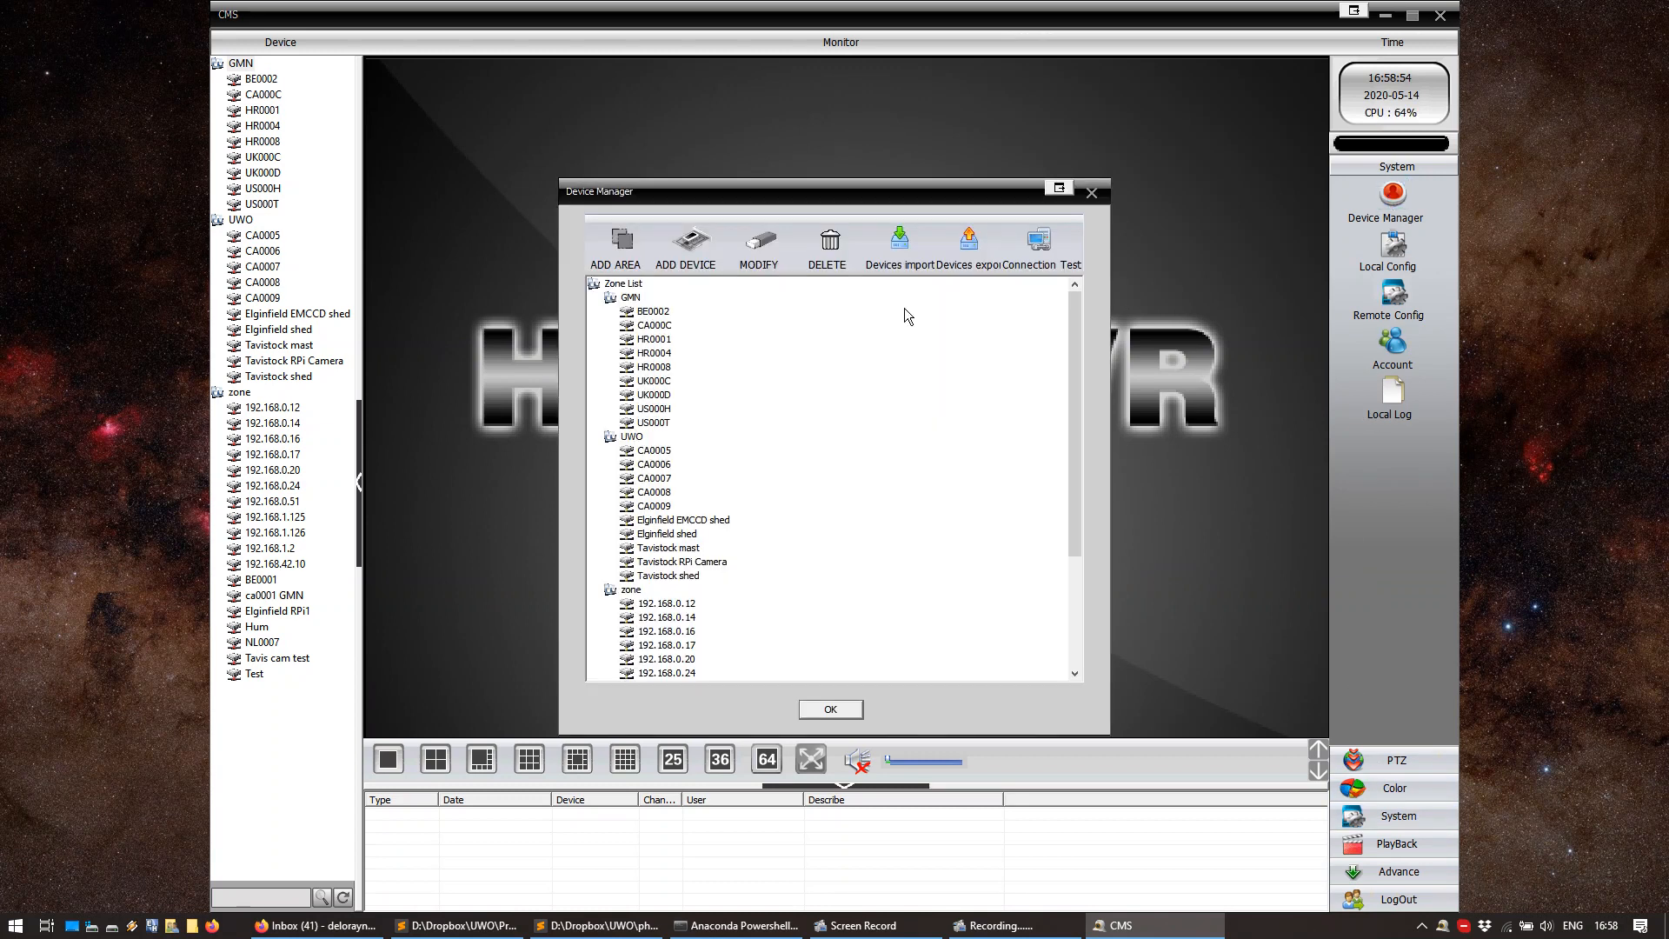
pyautogui.moveTo(1137, 386)
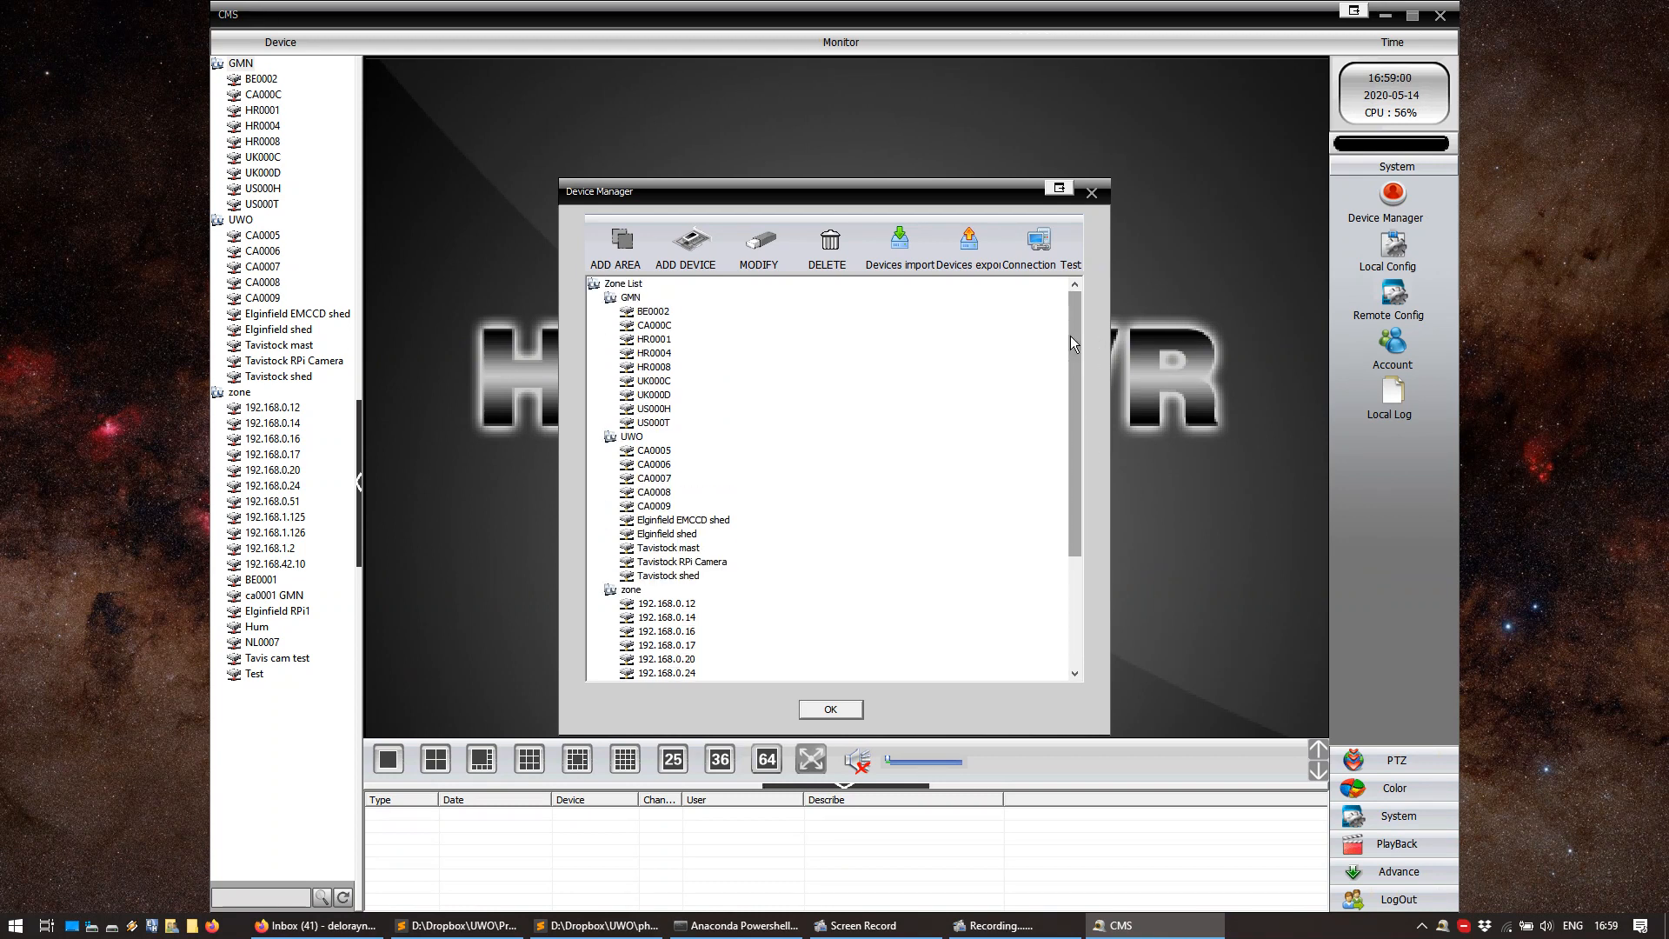
pyautogui.moveTo(908, 369)
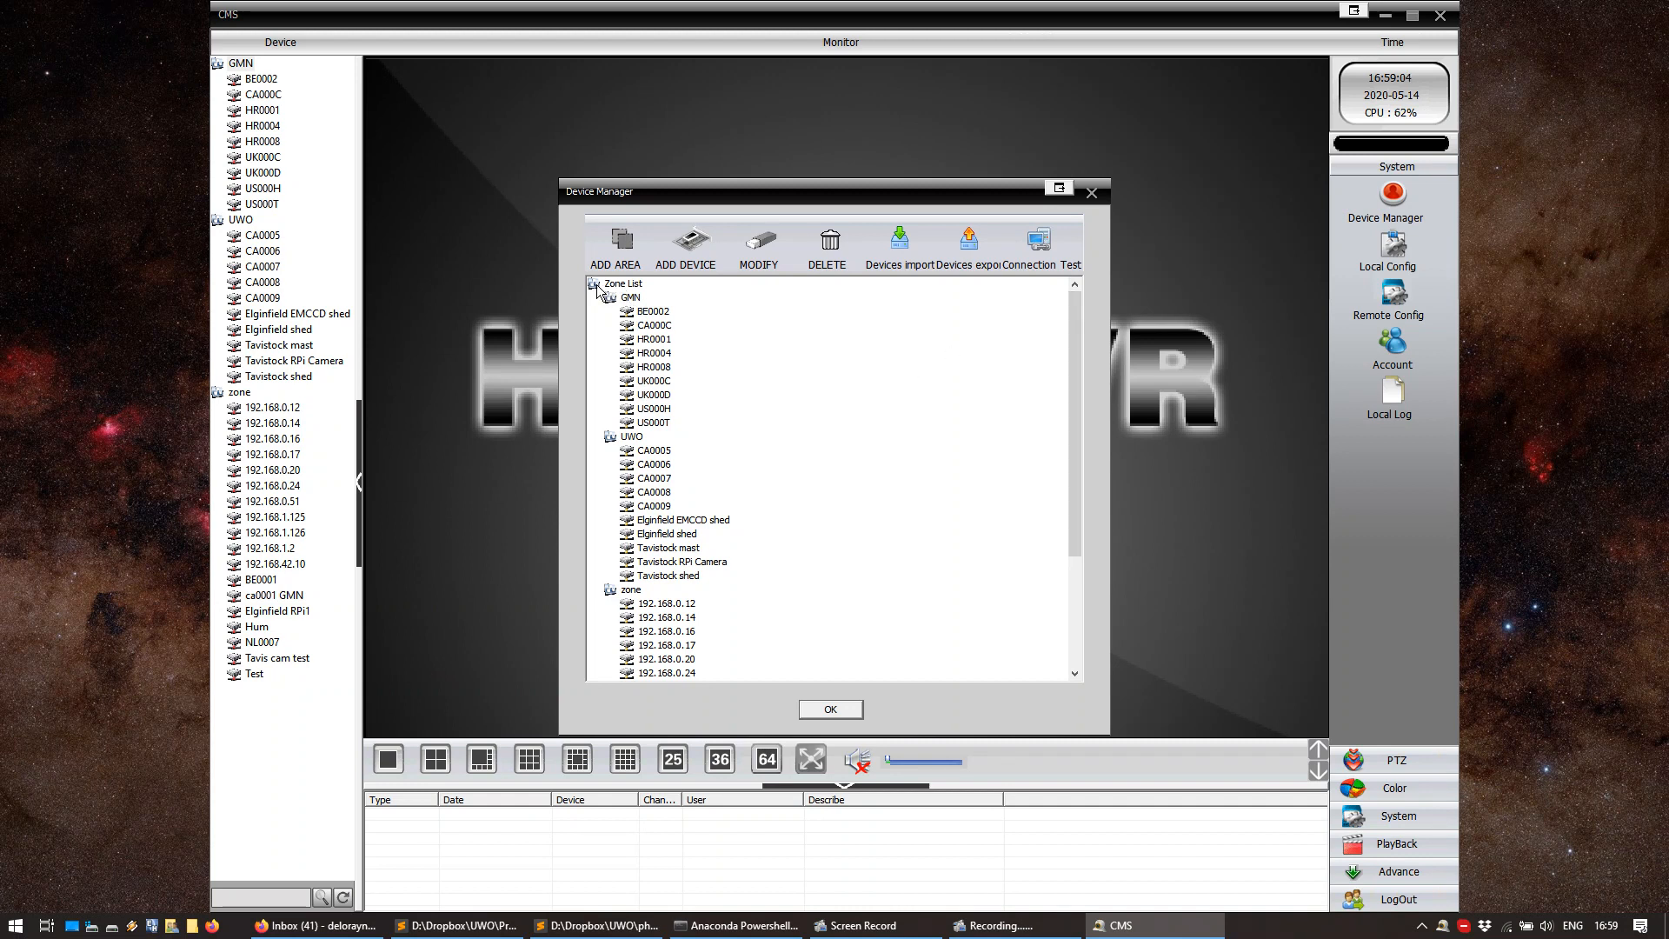
pyautogui.click(622, 283)
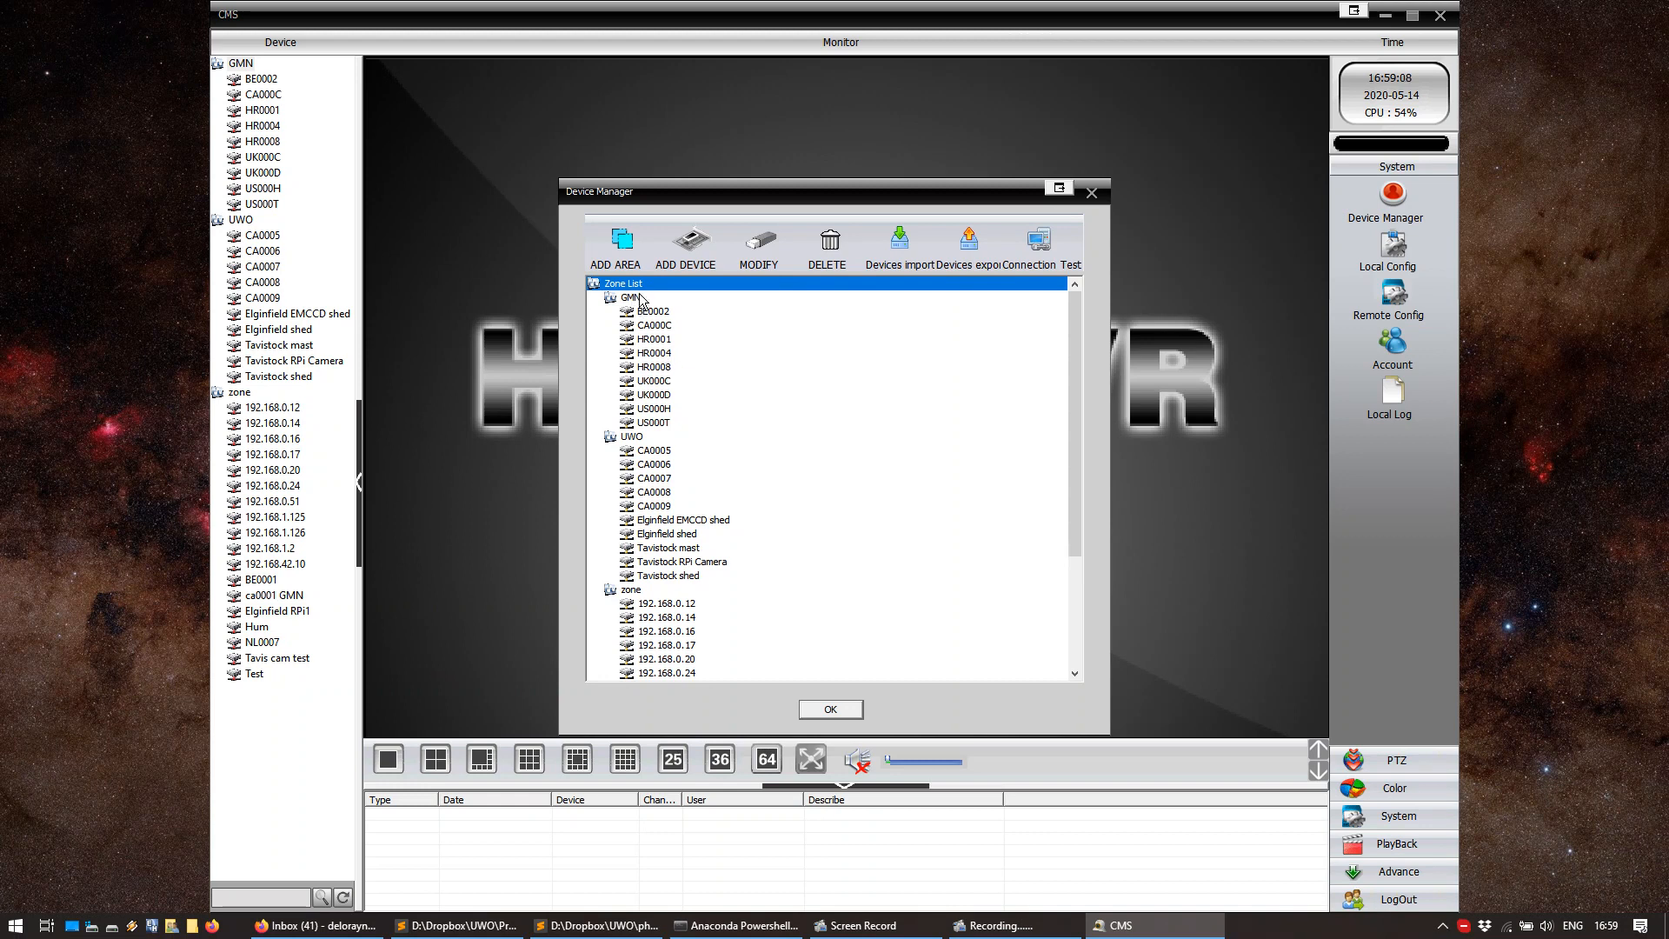
pyautogui.click(615, 245)
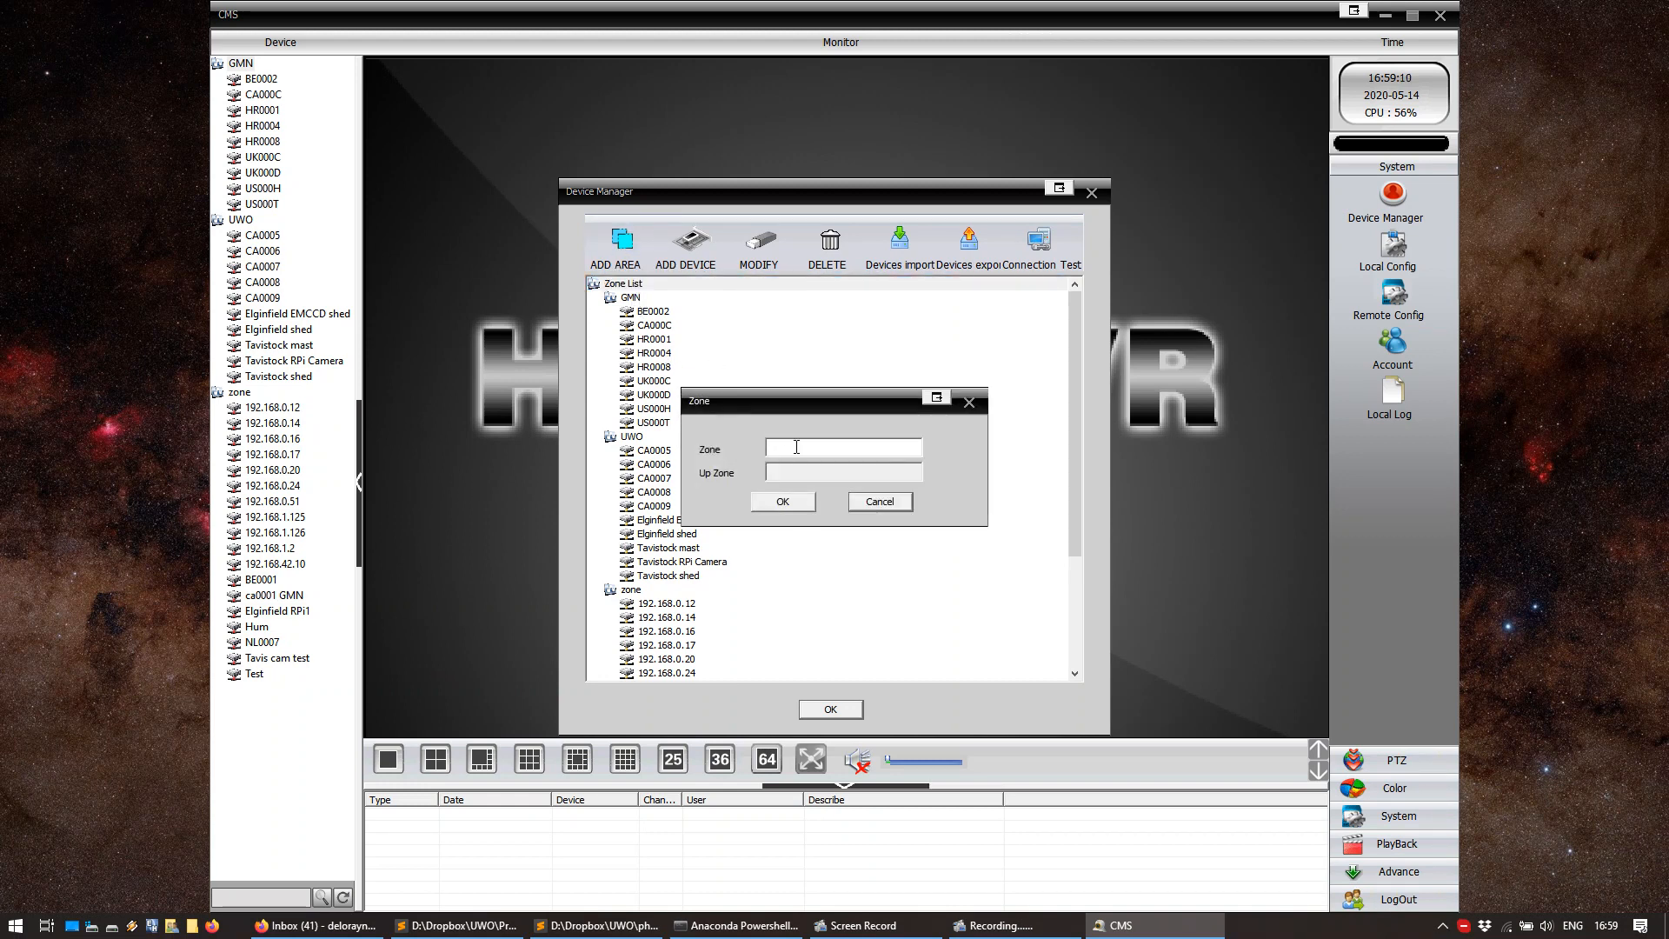
pyautogui.write('test')
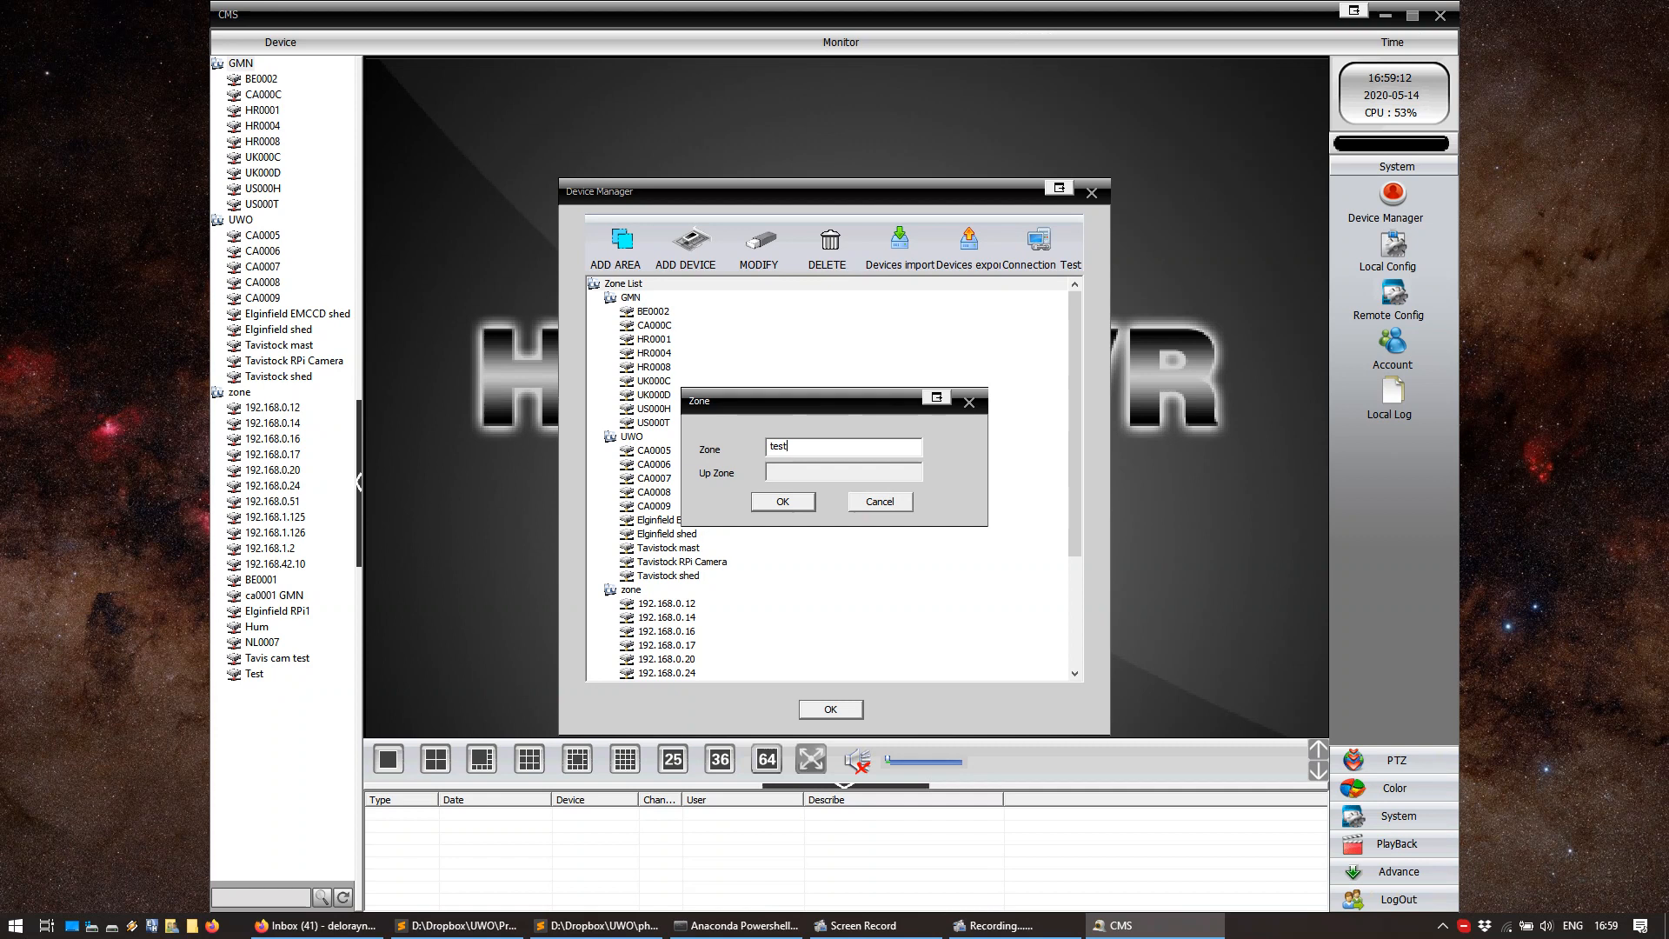
pyautogui.click(781, 502)
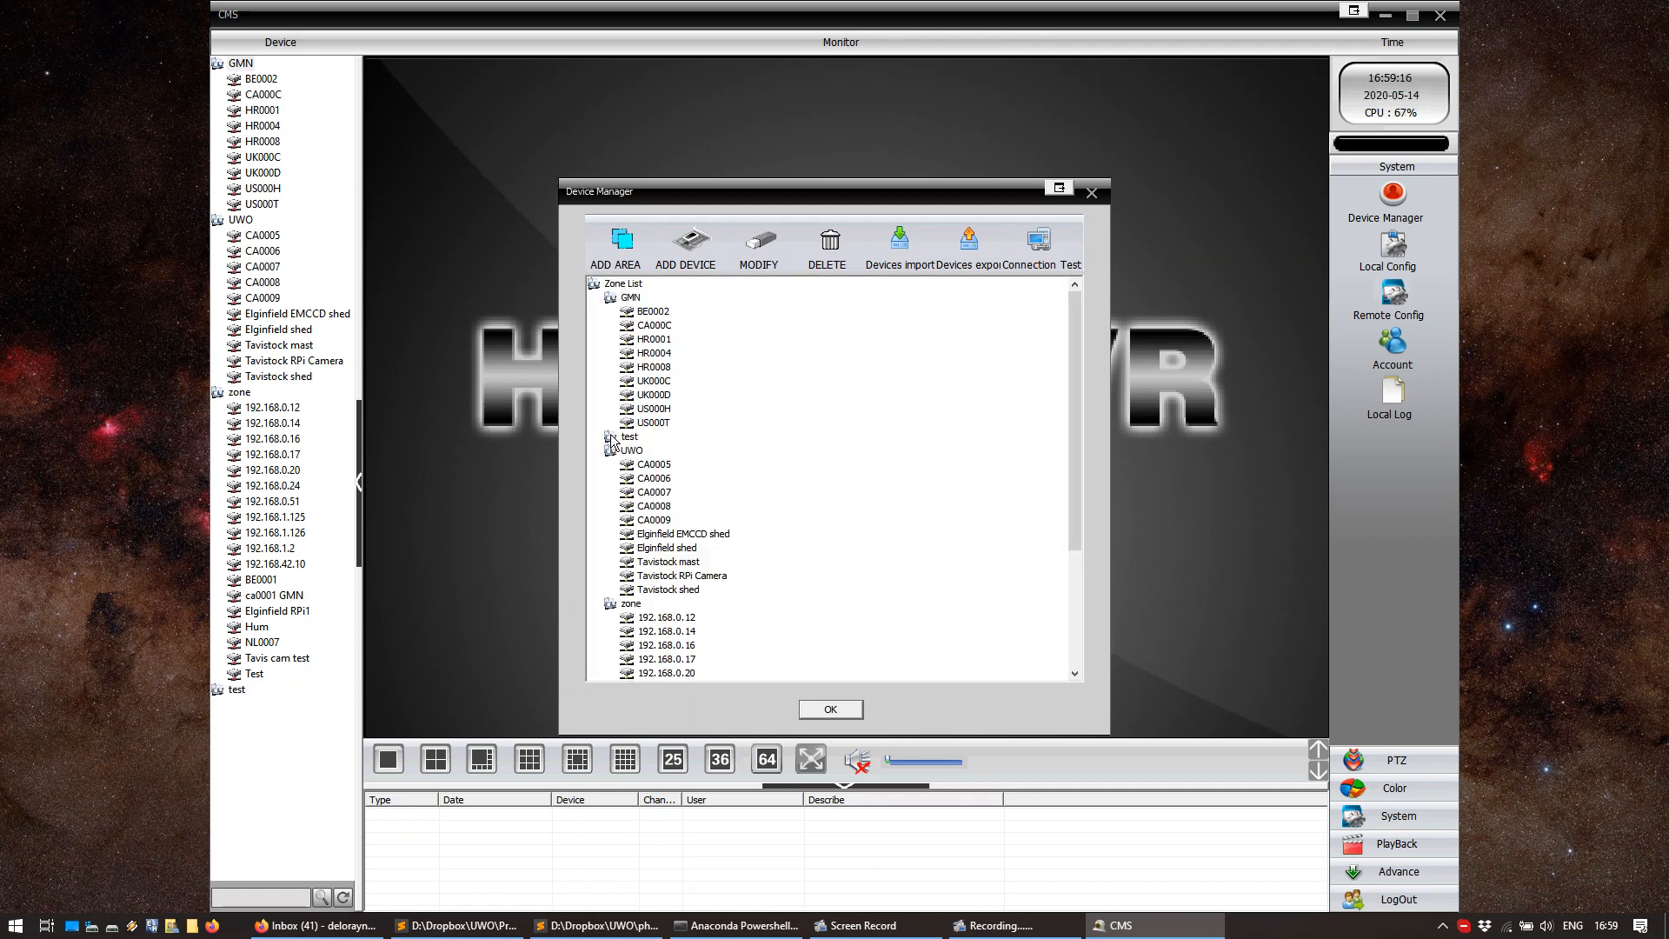
# Add device test_ip_cam at 192.168.1.10, port 34567, to the test zone
pyautogui.click(630, 436)
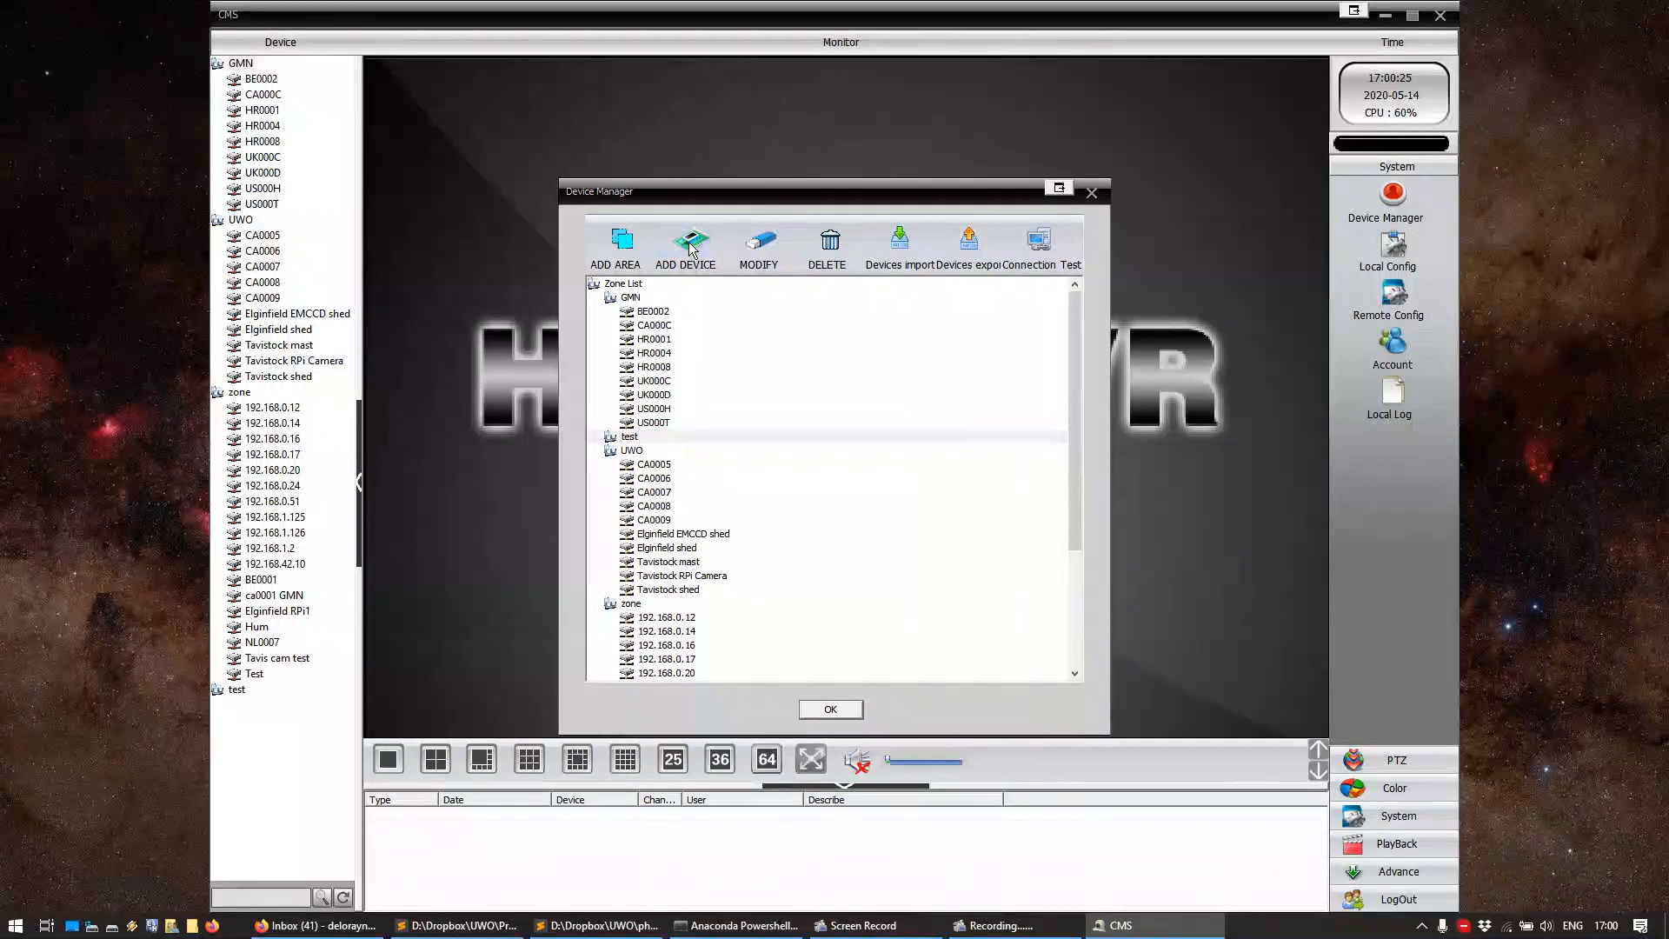
pyautogui.click(687, 245)
pyautogui.write('test_ip_cam')
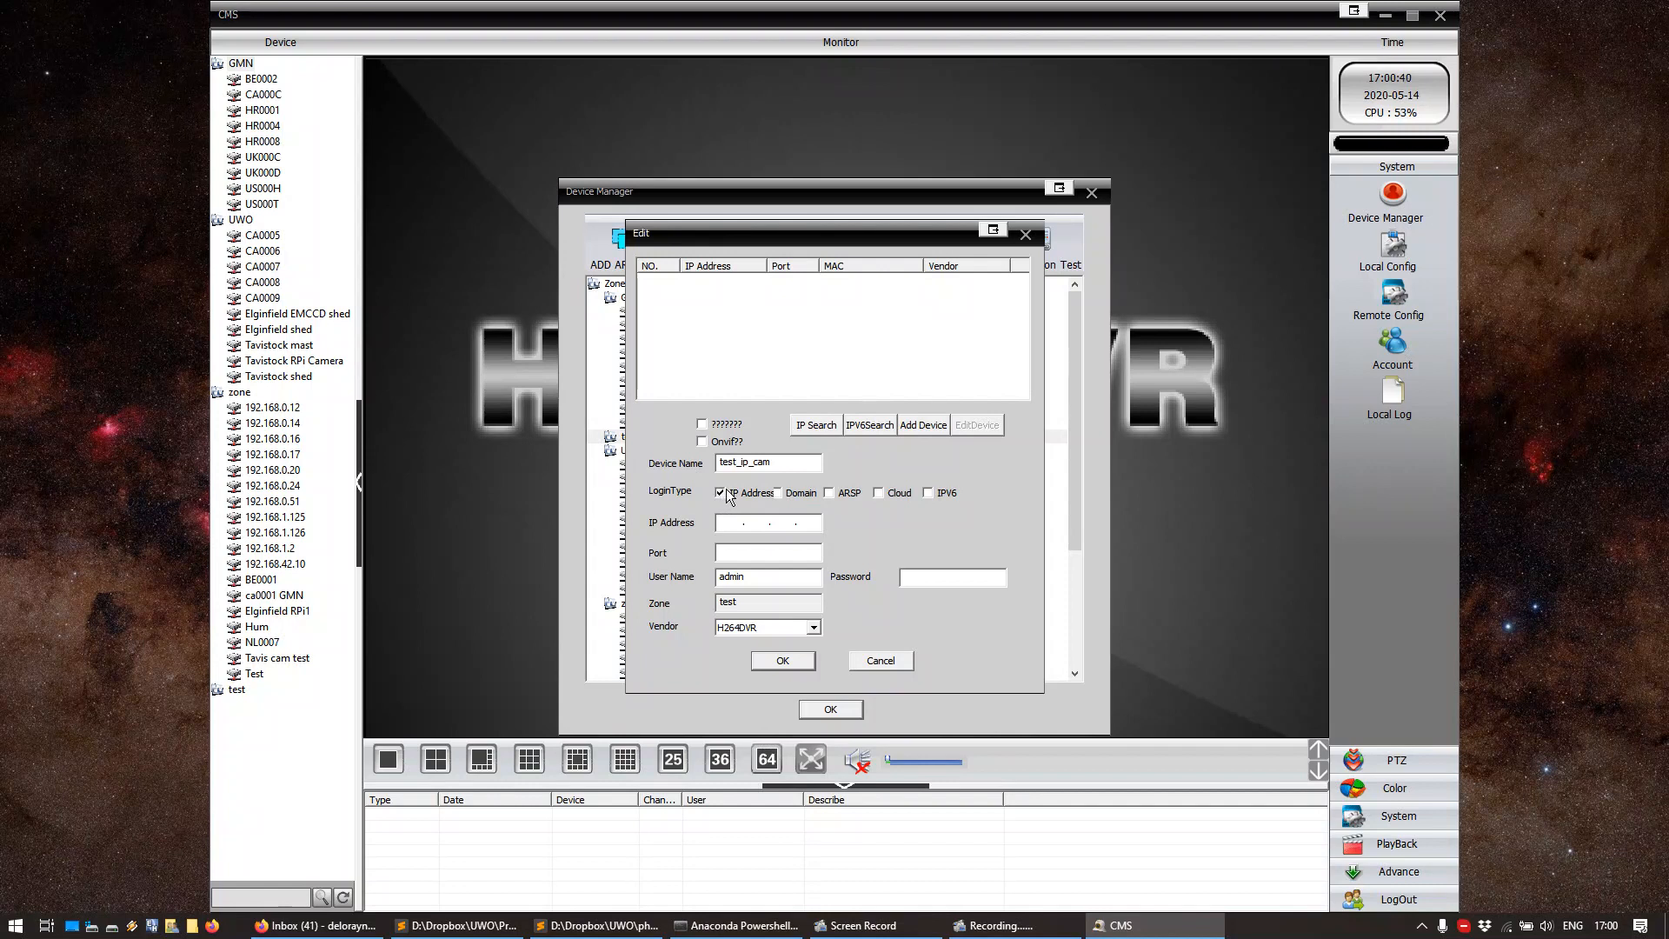
pyautogui.moveTo(716, 520)
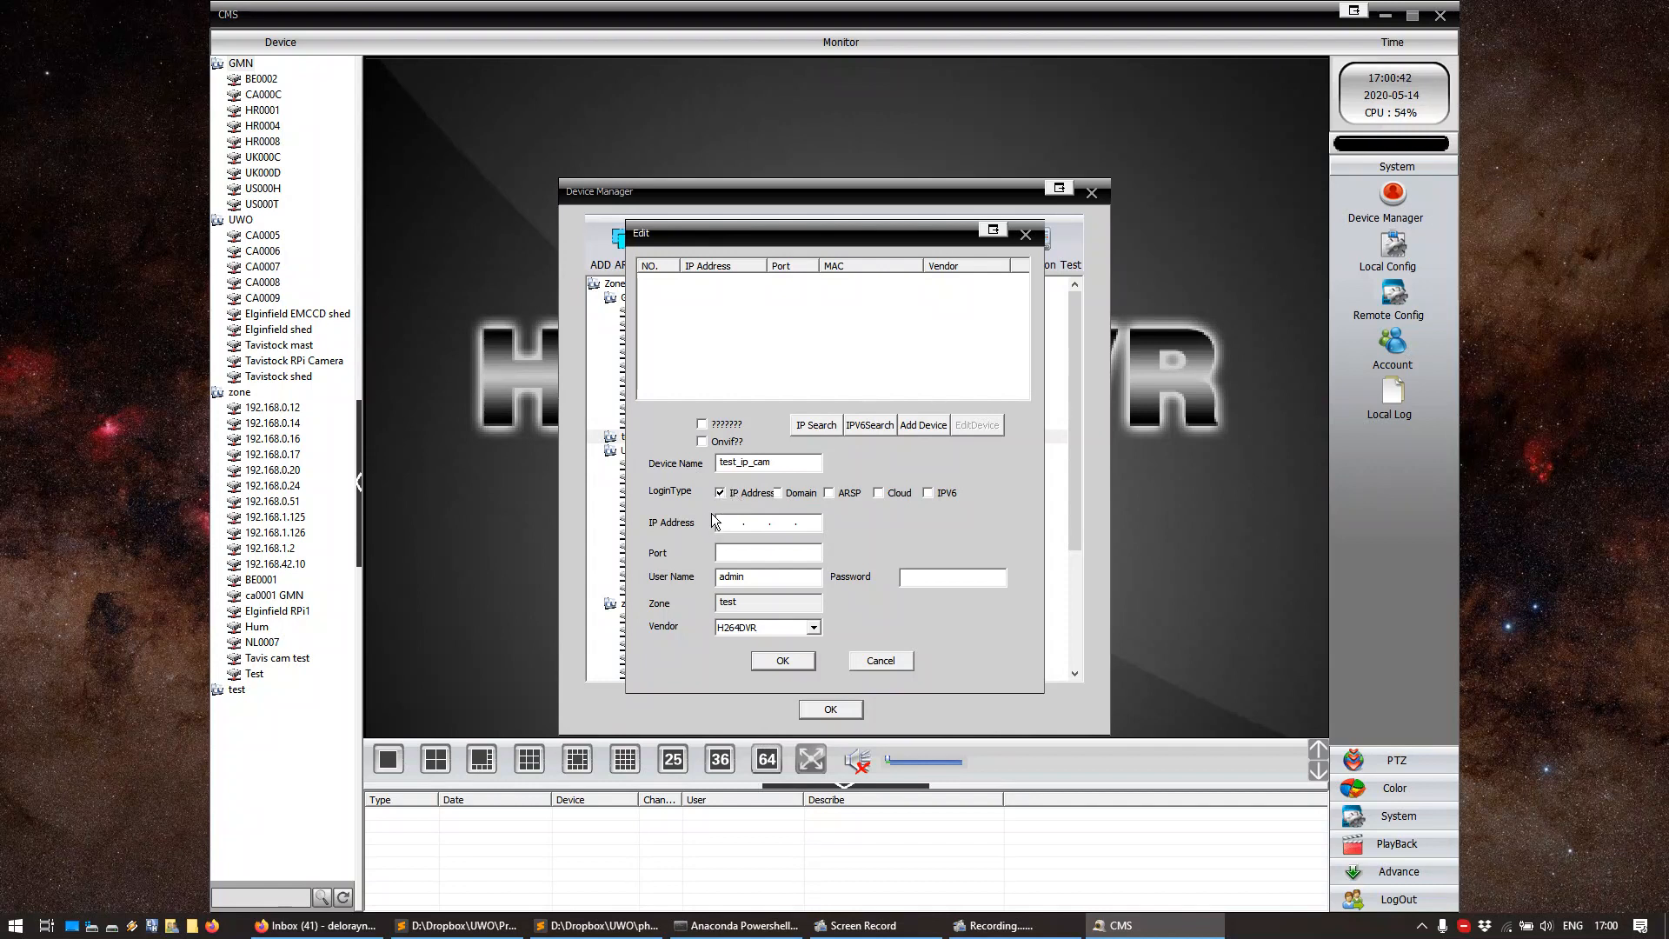
pyautogui.write('192')
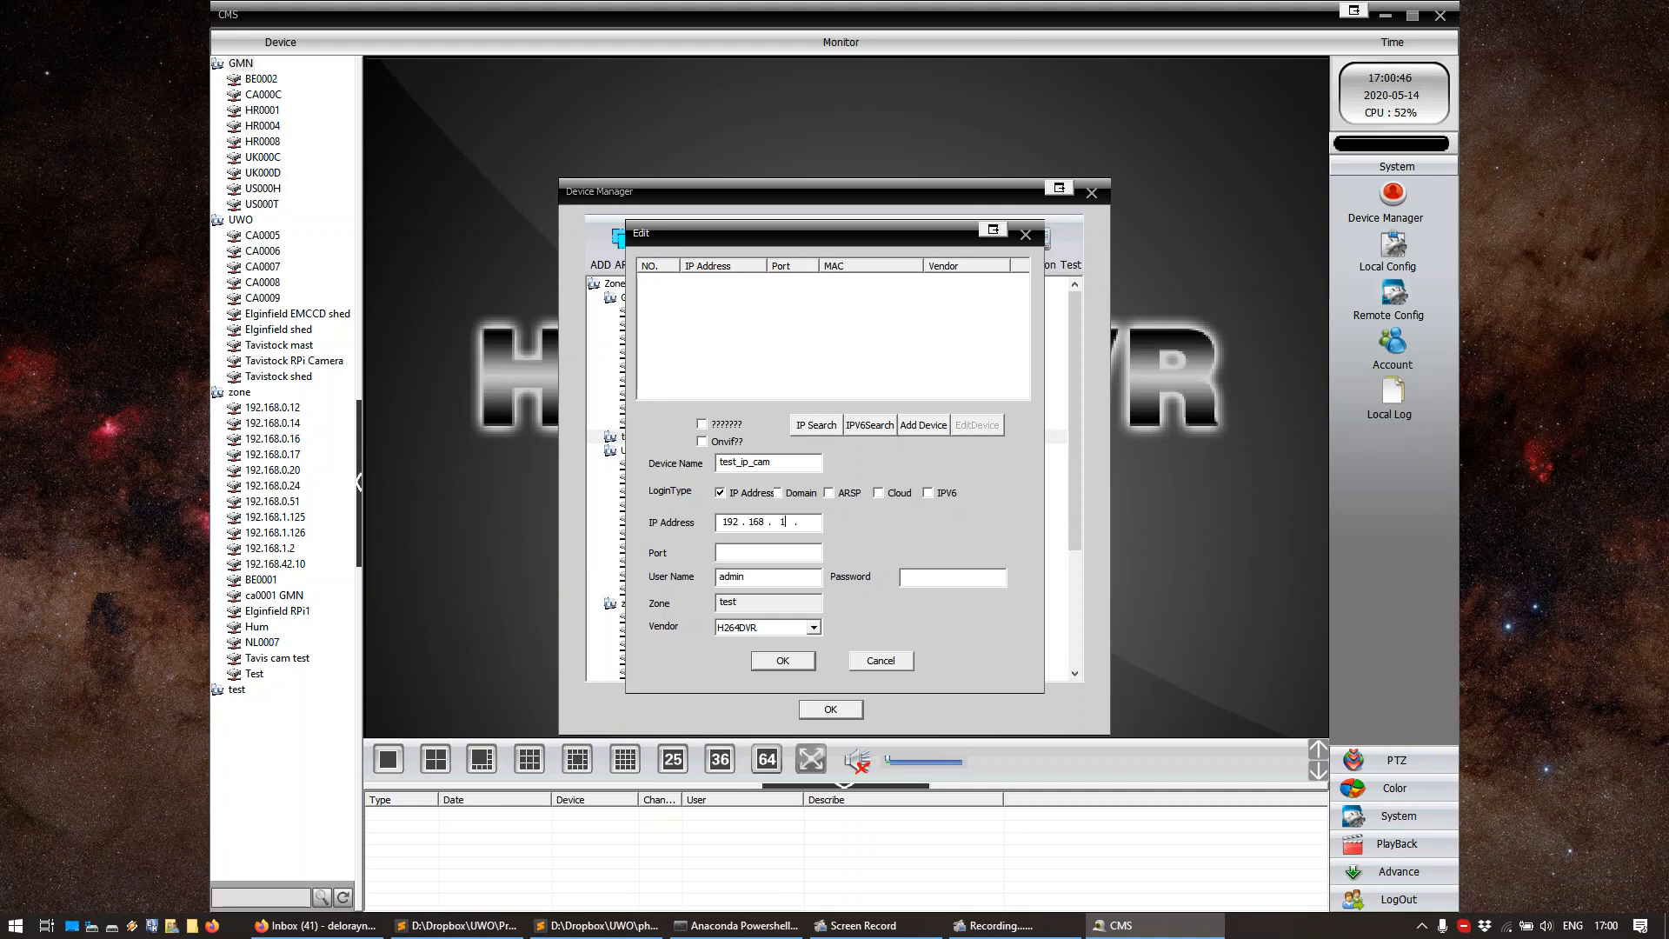
pyautogui.write('10')
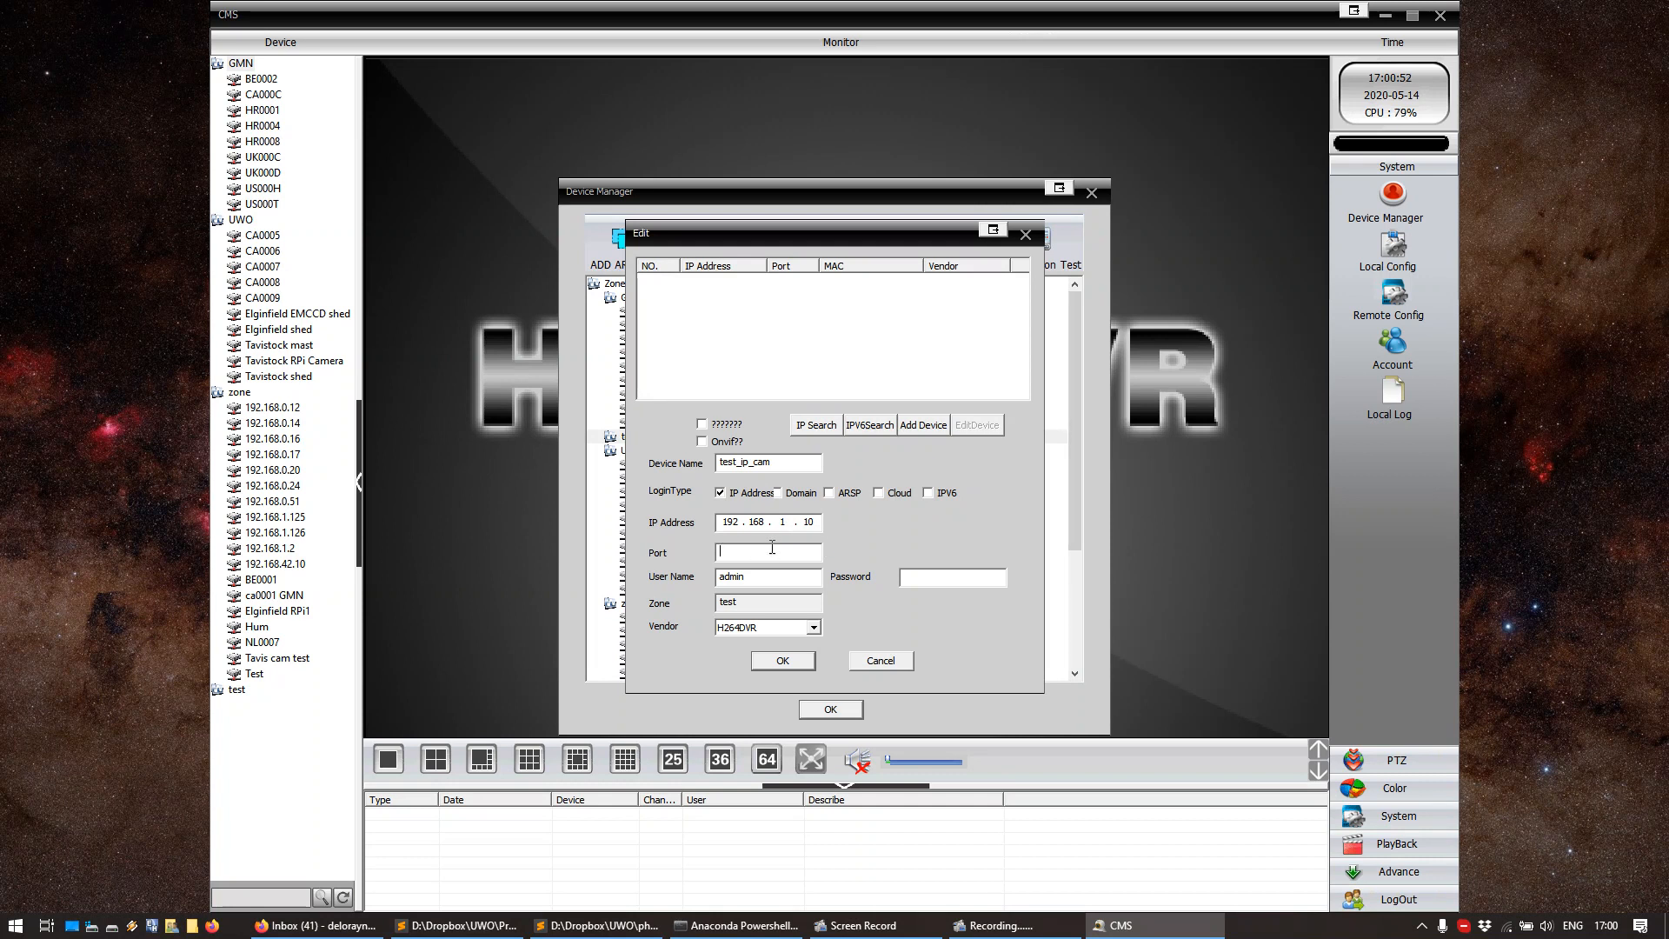
pyautogui.write('34')
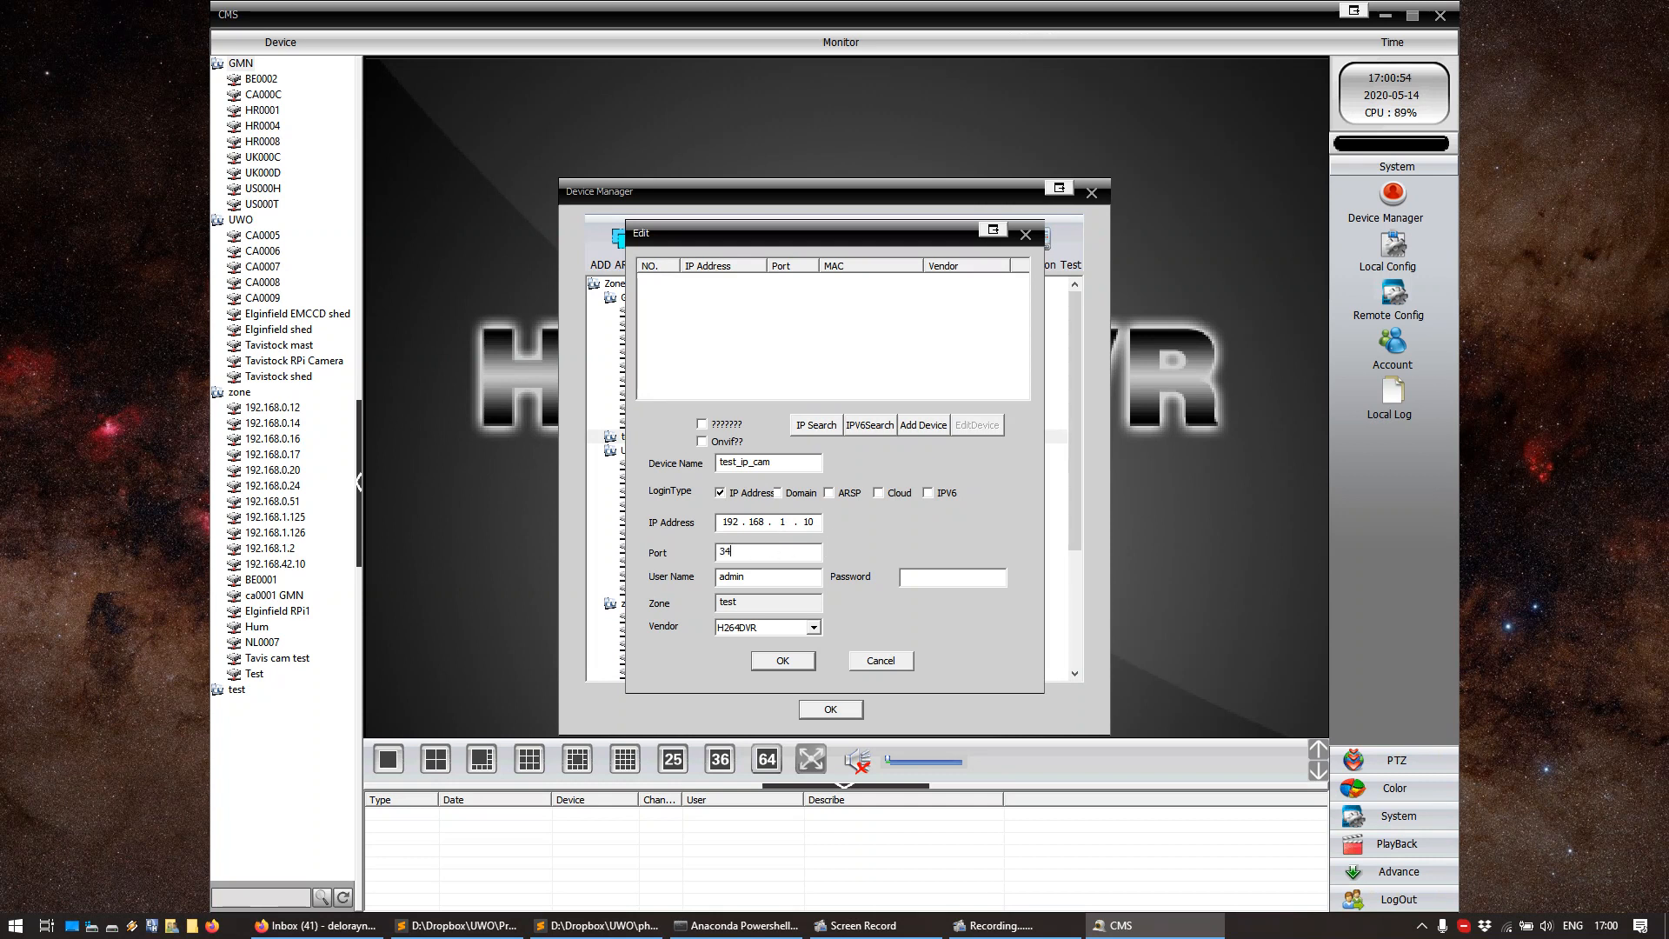
pyautogui.write('567')
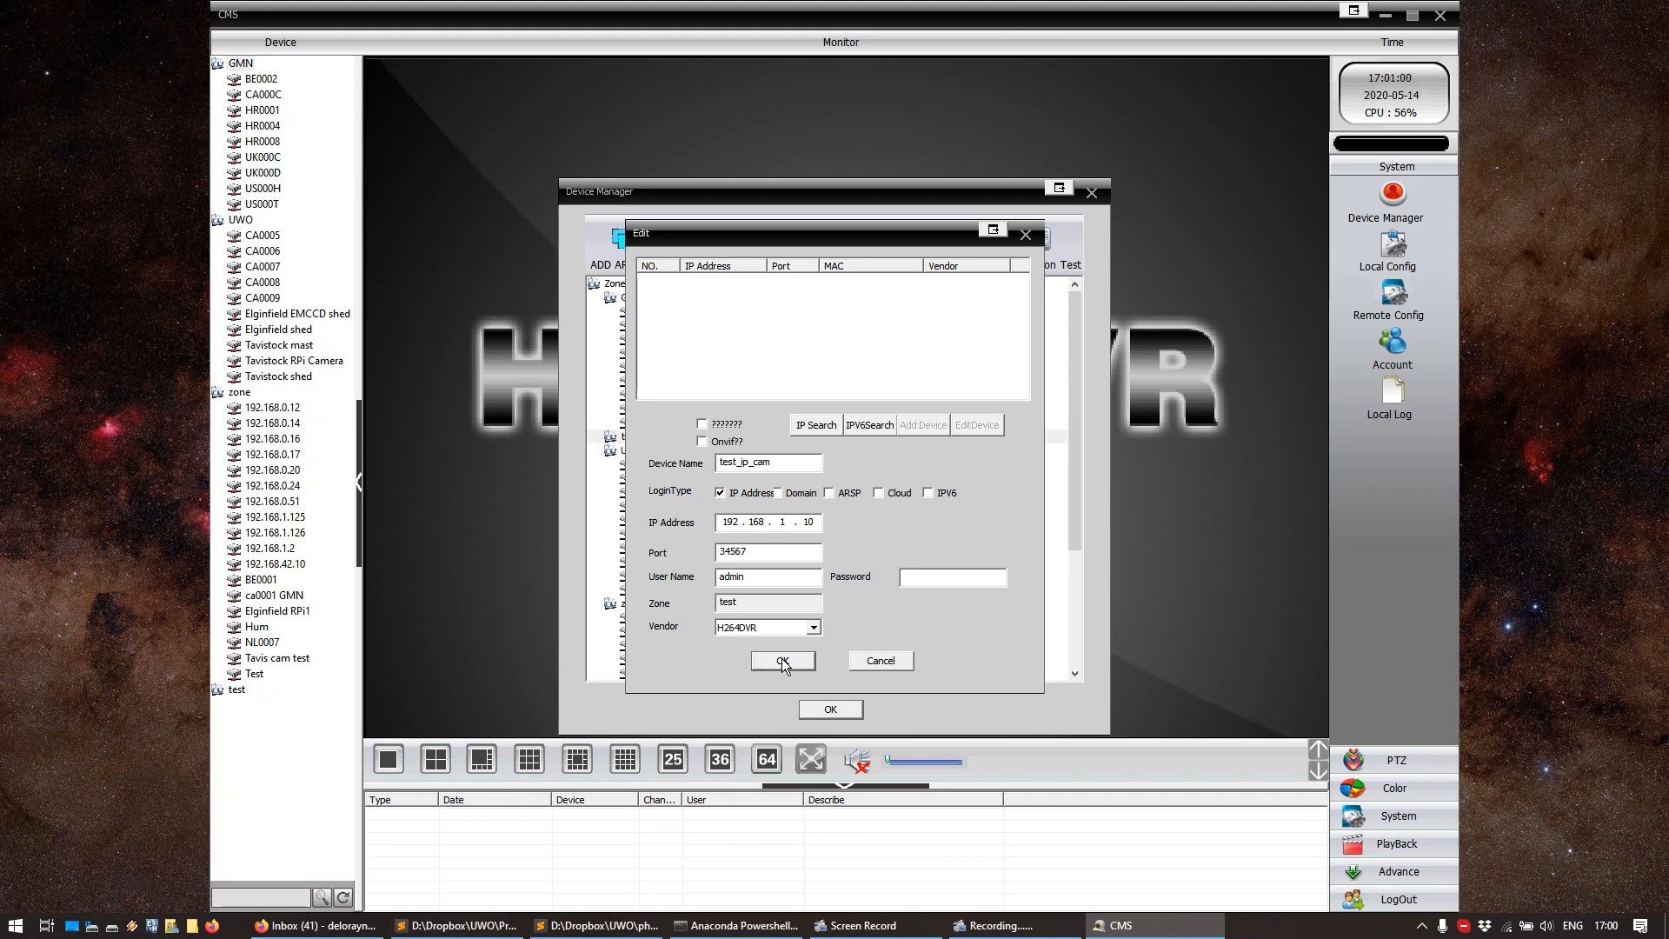
pyautogui.click(782, 660)
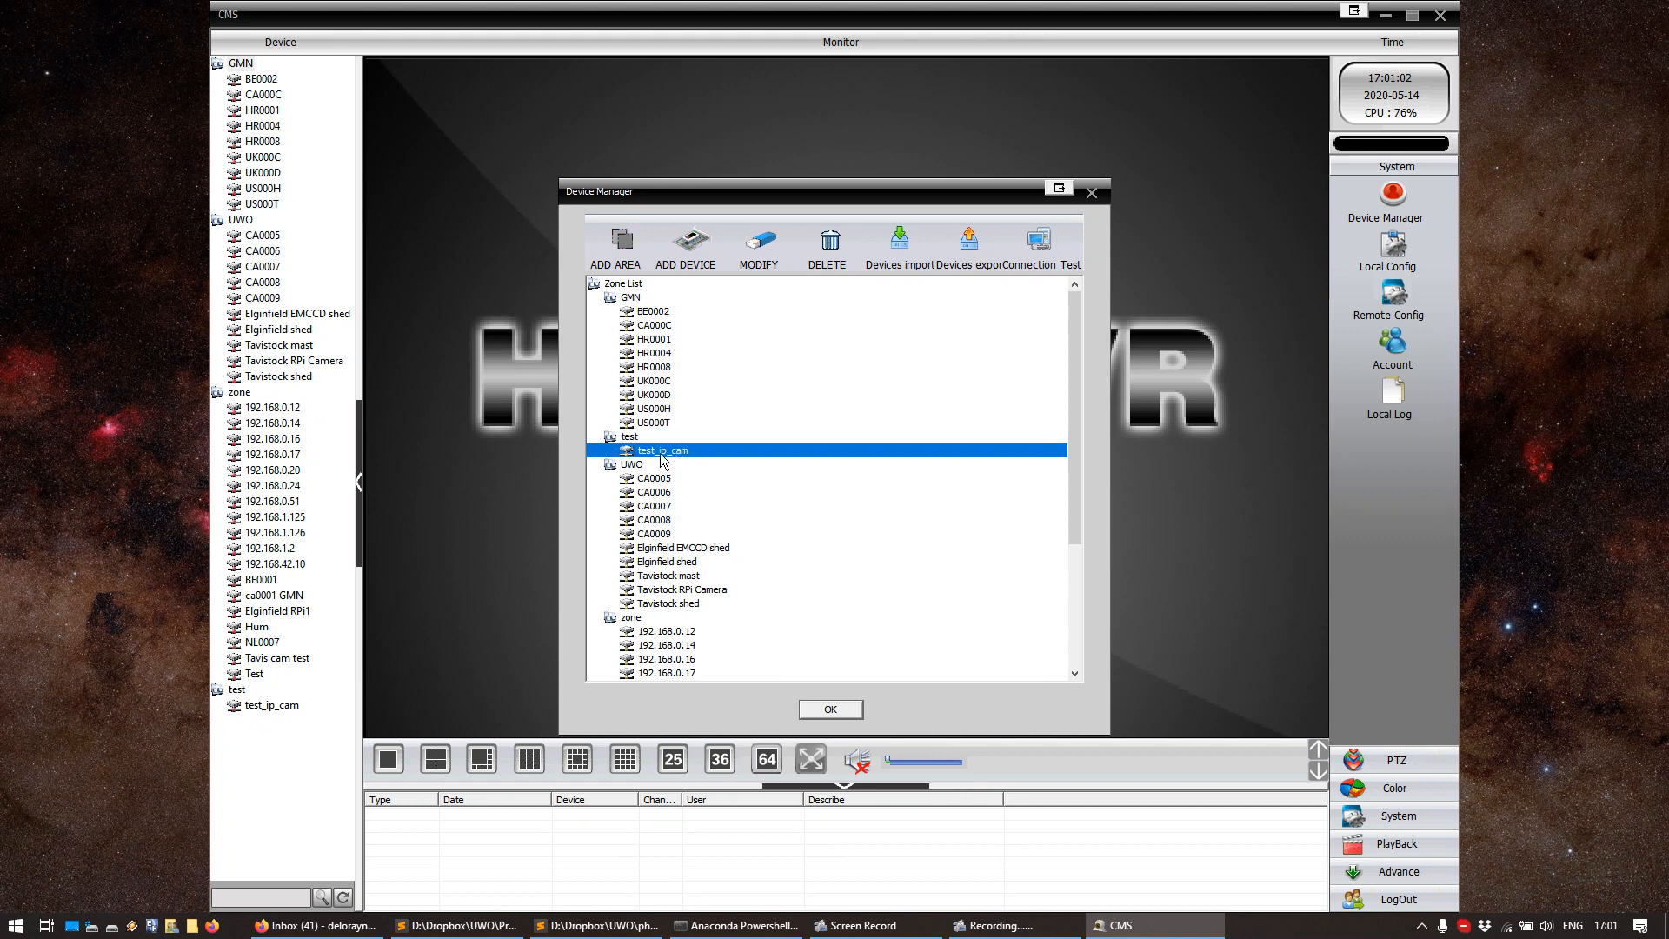
pyautogui.moveTo(712, 486)
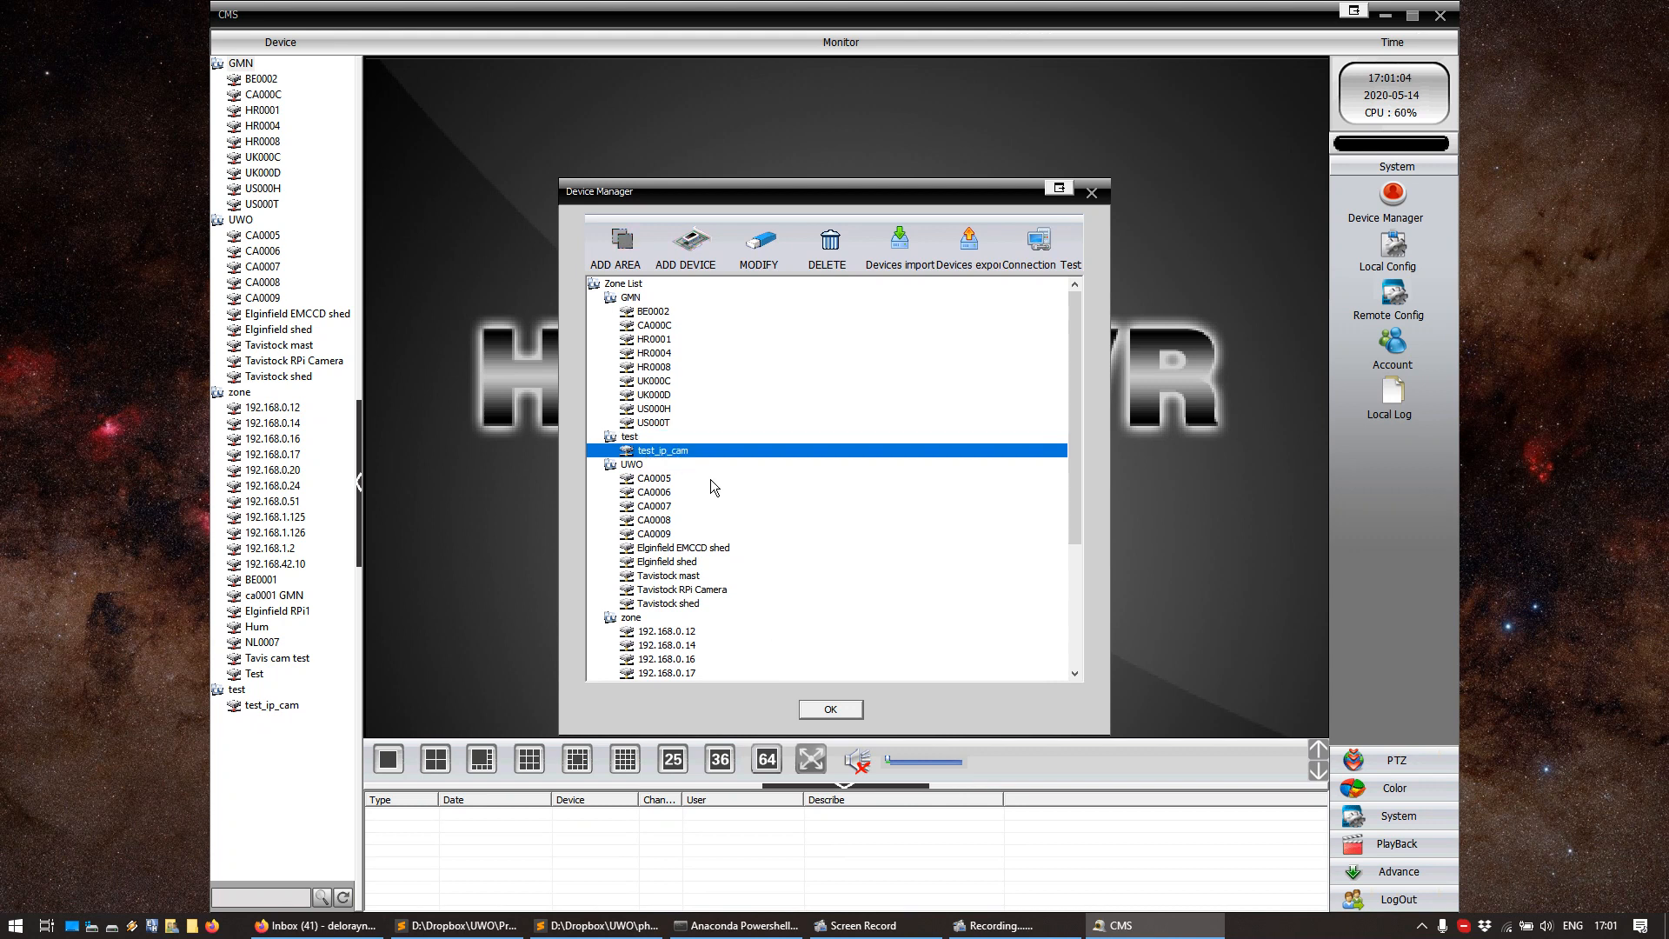
# Close Device Manager and select test_ip_cam under the test zone to view its feed
pyautogui.click(829, 709)
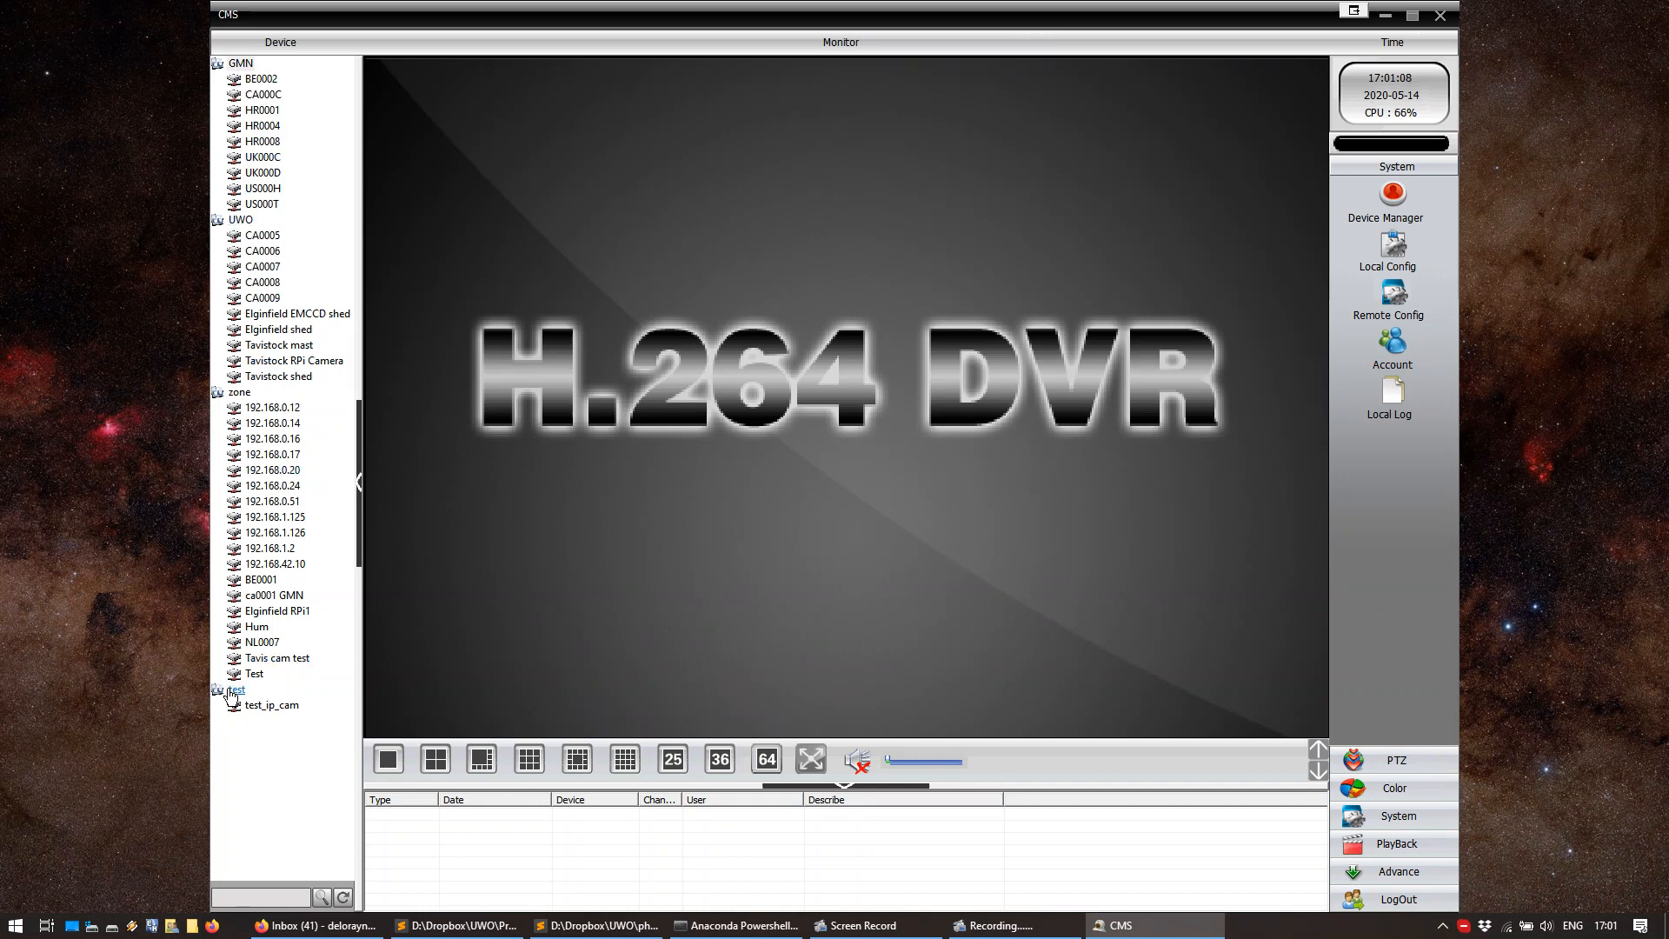
pyautogui.click(235, 689)
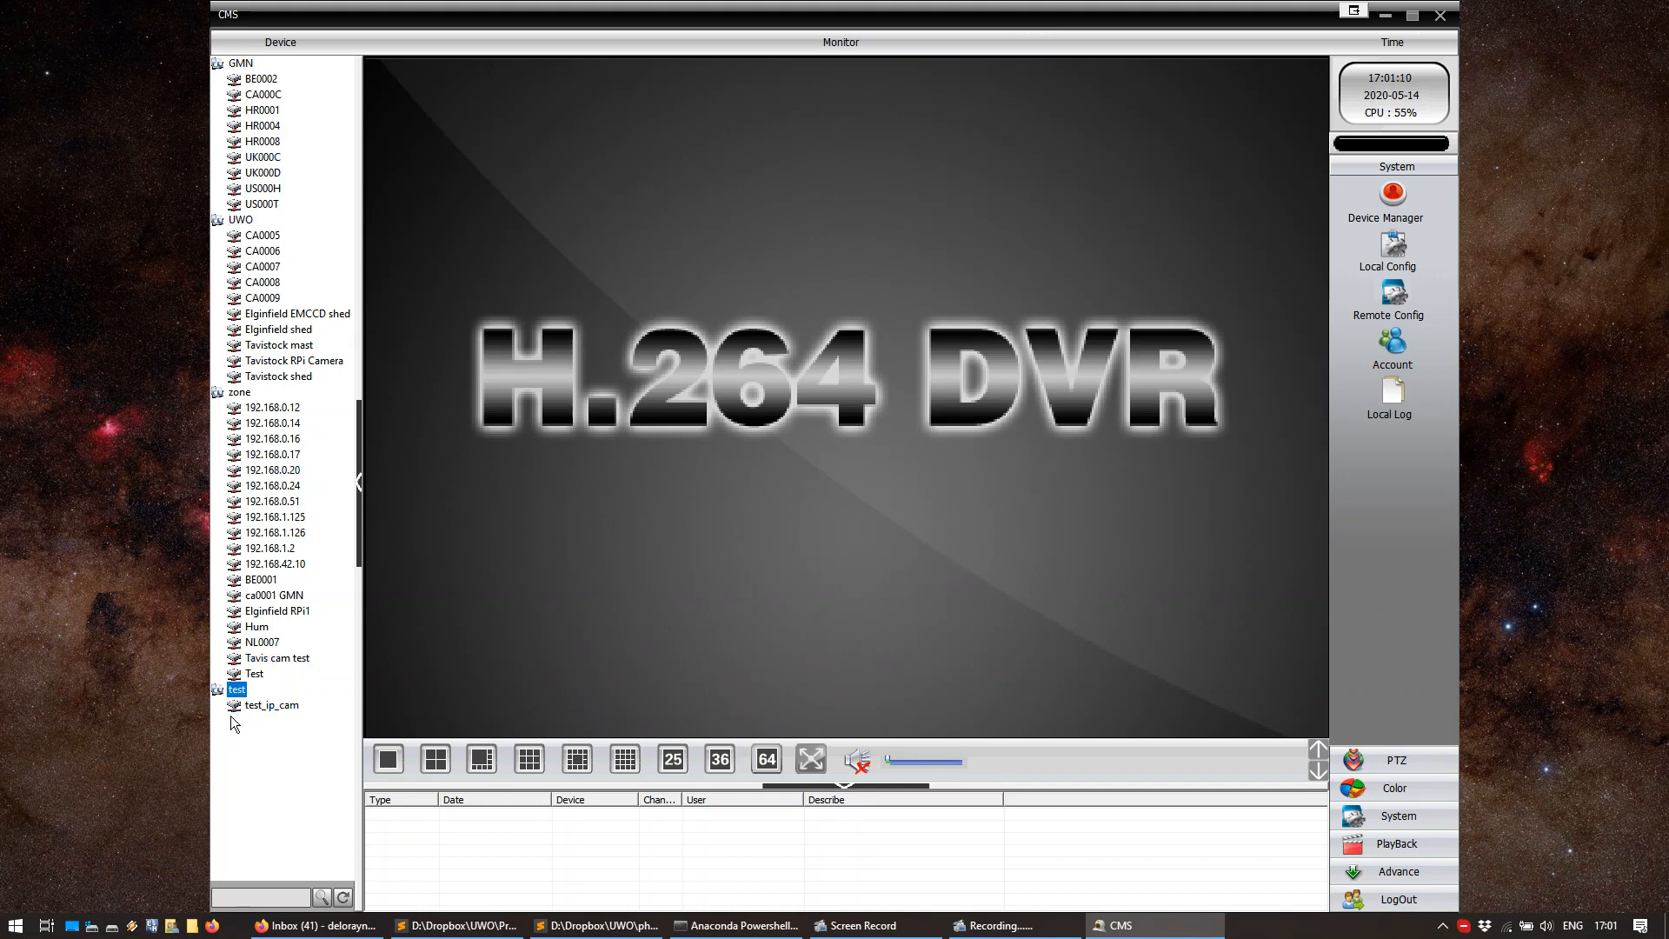
pyautogui.click(271, 705)
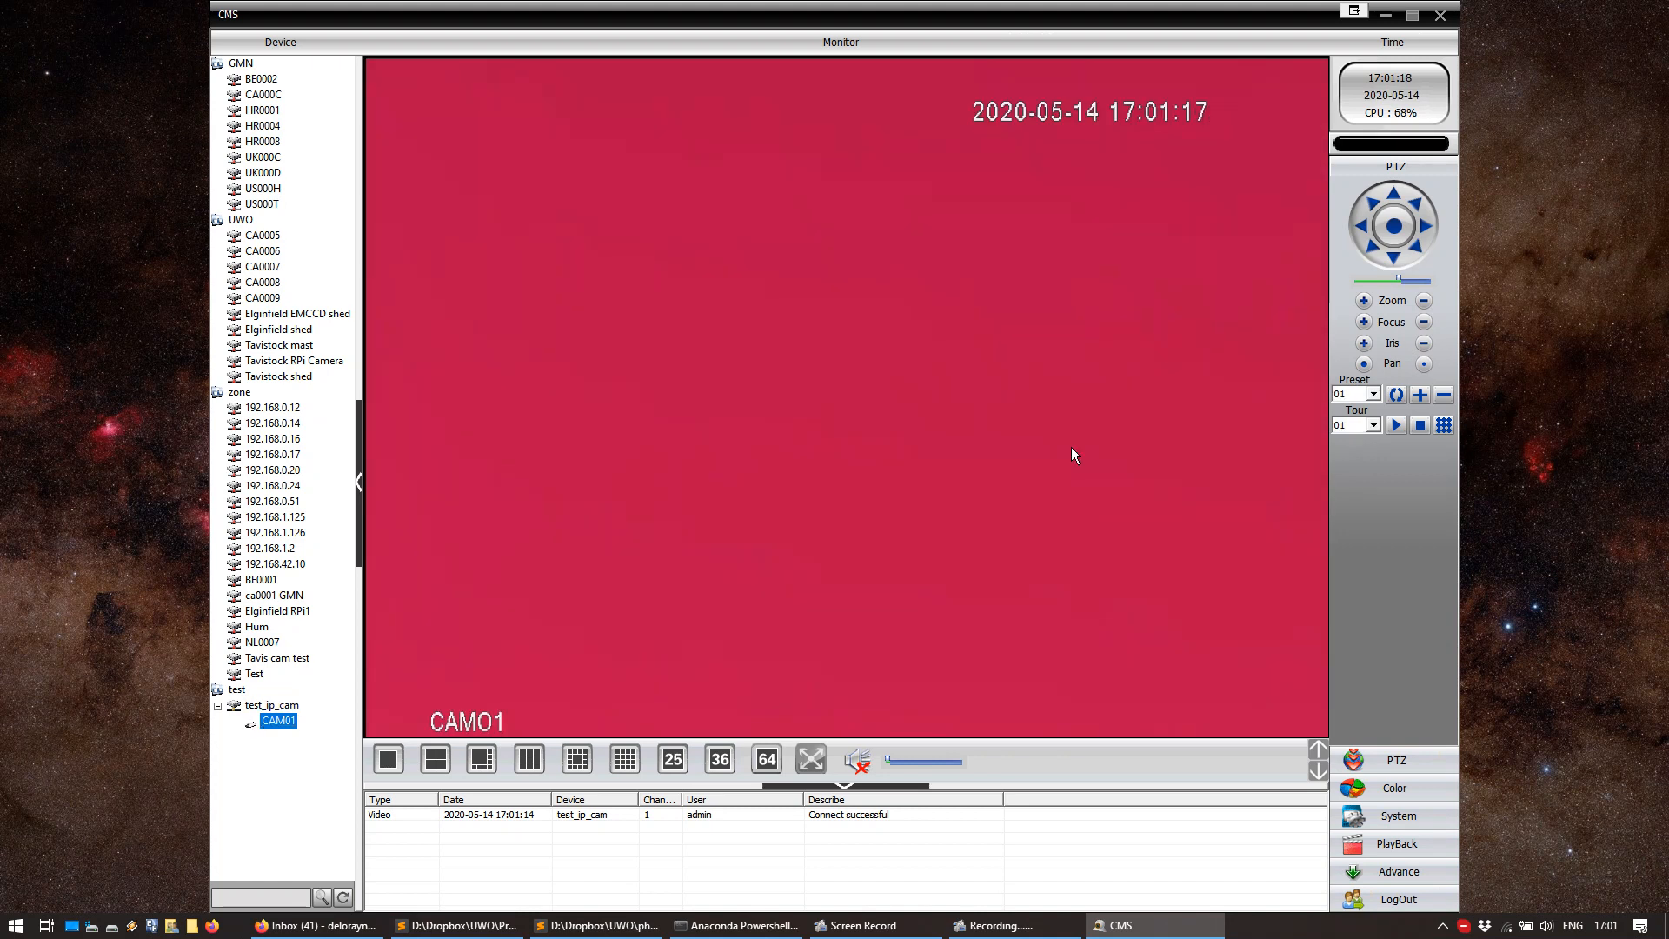
pyautogui.moveTo(1033, 218)
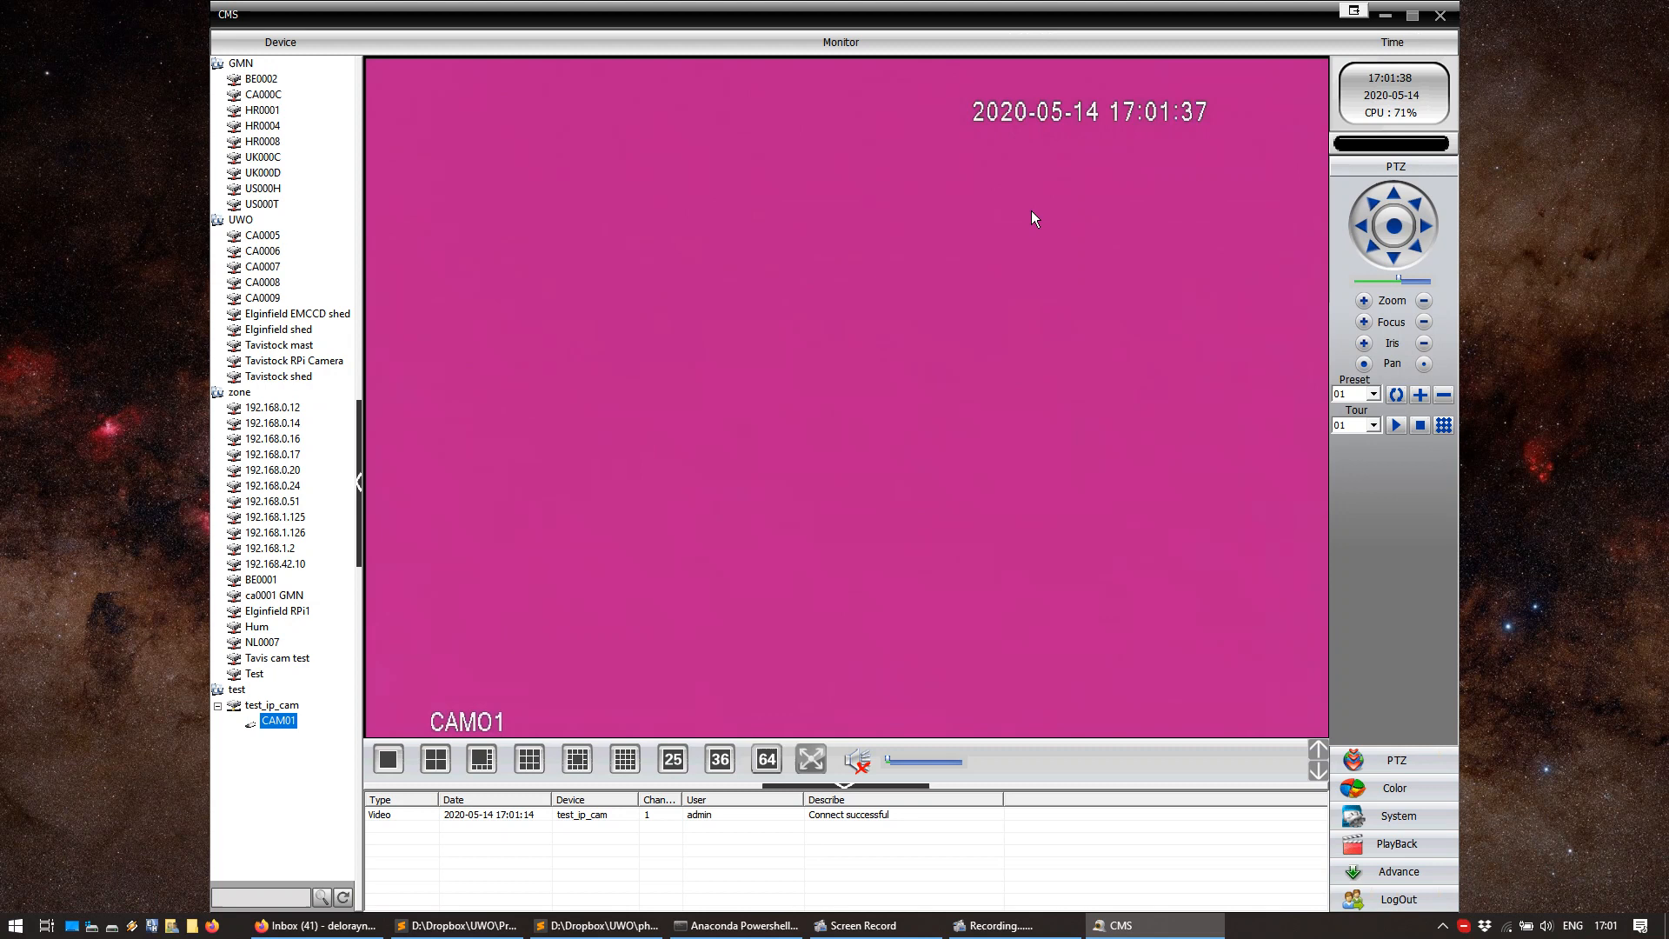
pyautogui.moveTo(897, 413)
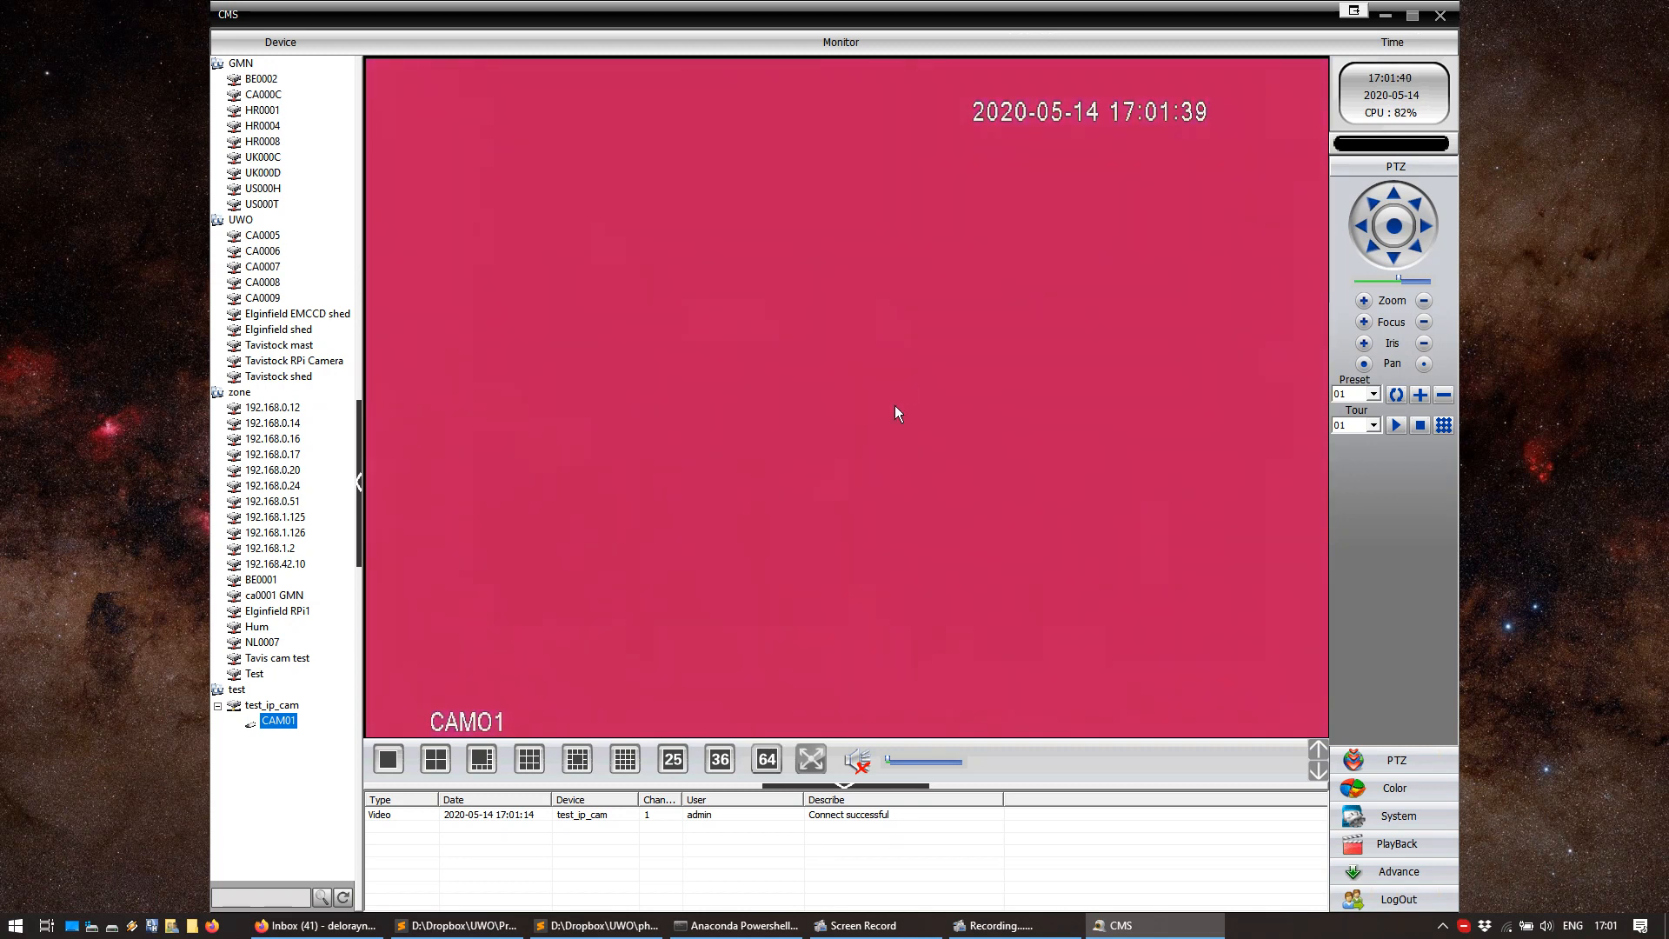
pyautogui.moveTo(1082, 542)
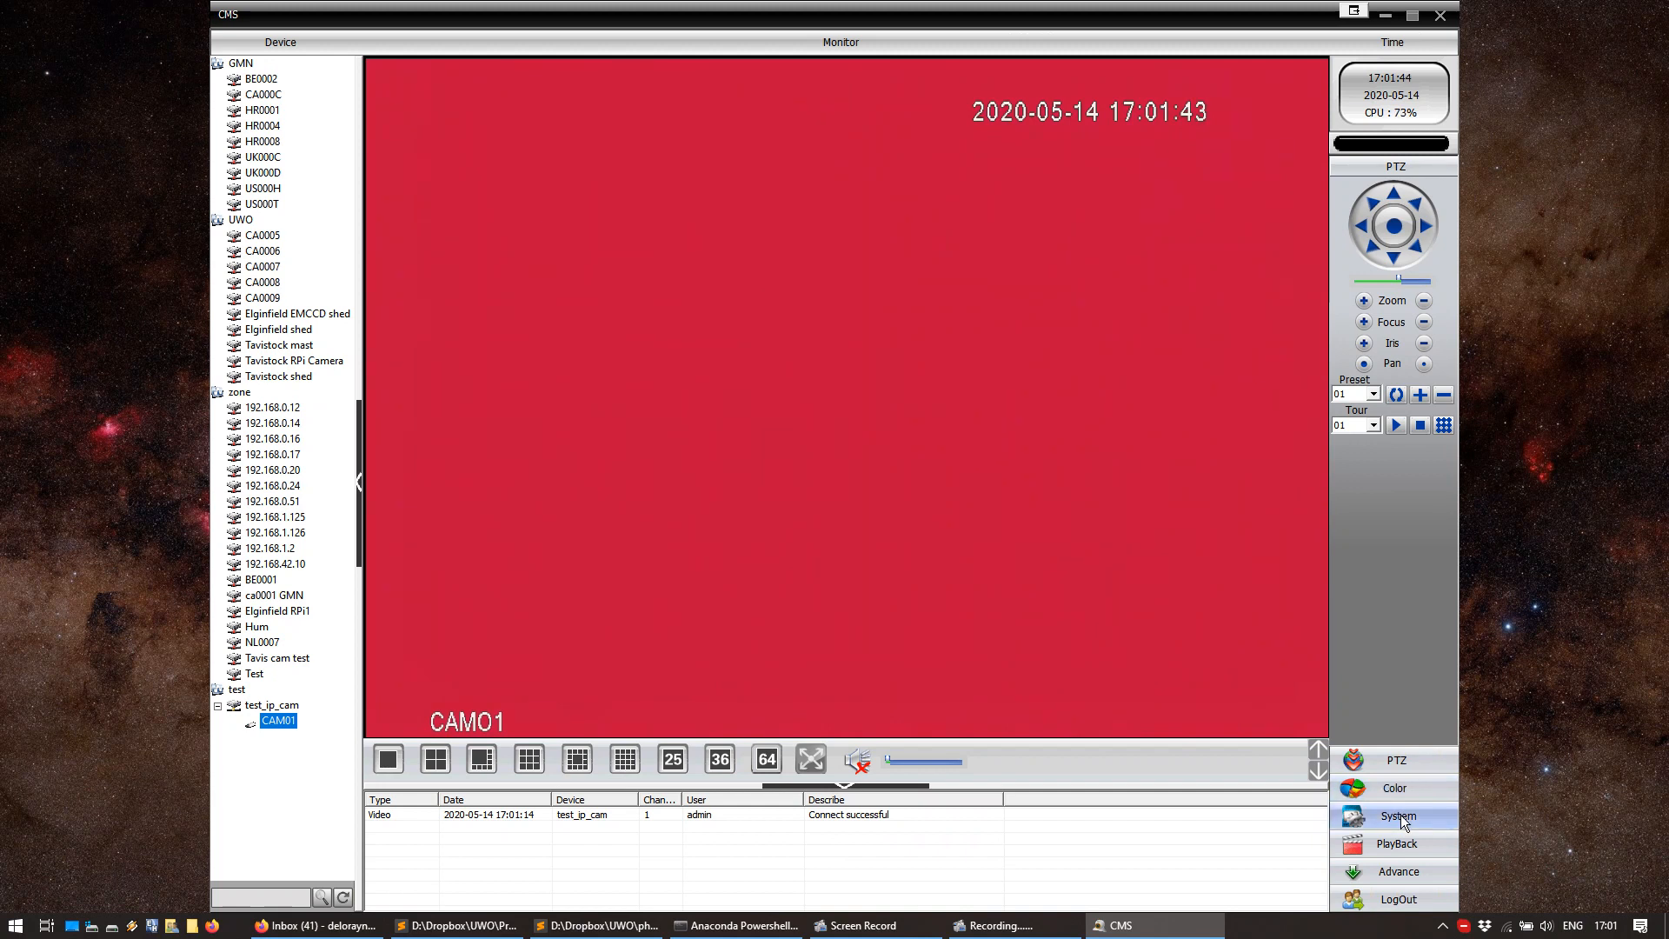
# Open Device Config for test_ip_cam on its System settings page
pyautogui.click(1397, 815)
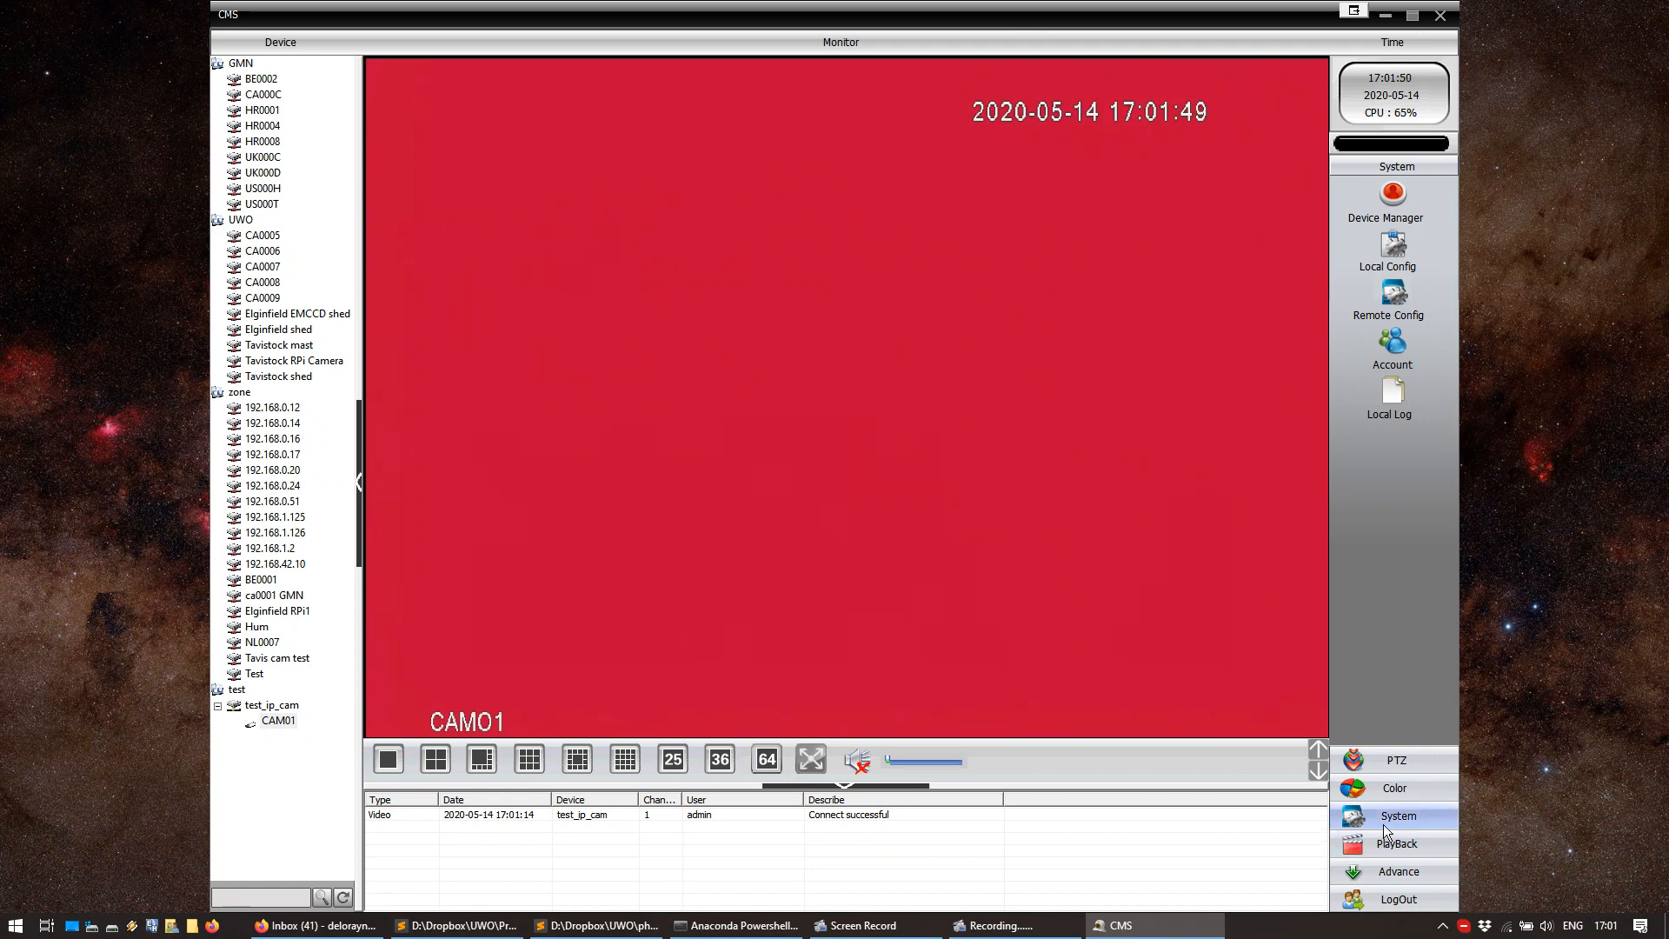
pyautogui.click(1390, 298)
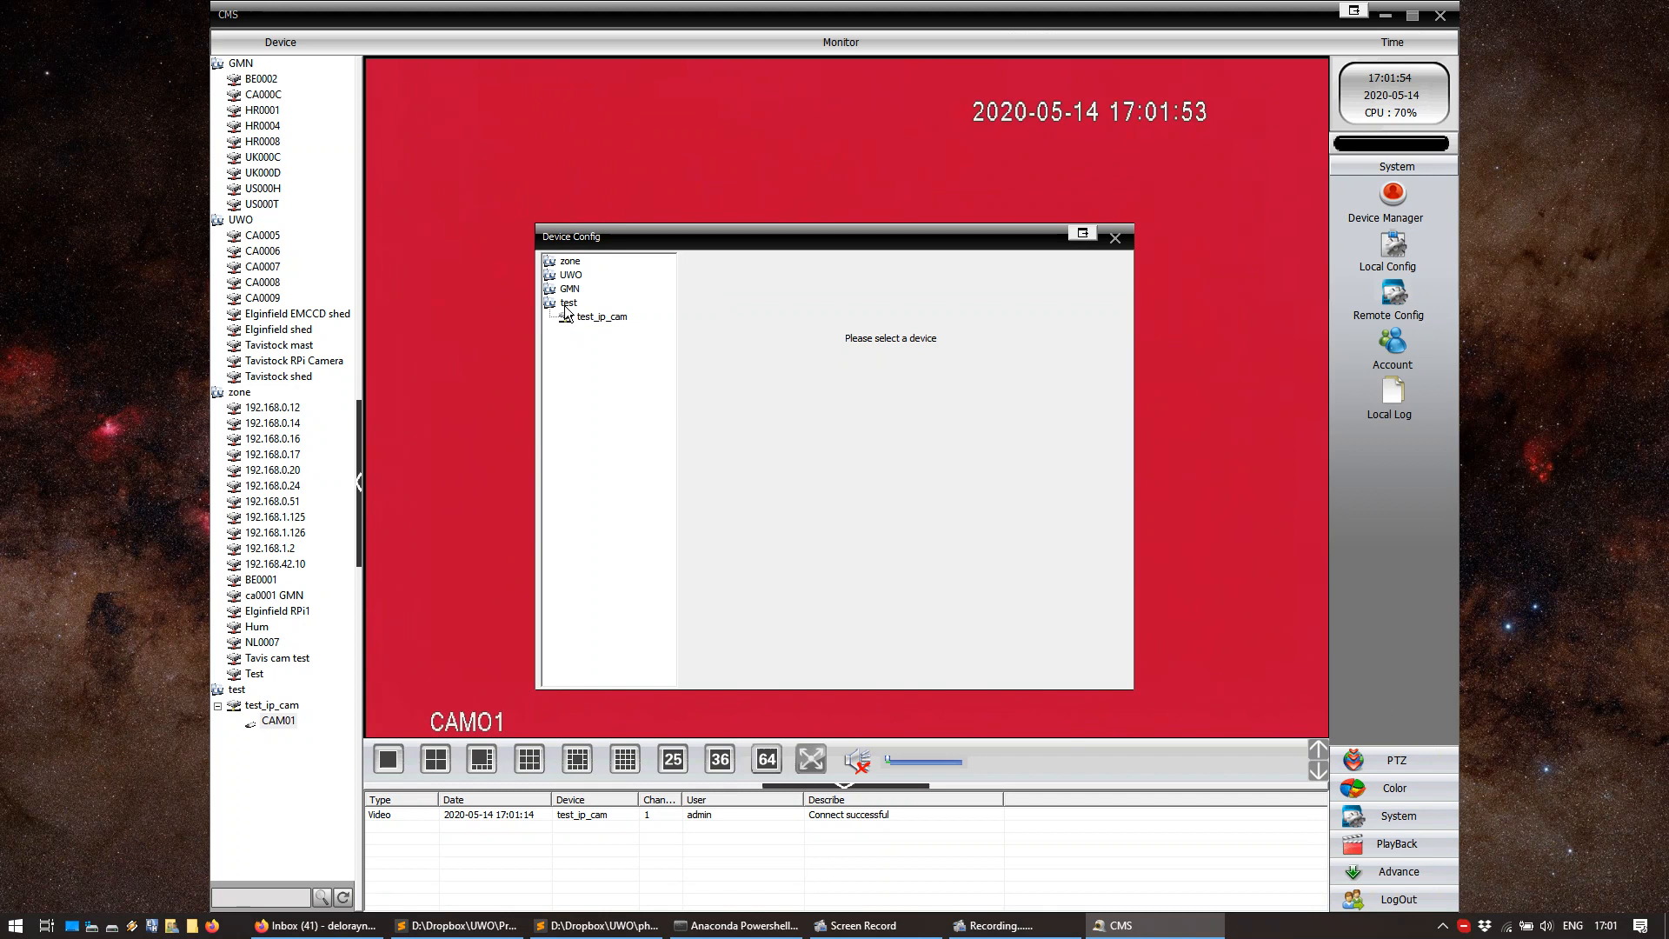
pyautogui.click(601, 317)
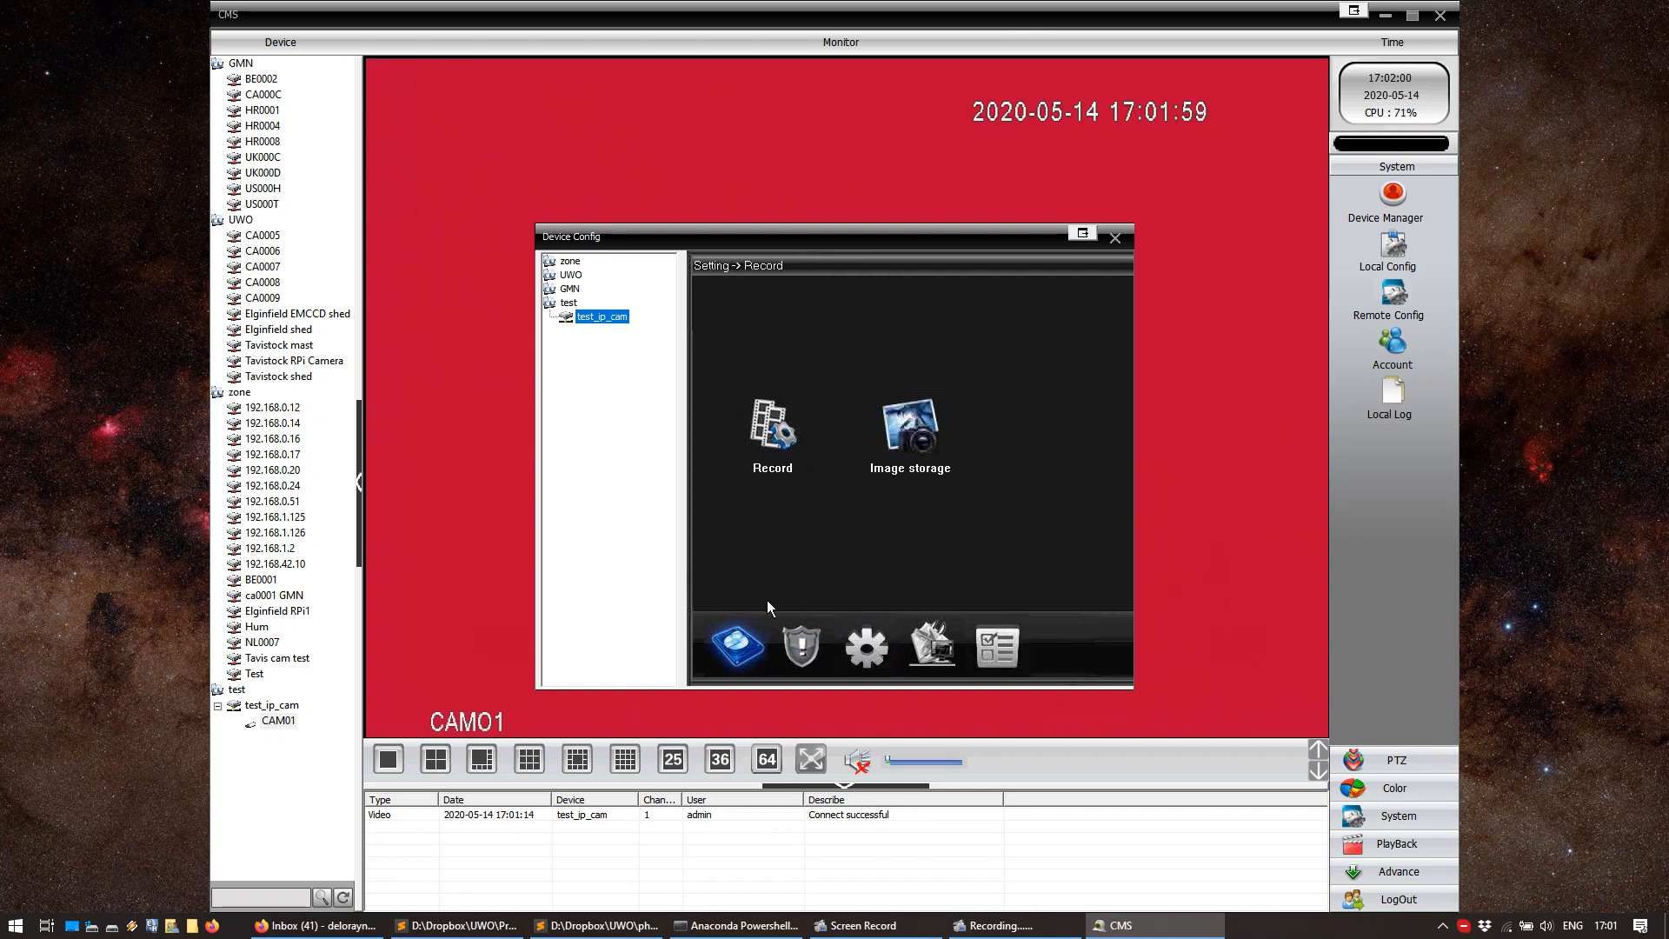
pyautogui.click(865, 644)
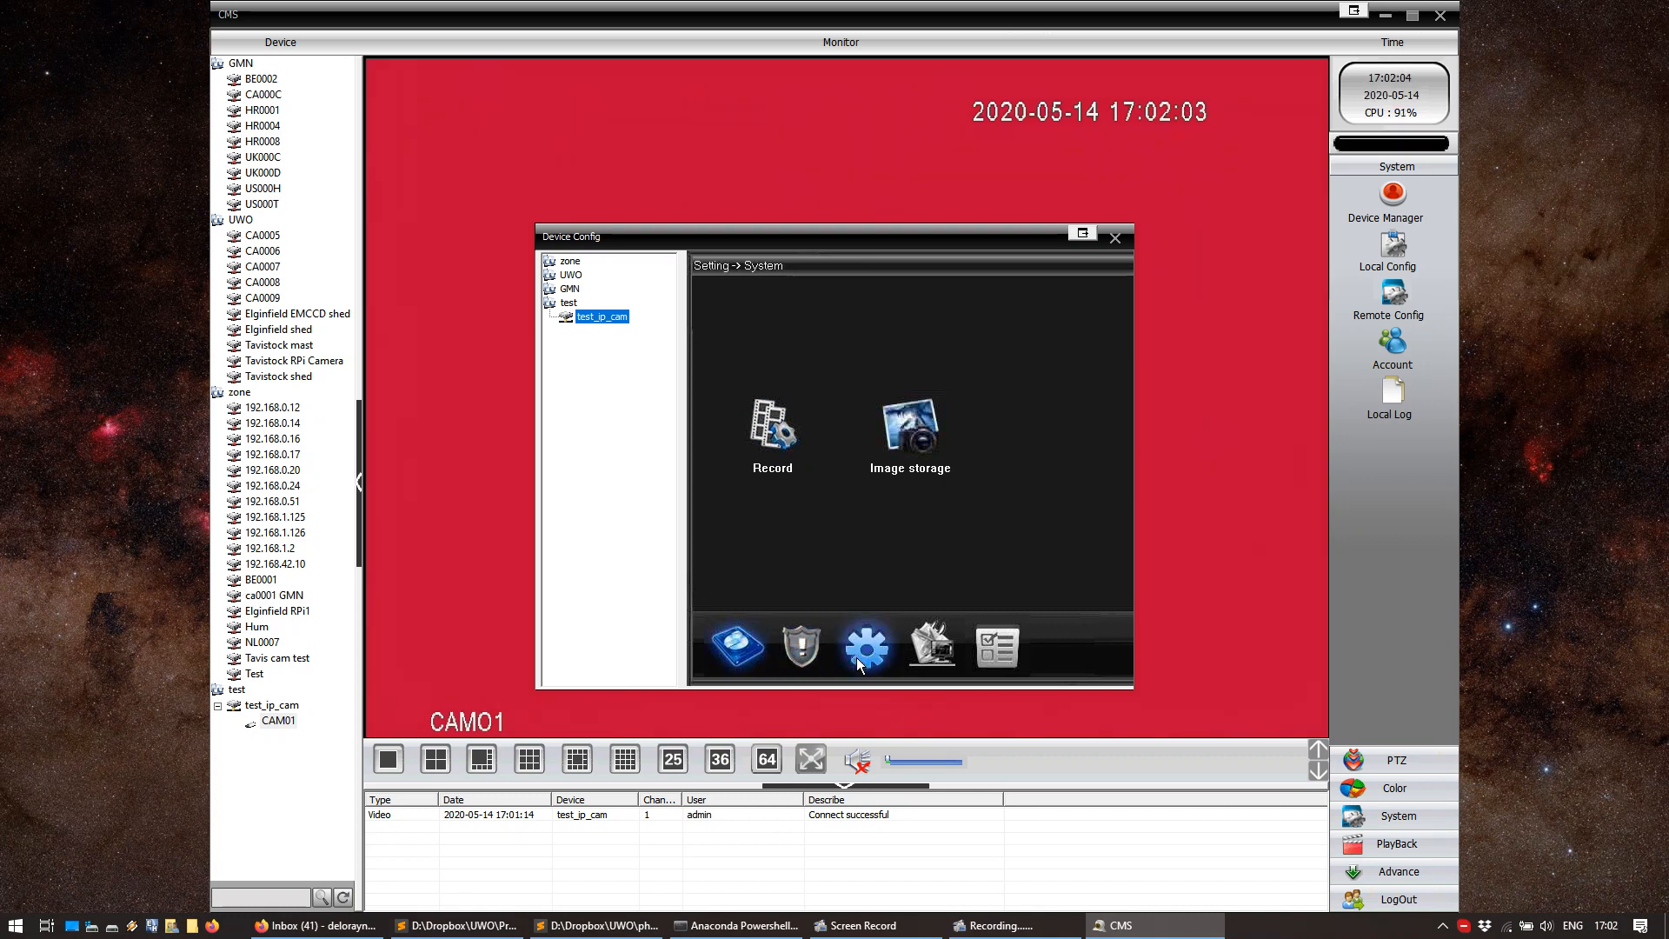
pyautogui.click(732, 646)
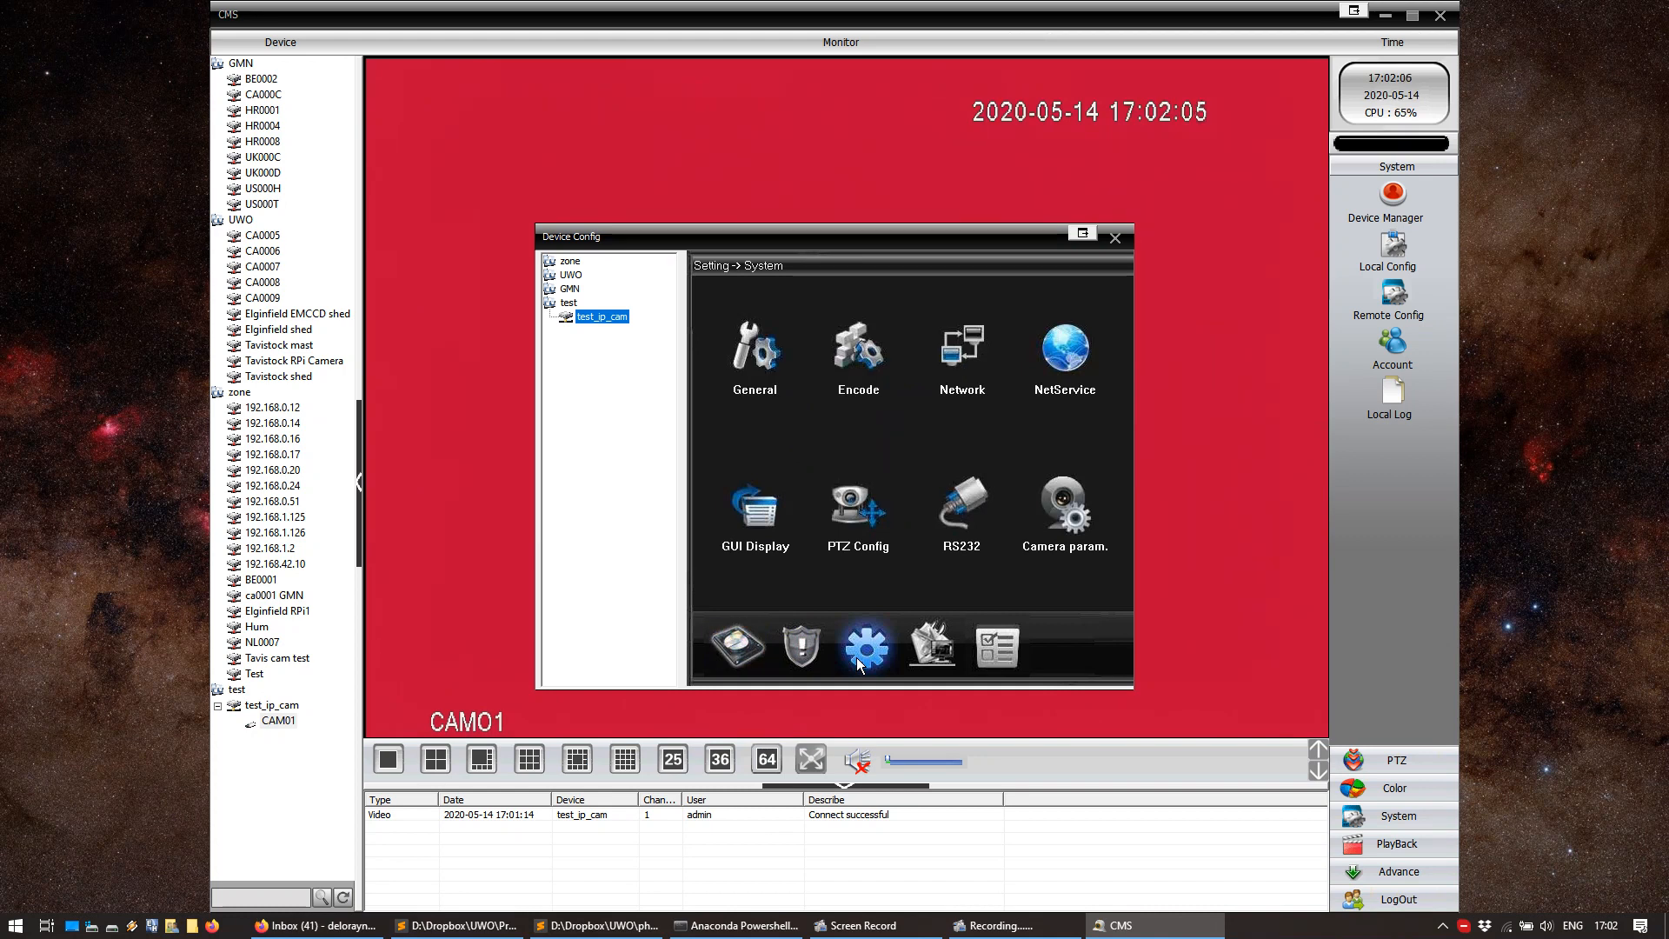
# Set test_ip_cam's General time zone to [UTC+00:00] Dublin, London, Edinburgh and save it
pyautogui.click(754, 351)
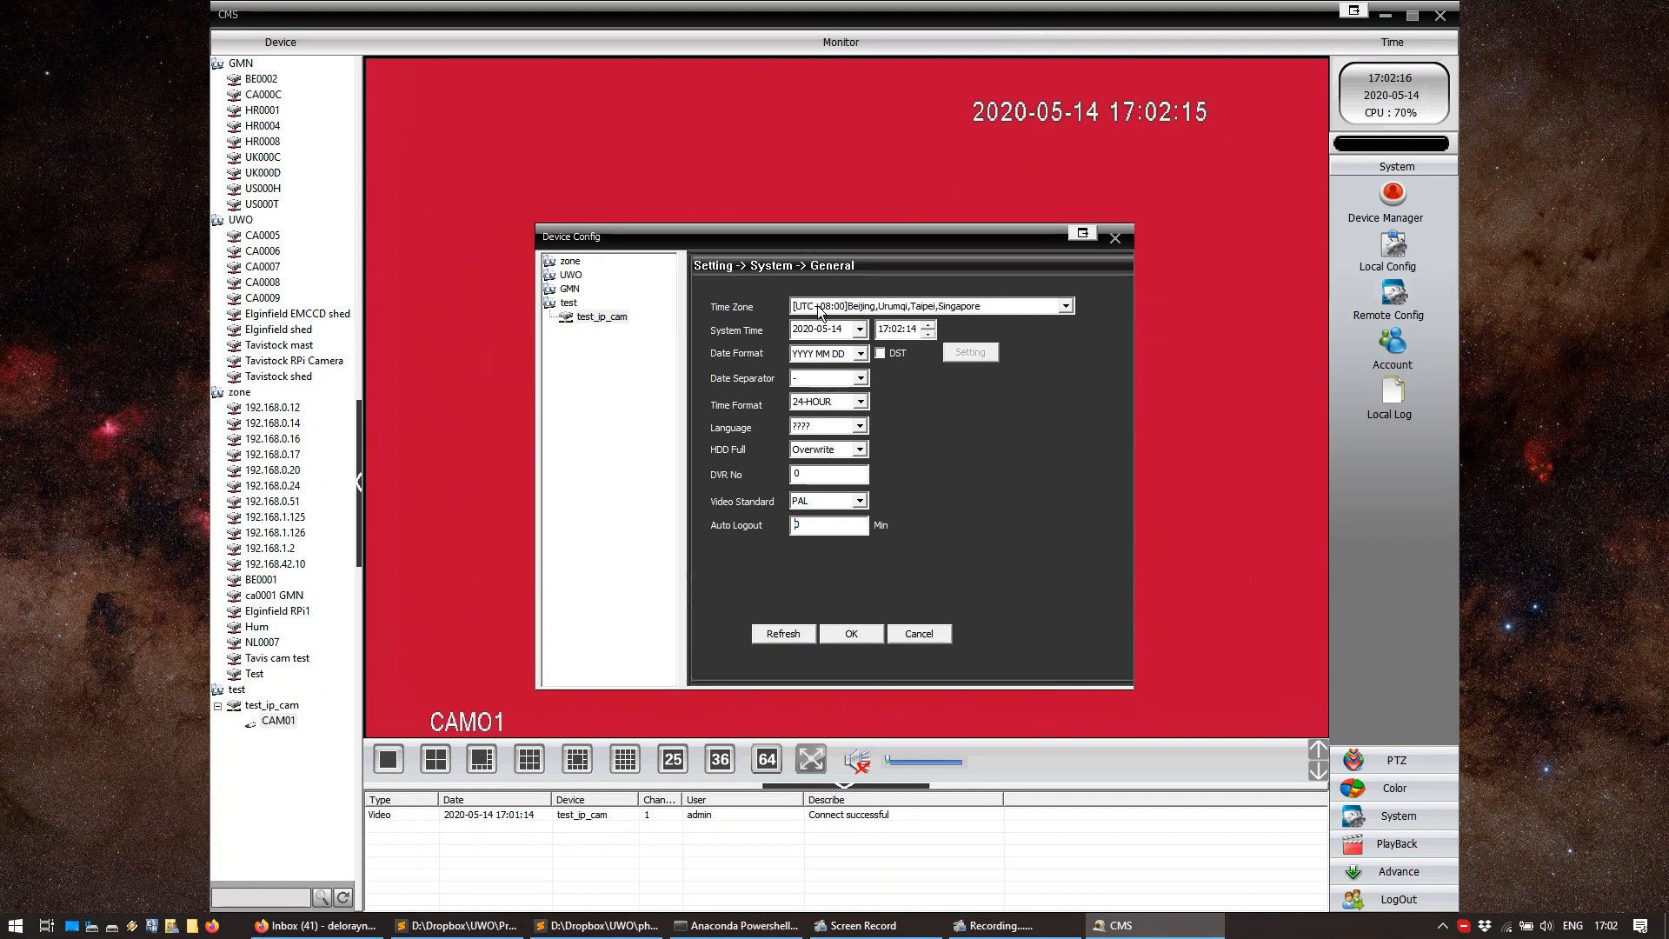
pyautogui.click(1063, 305)
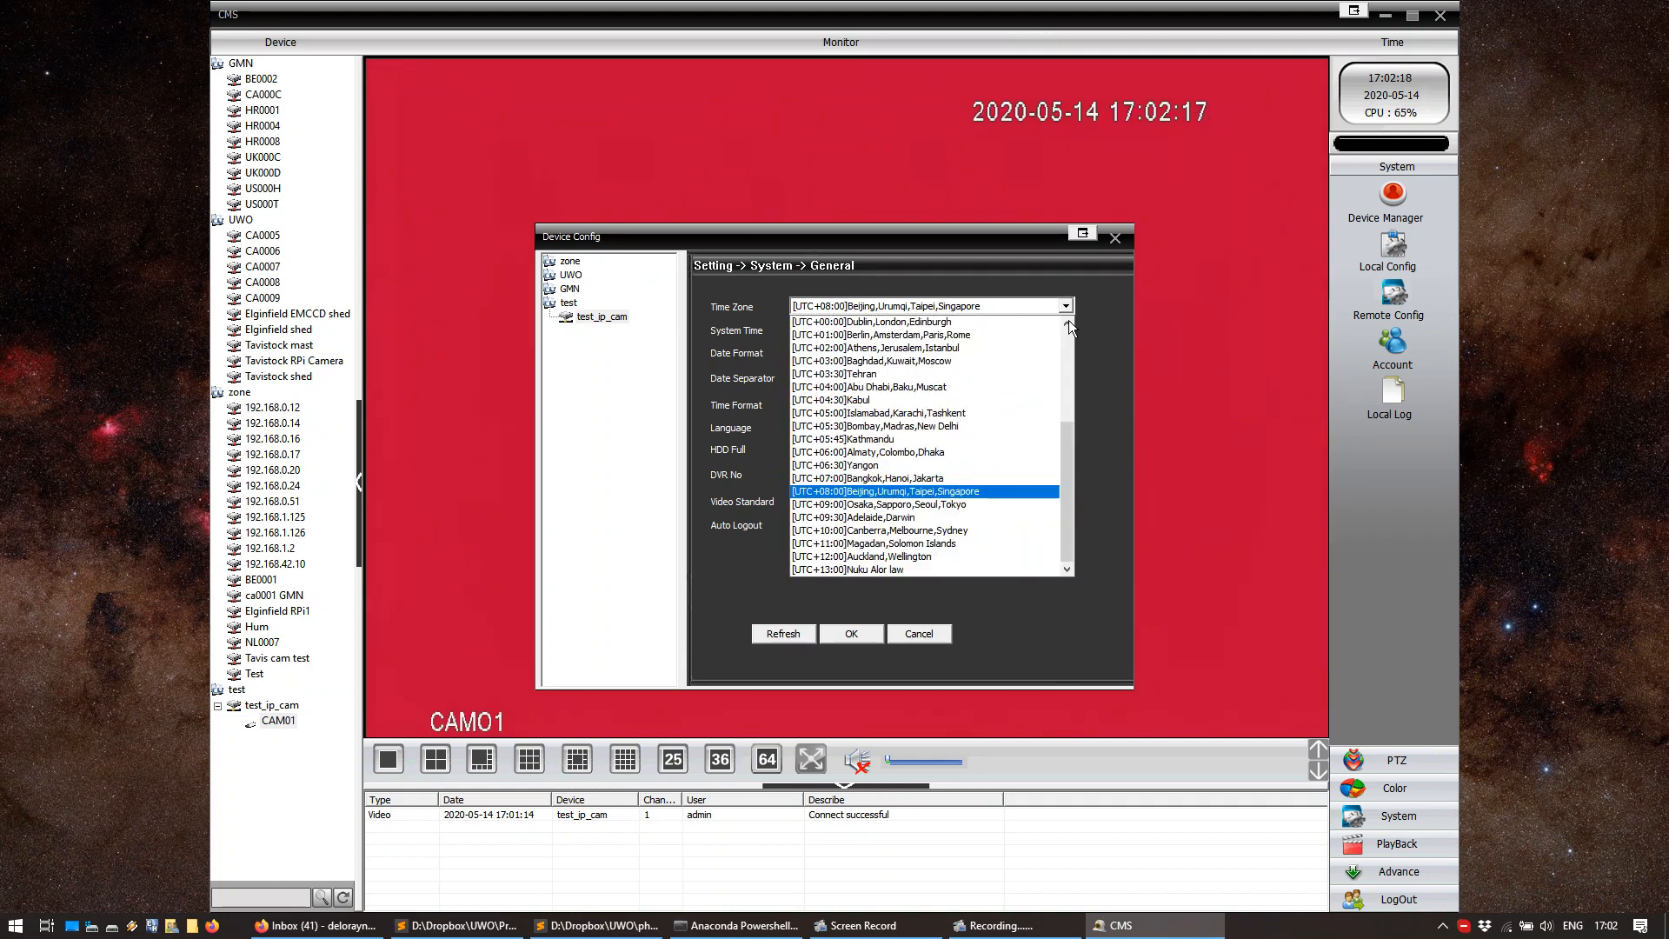
pyautogui.click(920, 490)
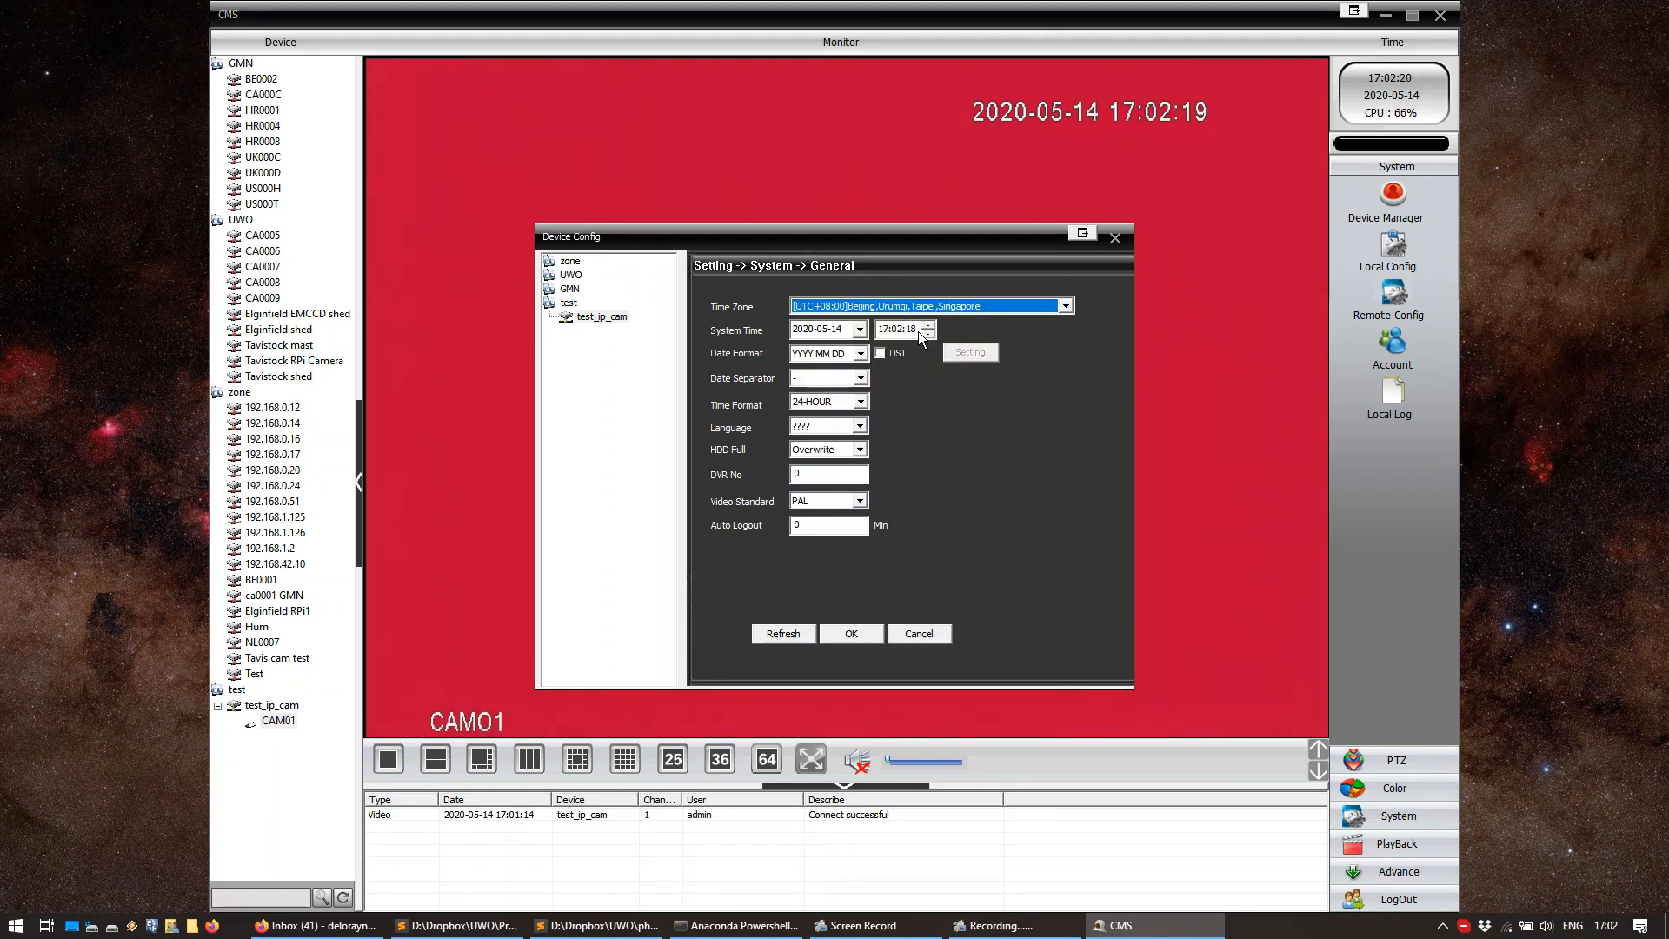
pyautogui.click(1062, 307)
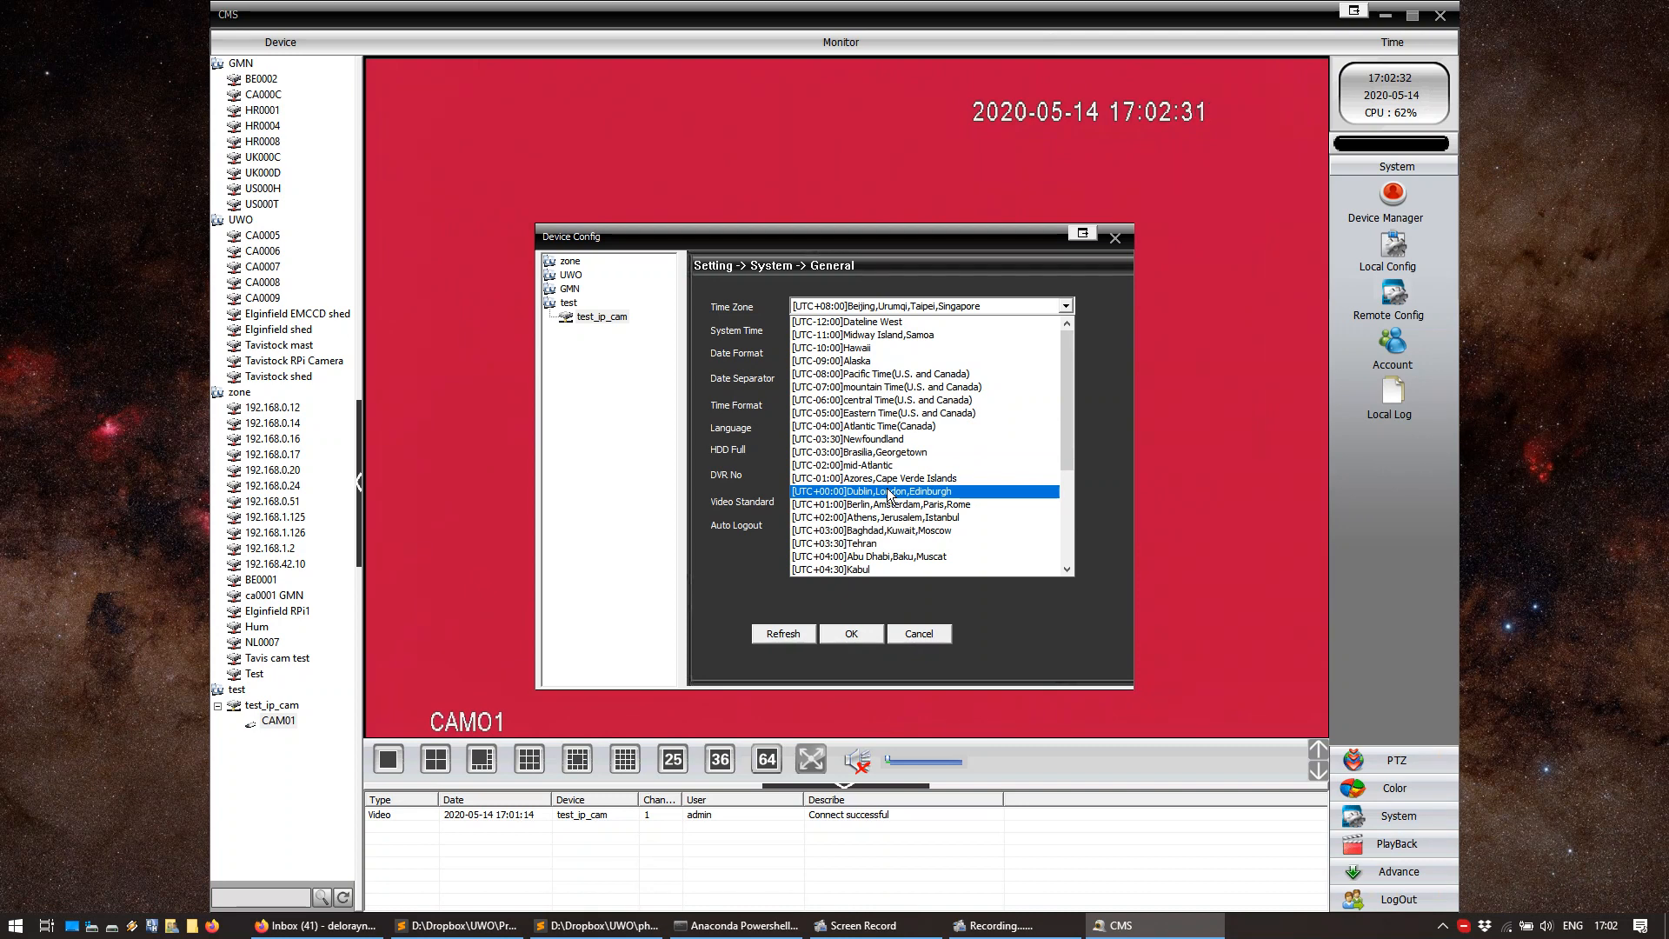
pyautogui.click(871, 491)
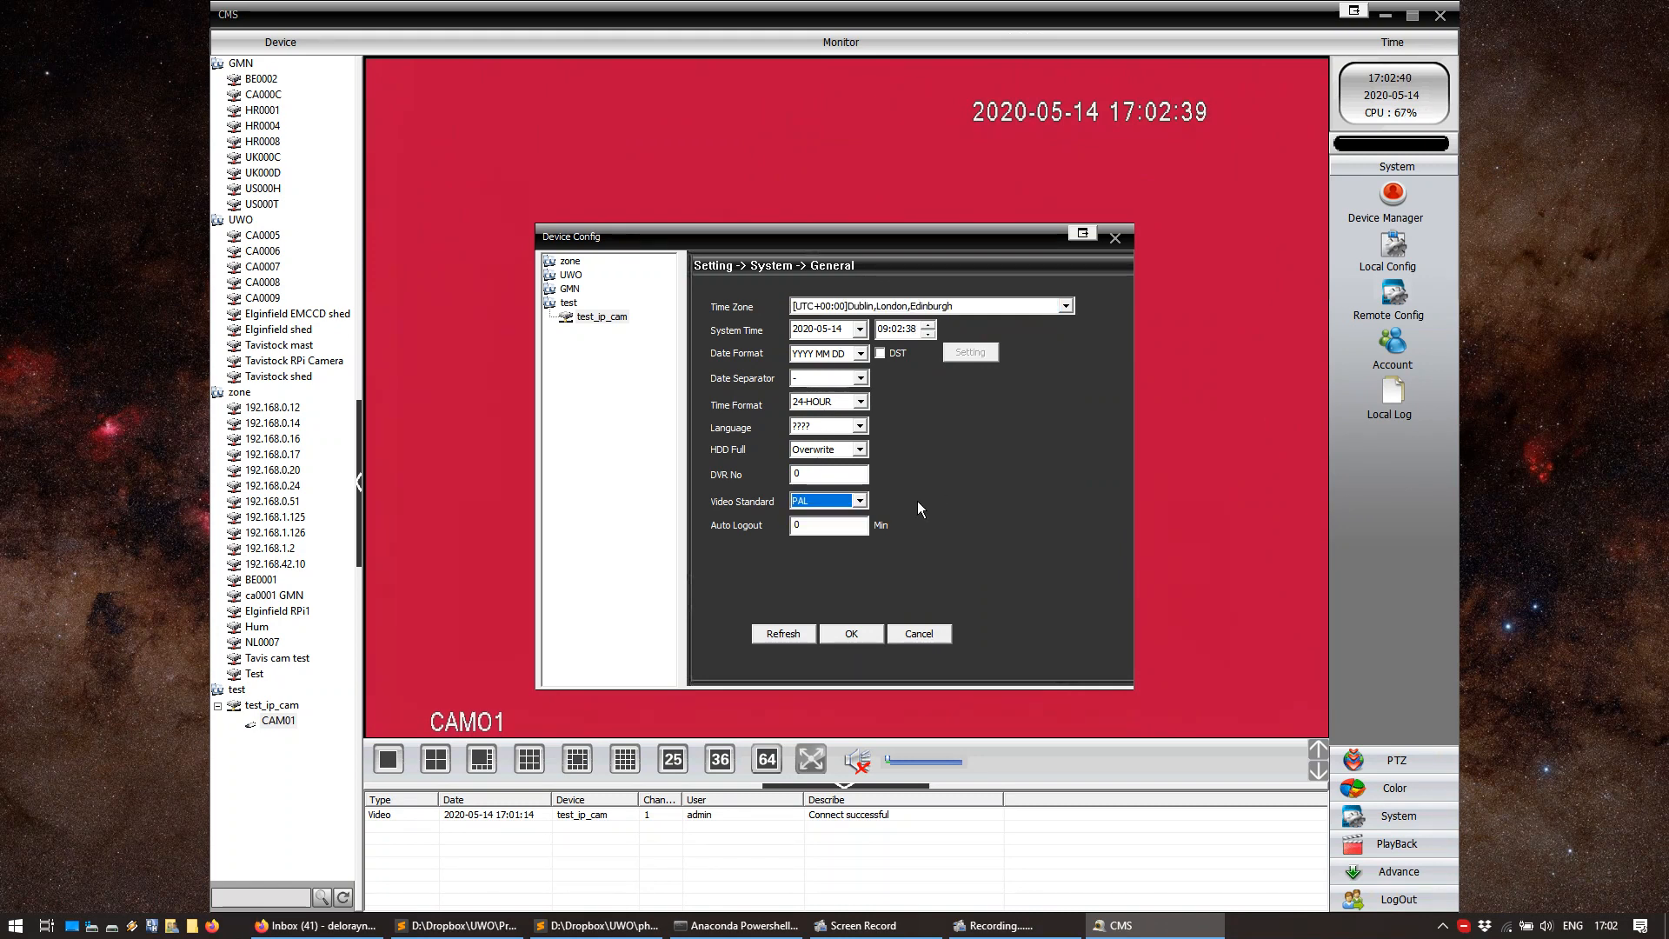
pyautogui.moveTo(950, 463)
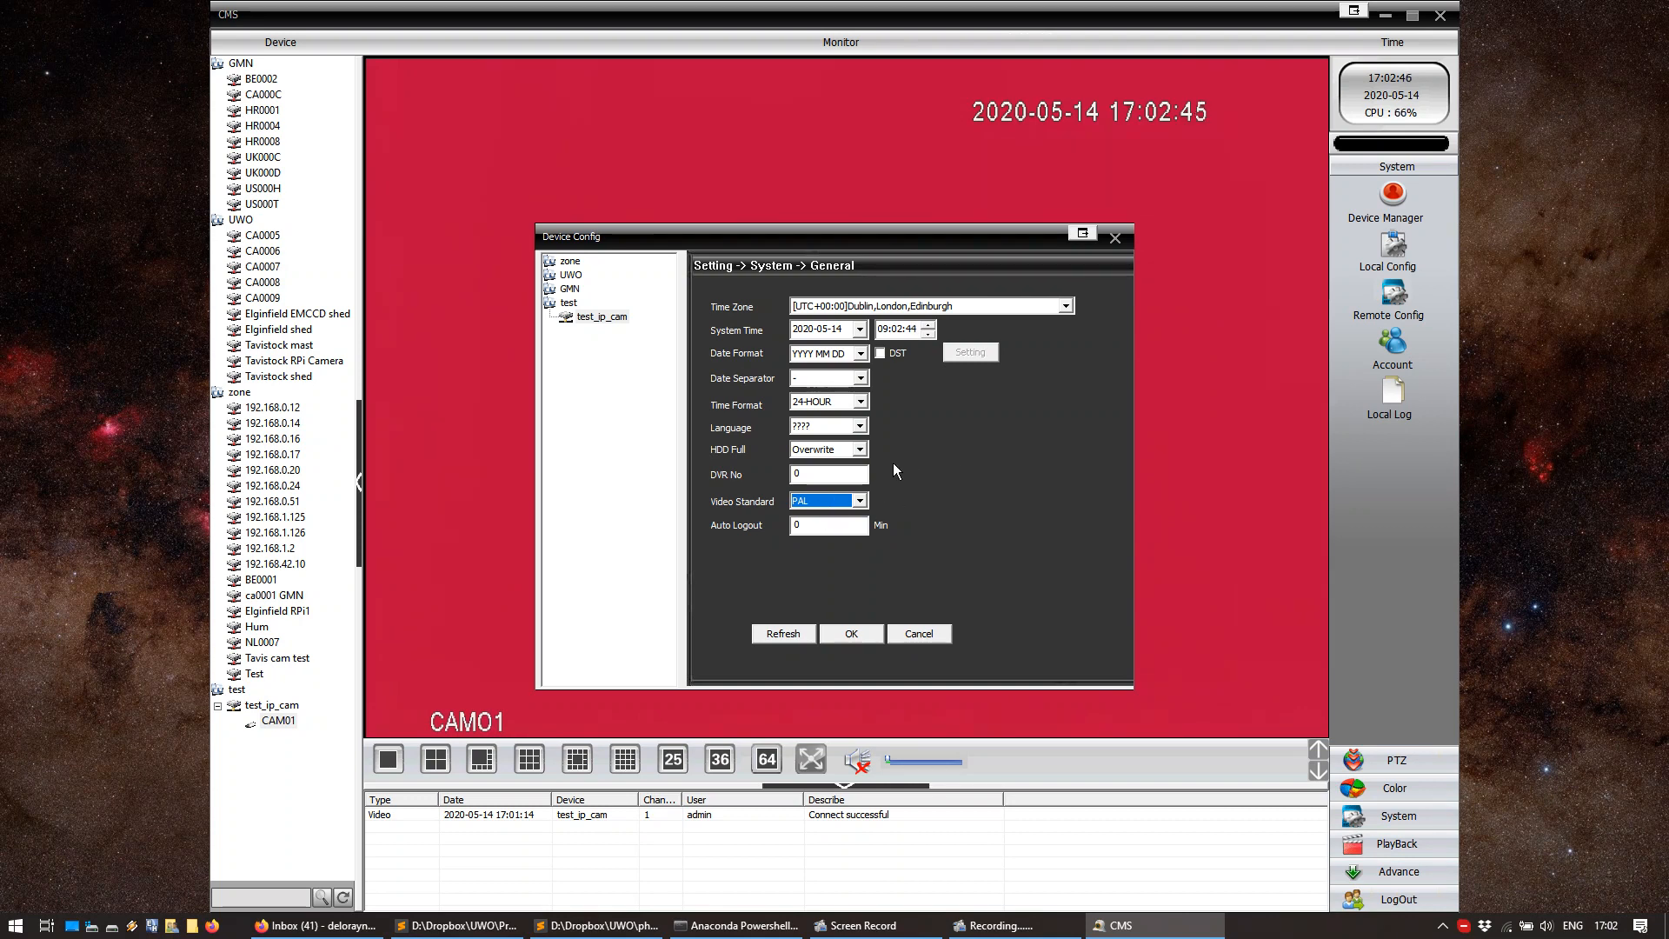
pyautogui.moveTo(846, 585)
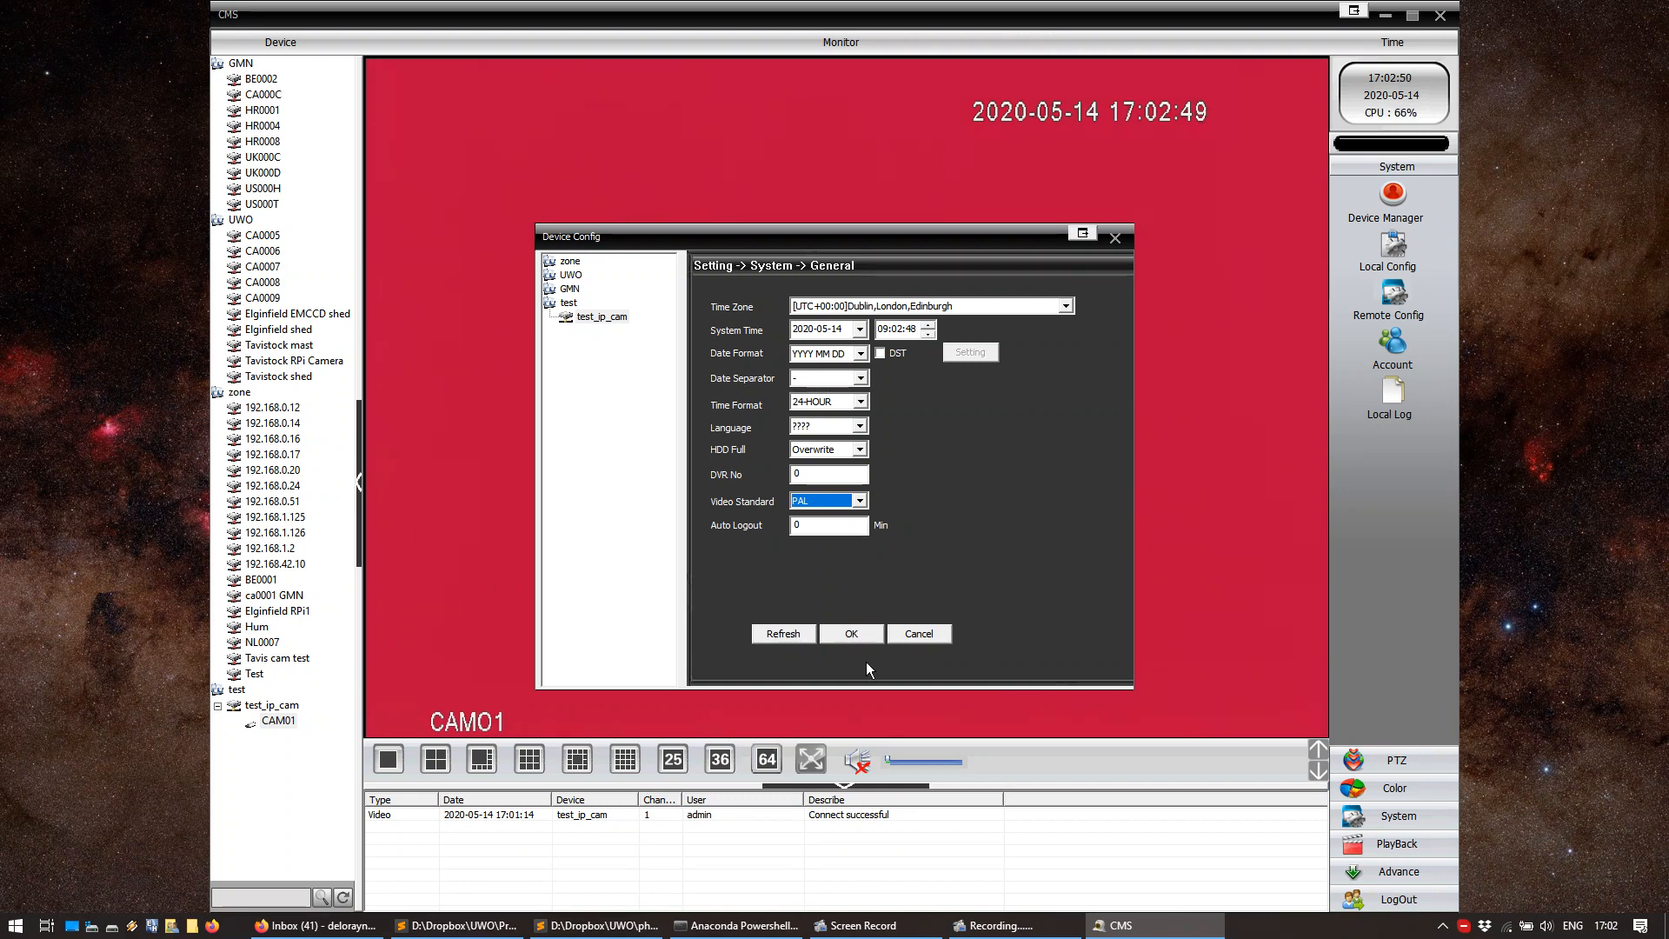
pyautogui.click(850, 633)
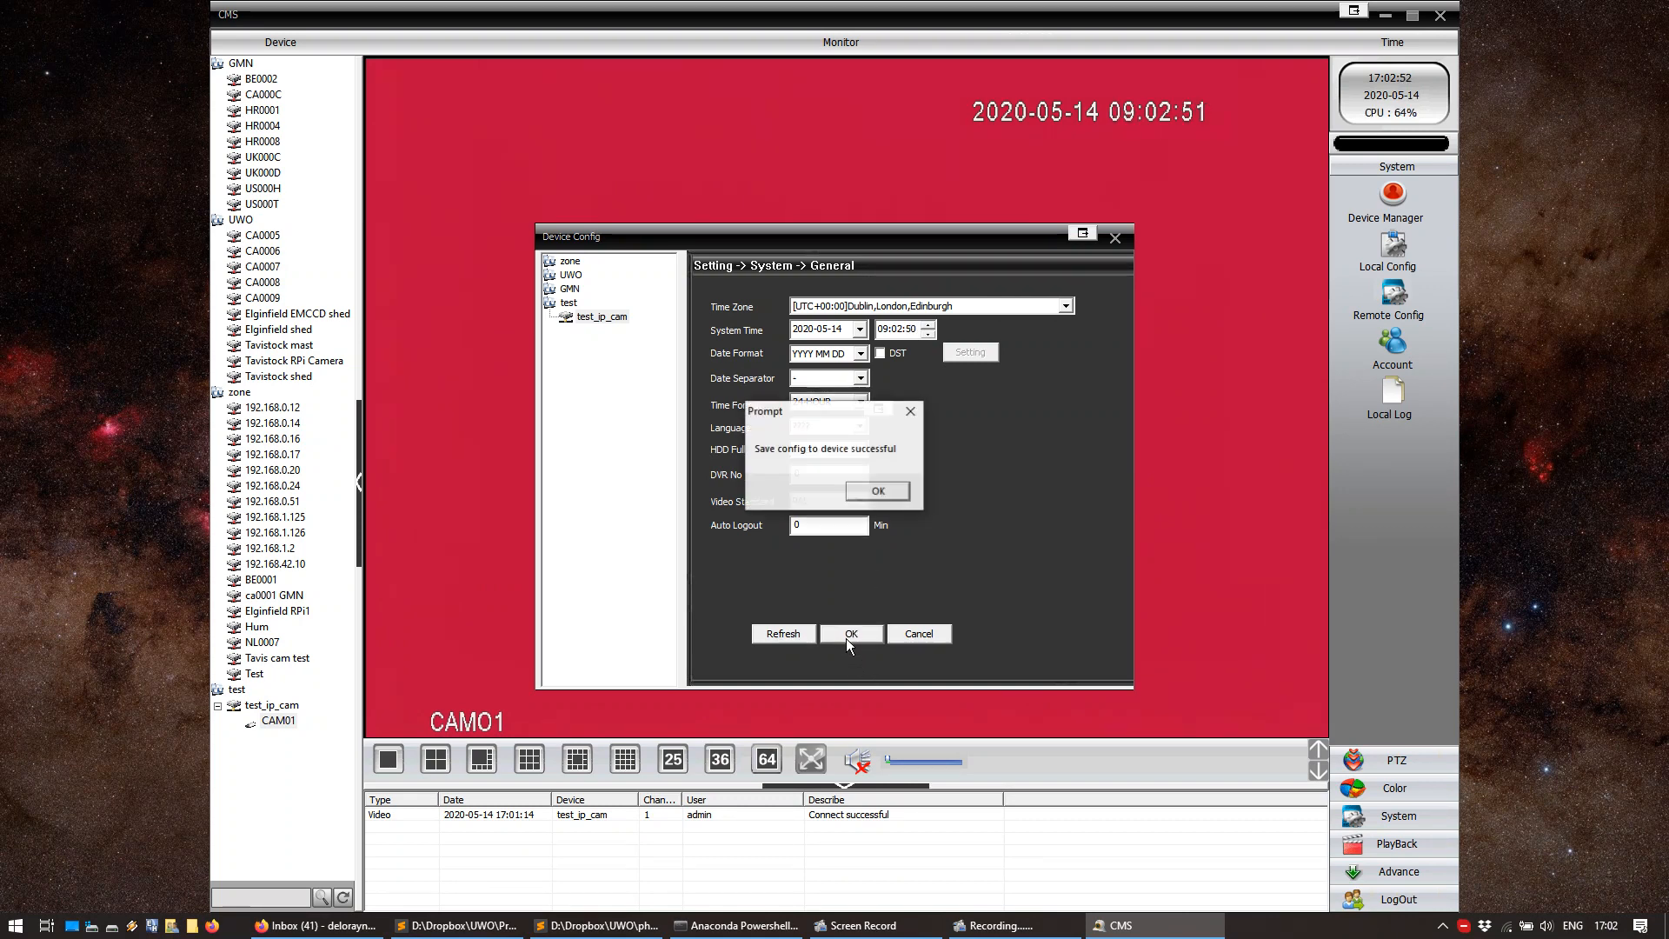
pyautogui.click(876, 490)
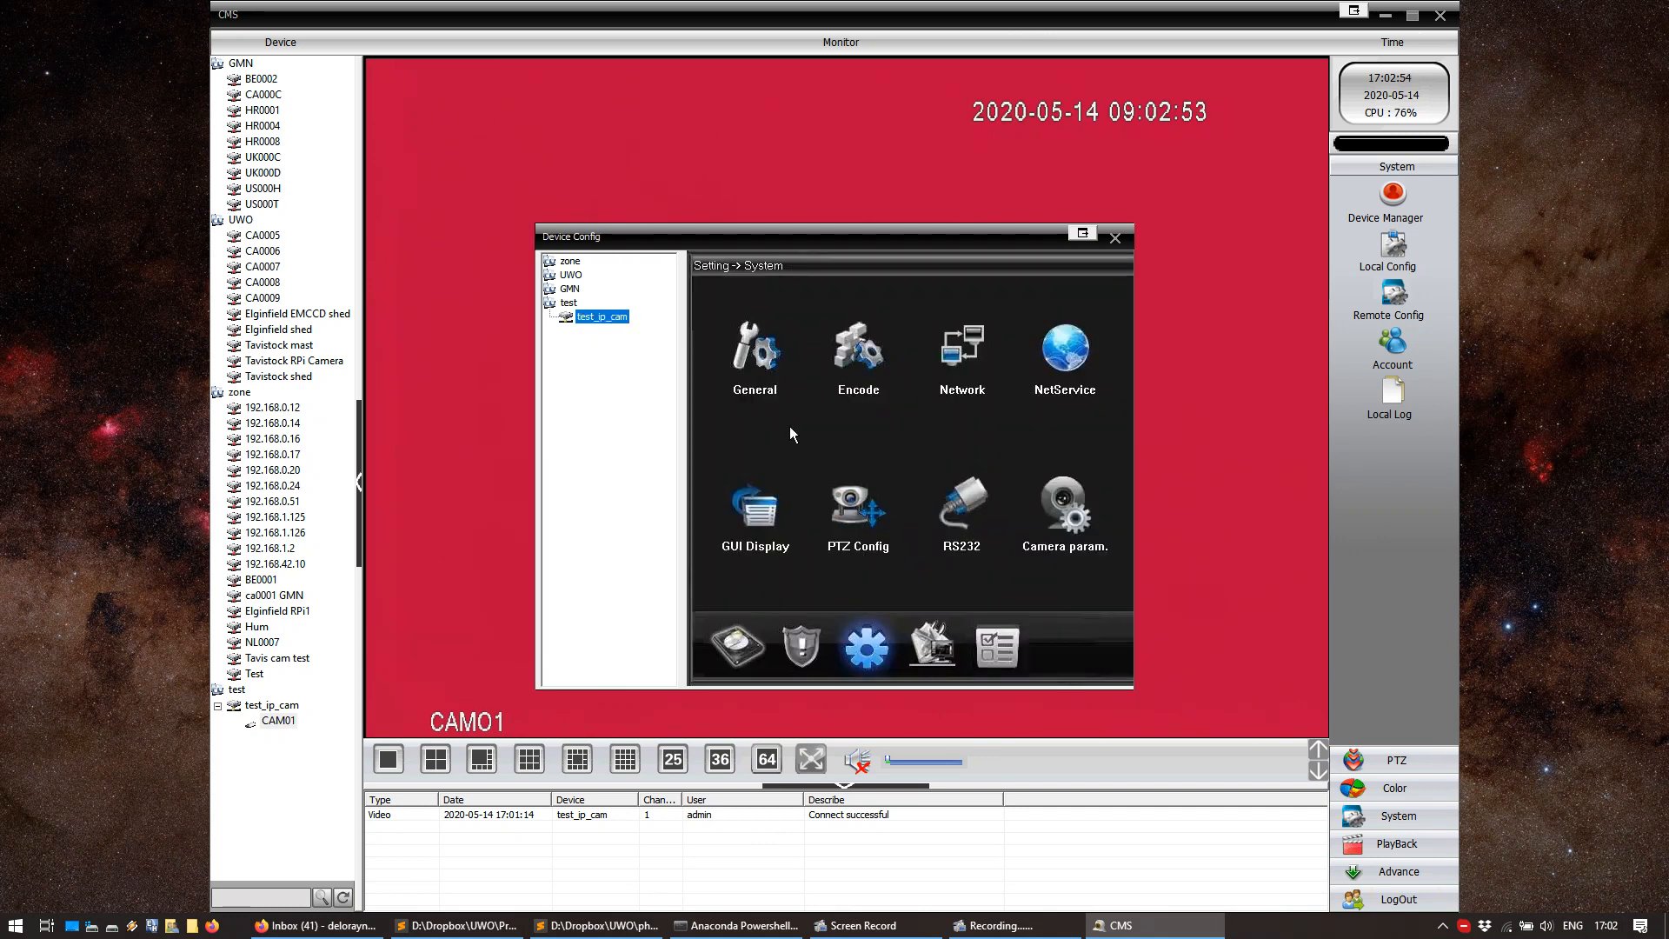
pyautogui.click(857, 356)
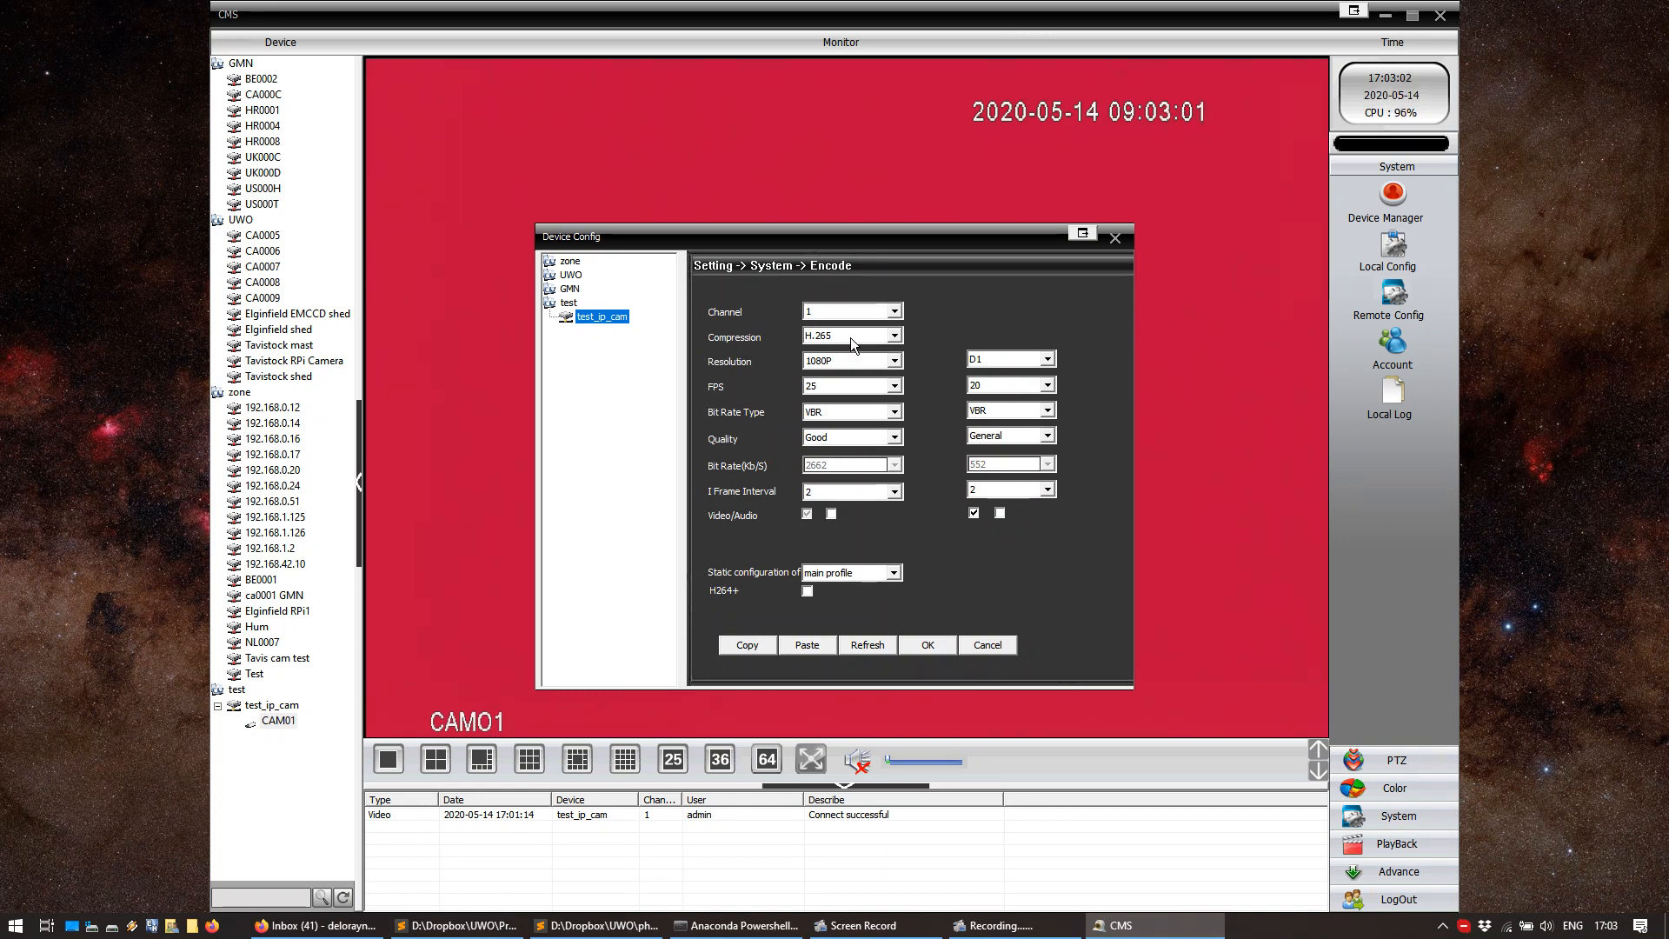
# Set main-stream encoding to H.264 compression, 720P resolution and Best quality
pyautogui.click(894, 336)
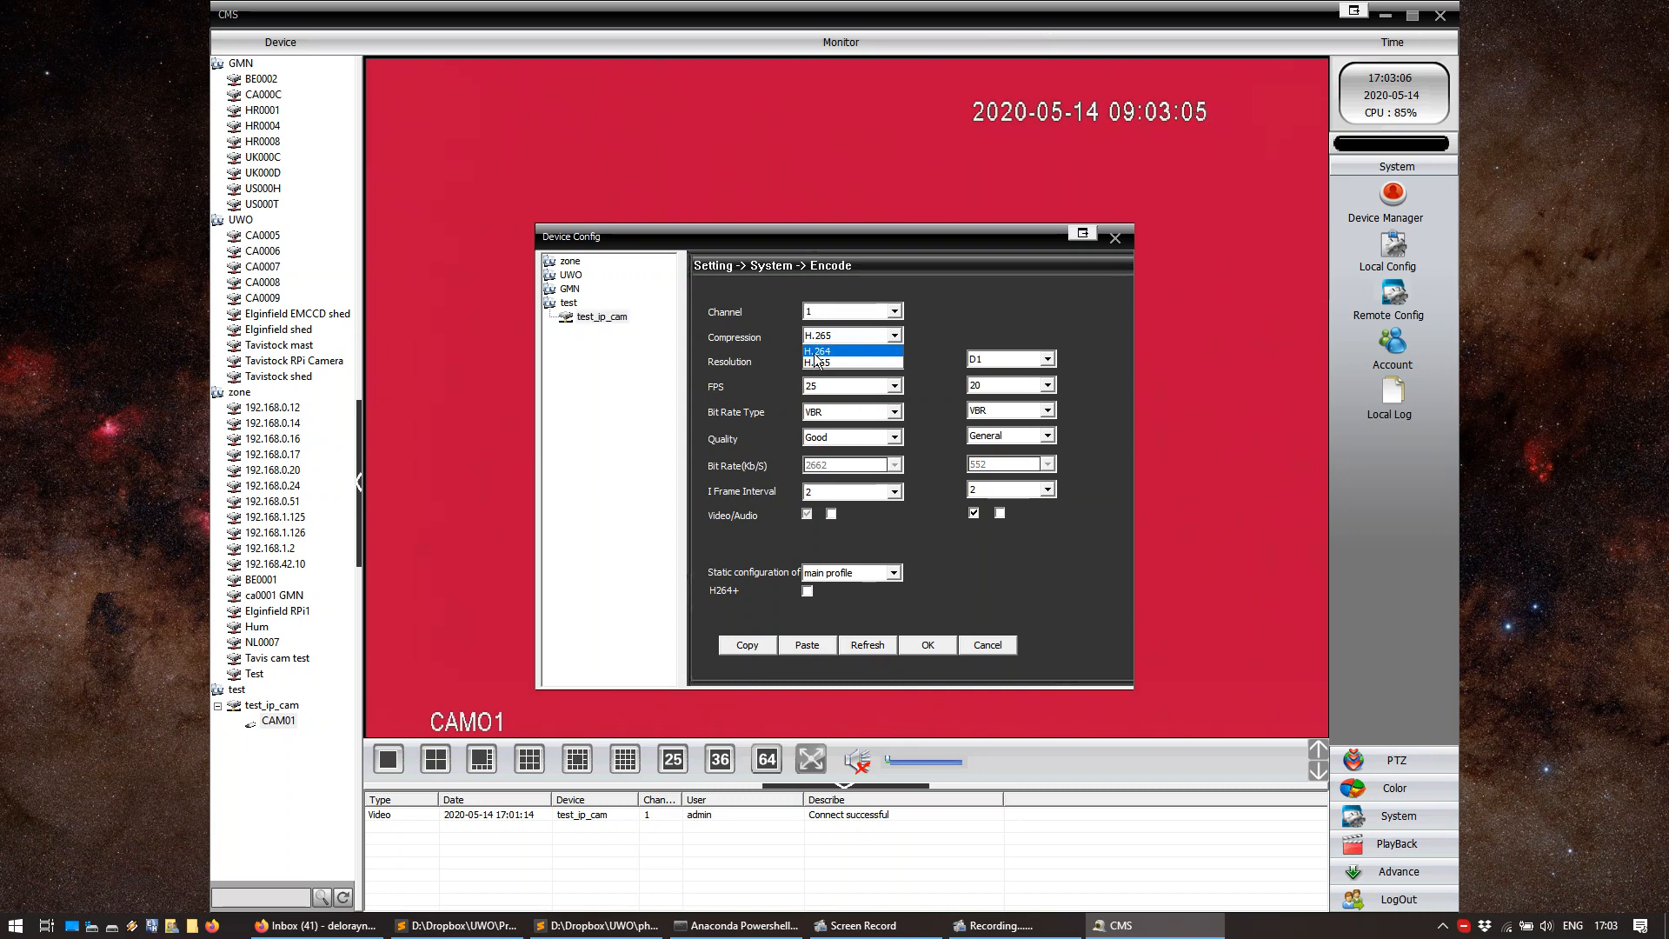
pyautogui.click(817, 350)
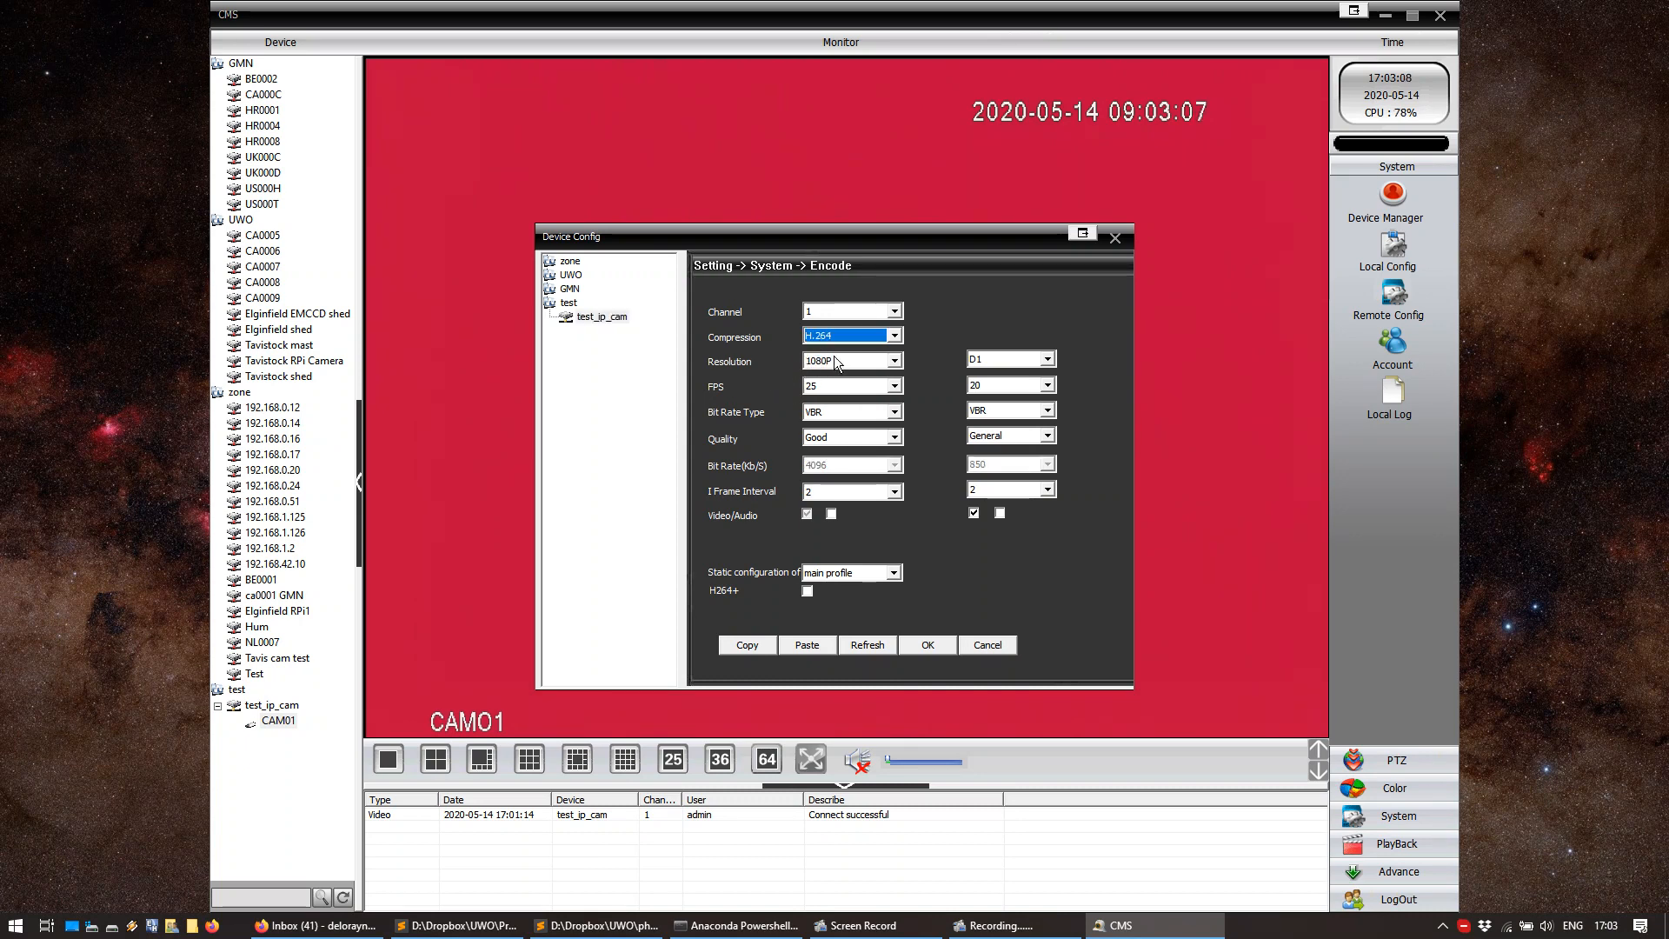
pyautogui.click(892, 360)
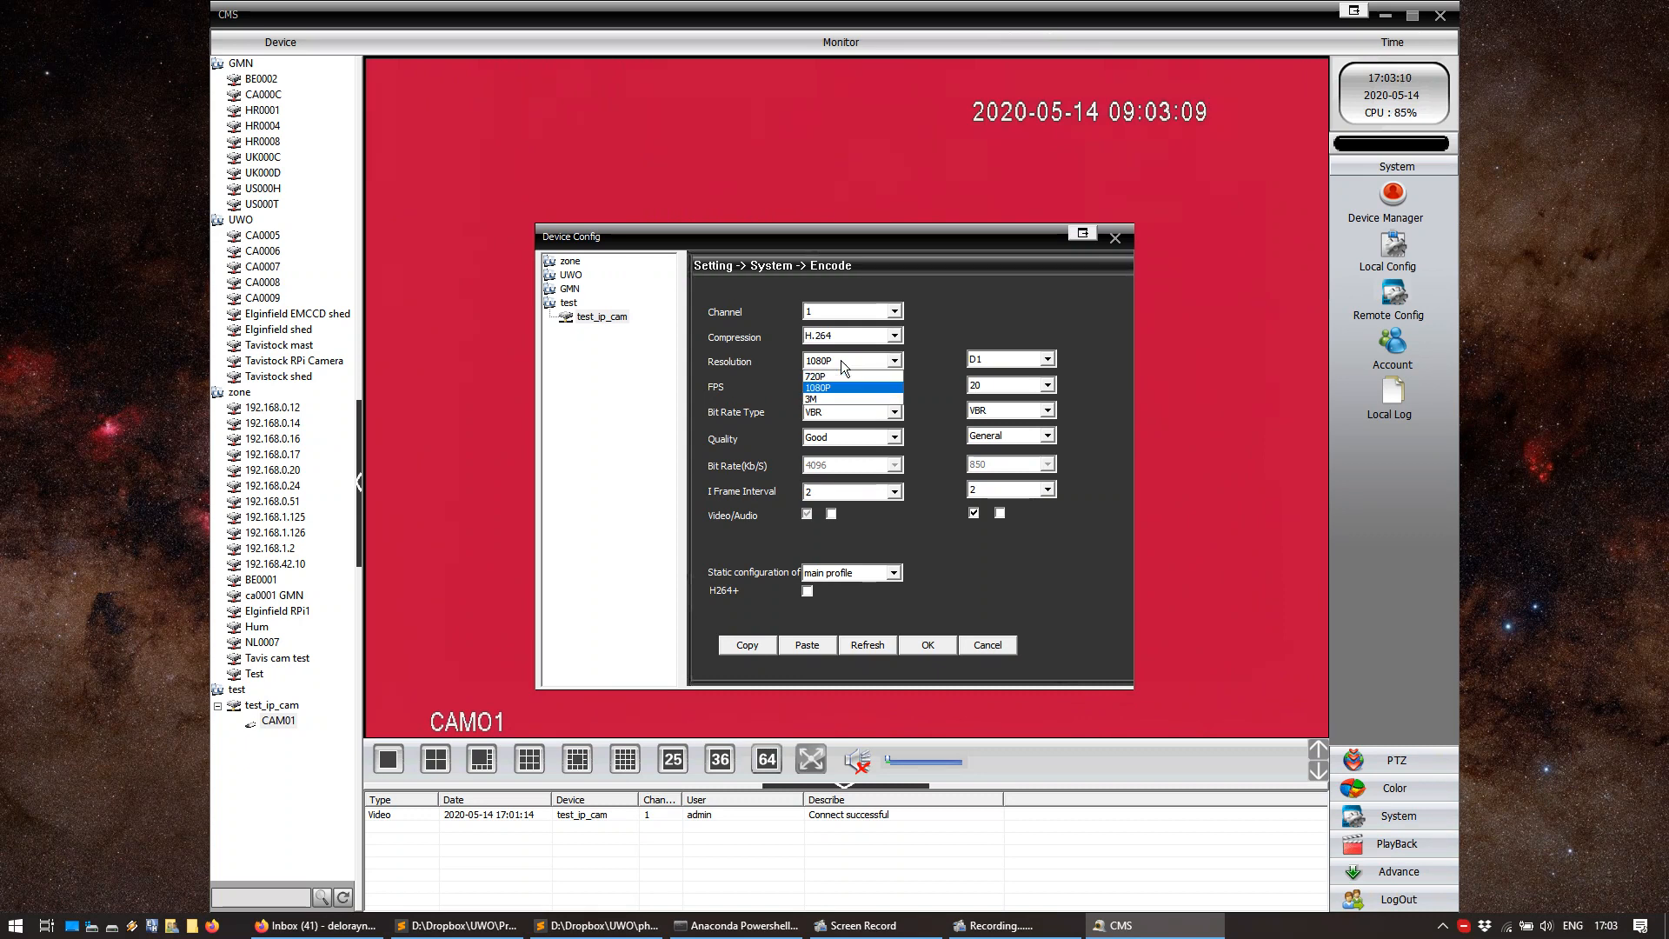
pyautogui.moveTo(835, 376)
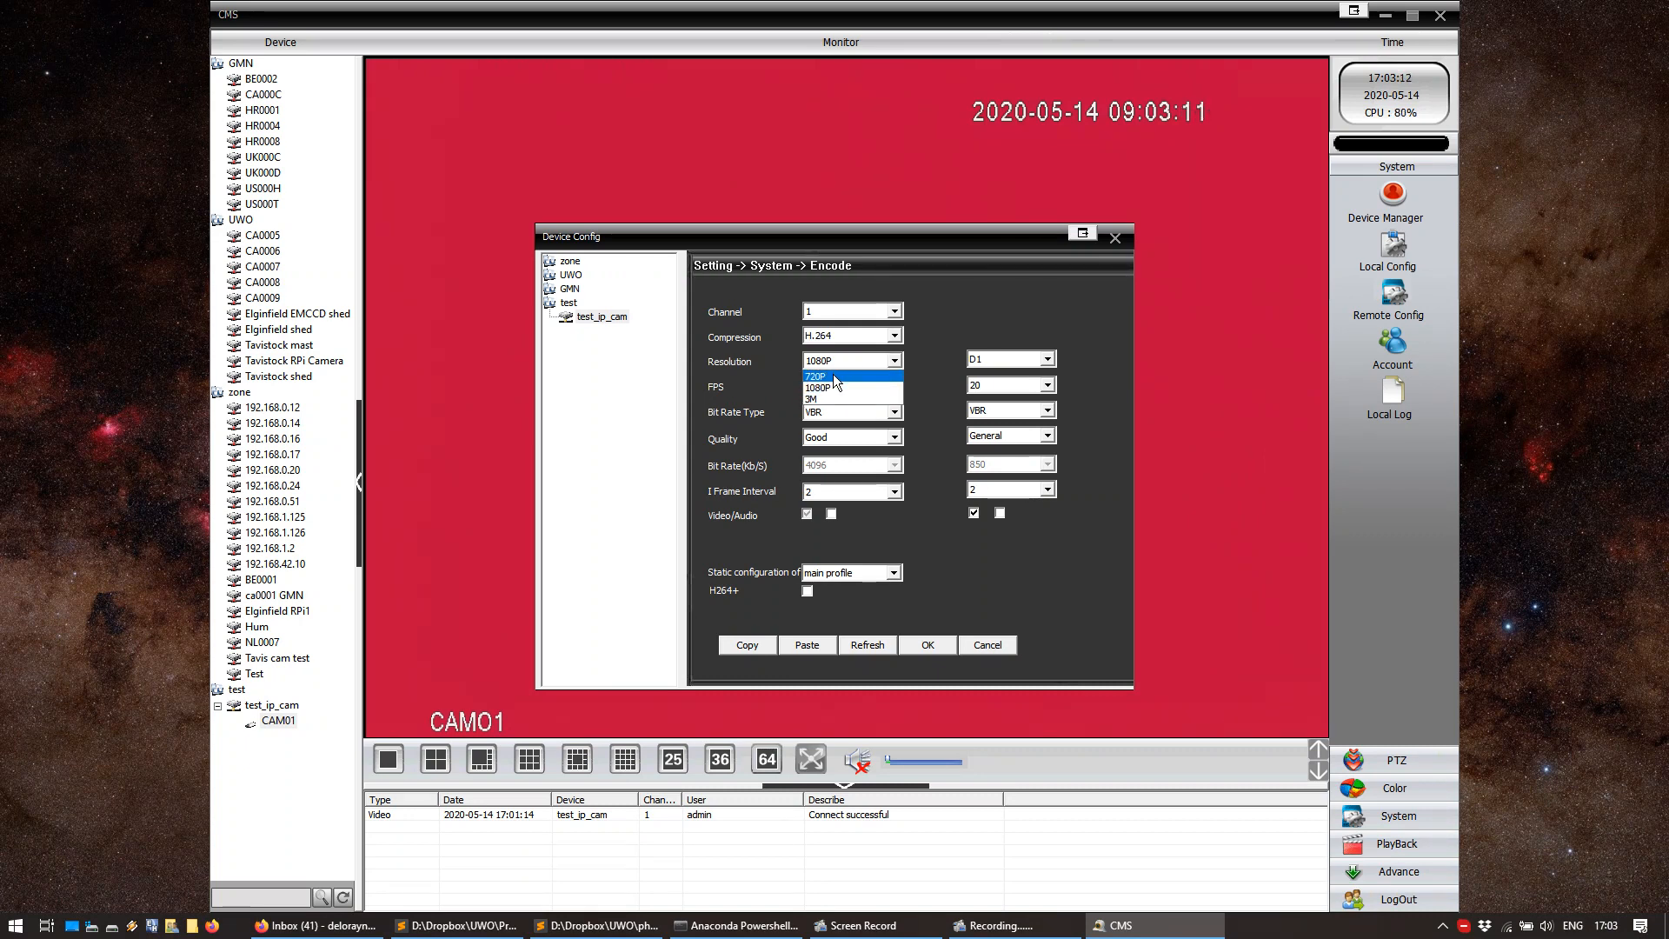
pyautogui.click(817, 375)
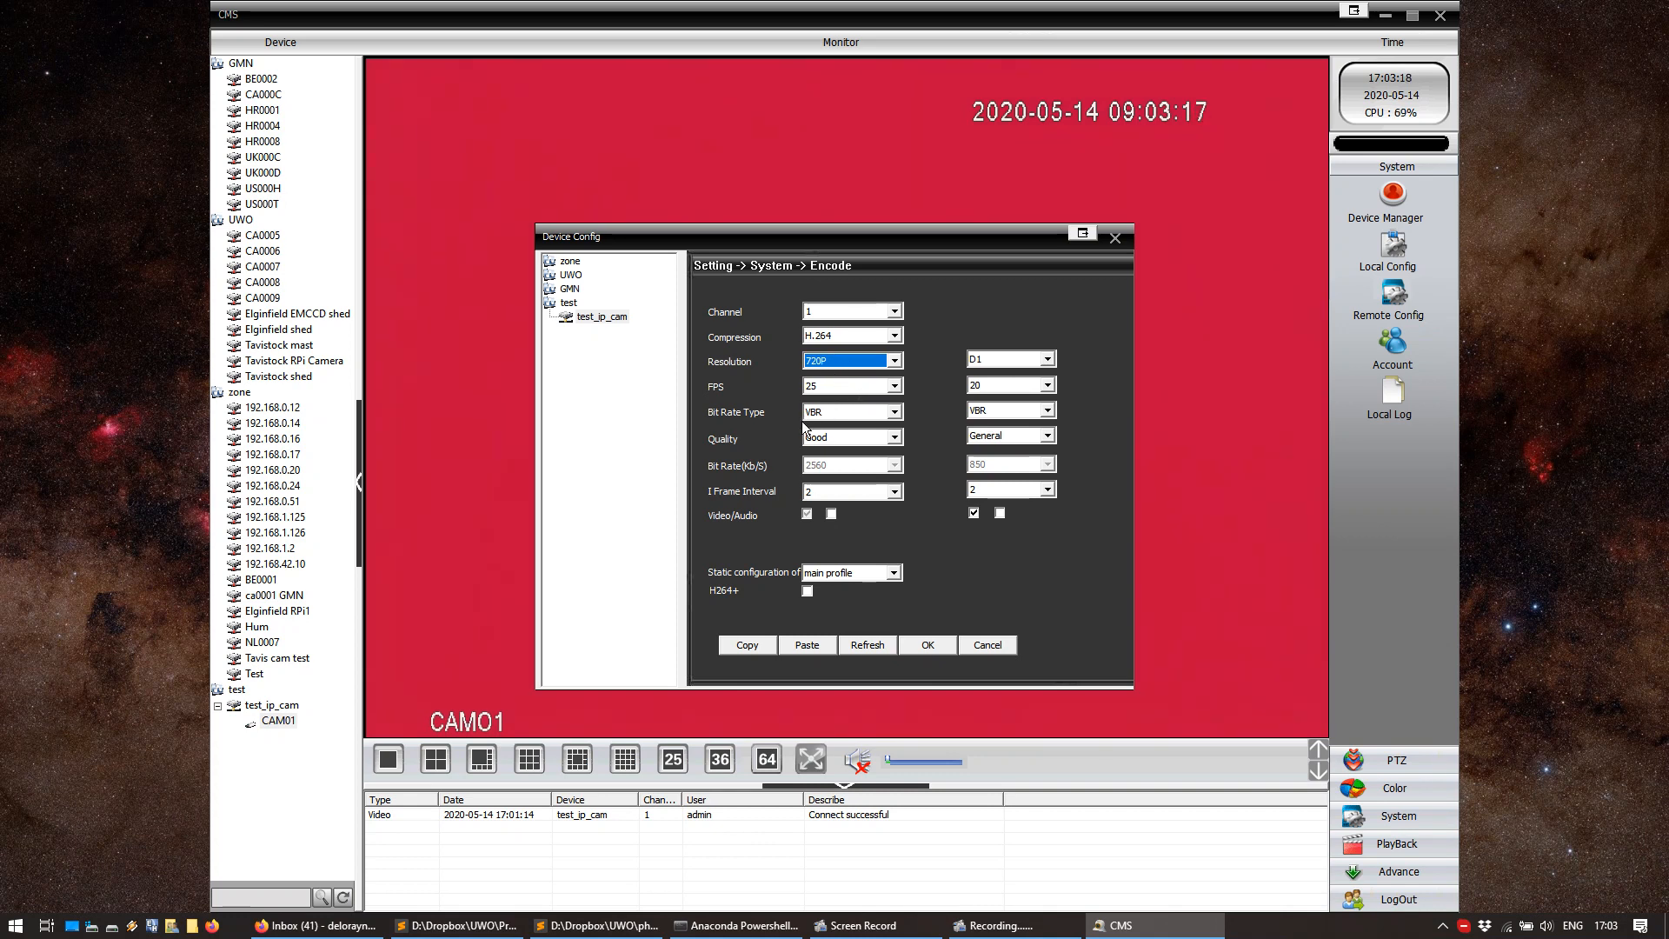
pyautogui.moveTo(836, 423)
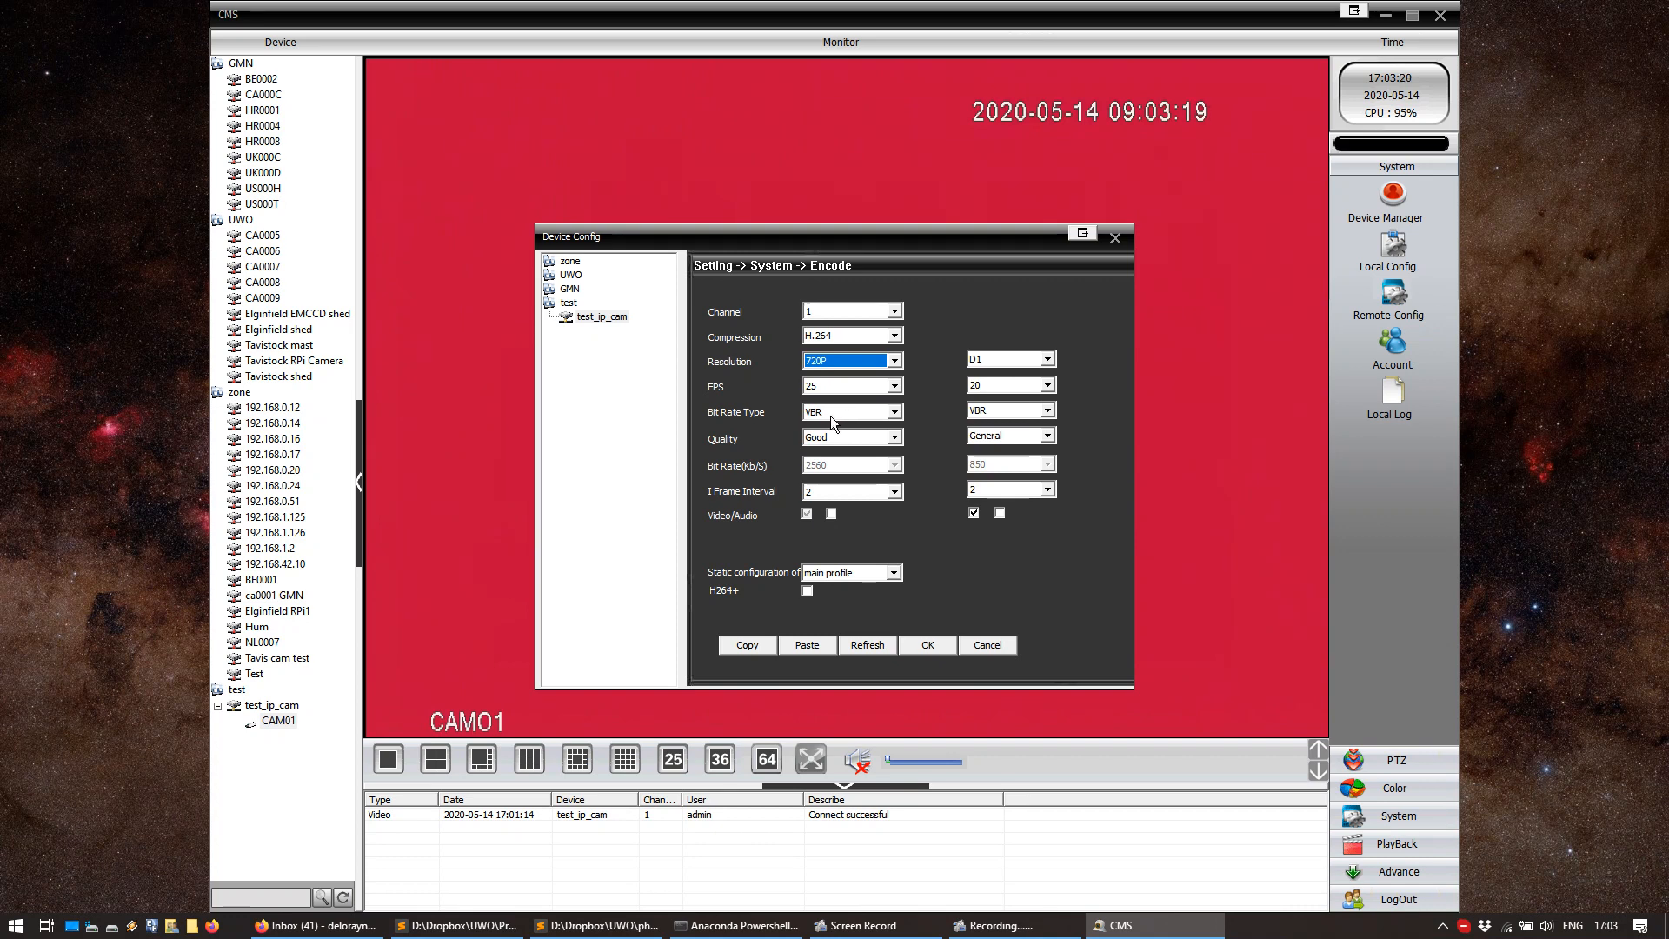
pyautogui.click(892, 438)
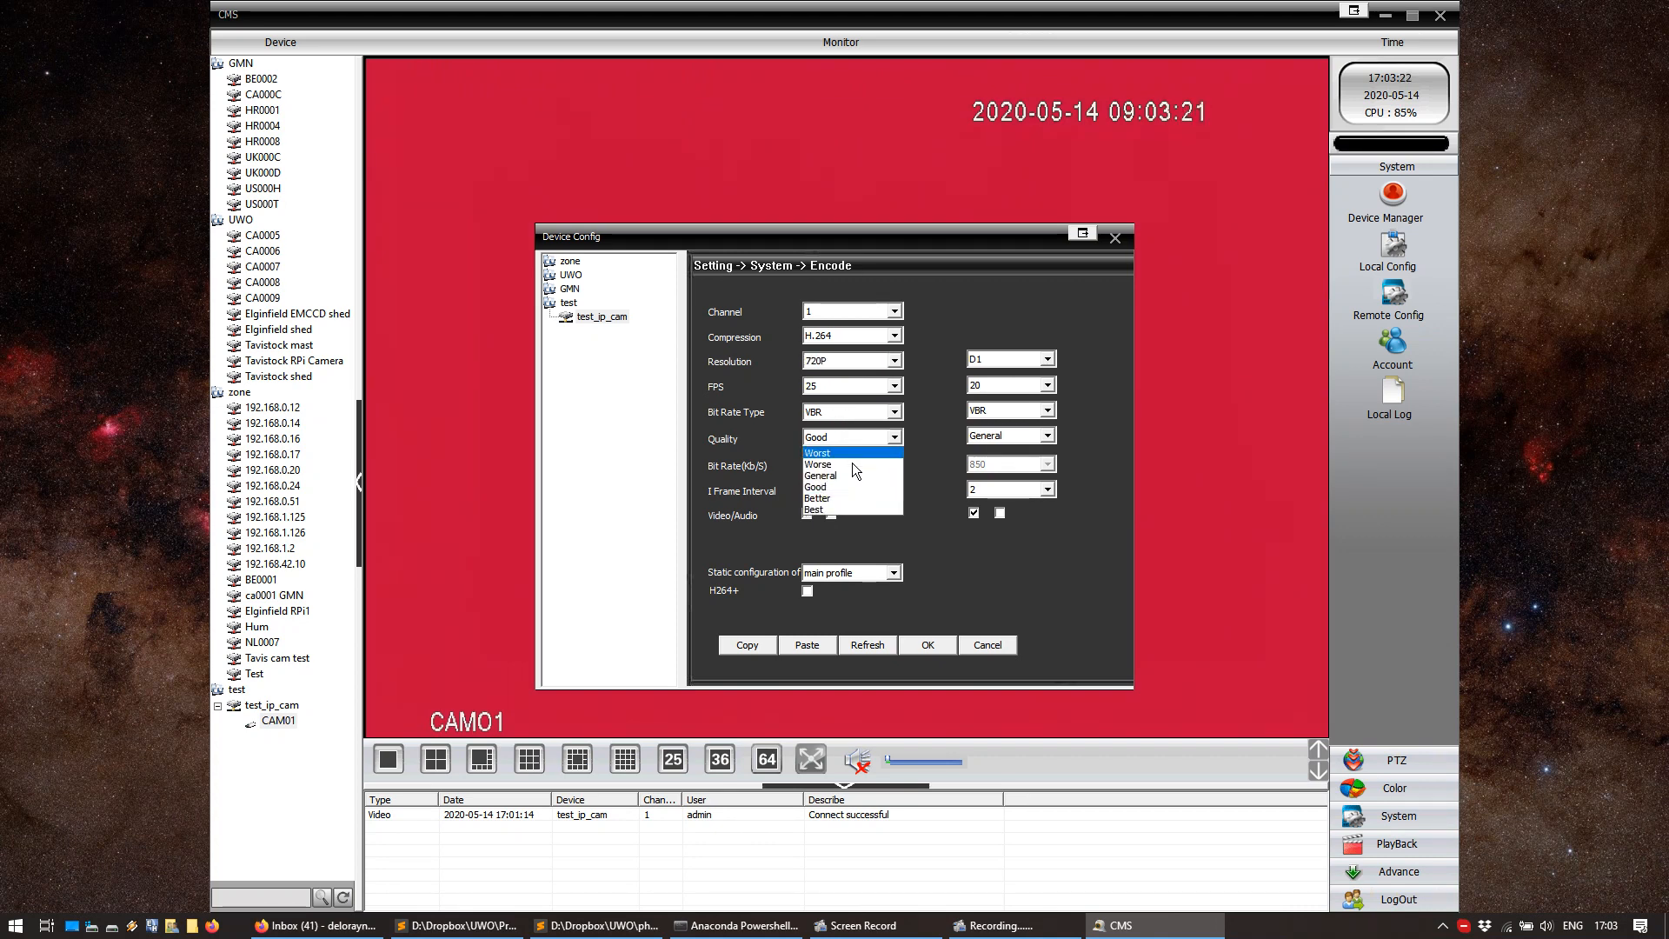
pyautogui.click(815, 510)
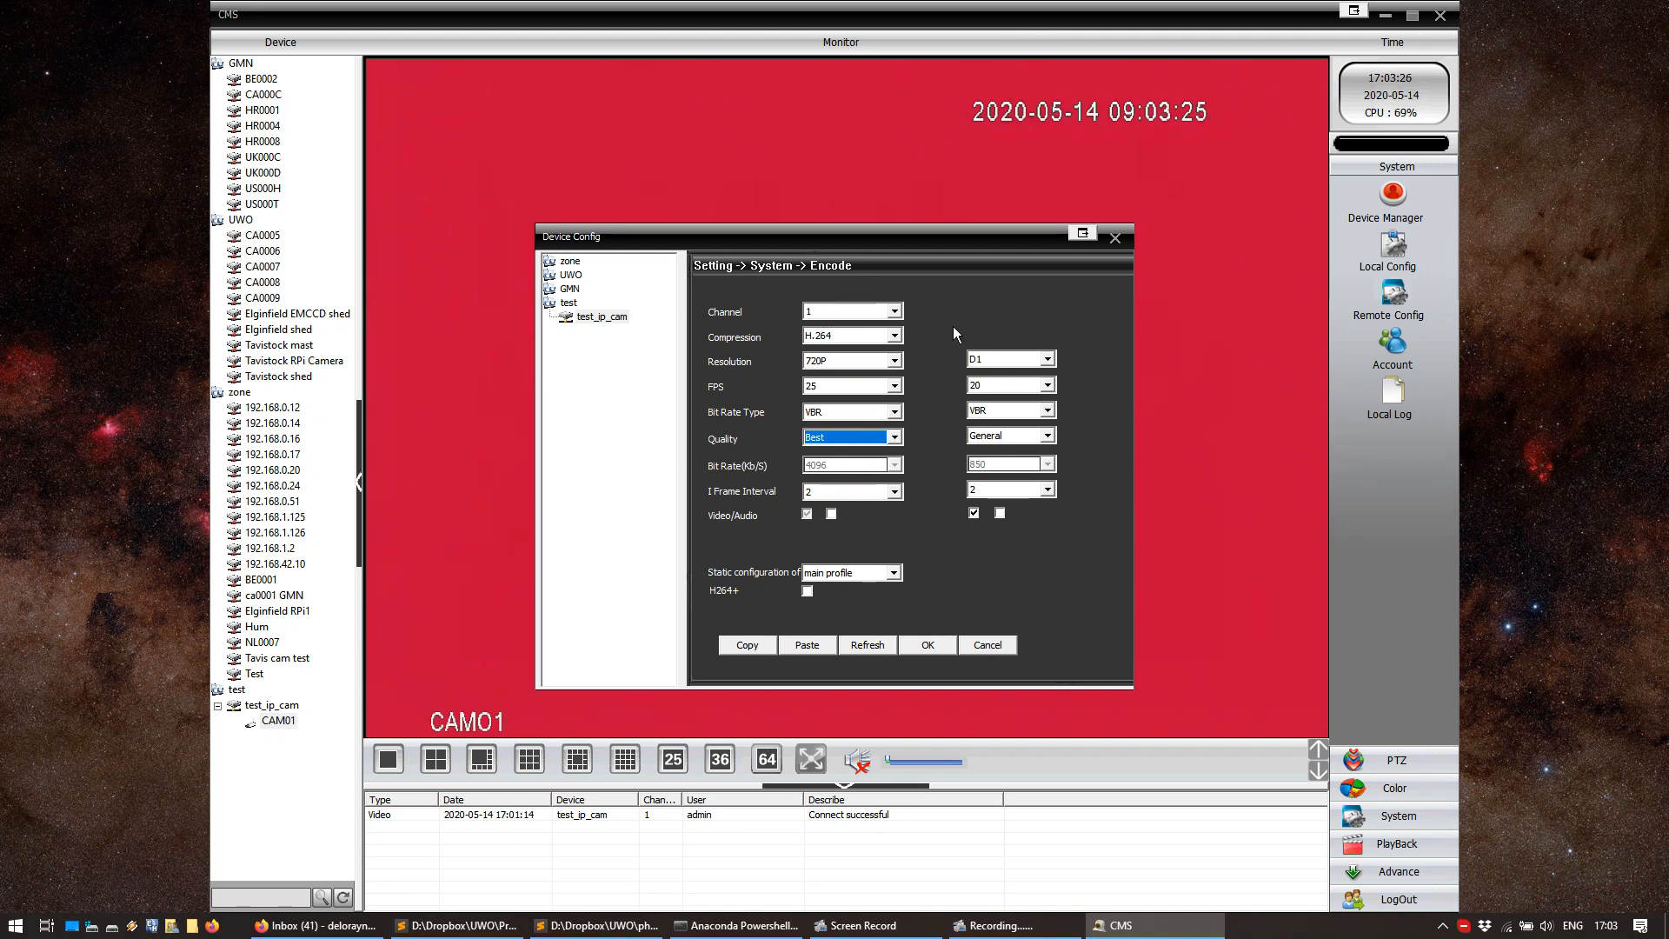
pyautogui.moveTo(1001, 323)
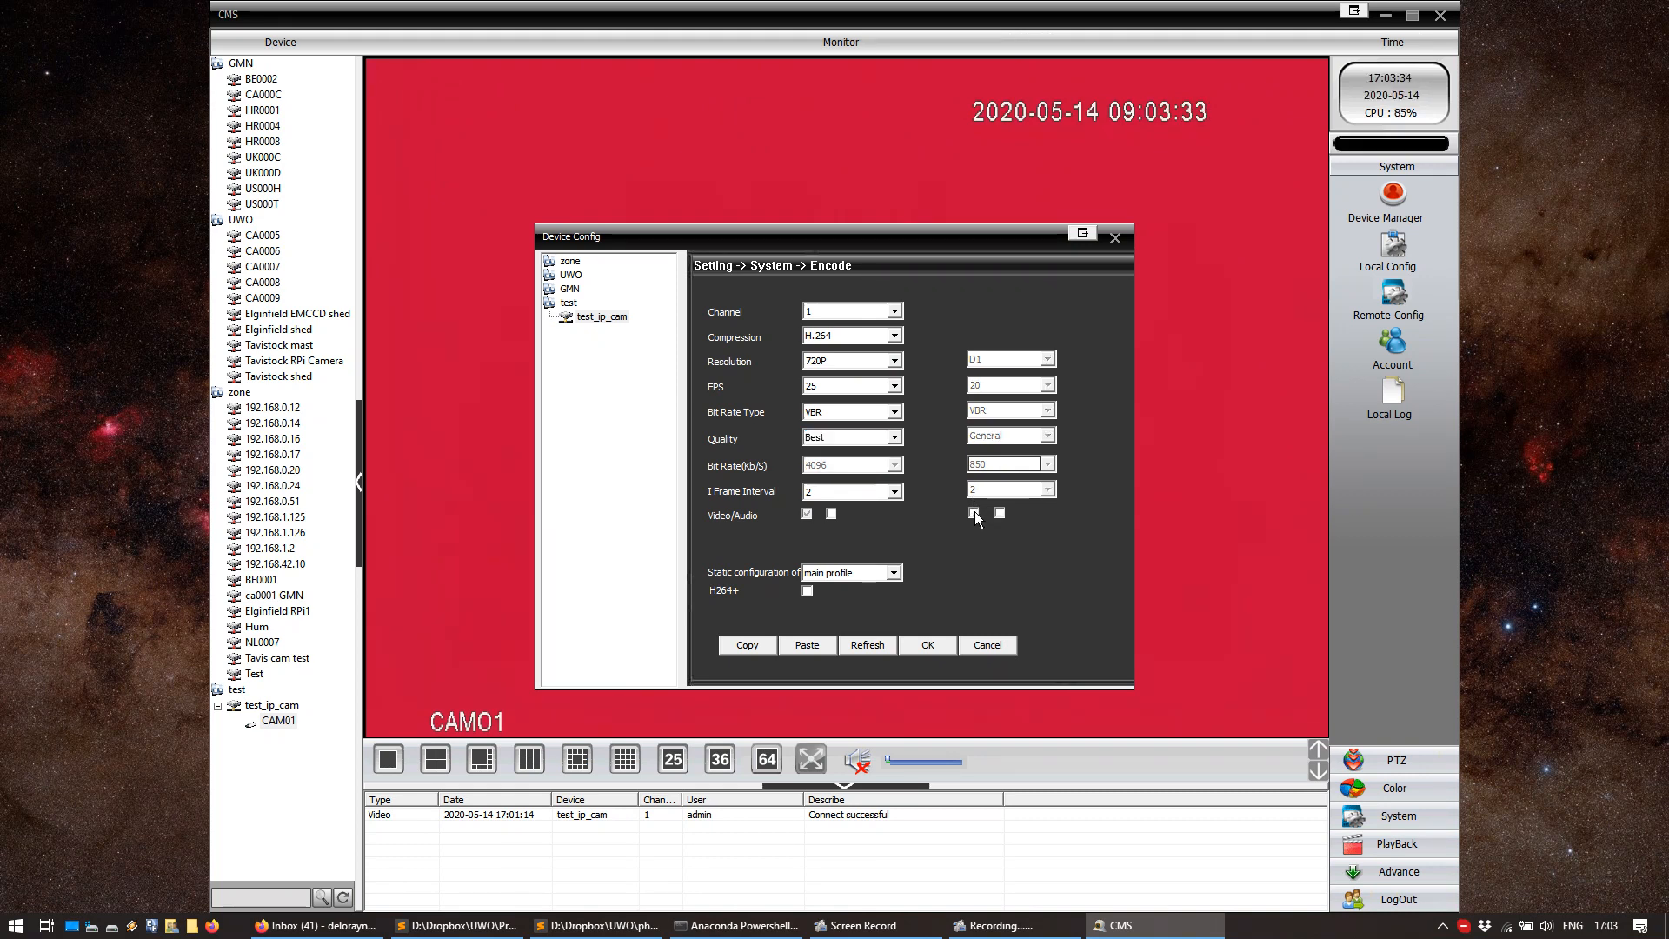
# Turn off the extra stream's video and save the Encode settings
pyautogui.click(973, 514)
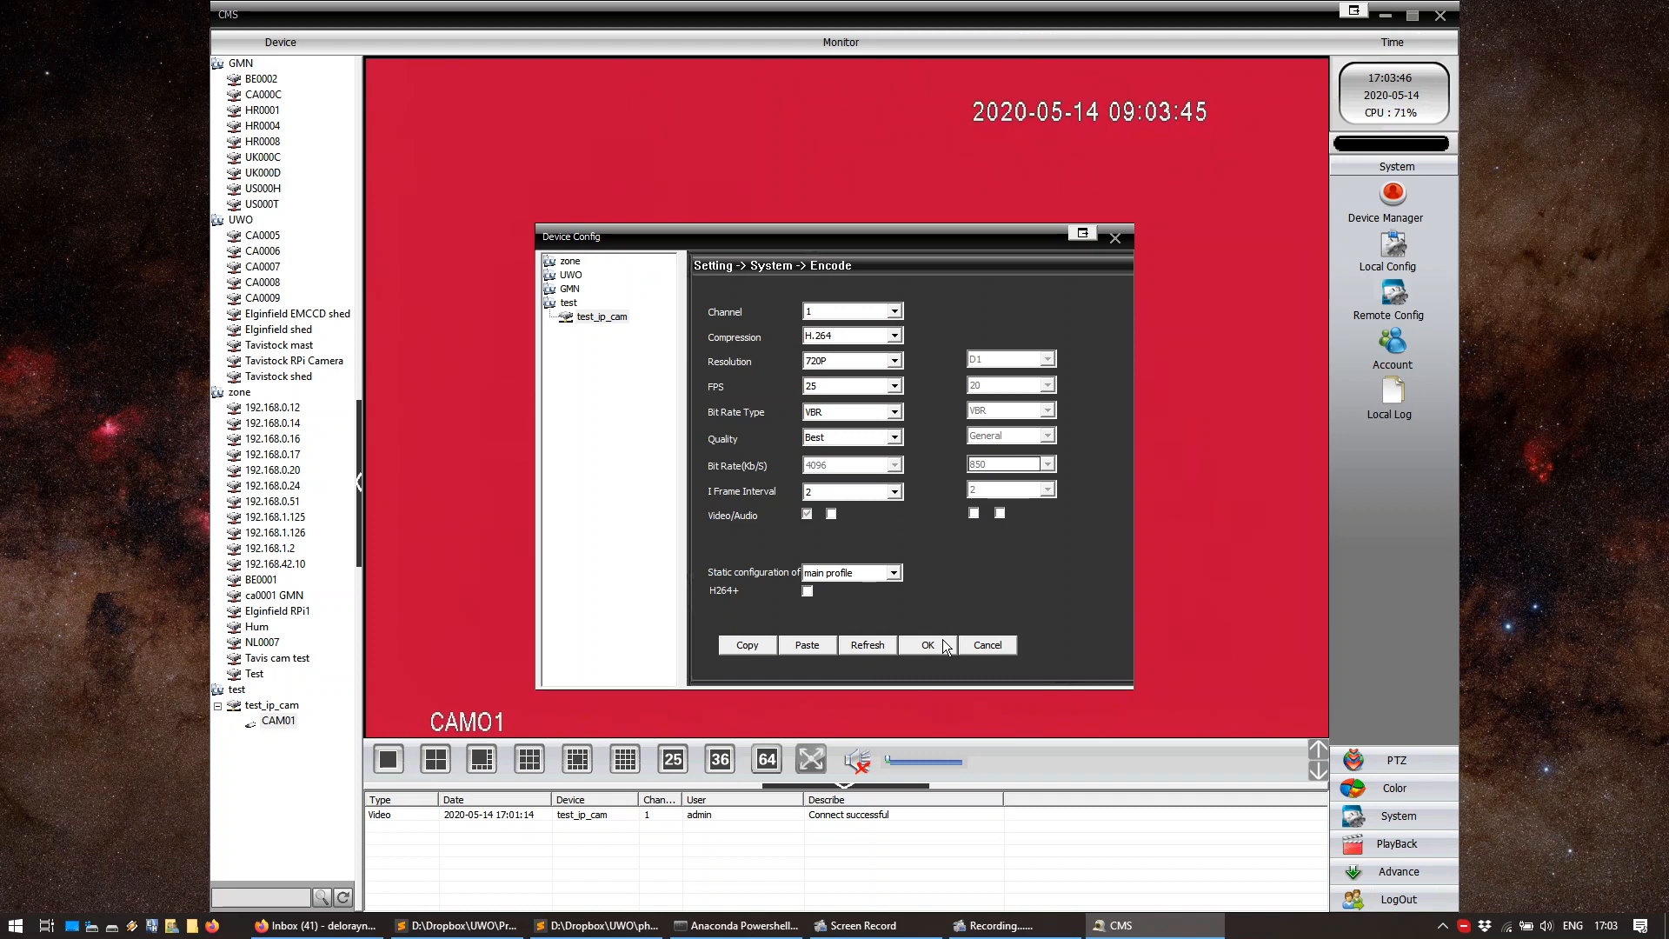
pyautogui.click(925, 644)
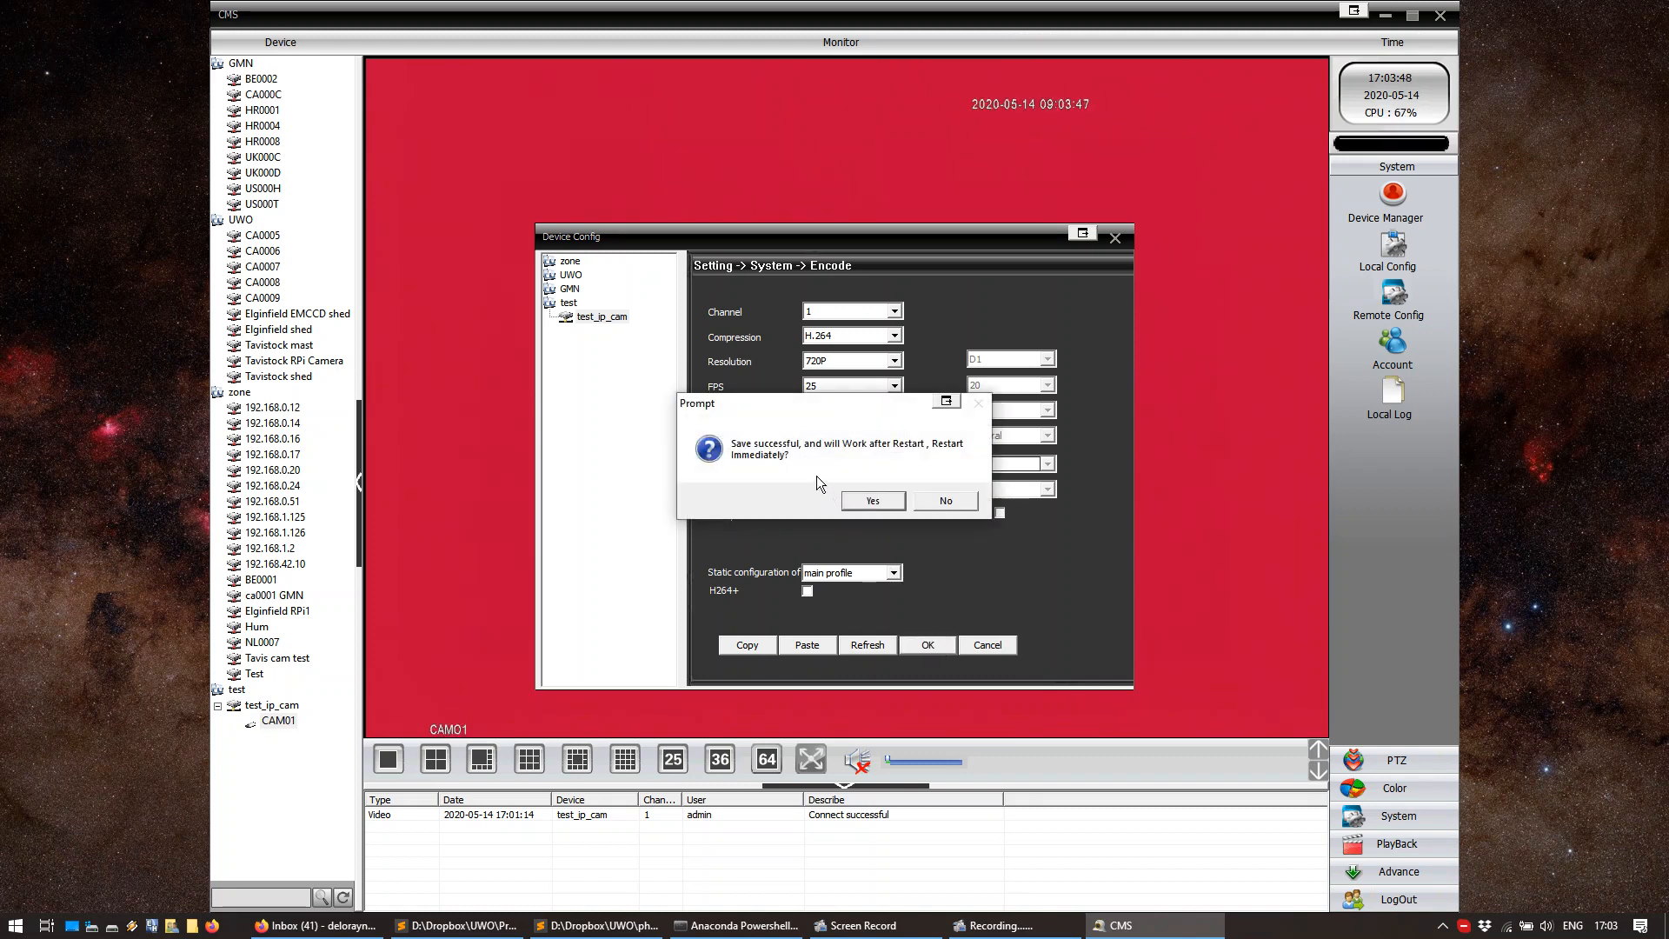
pyautogui.moveTo(860, 456)
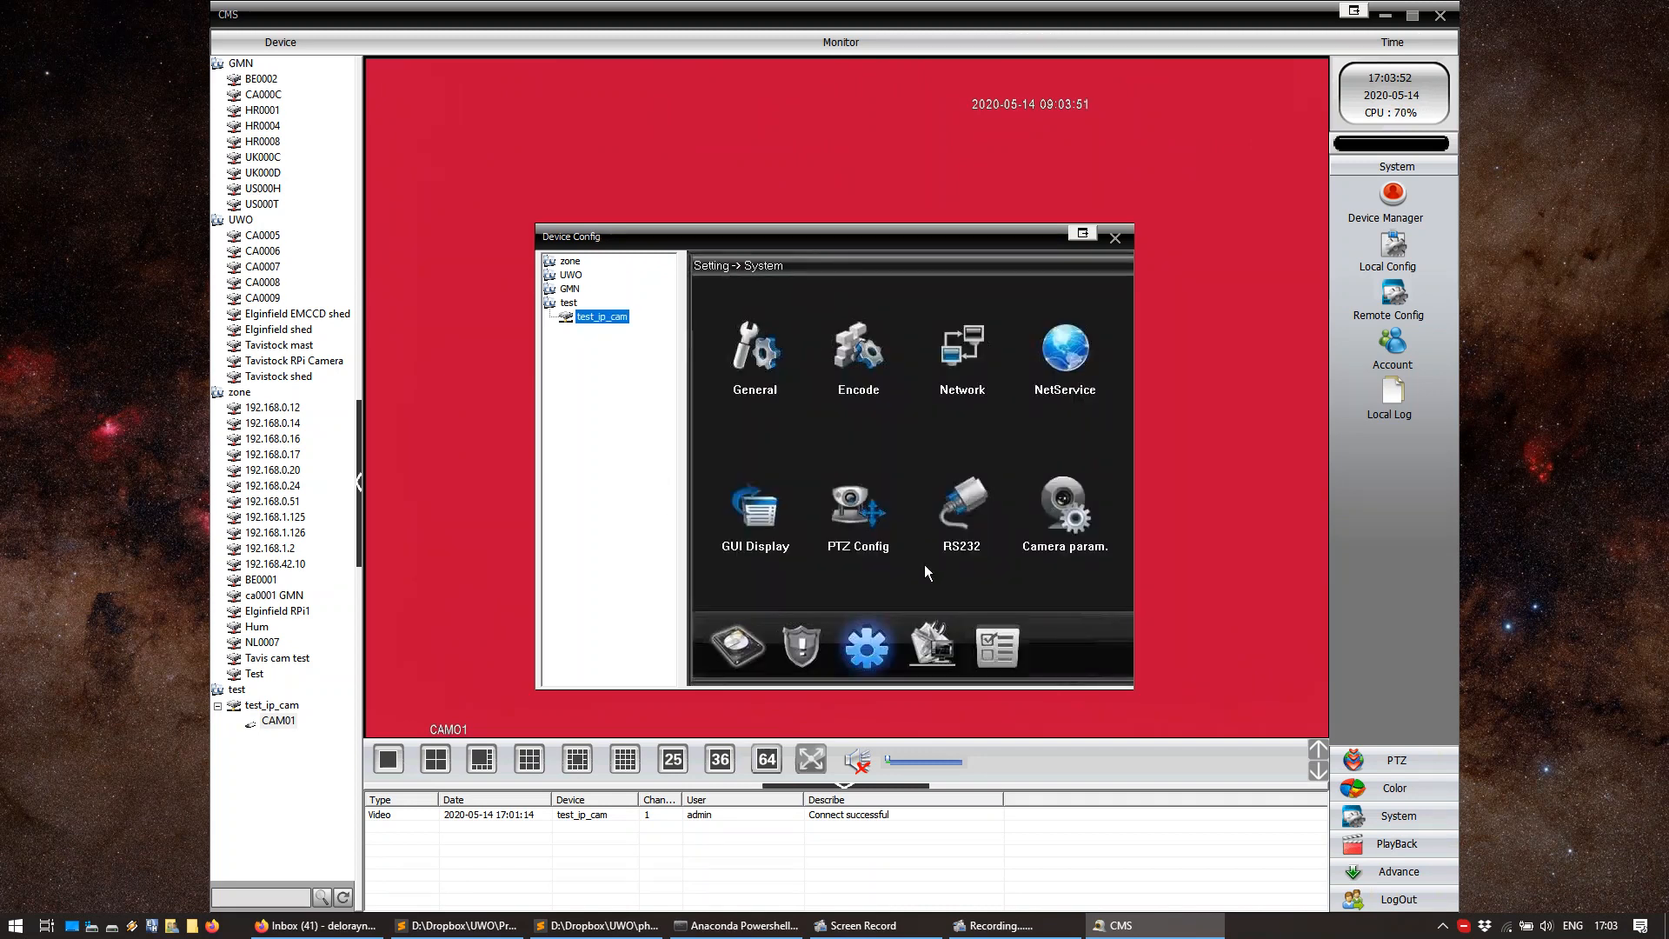
pyautogui.click(857, 351)
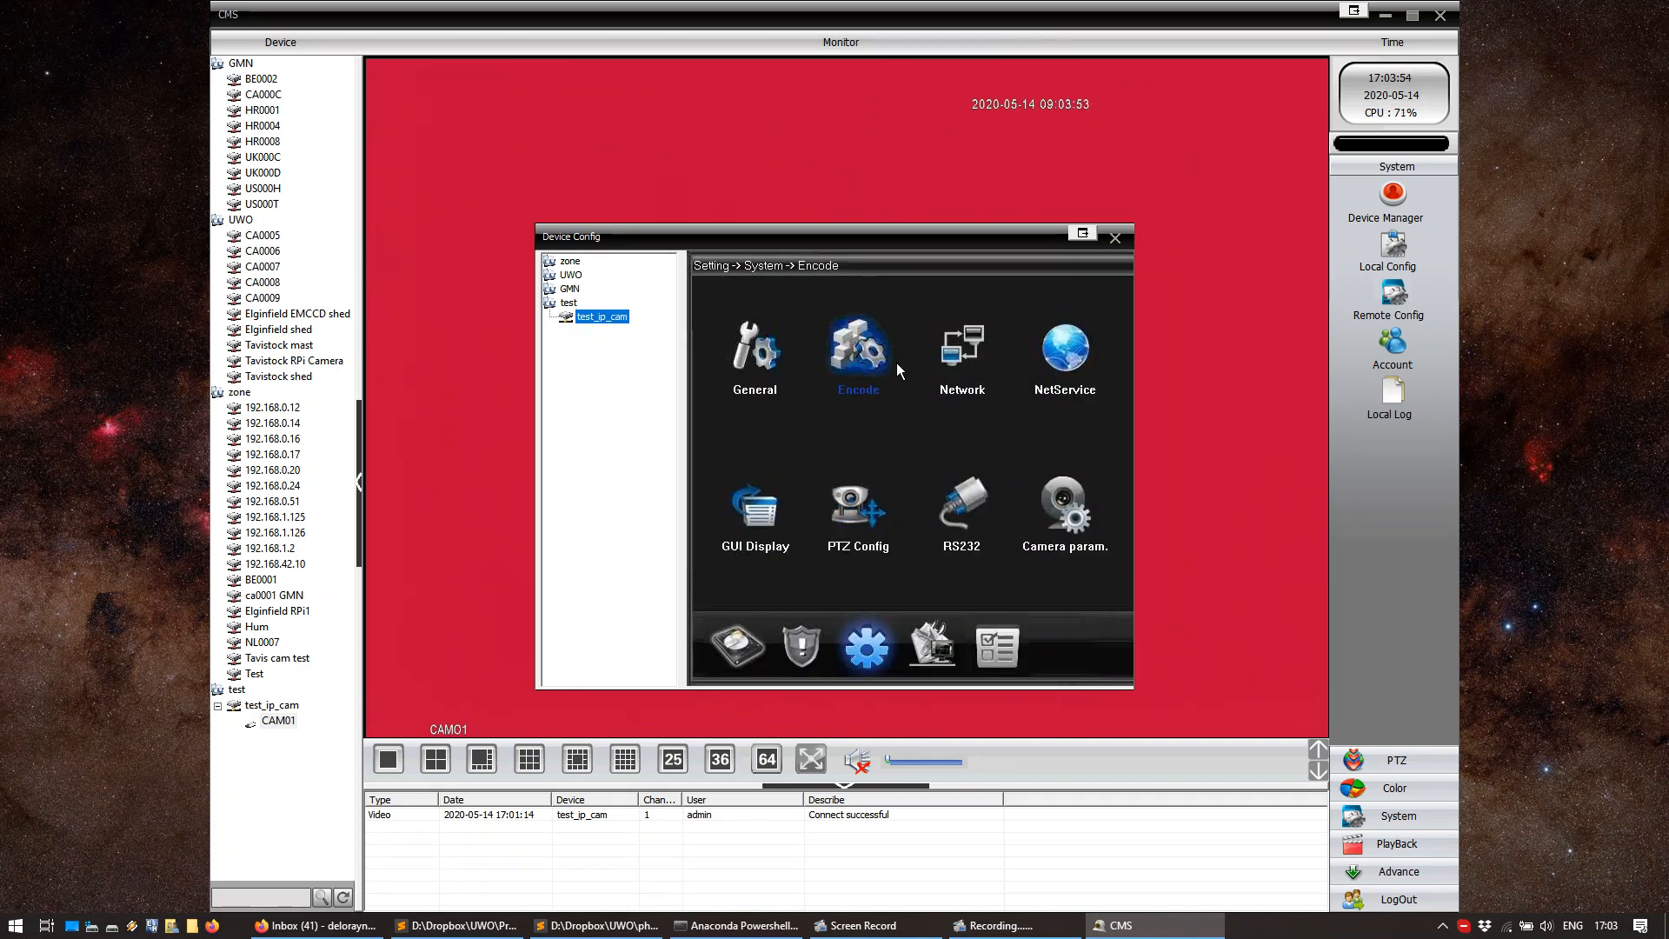
# Change the camera address to 192.168.42.10 with DHCP re-enabled and Fluency Preferred transfer policy
pyautogui.click(959, 351)
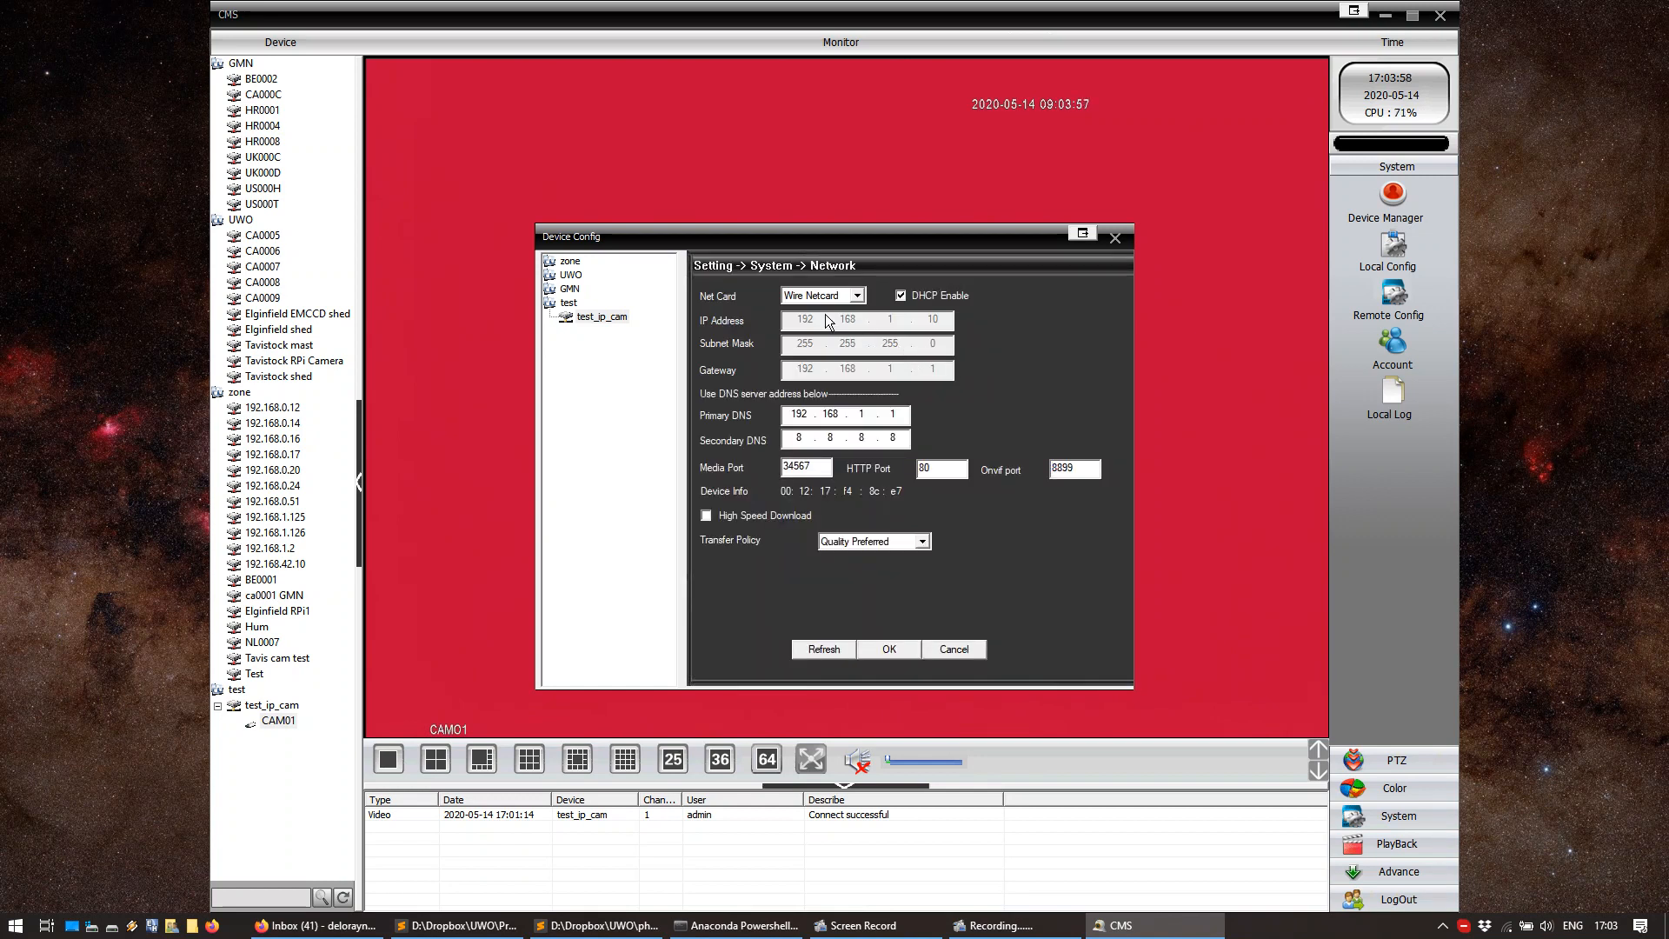
pyautogui.moveTo(819, 317)
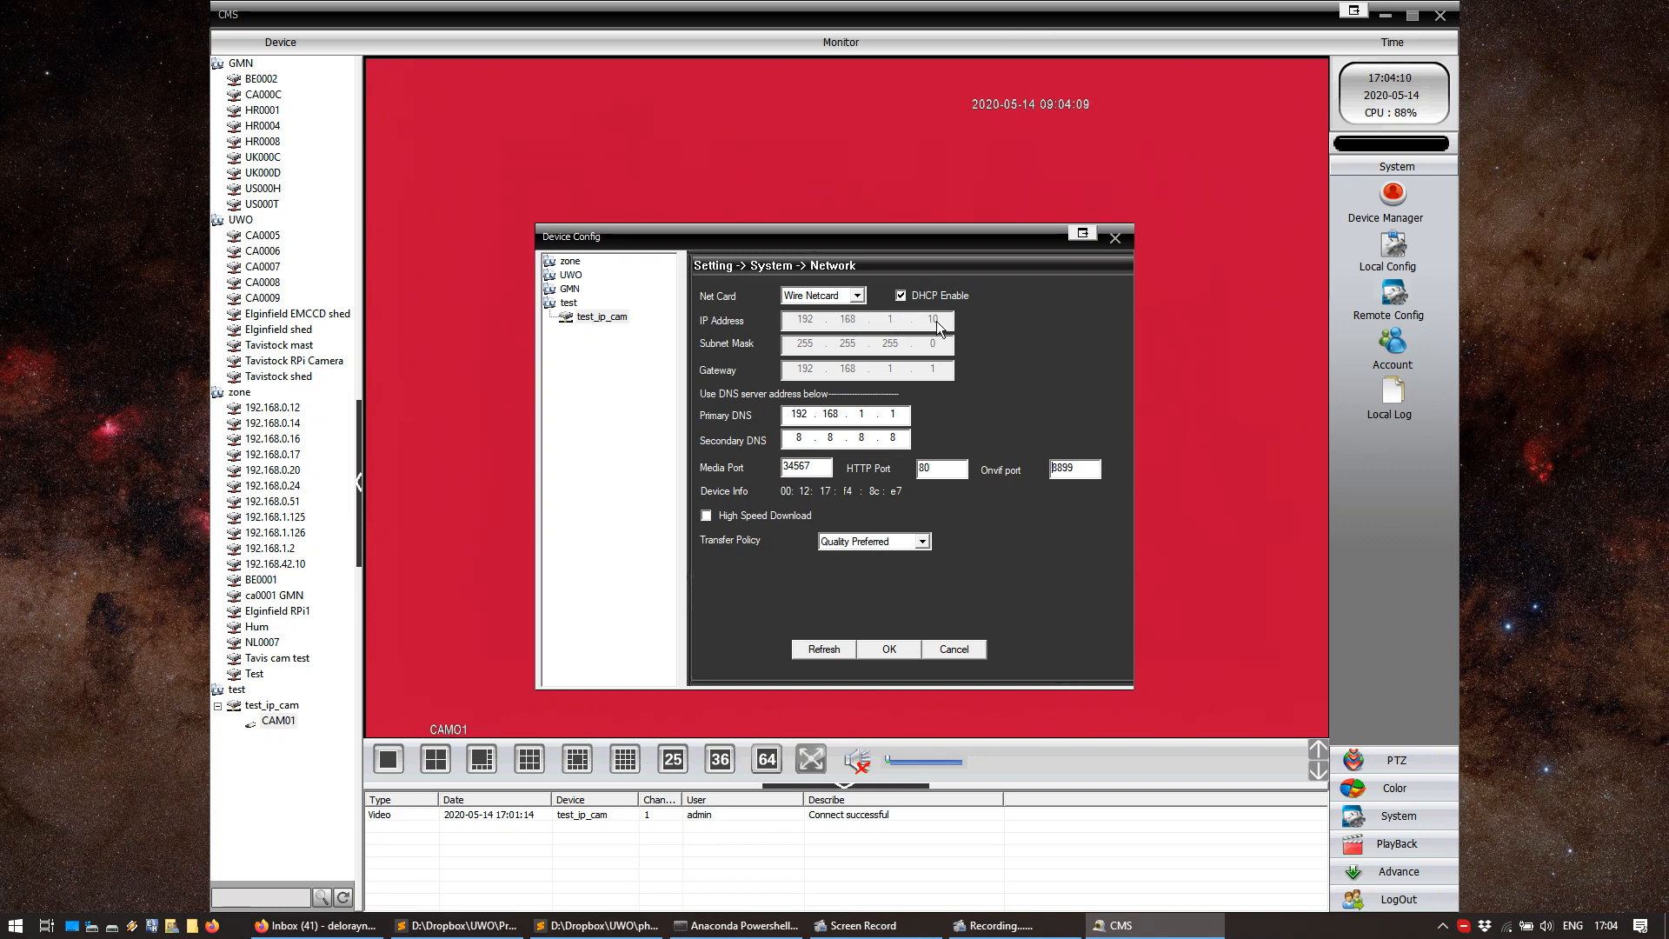
pyautogui.moveTo(886, 351)
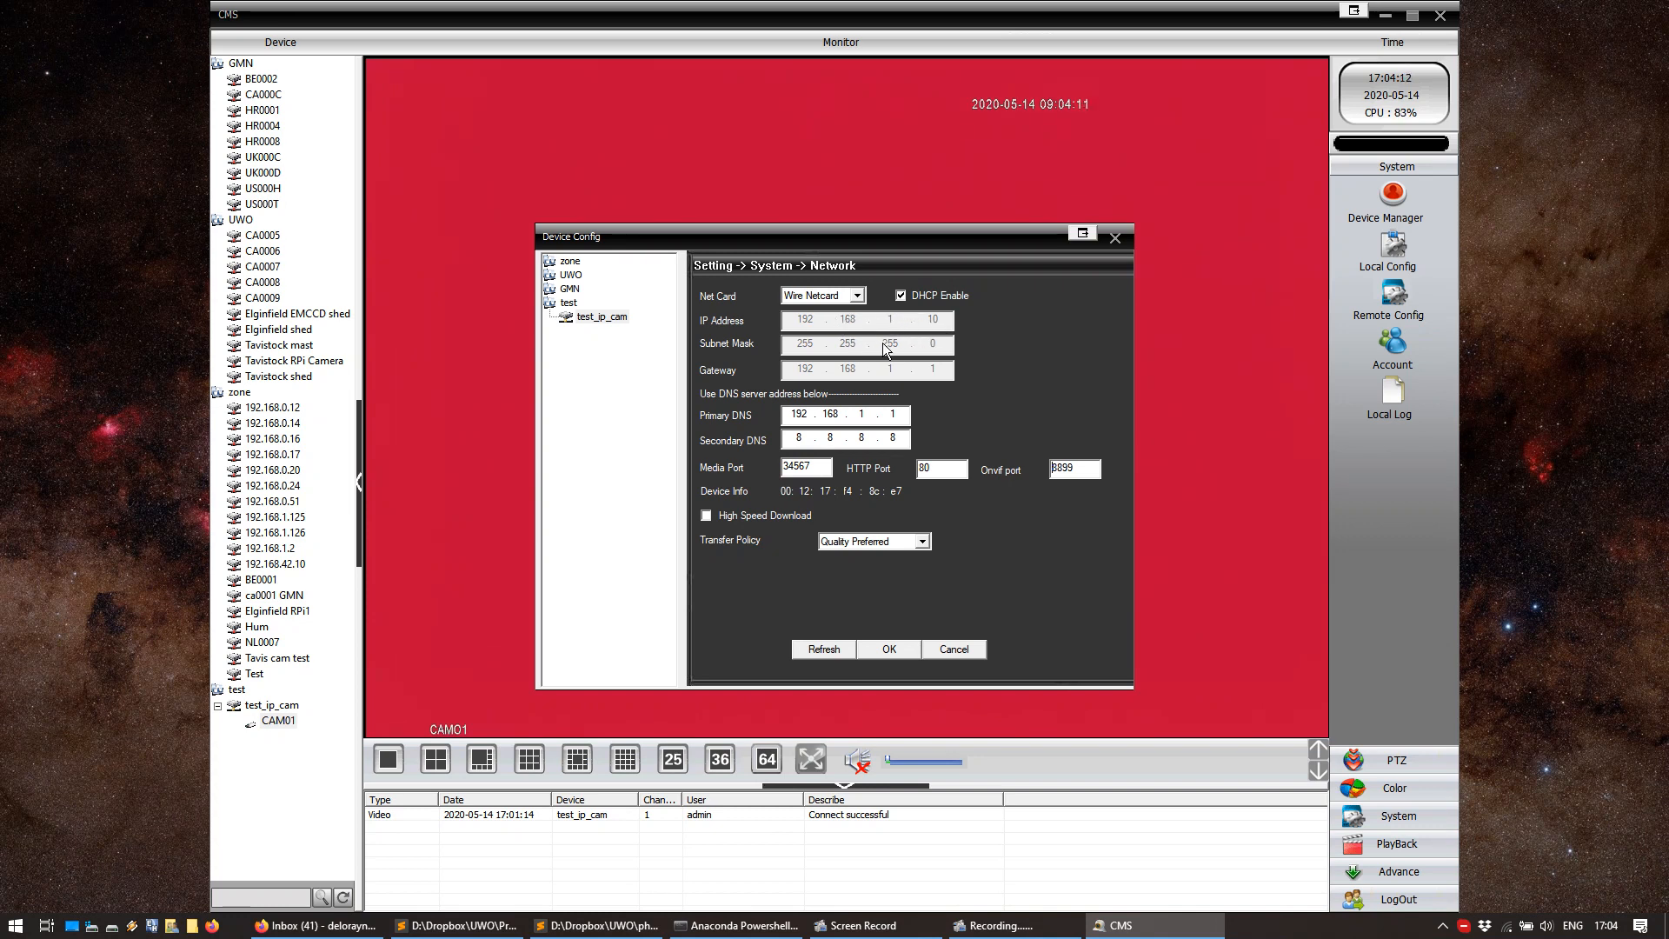
pyautogui.click(901, 295)
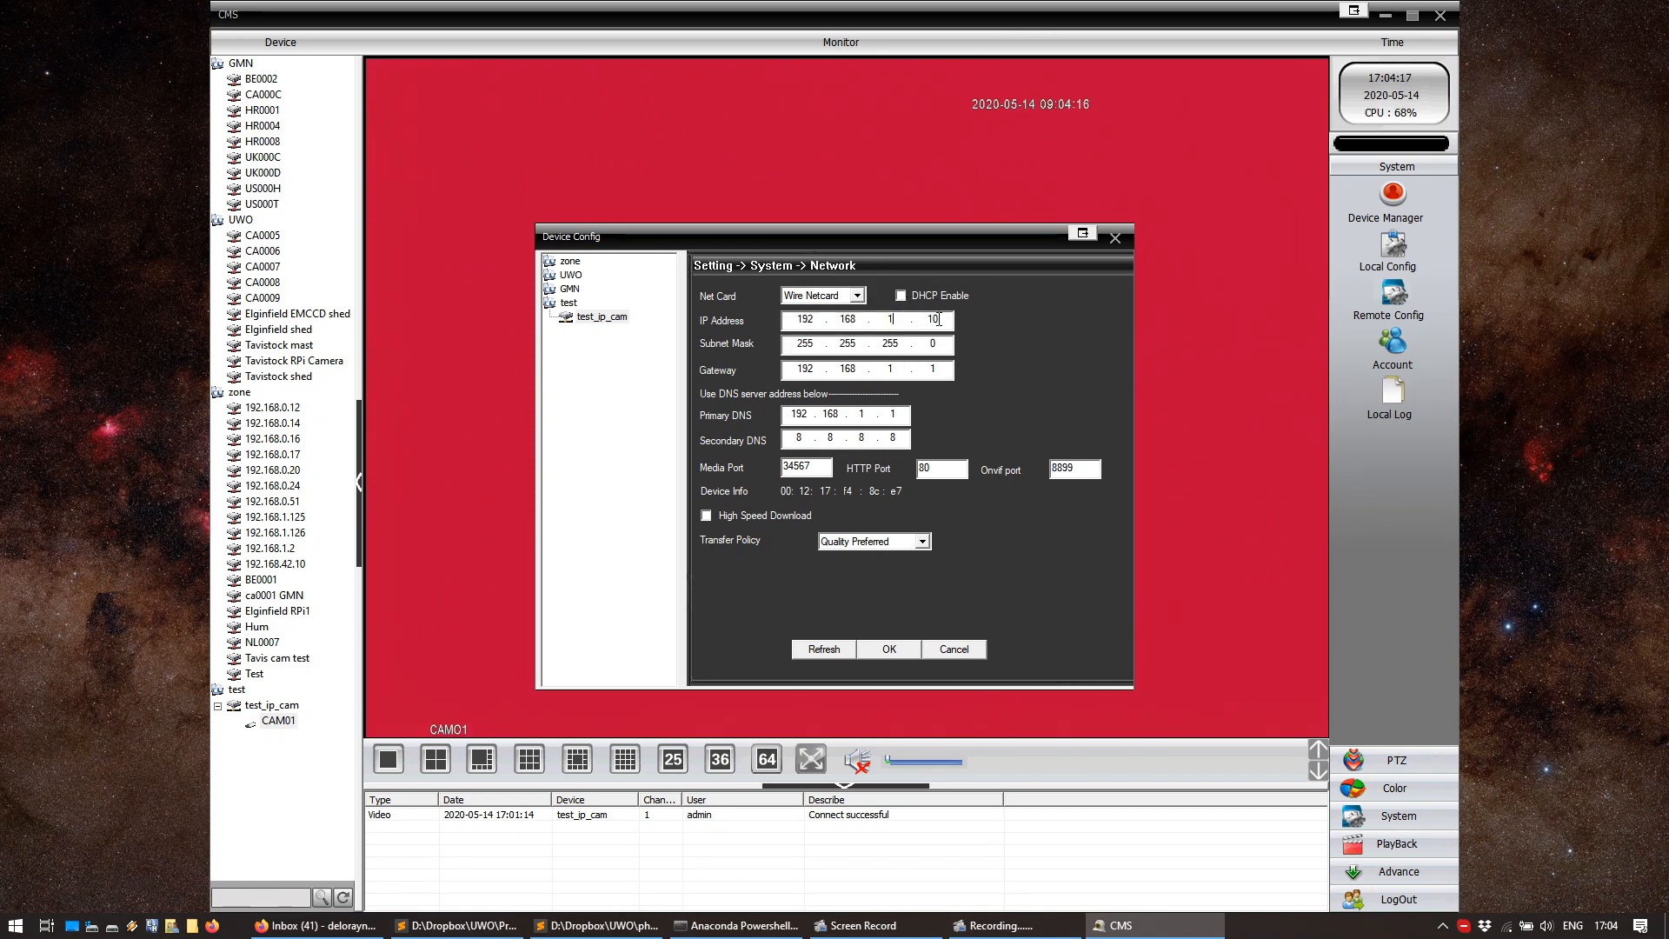
pyautogui.write('42')
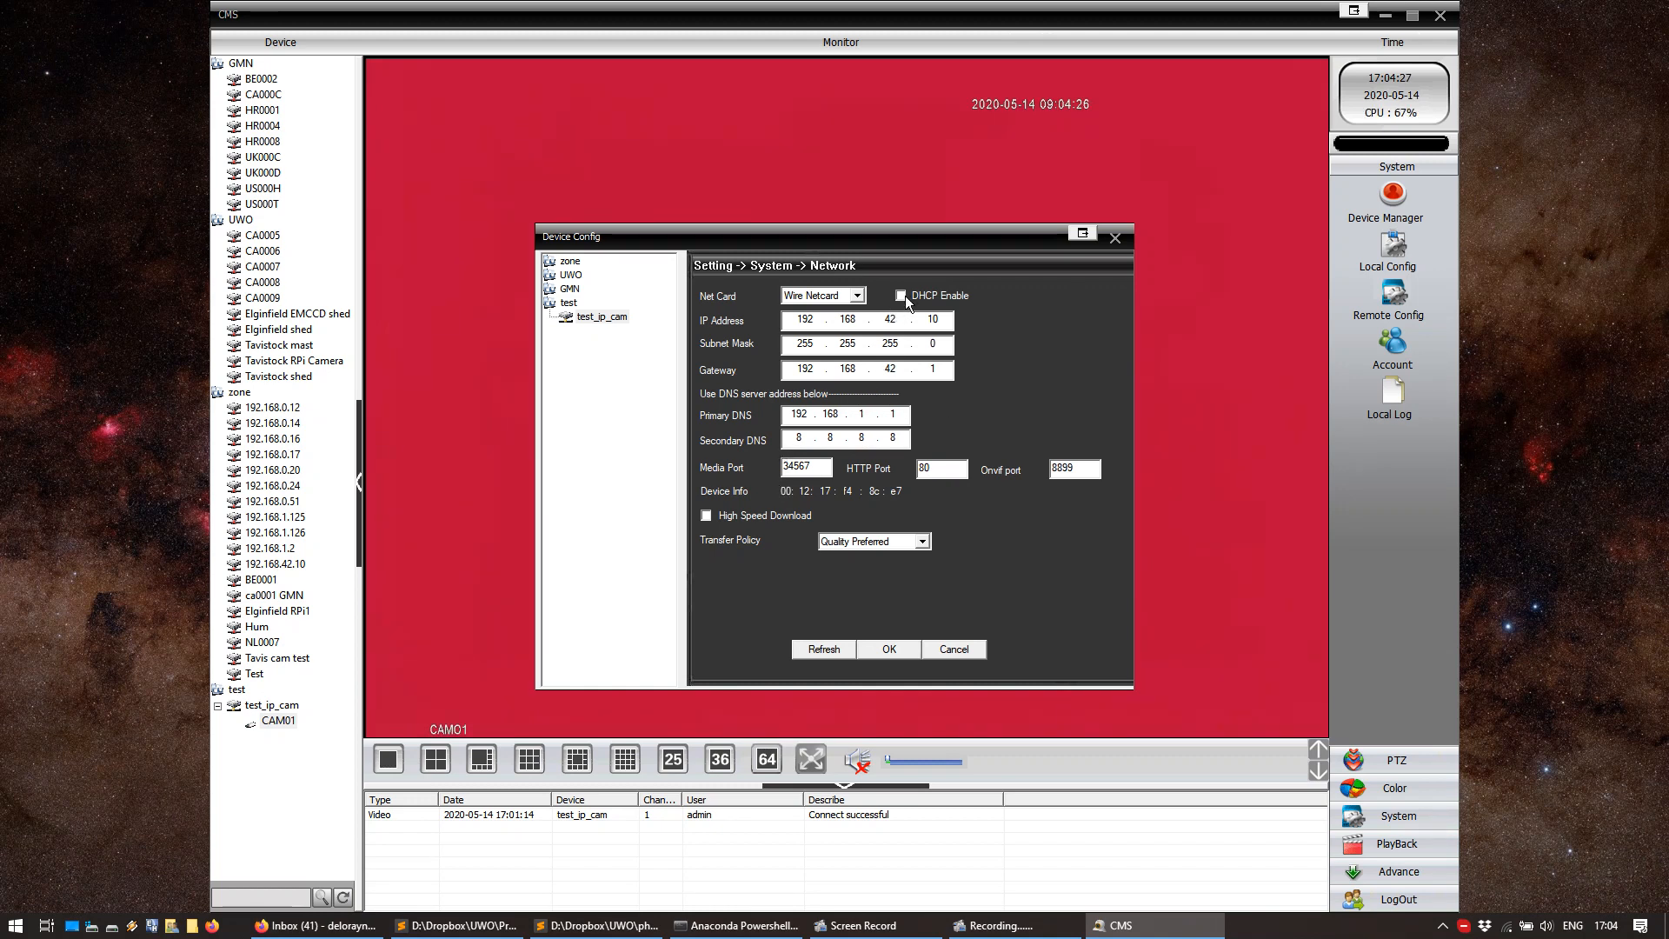
pyautogui.click(900, 295)
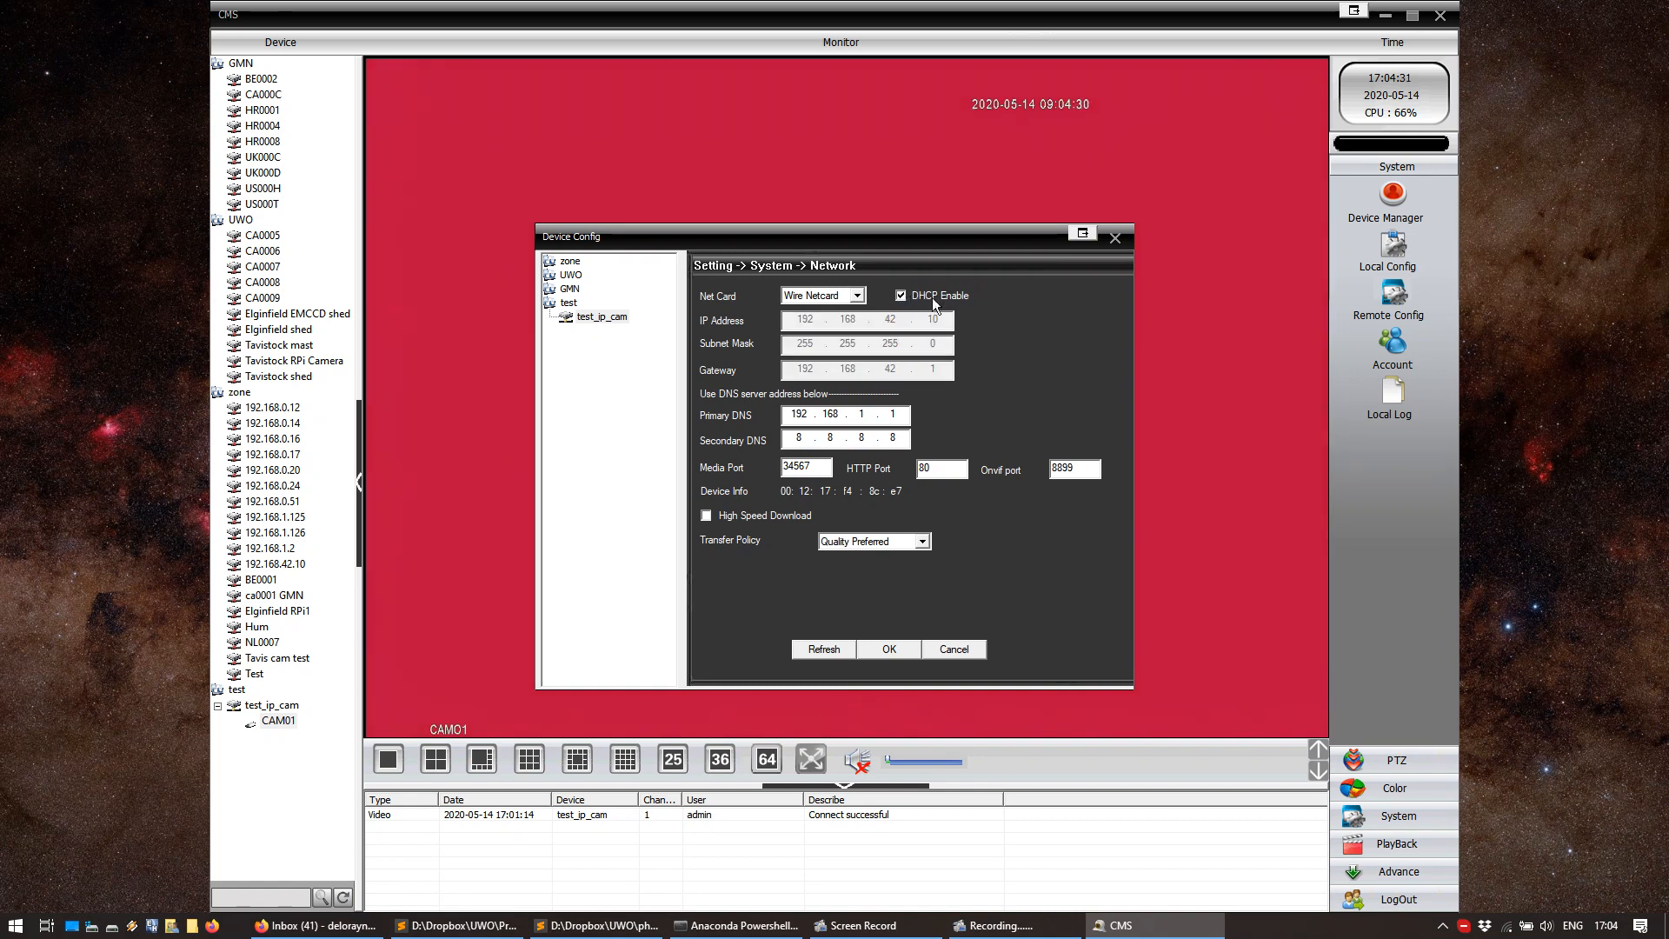
pyautogui.moveTo(734, 551)
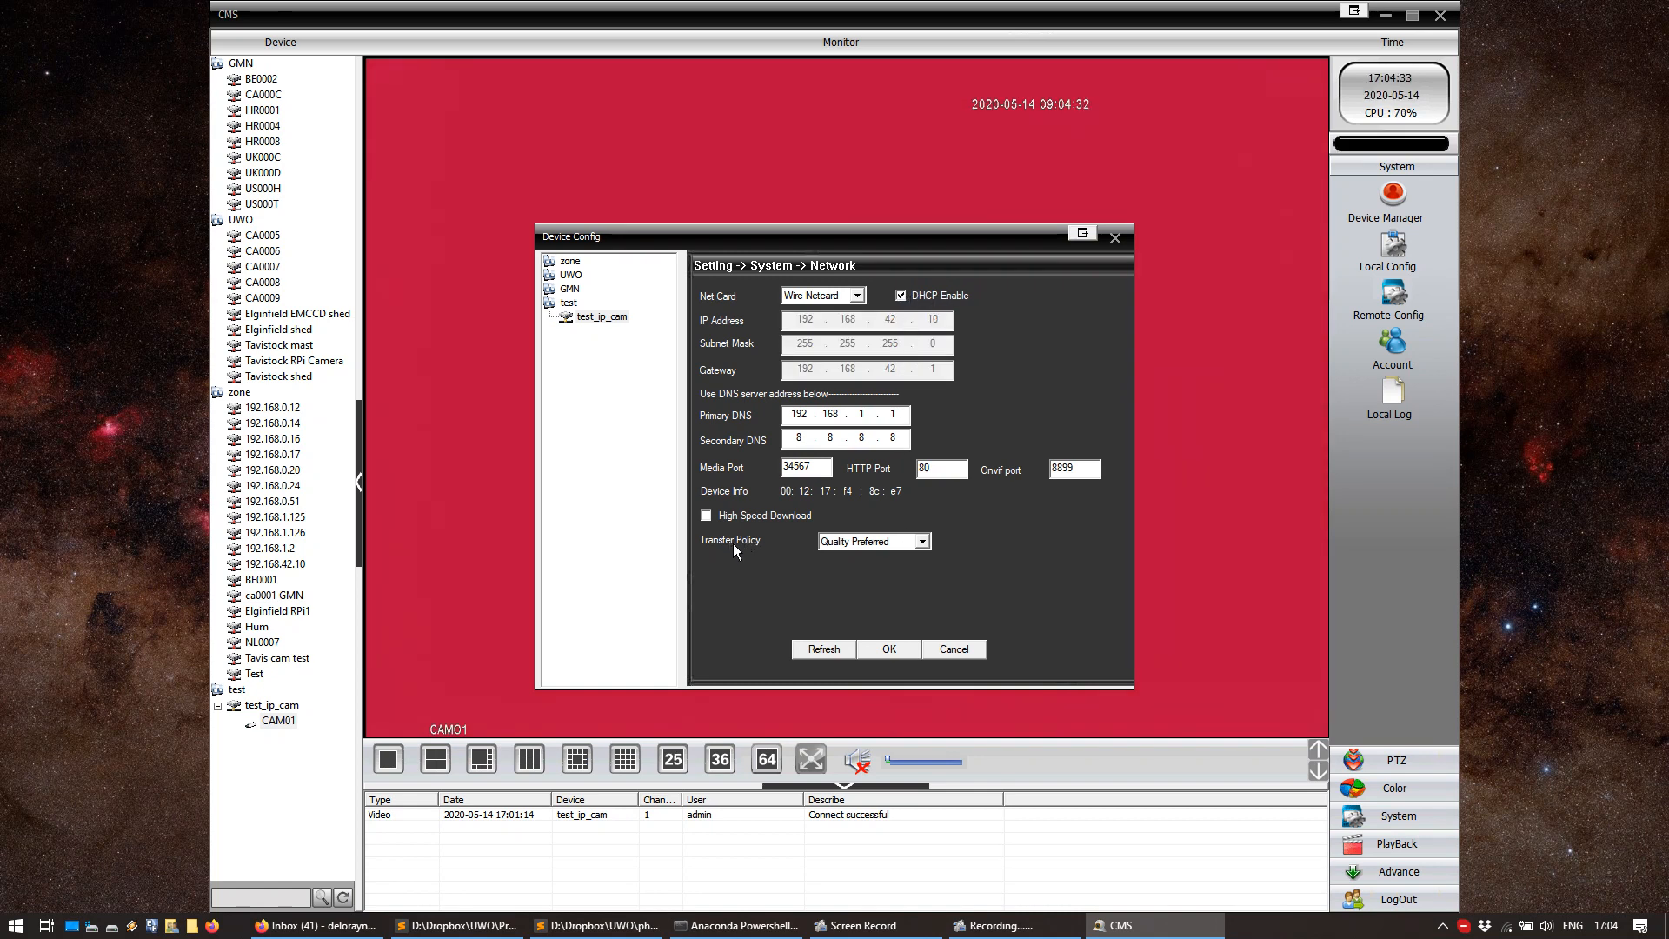
pyautogui.click(921, 541)
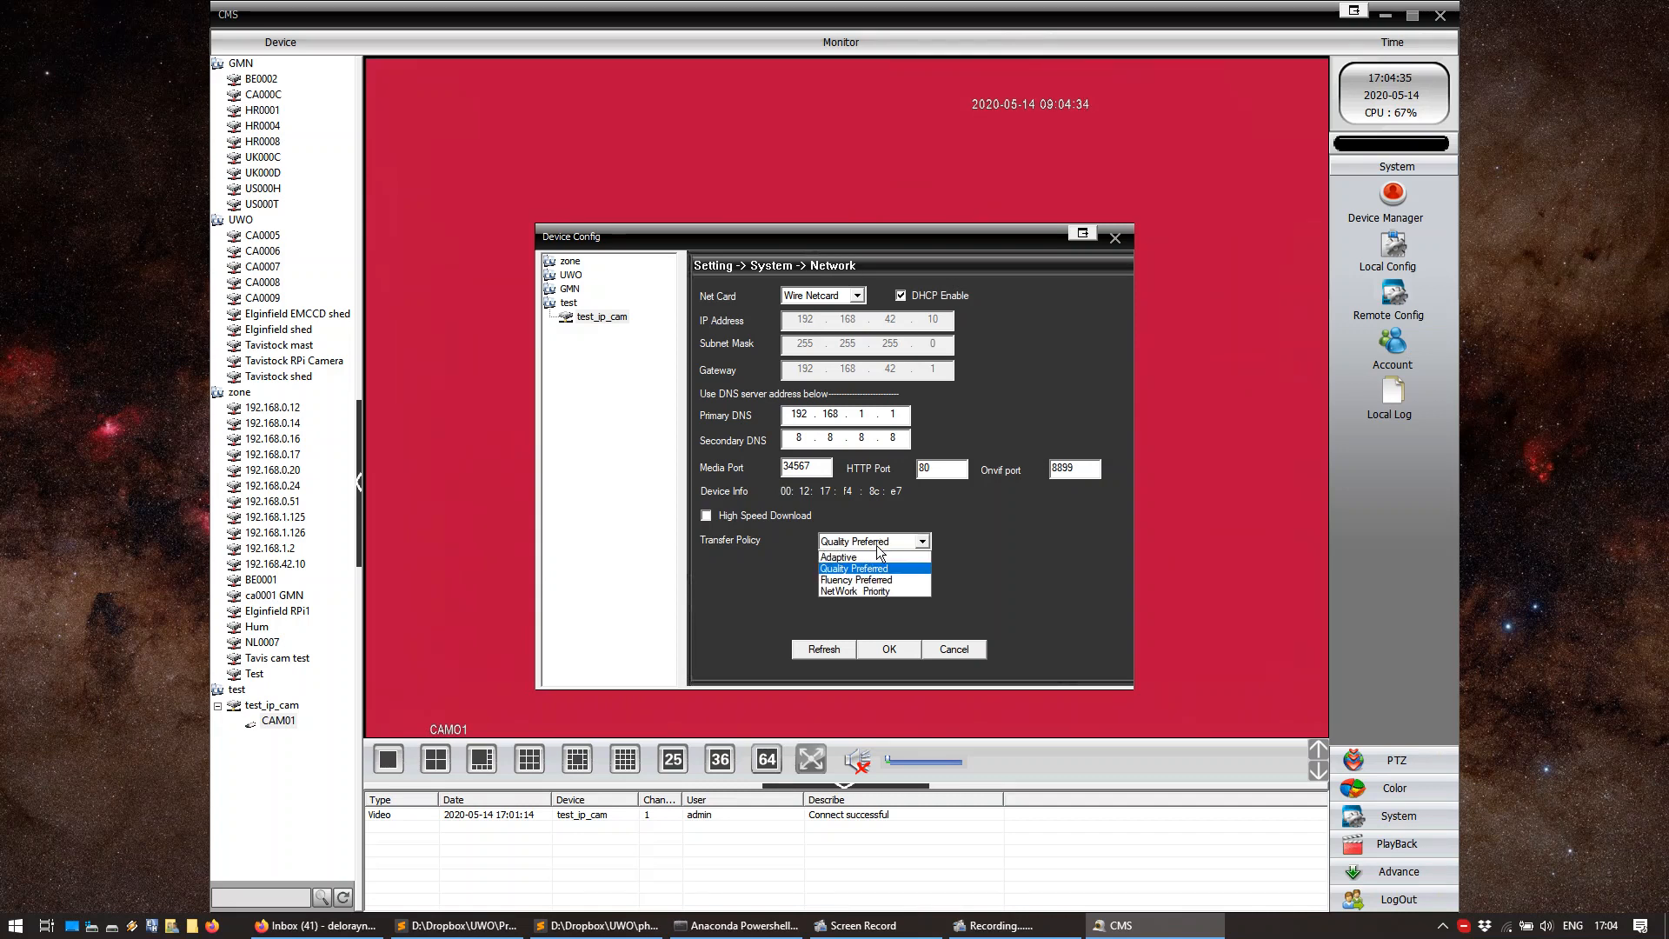
pyautogui.click(856, 580)
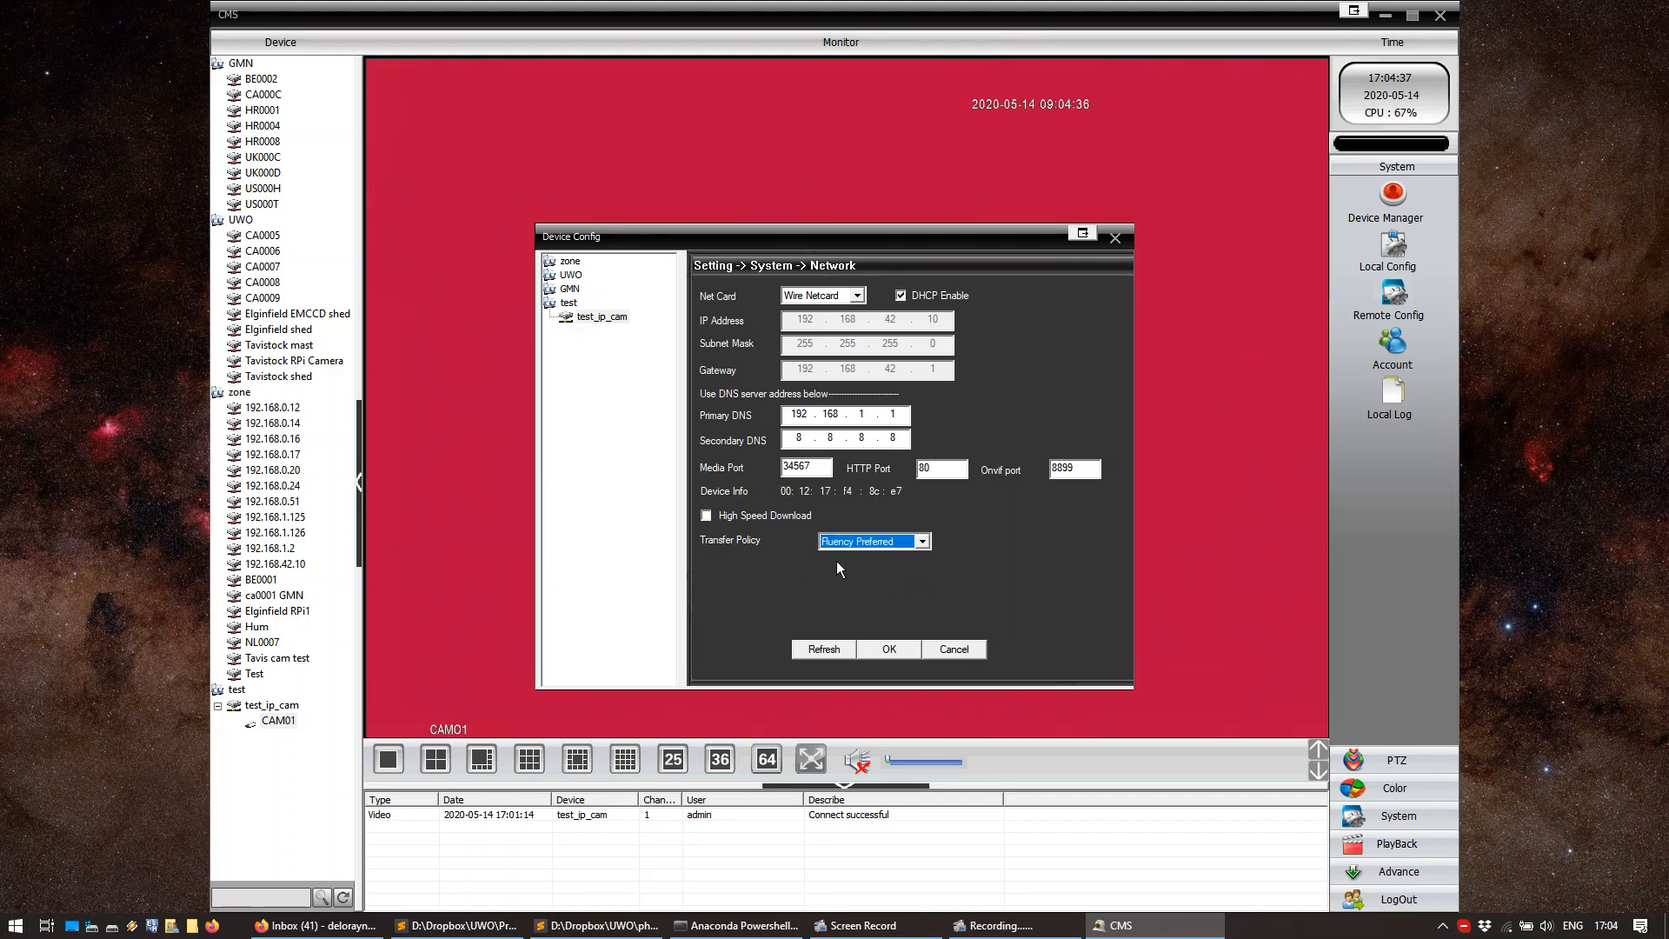
pyautogui.moveTo(844, 601)
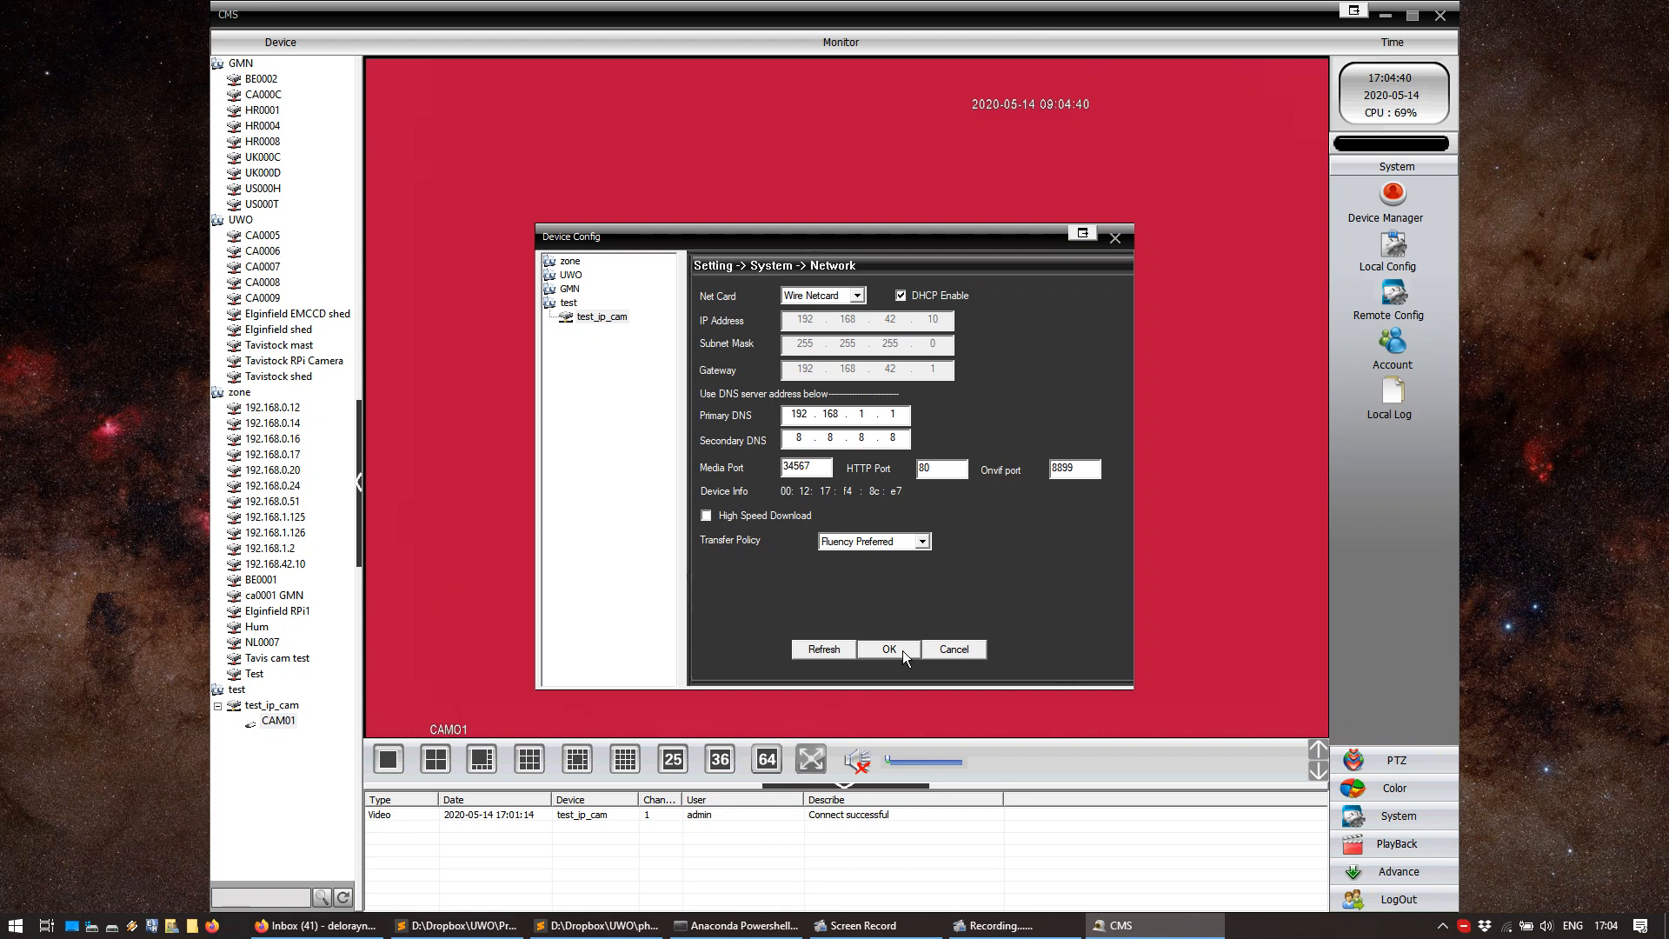
# Save the network settings, acknowledge the re-login notice, and close Device Config
pyautogui.click(887, 649)
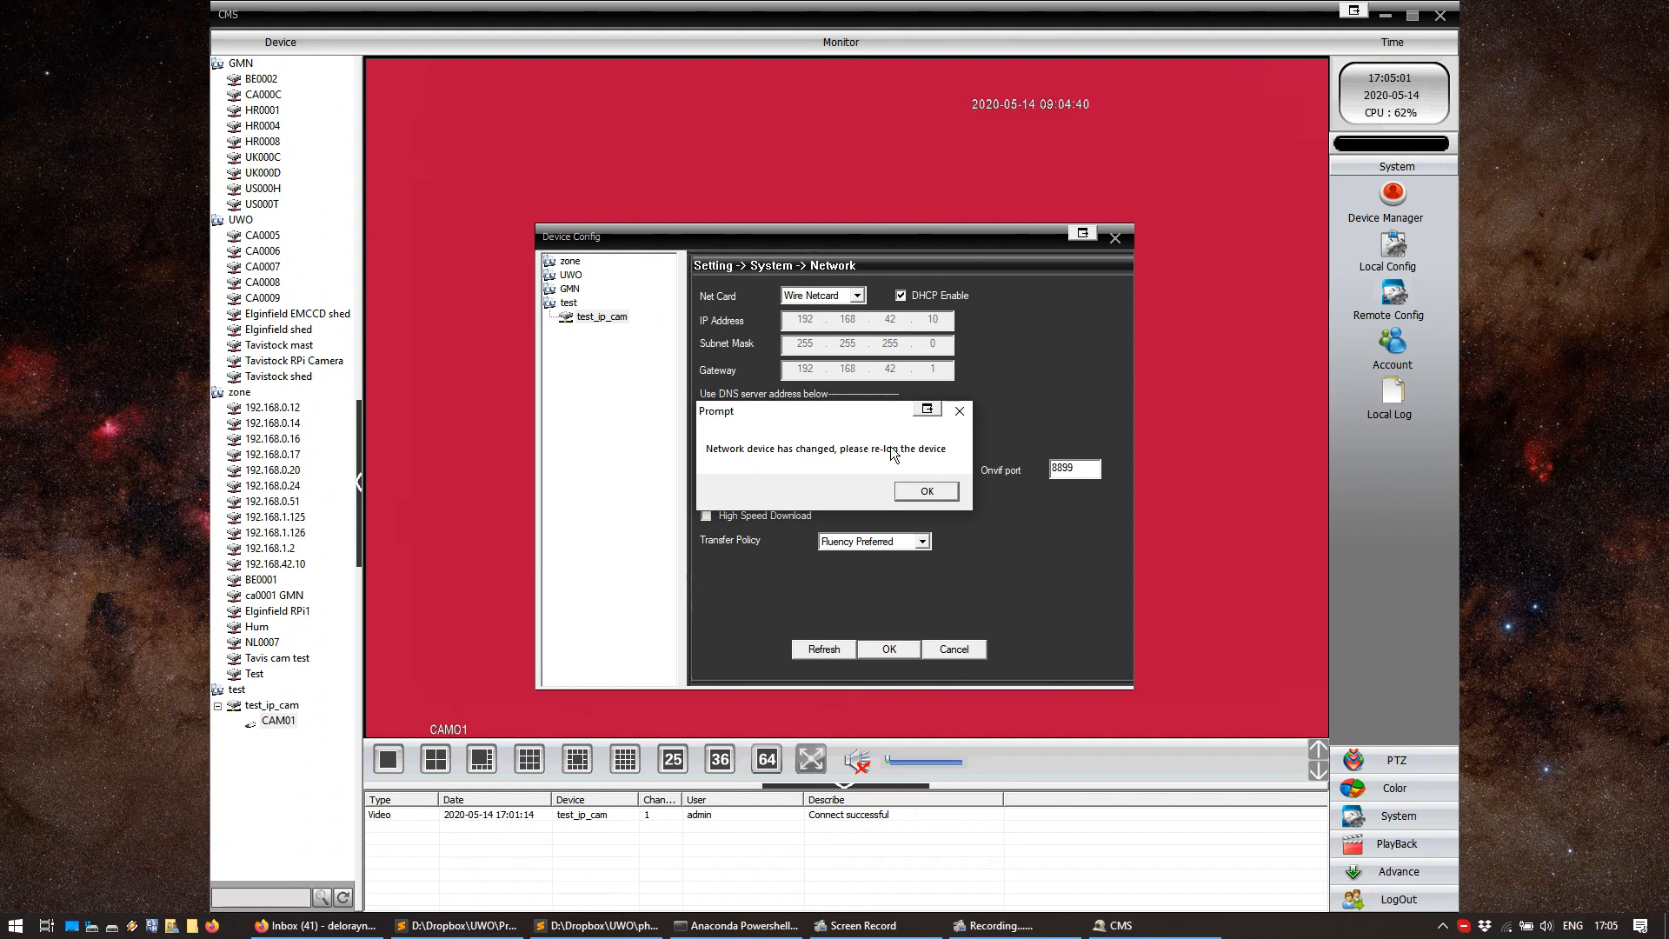
pyautogui.click(924, 491)
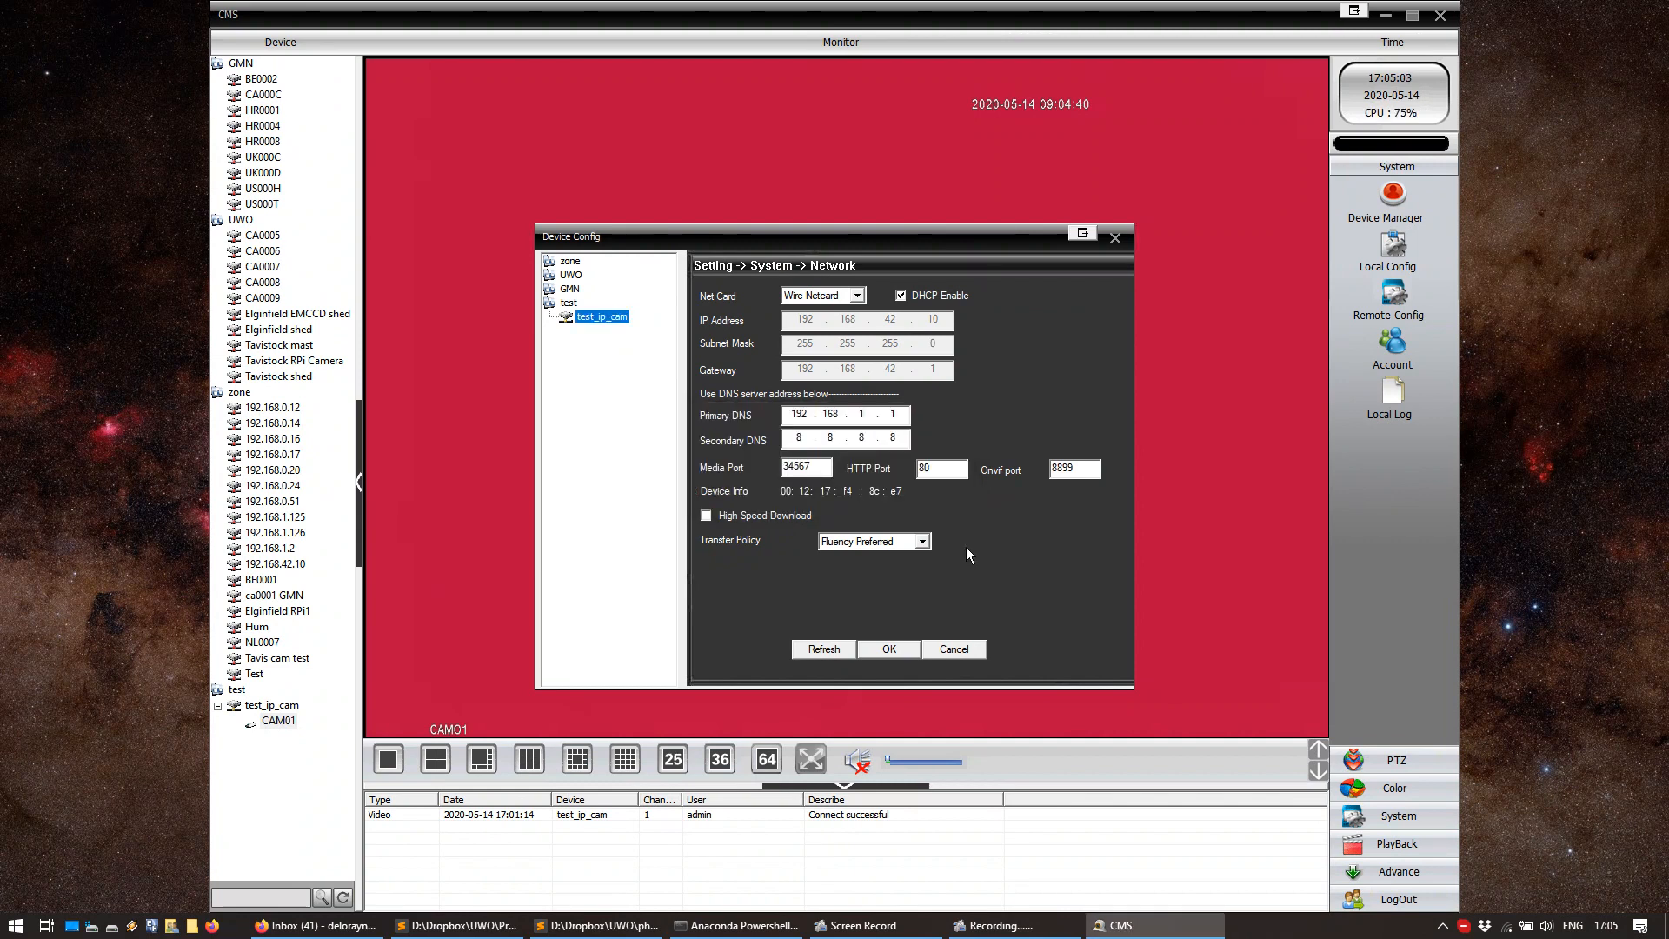
pyautogui.click(953, 649)
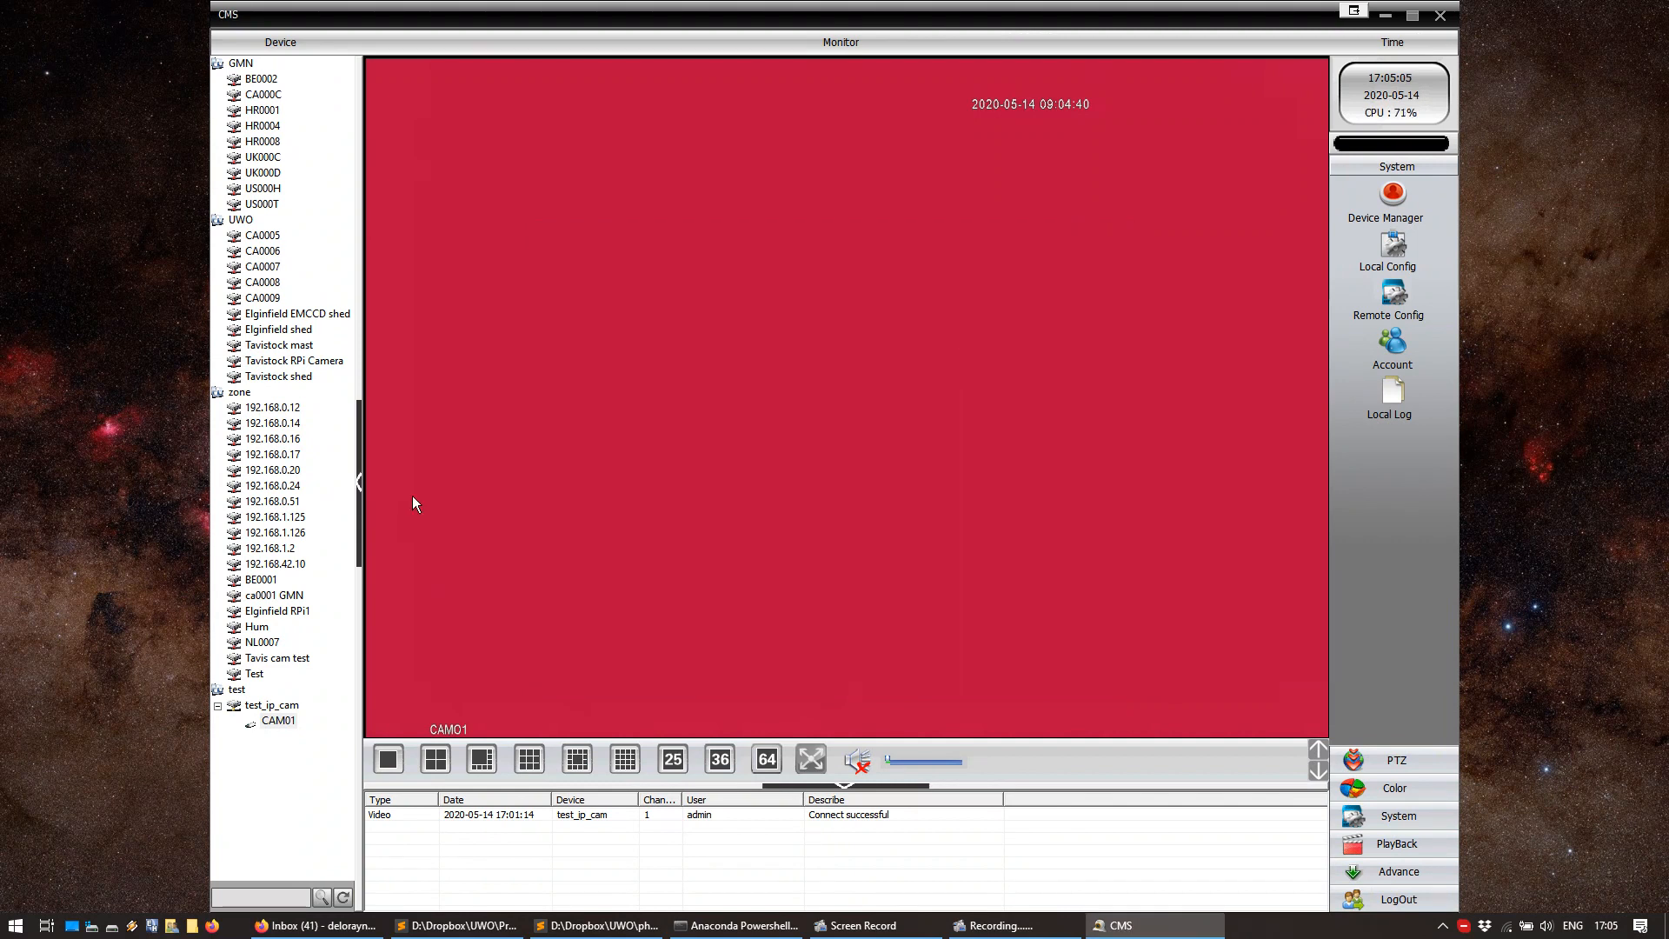
pyautogui.moveTo(868, 545)
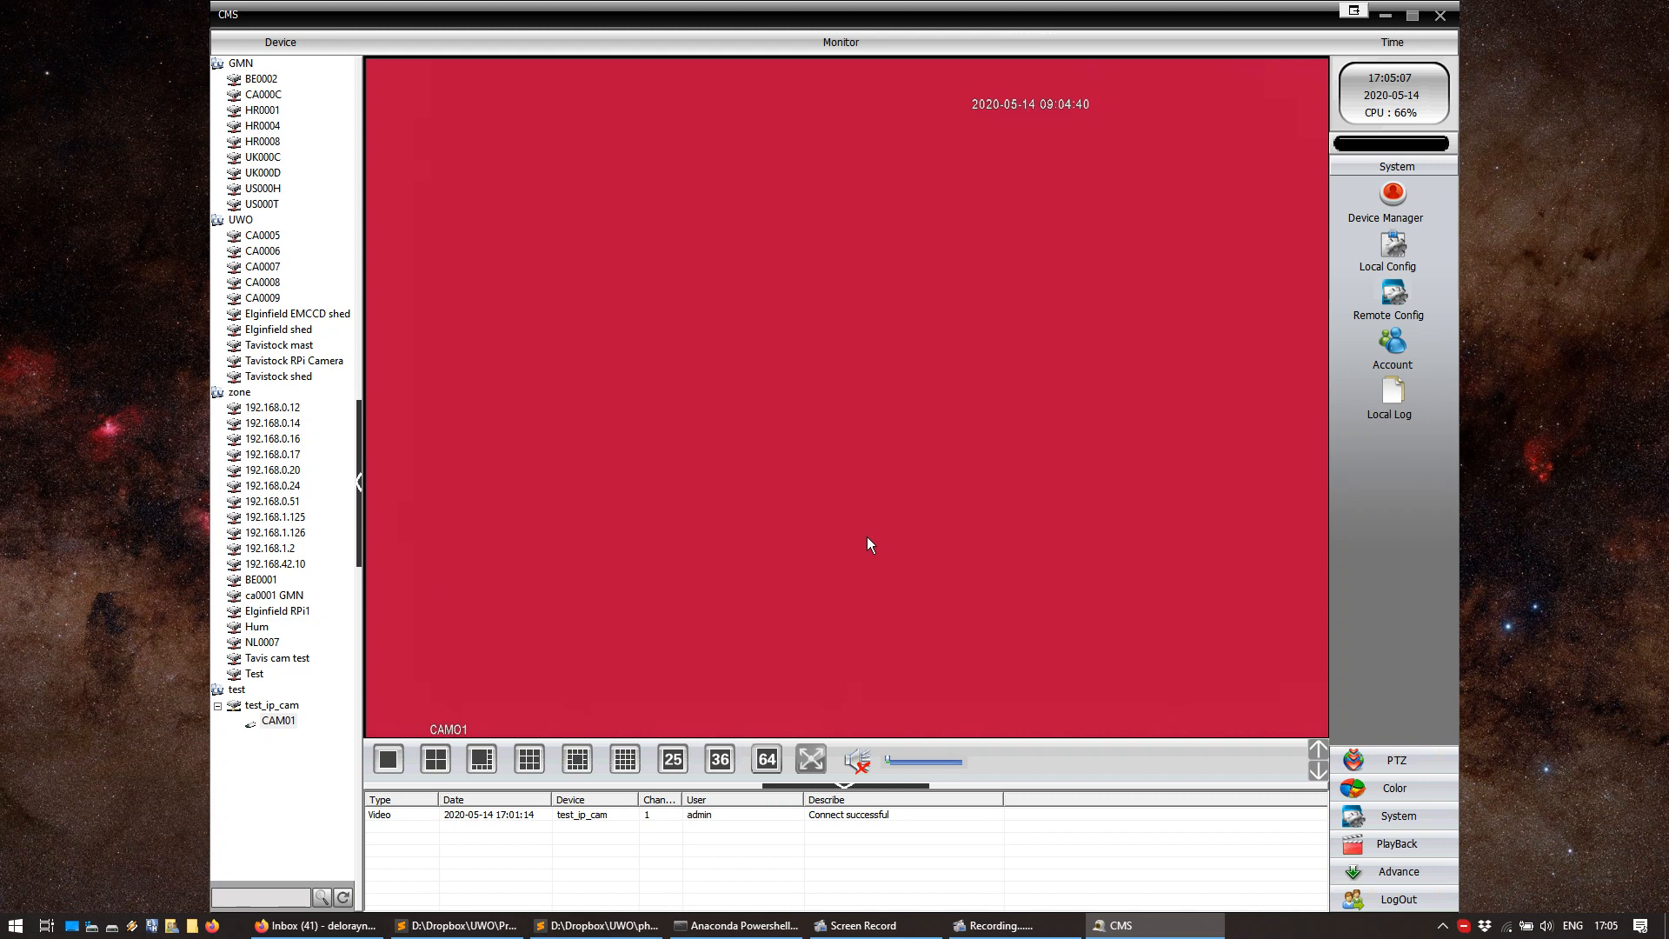
# Search 'net' from Start to reach the Network & Internet status page
pyautogui.write('net')
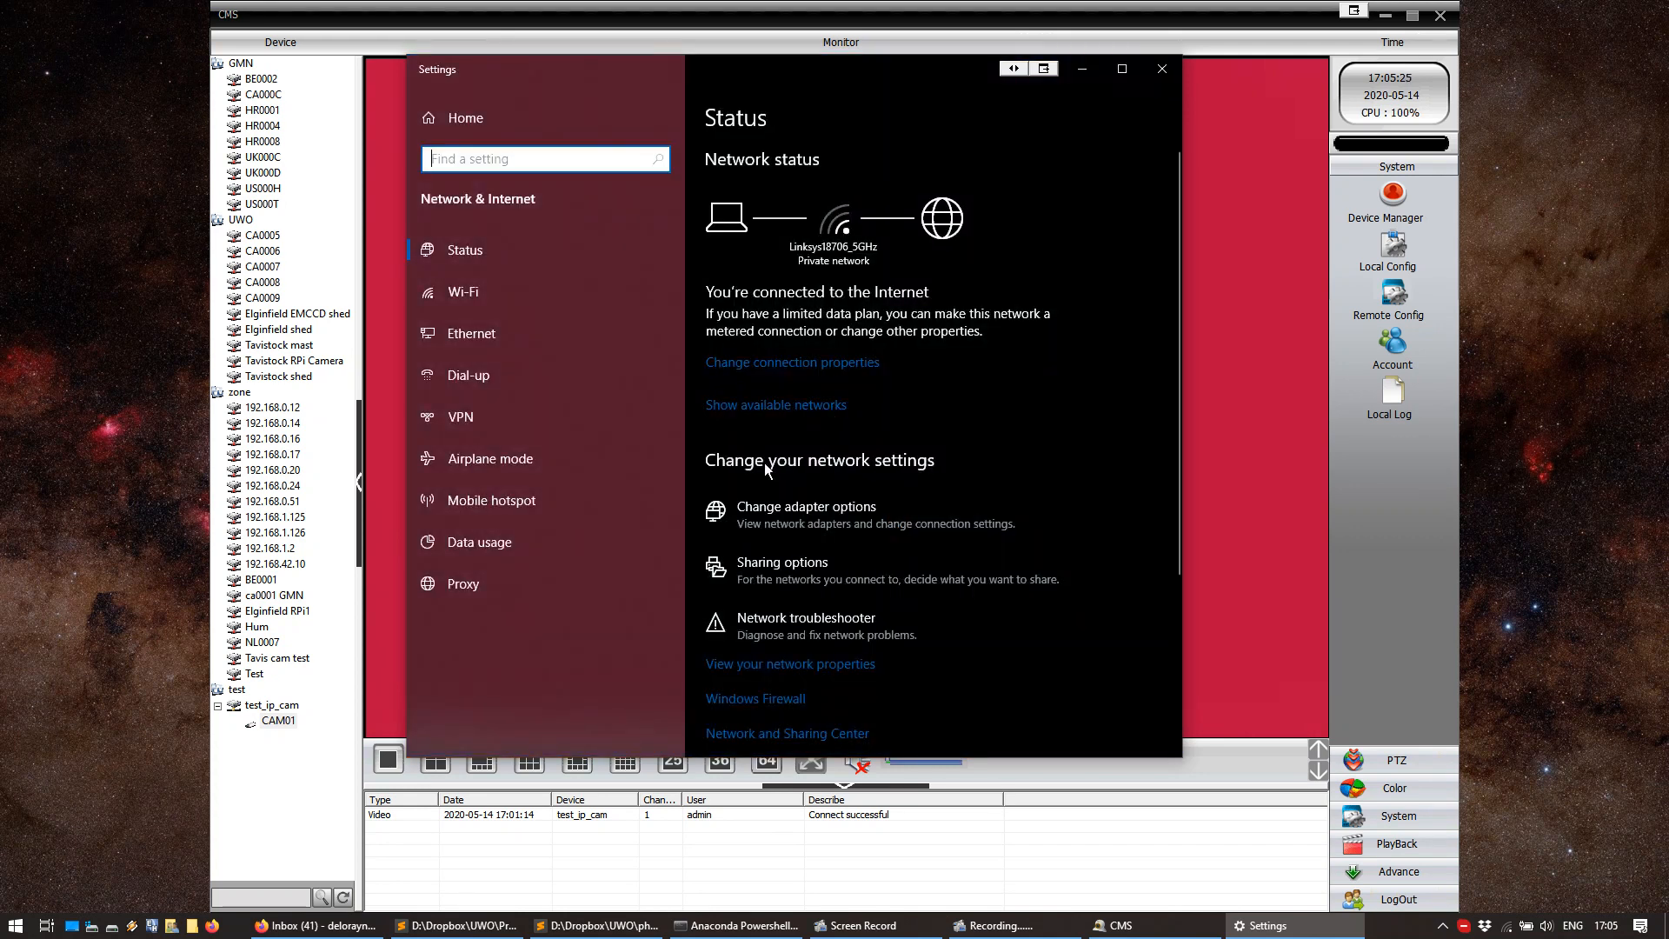
pyautogui.moveTo(785, 514)
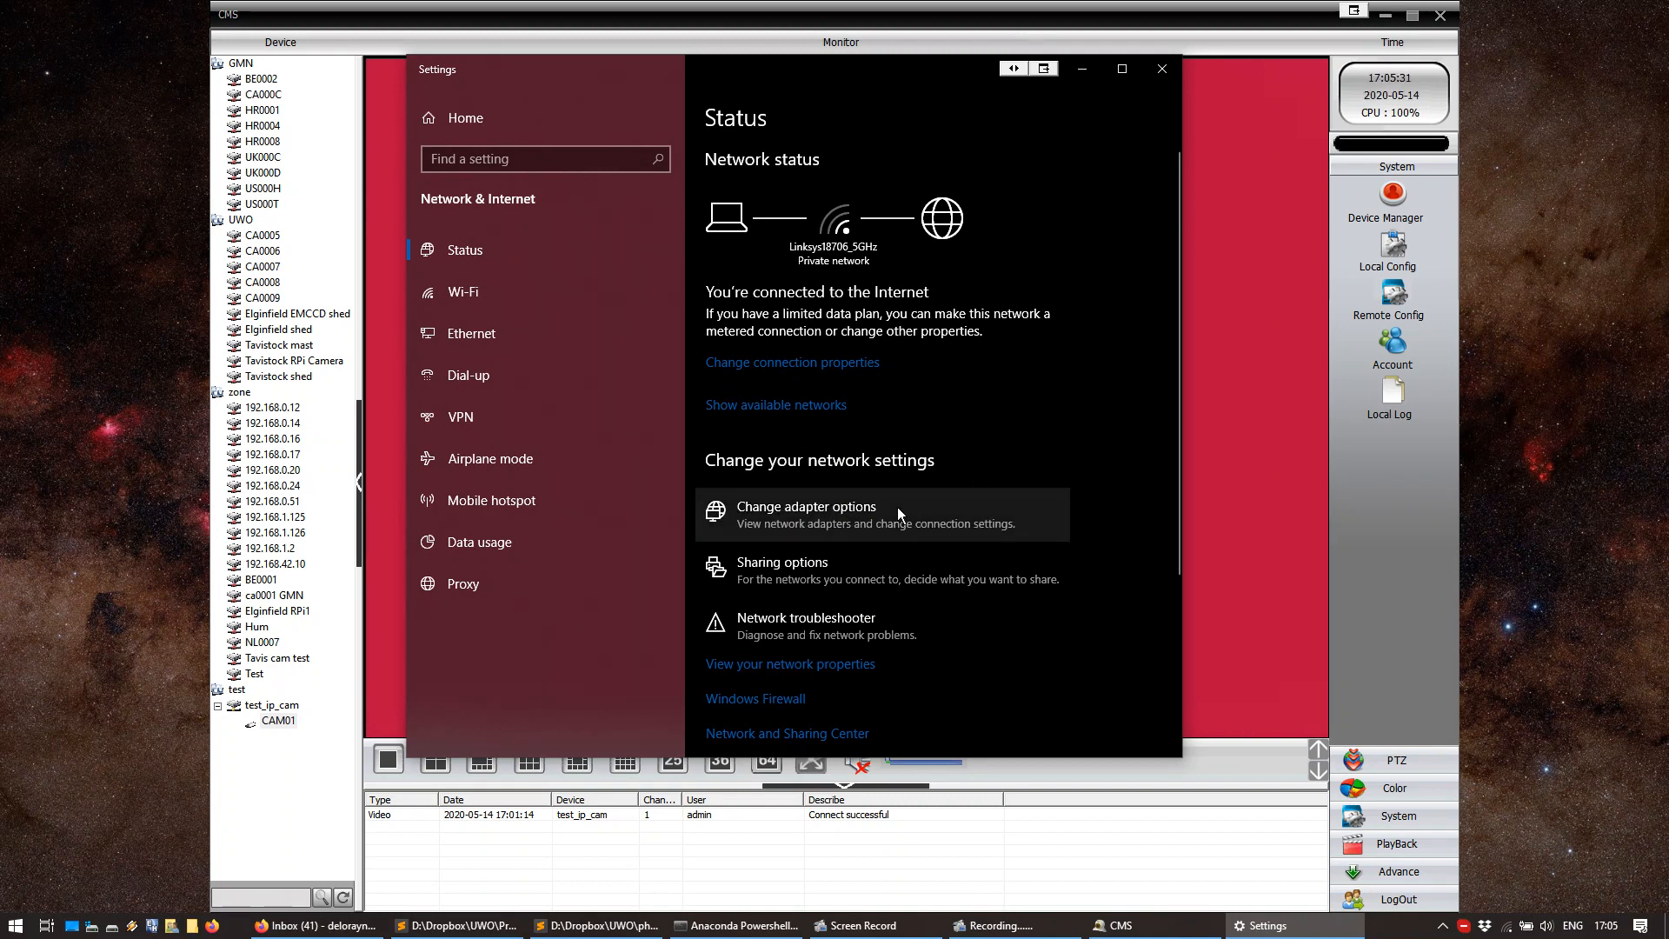
pyautogui.moveTo(1028, 422)
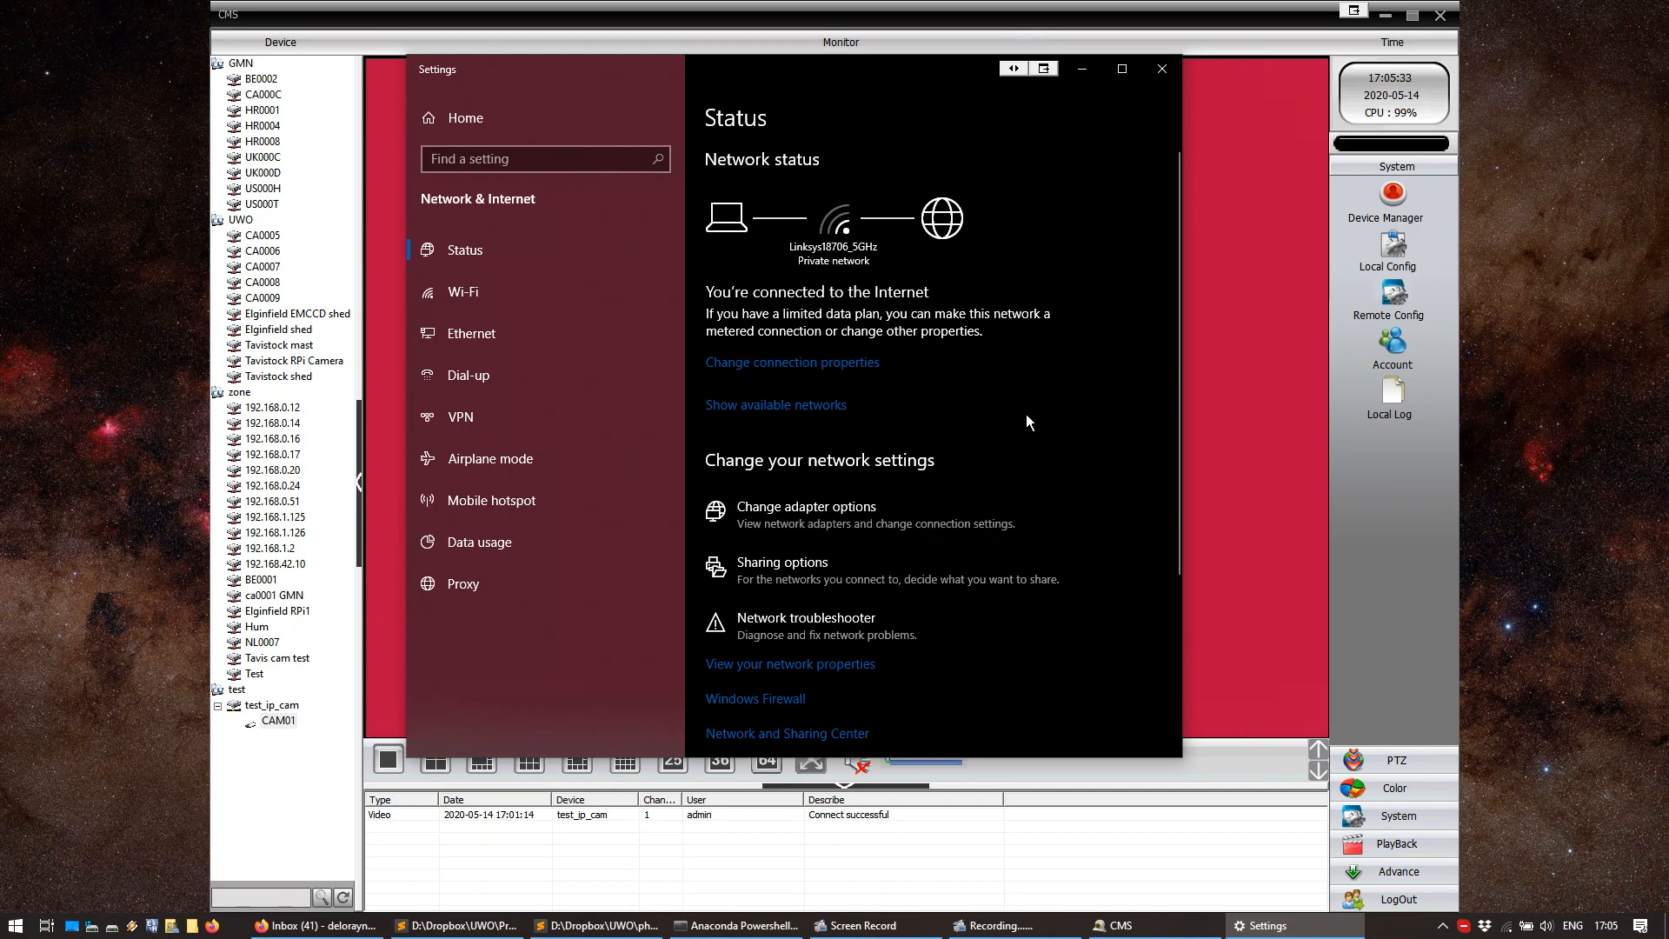
pyautogui.moveTo(840, 513)
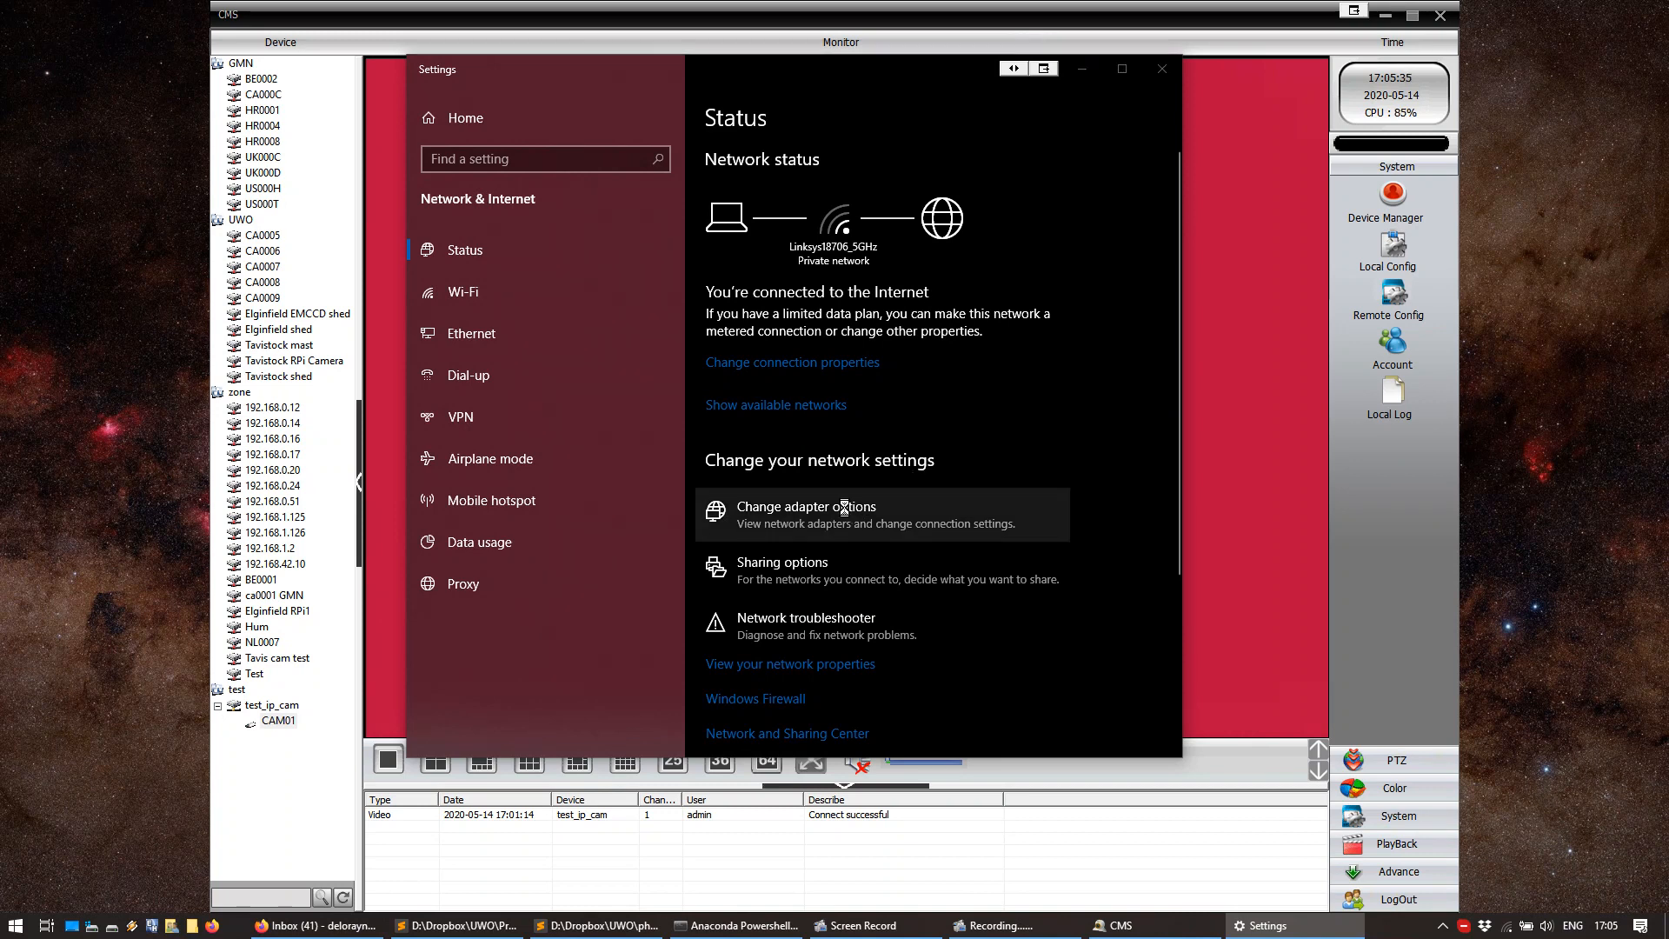
# Open the Ethernet adapter's Internet Protocol Version 4 (TCP/IPv4) properties
pyautogui.click(806, 506)
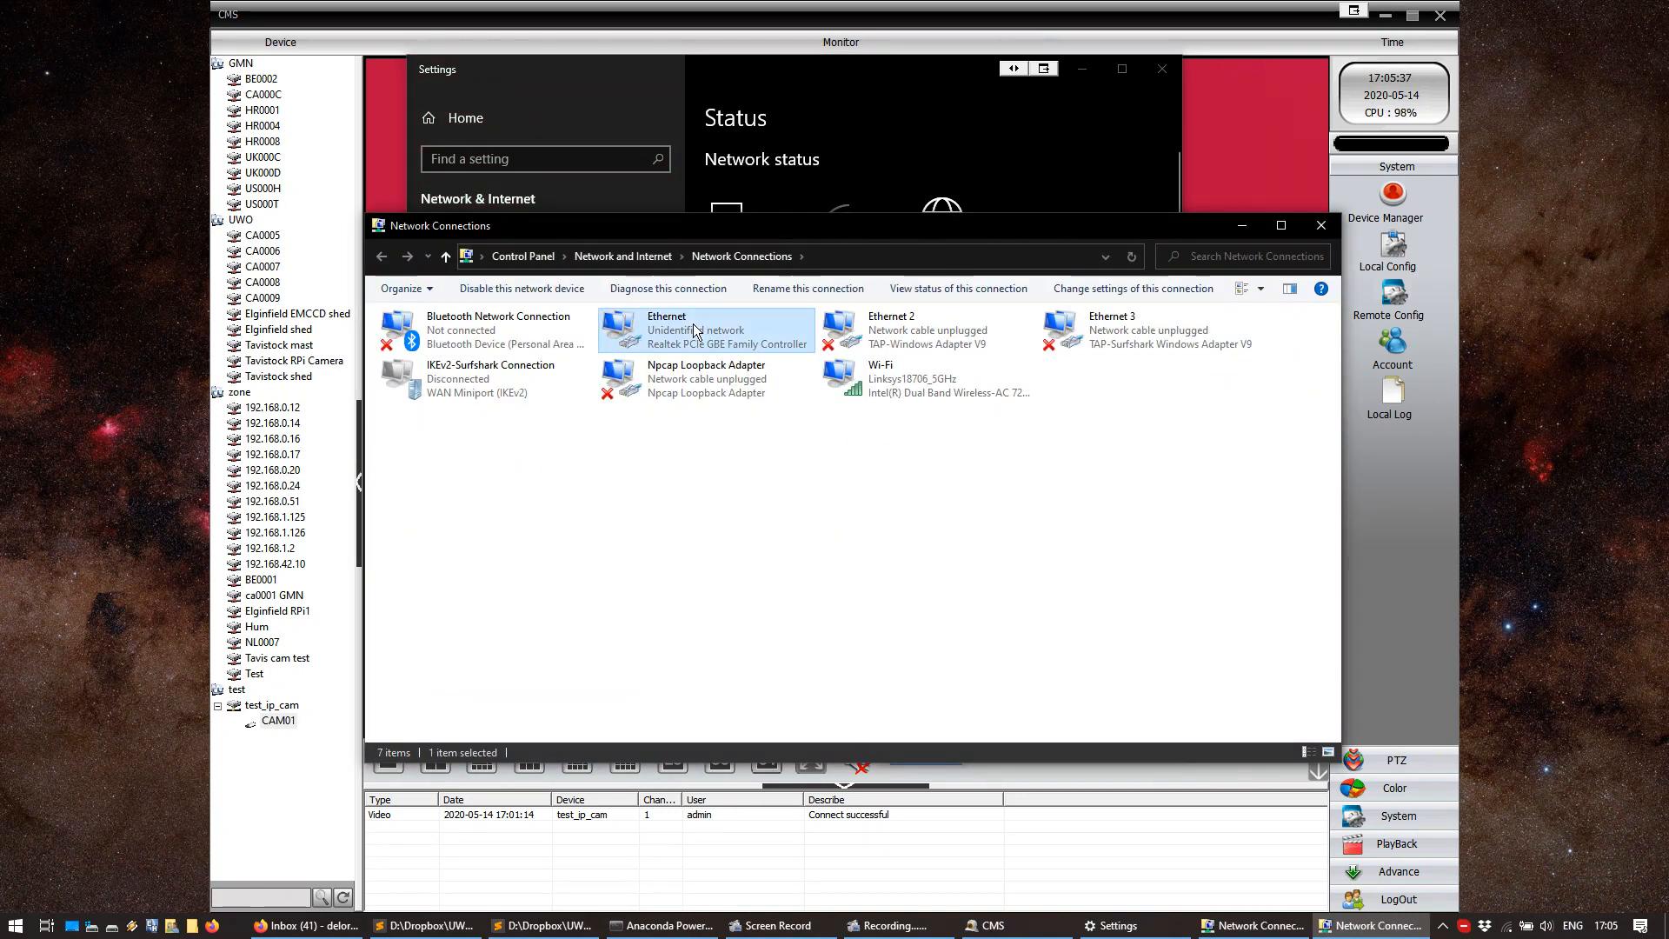
pyautogui.rightClick(694, 330)
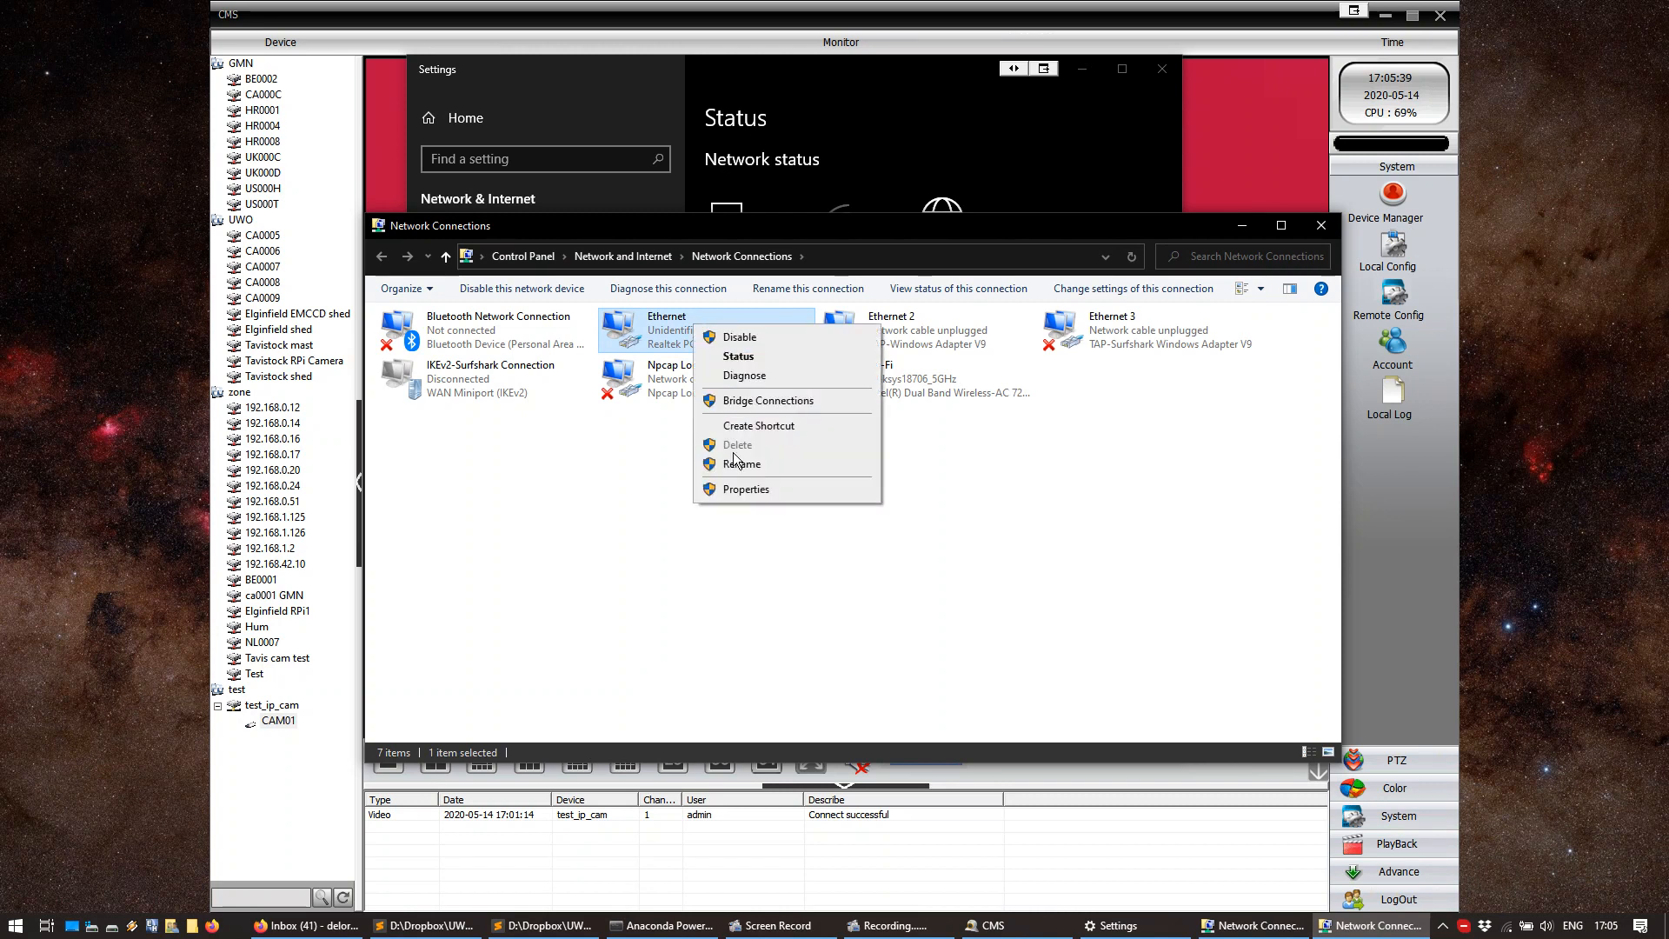
pyautogui.click(754, 498)
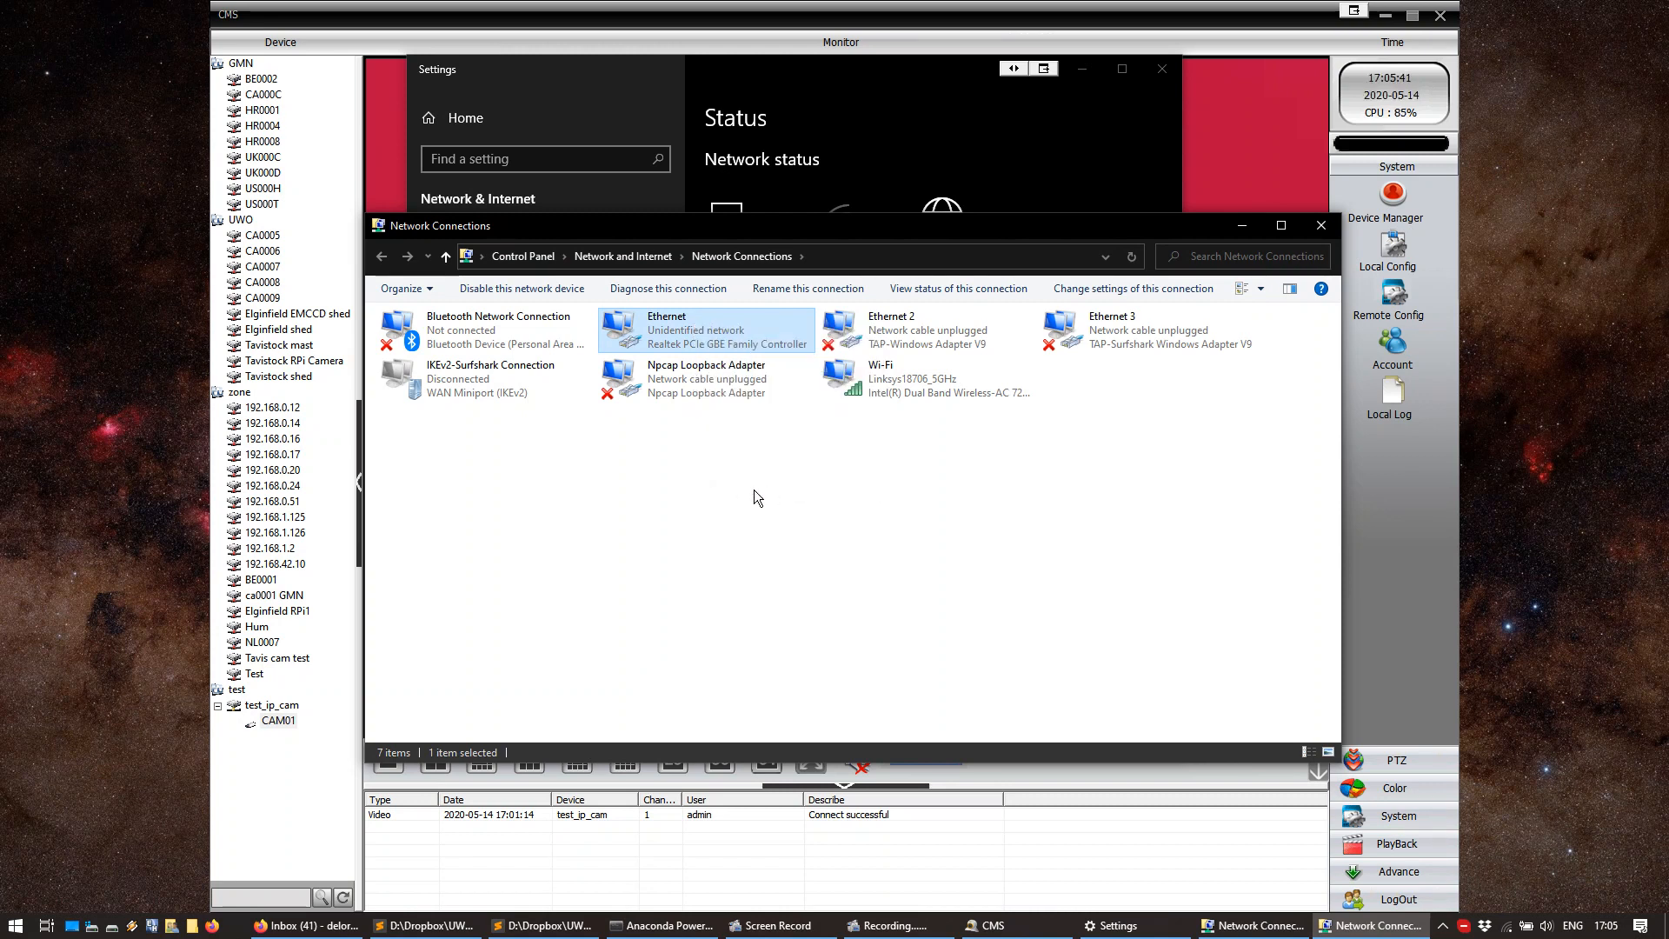
pyautogui.doubleClick(705, 328)
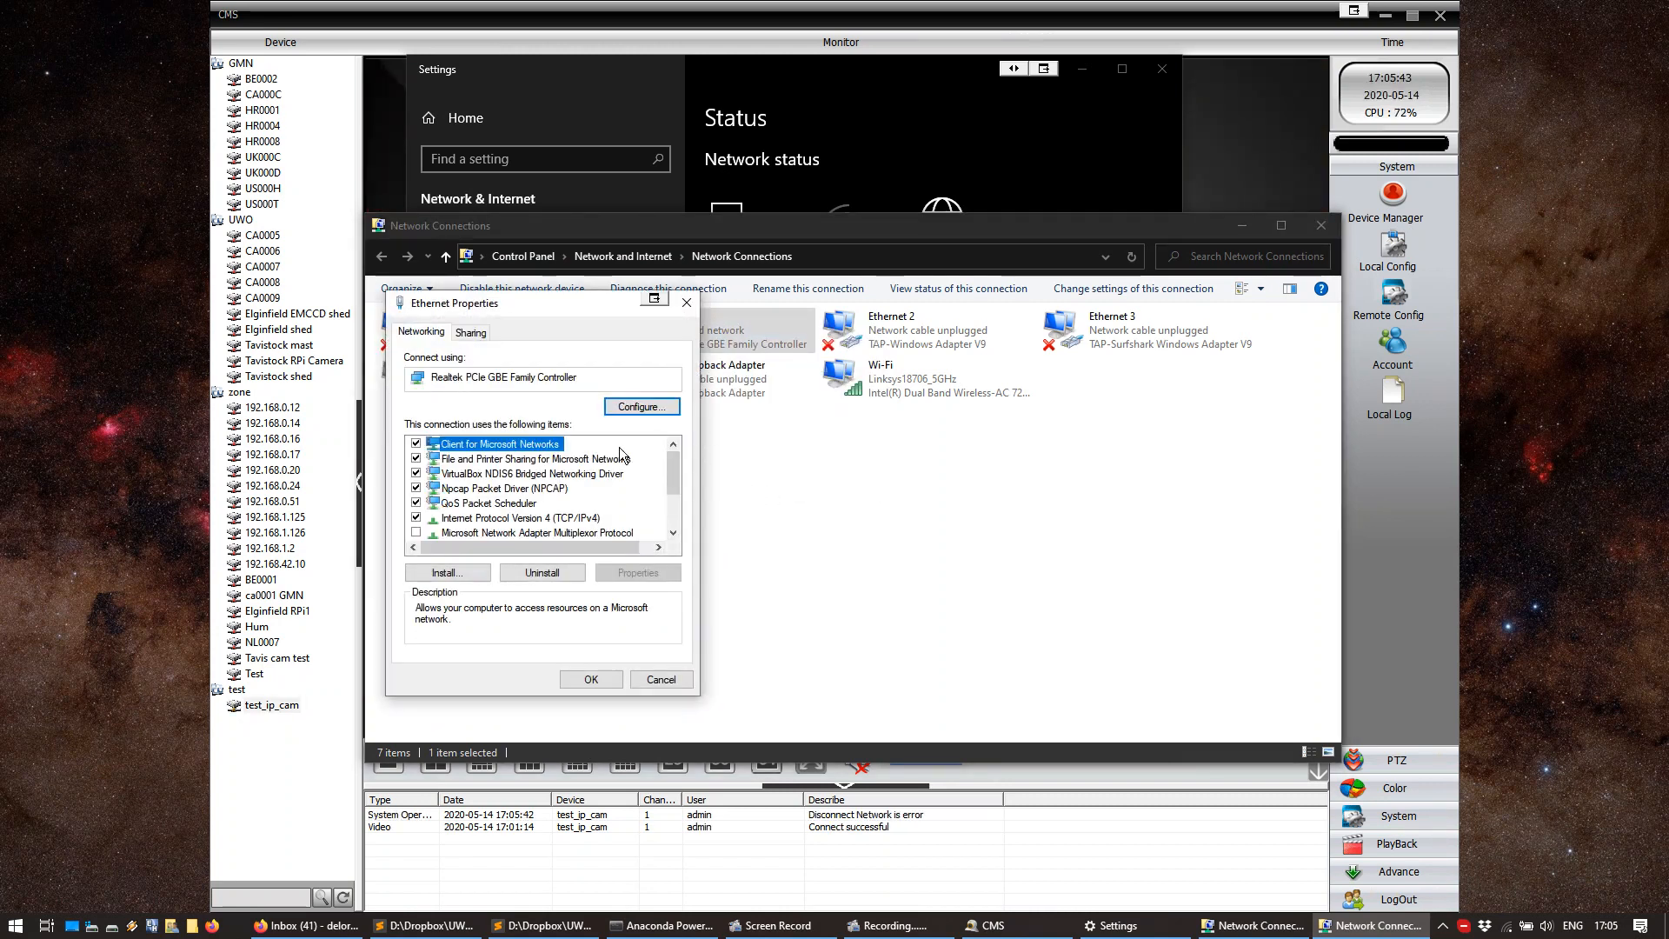
pyautogui.click(520, 518)
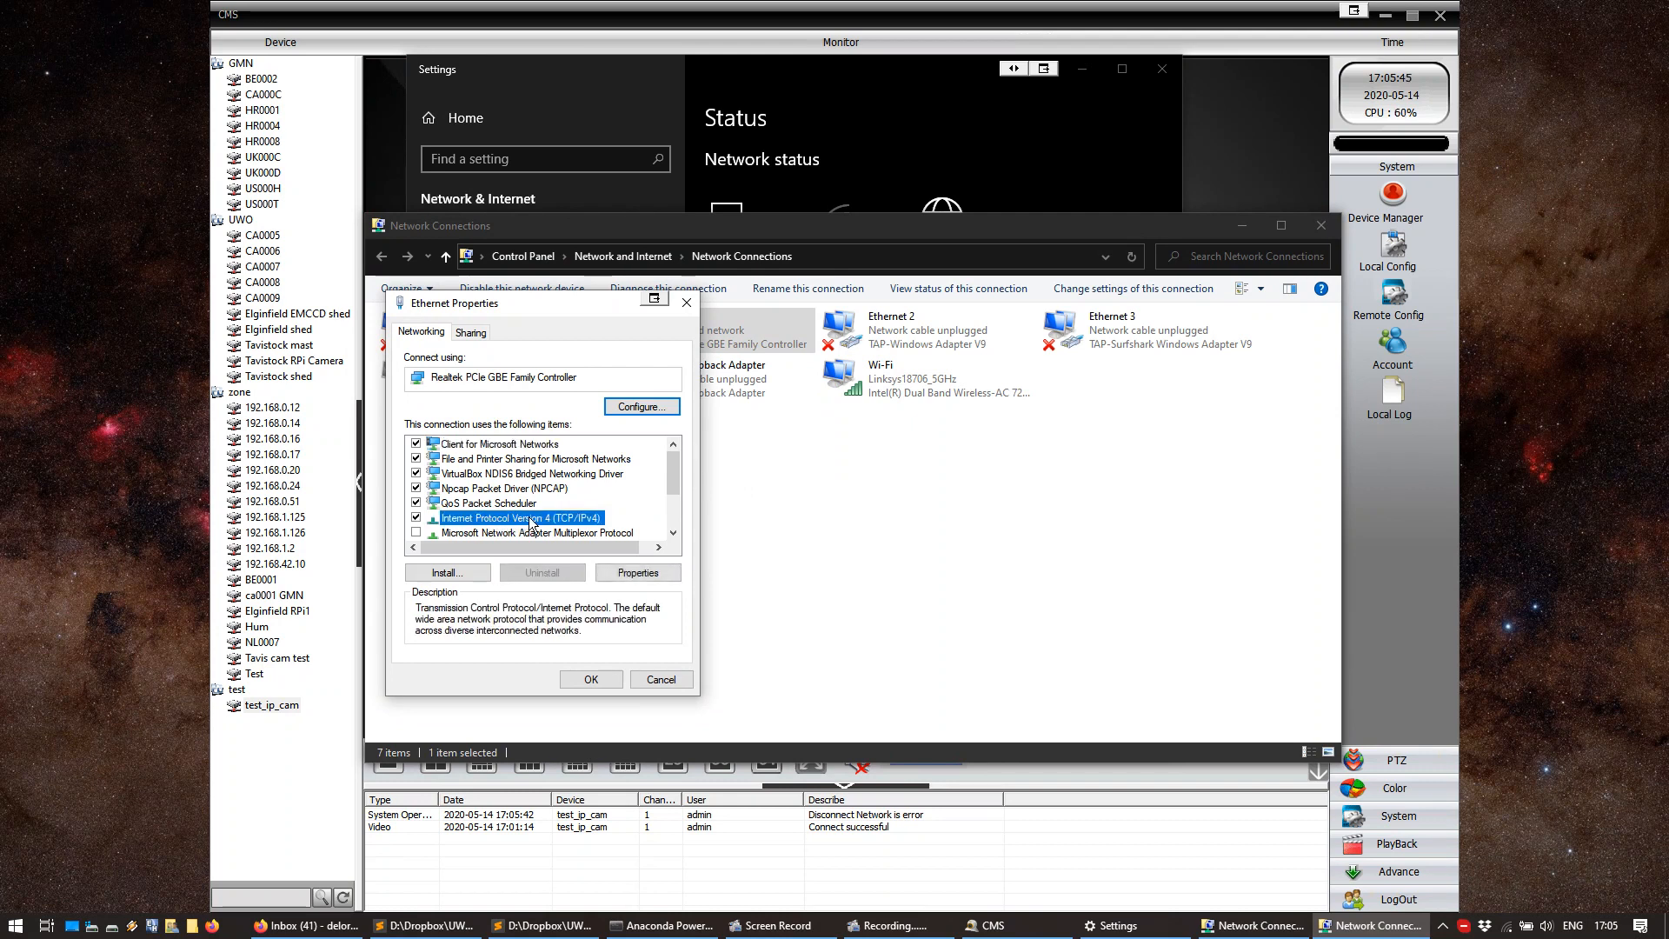
pyautogui.click(637, 573)
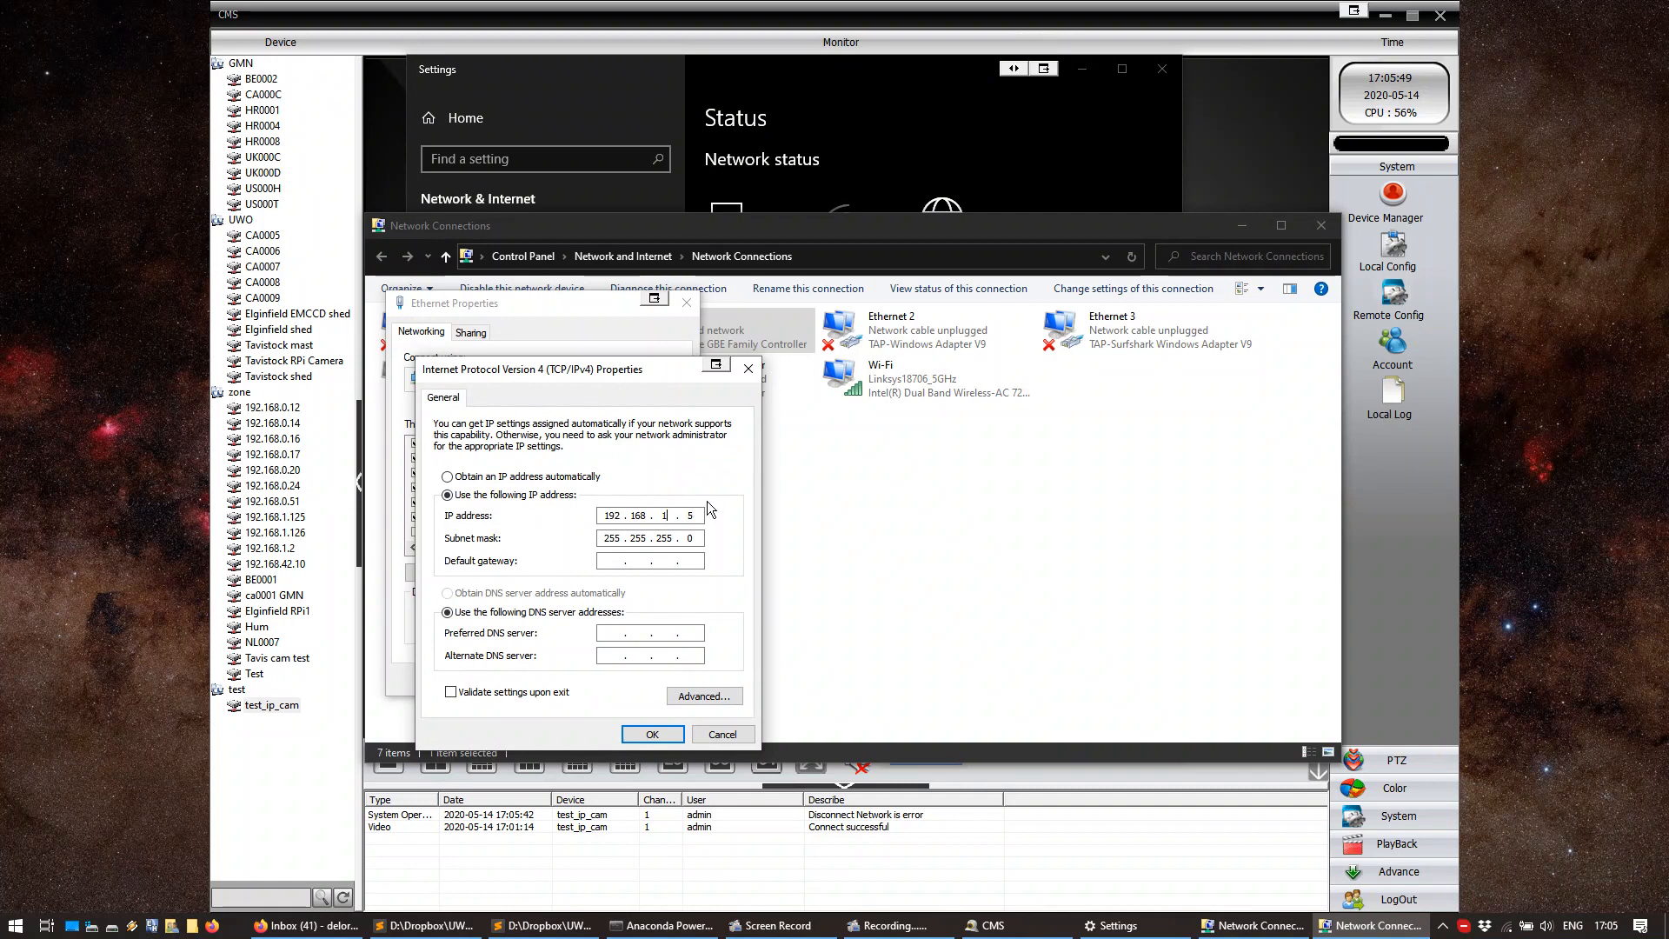
# Change the IPv4 address to 192.168.42.5, confirm both dialogs, and close Network Connections
pyautogui.write('42')
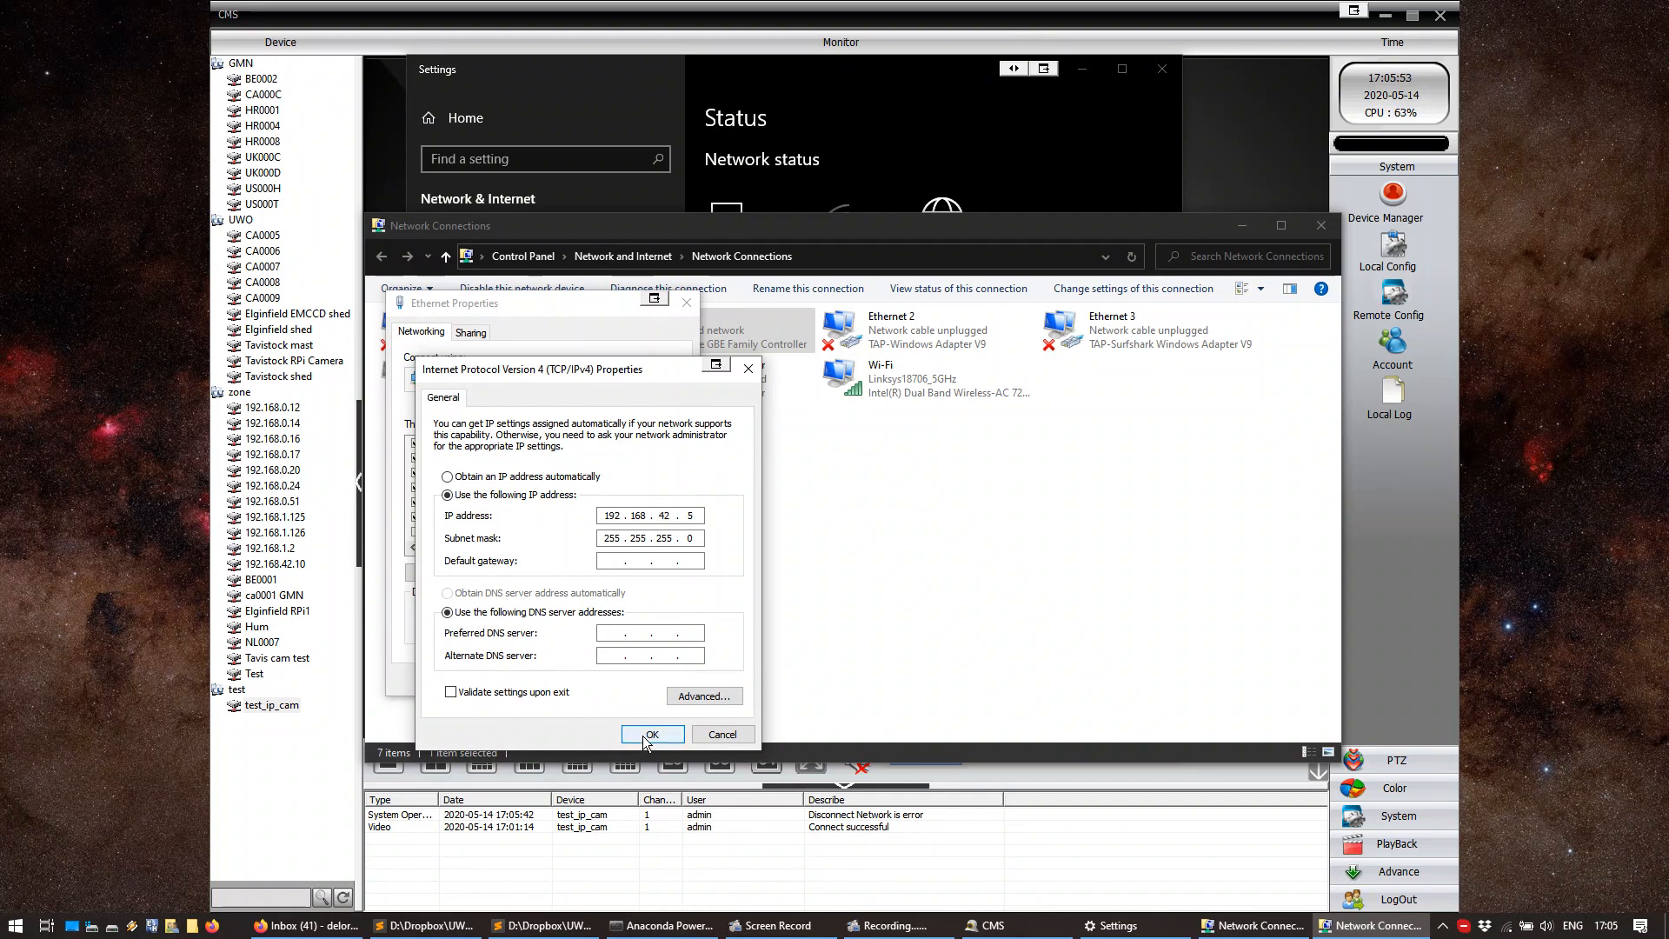
pyautogui.click(652, 735)
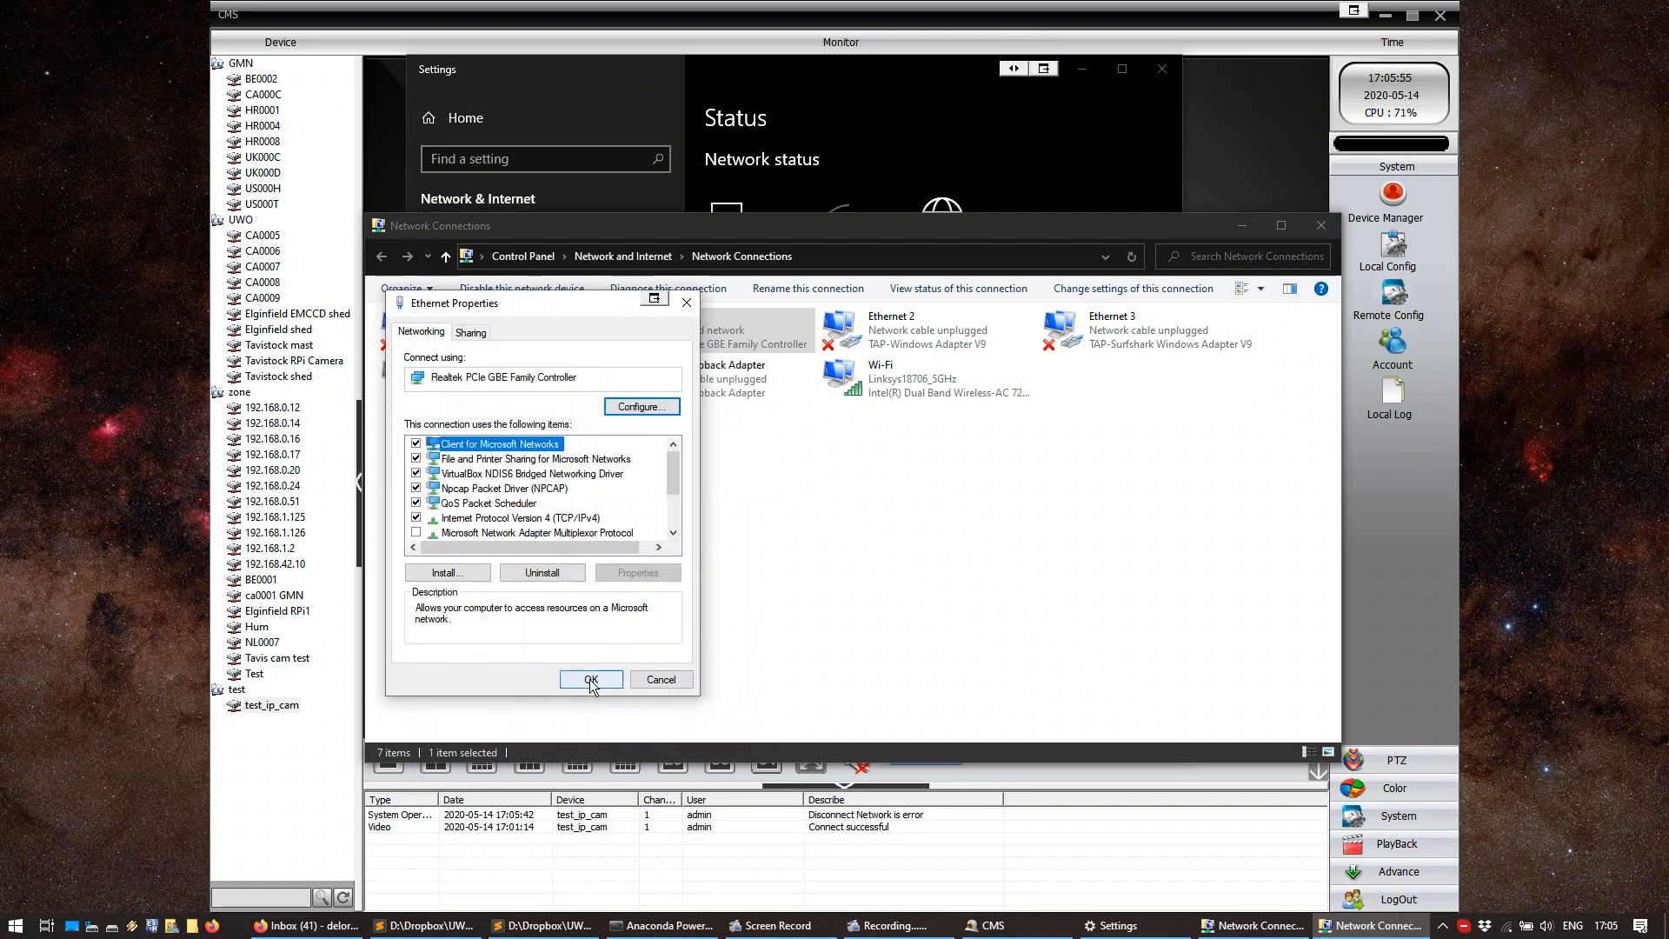
pyautogui.click(591, 679)
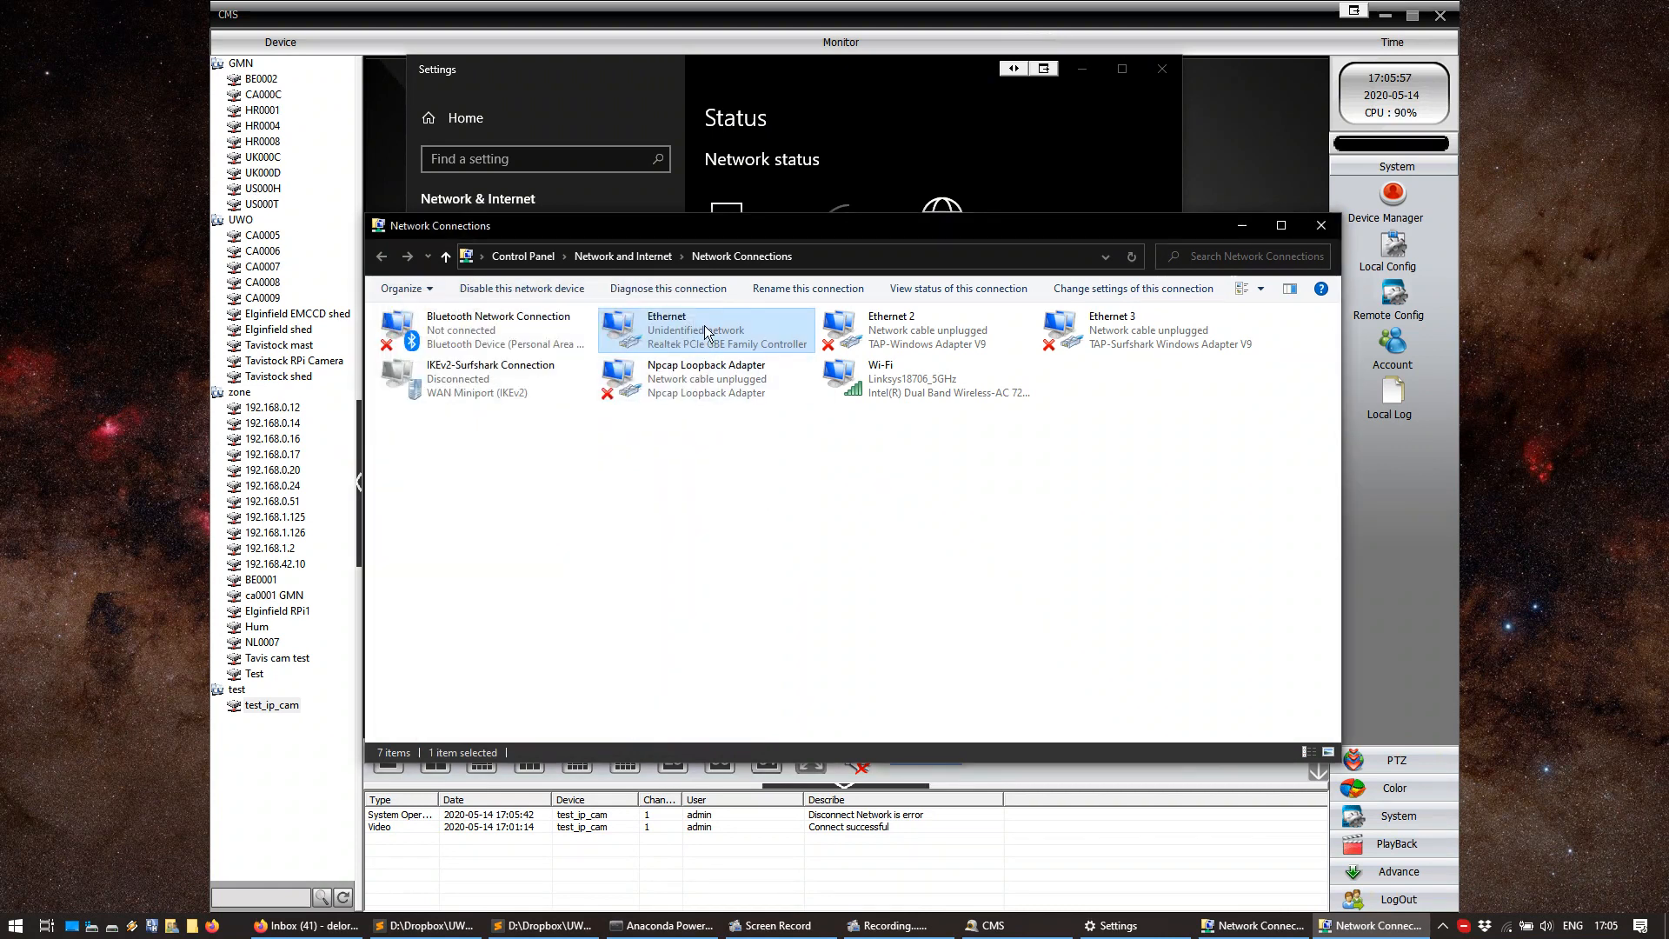
pyautogui.click(788, 378)
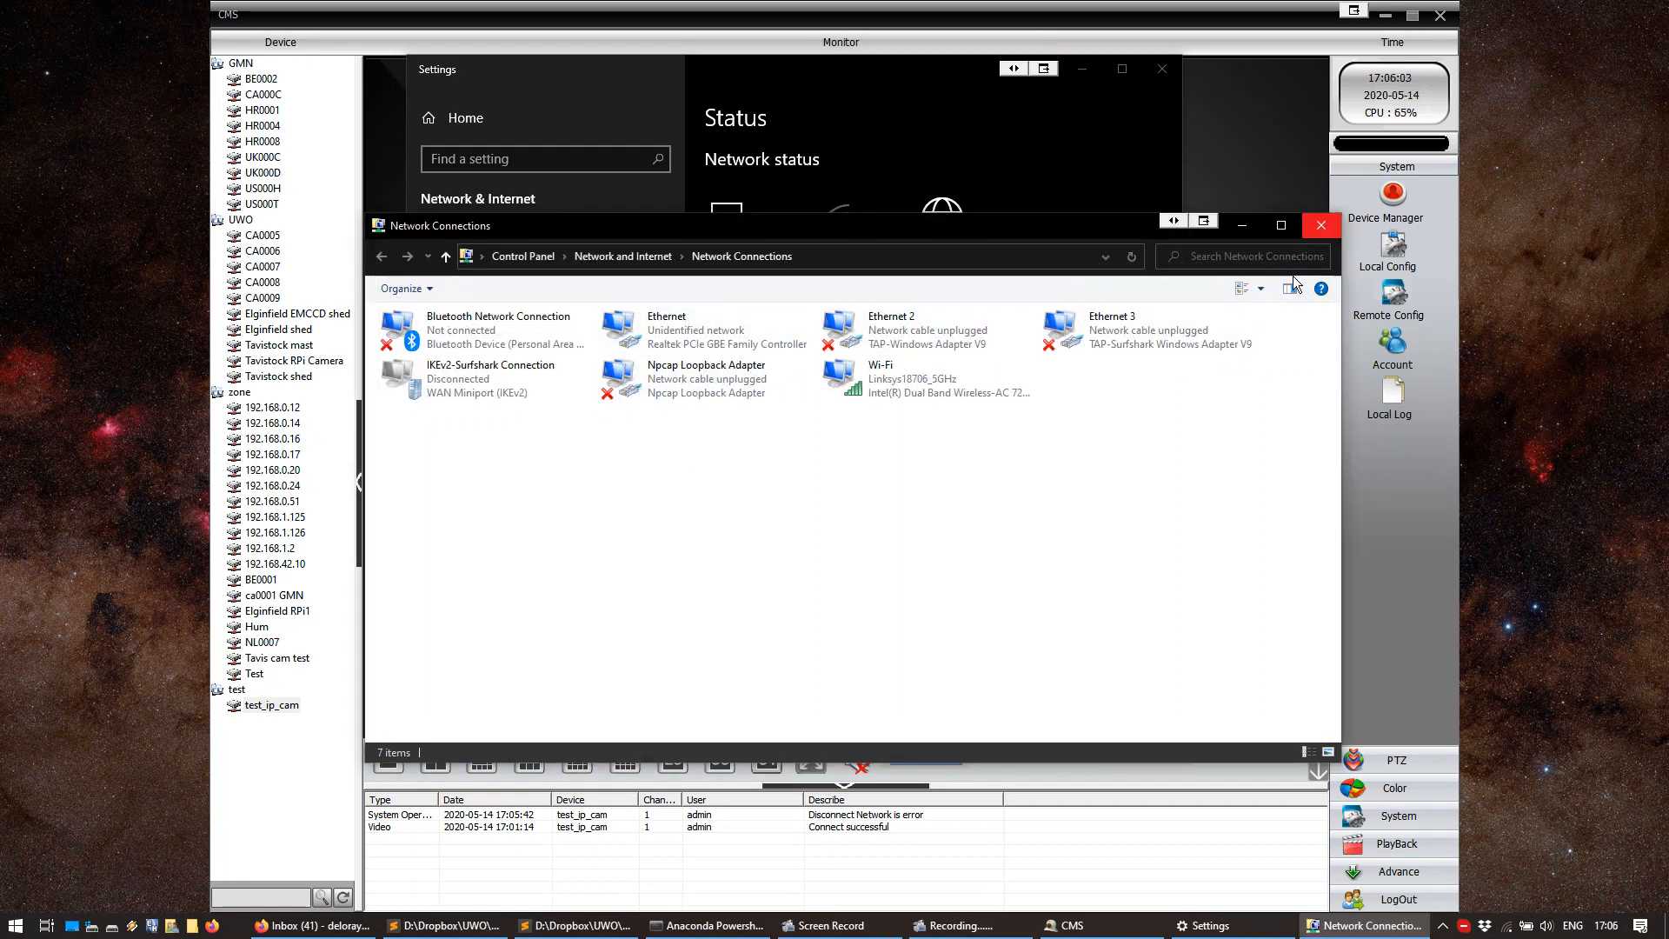
pyautogui.click(1319, 224)
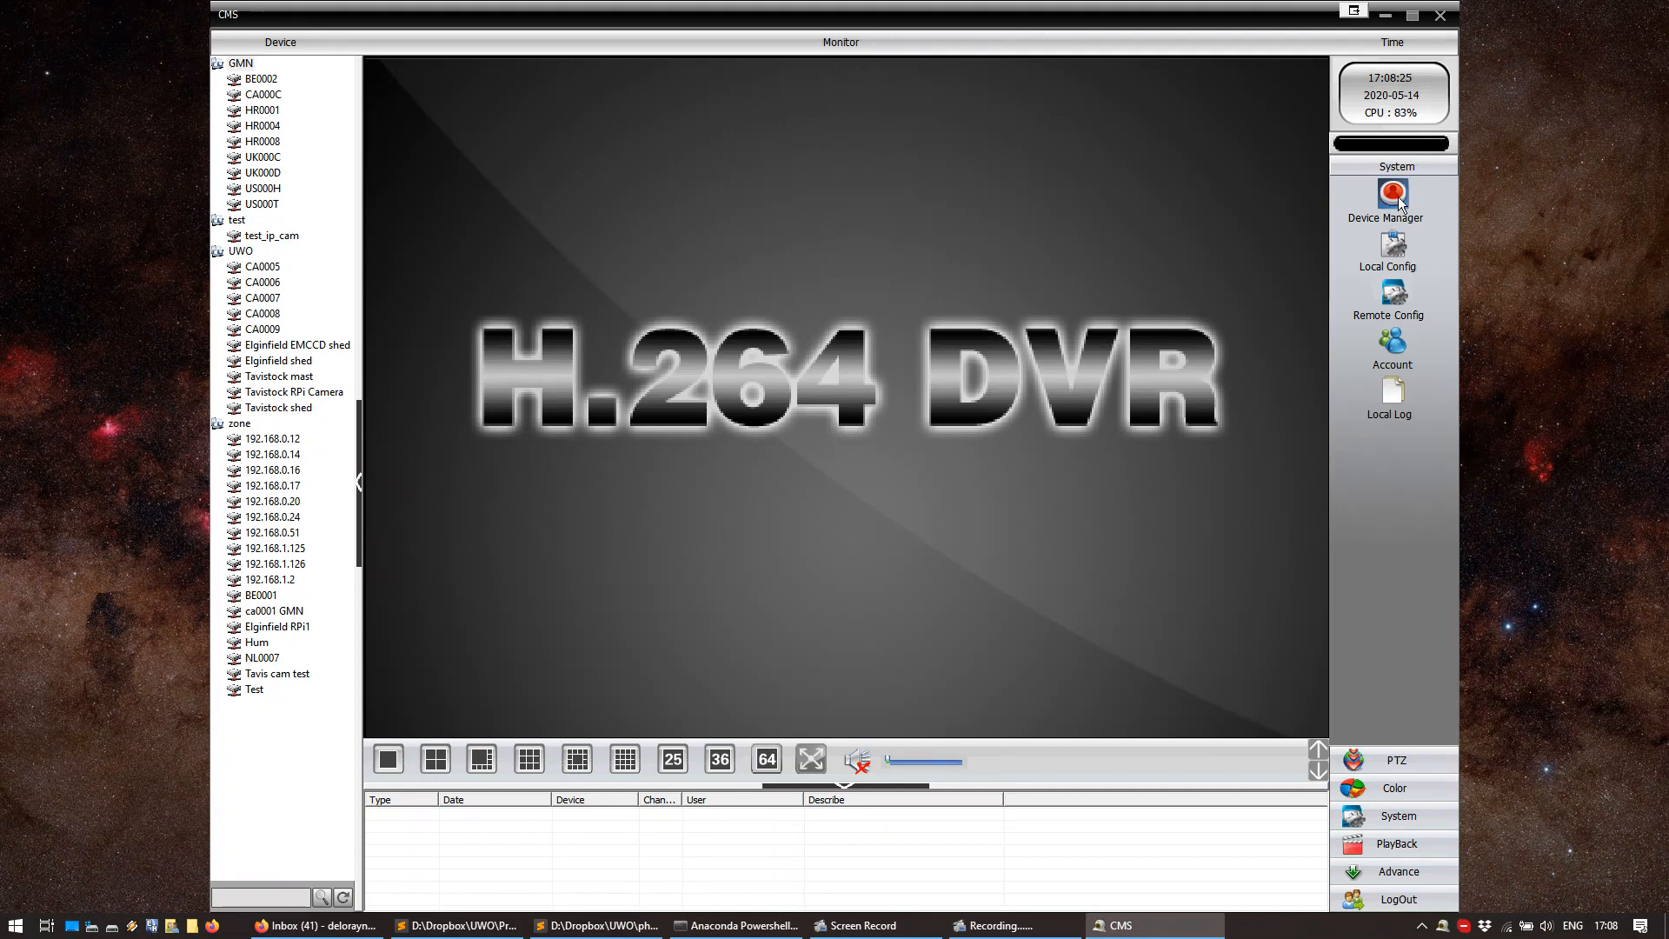
# In Device Manager, change test_ip_cam's address to 192.168.42.10 and save
pyautogui.click(1391, 198)
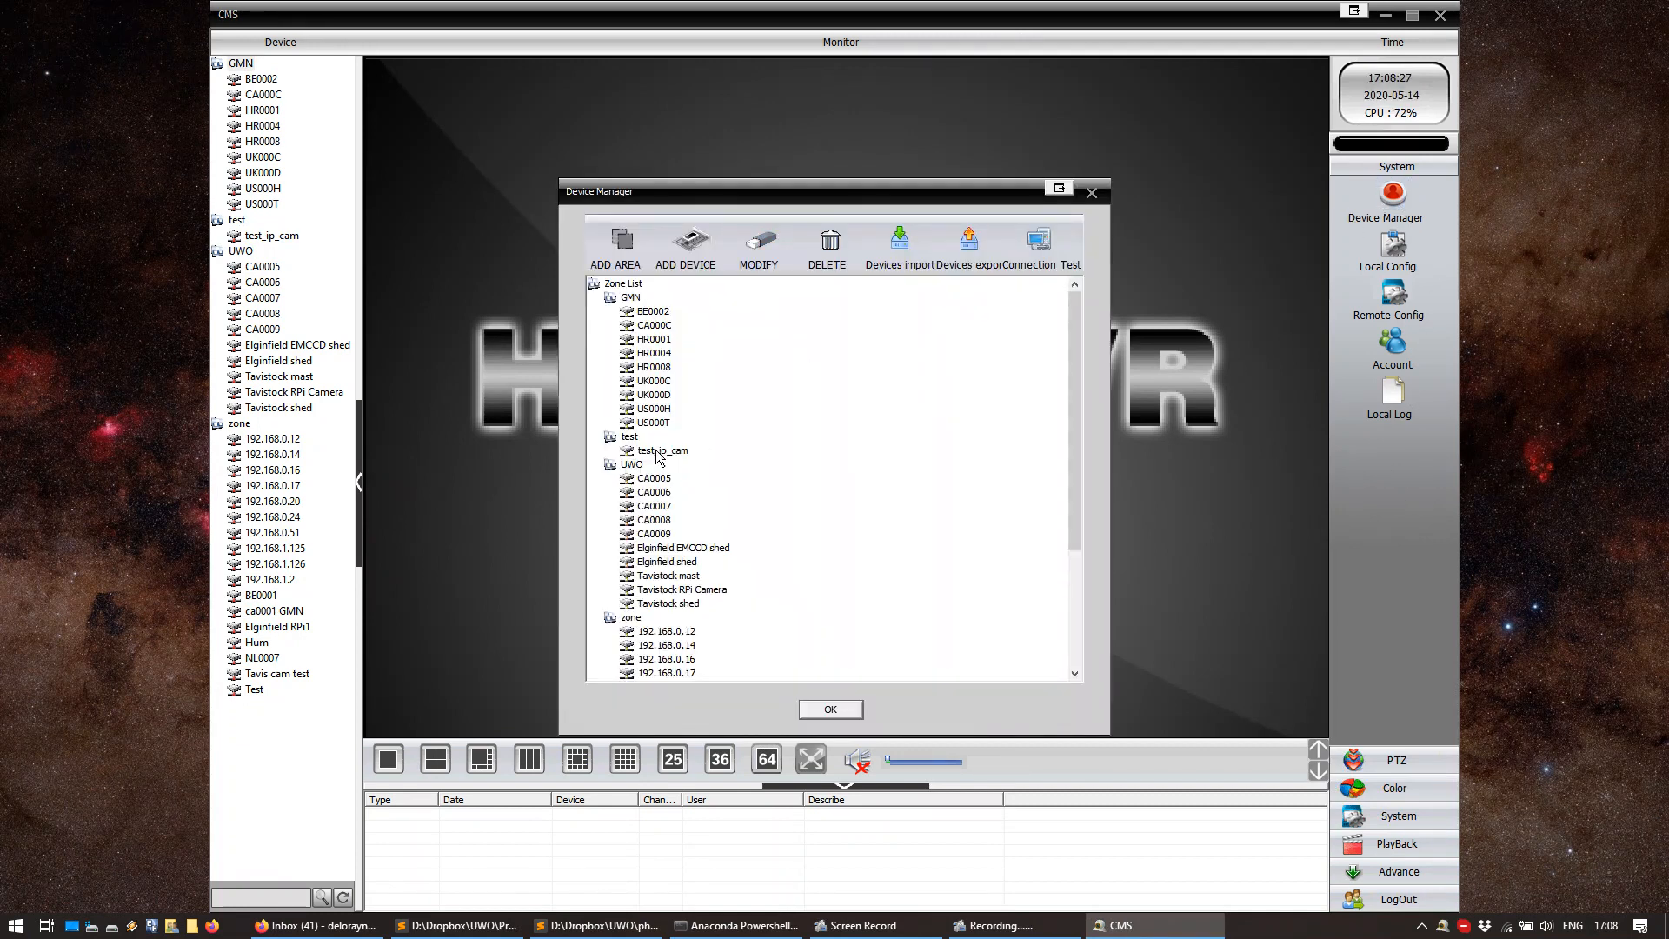
pyautogui.click(659, 451)
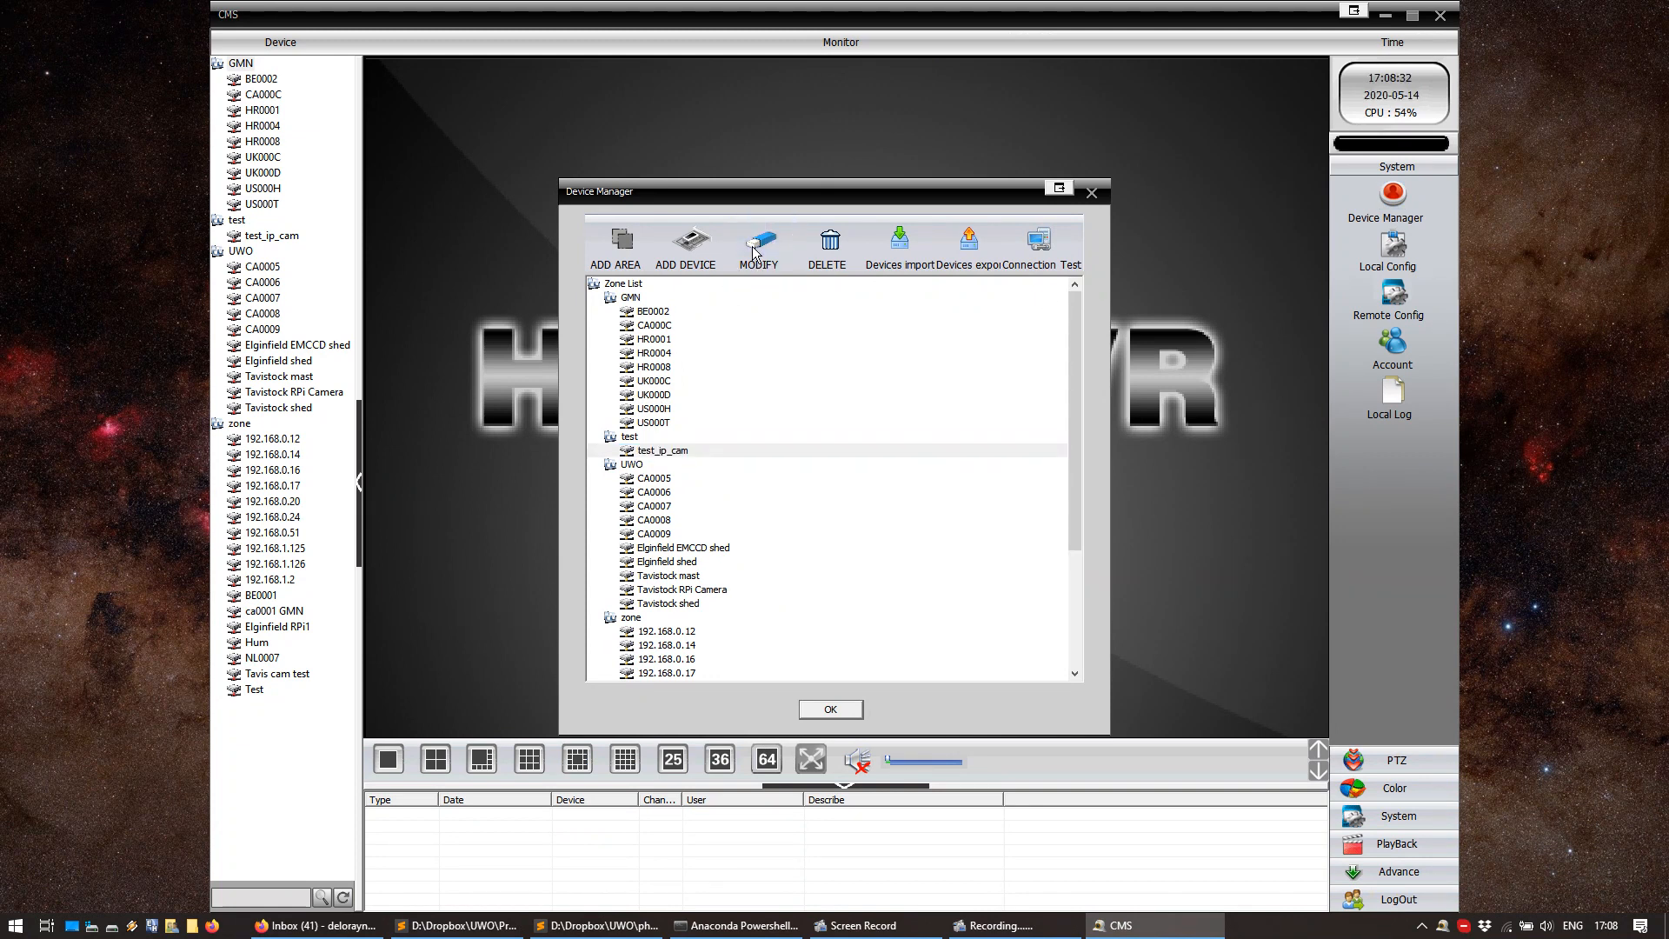
pyautogui.click(758, 242)
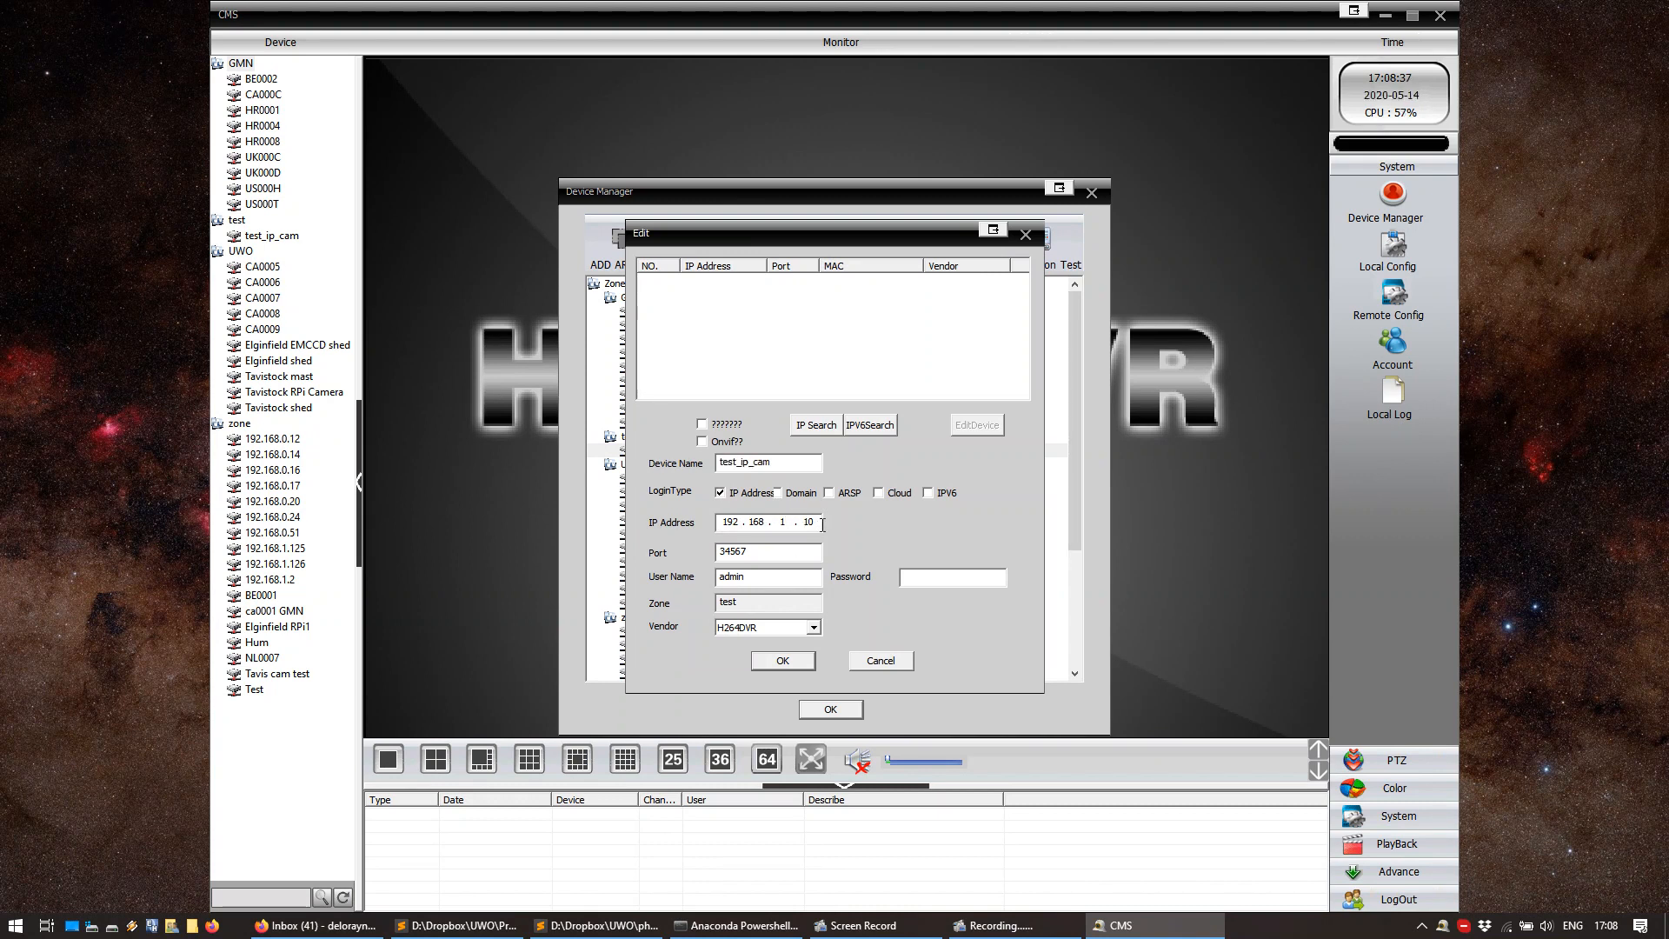
pyautogui.write('42')
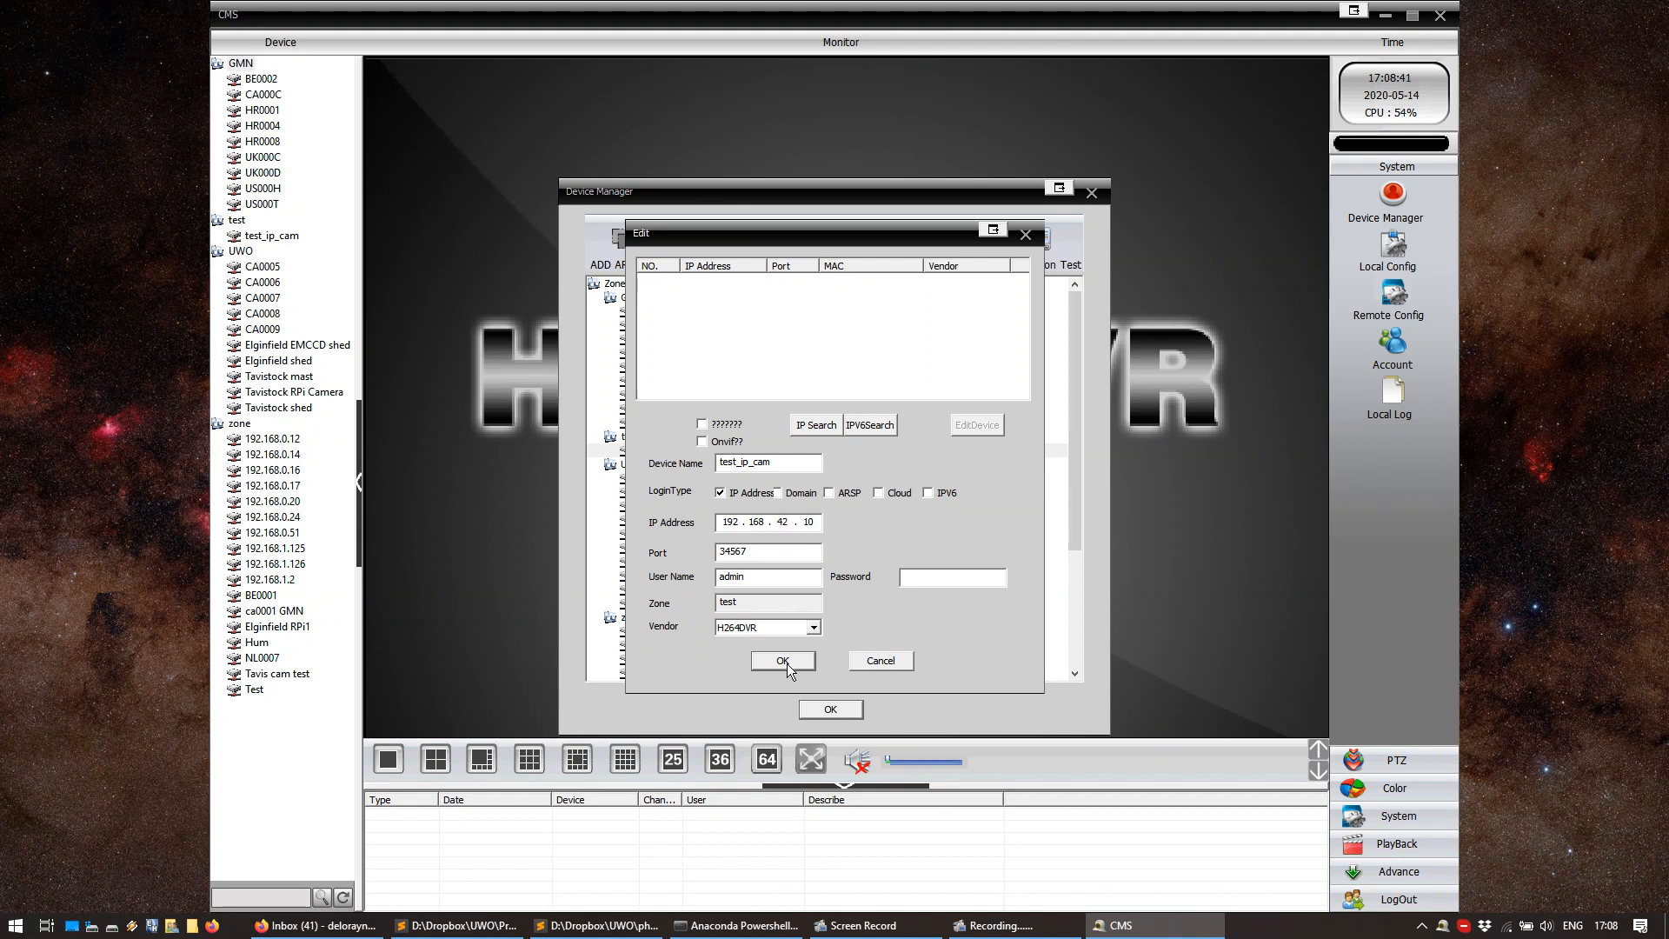
pyautogui.click(783, 659)
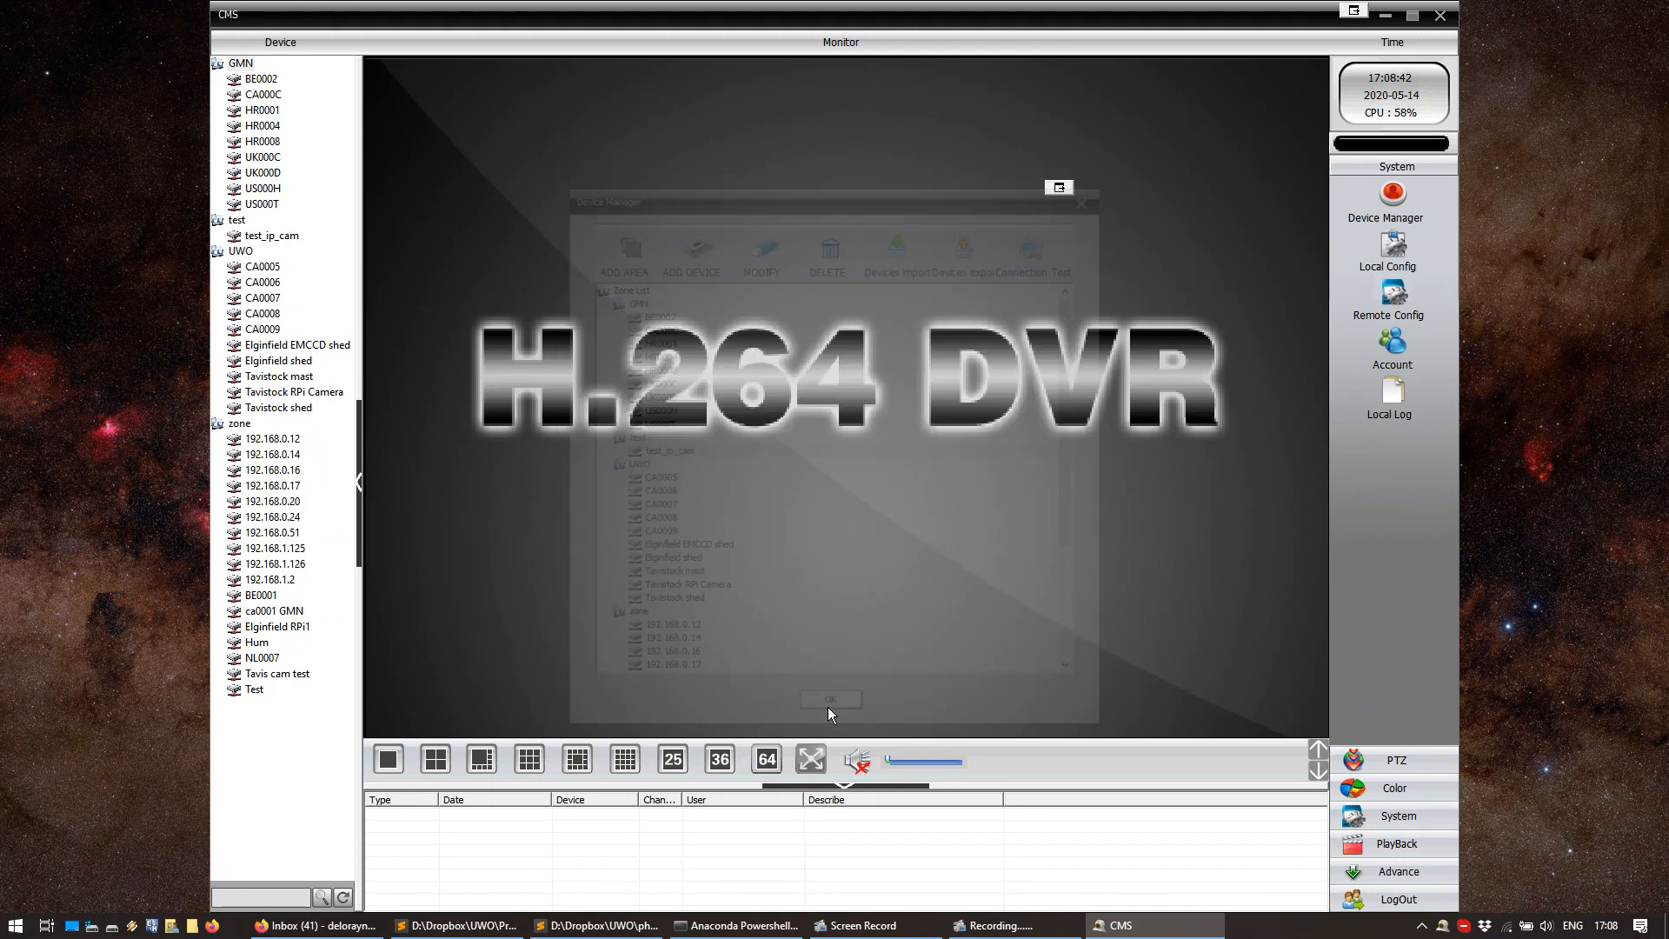
pyautogui.click(830, 699)
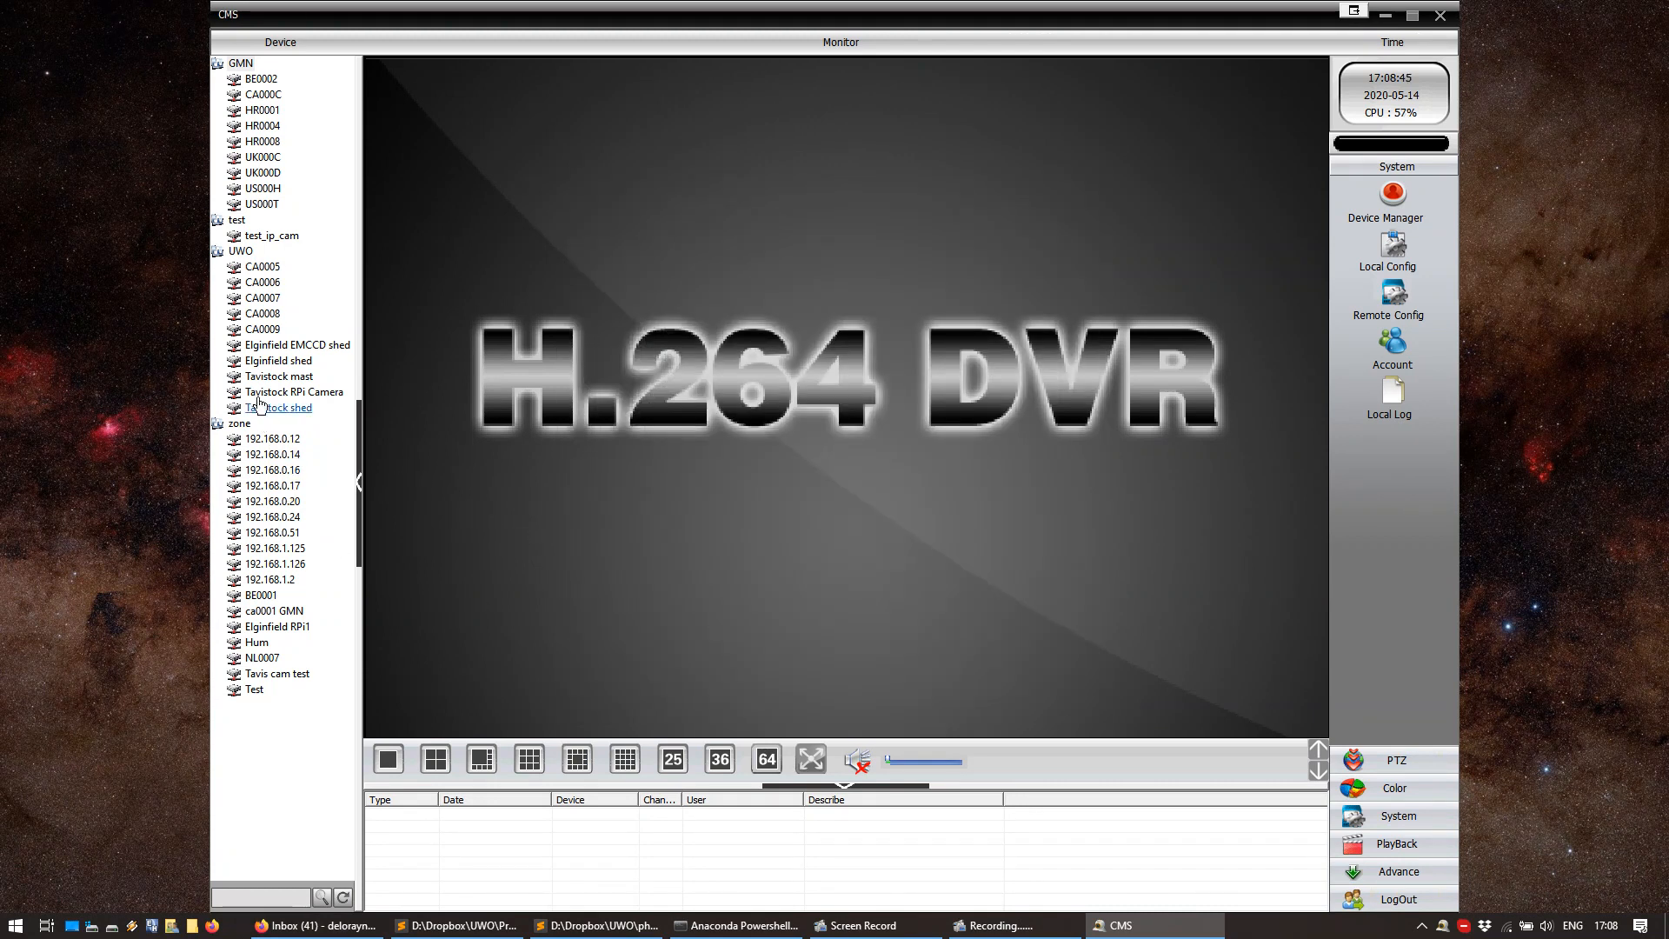
# Reconnect test_ip_cam's live view and open its Remote Config System settings
pyautogui.click(271, 235)
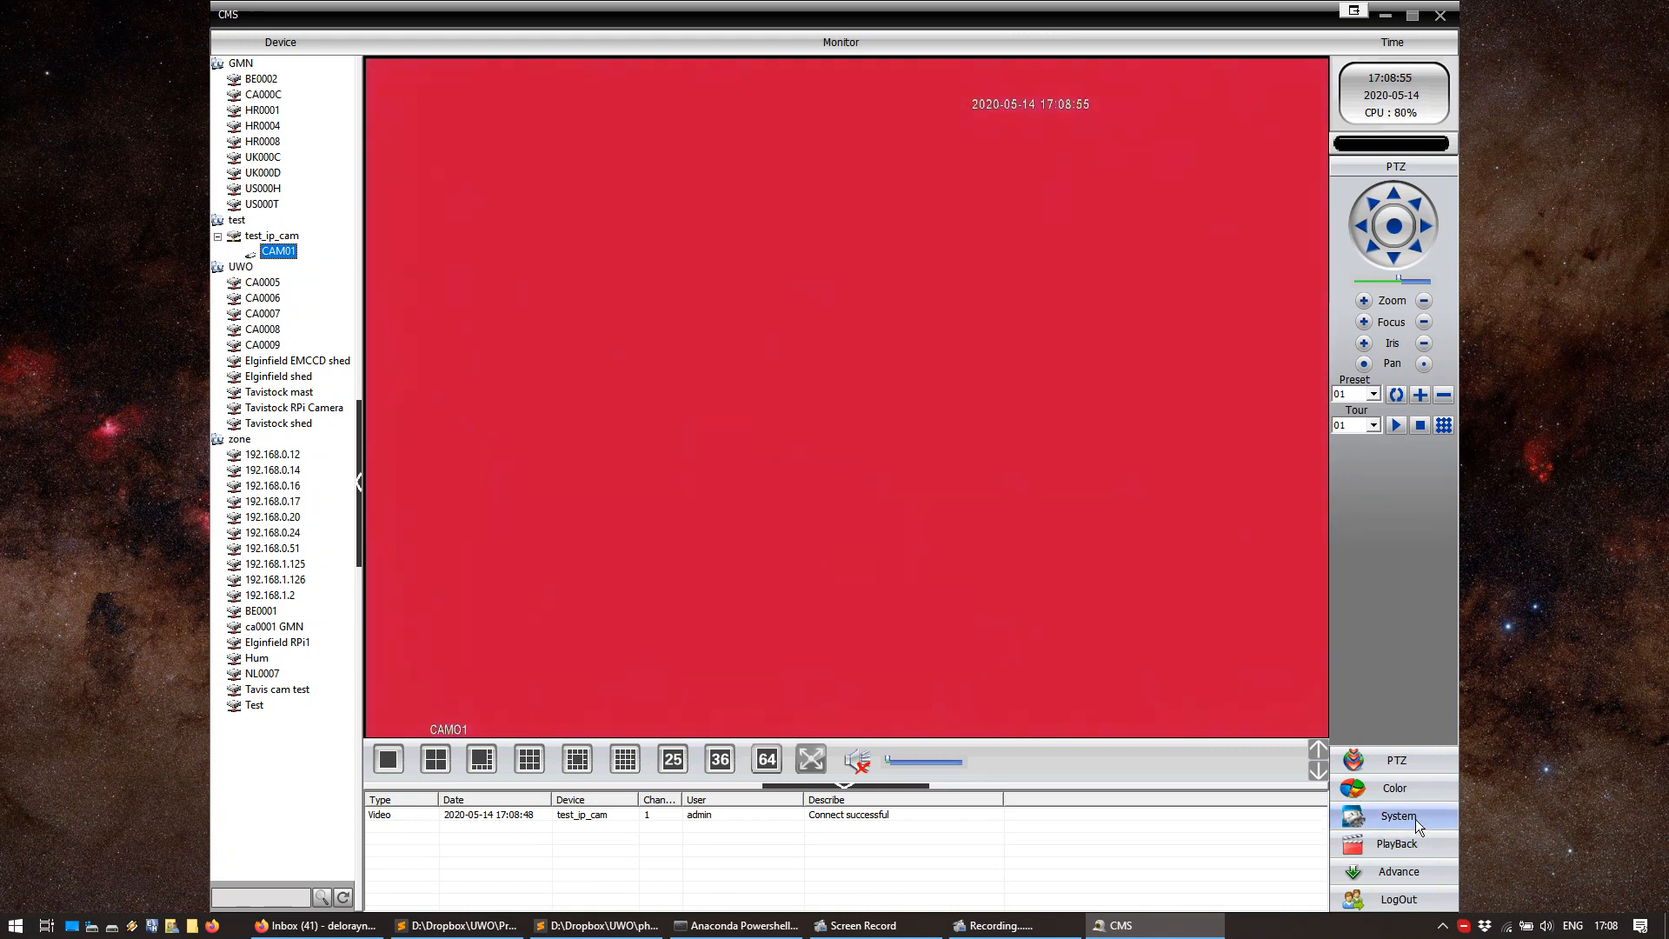
pyautogui.click(1397, 815)
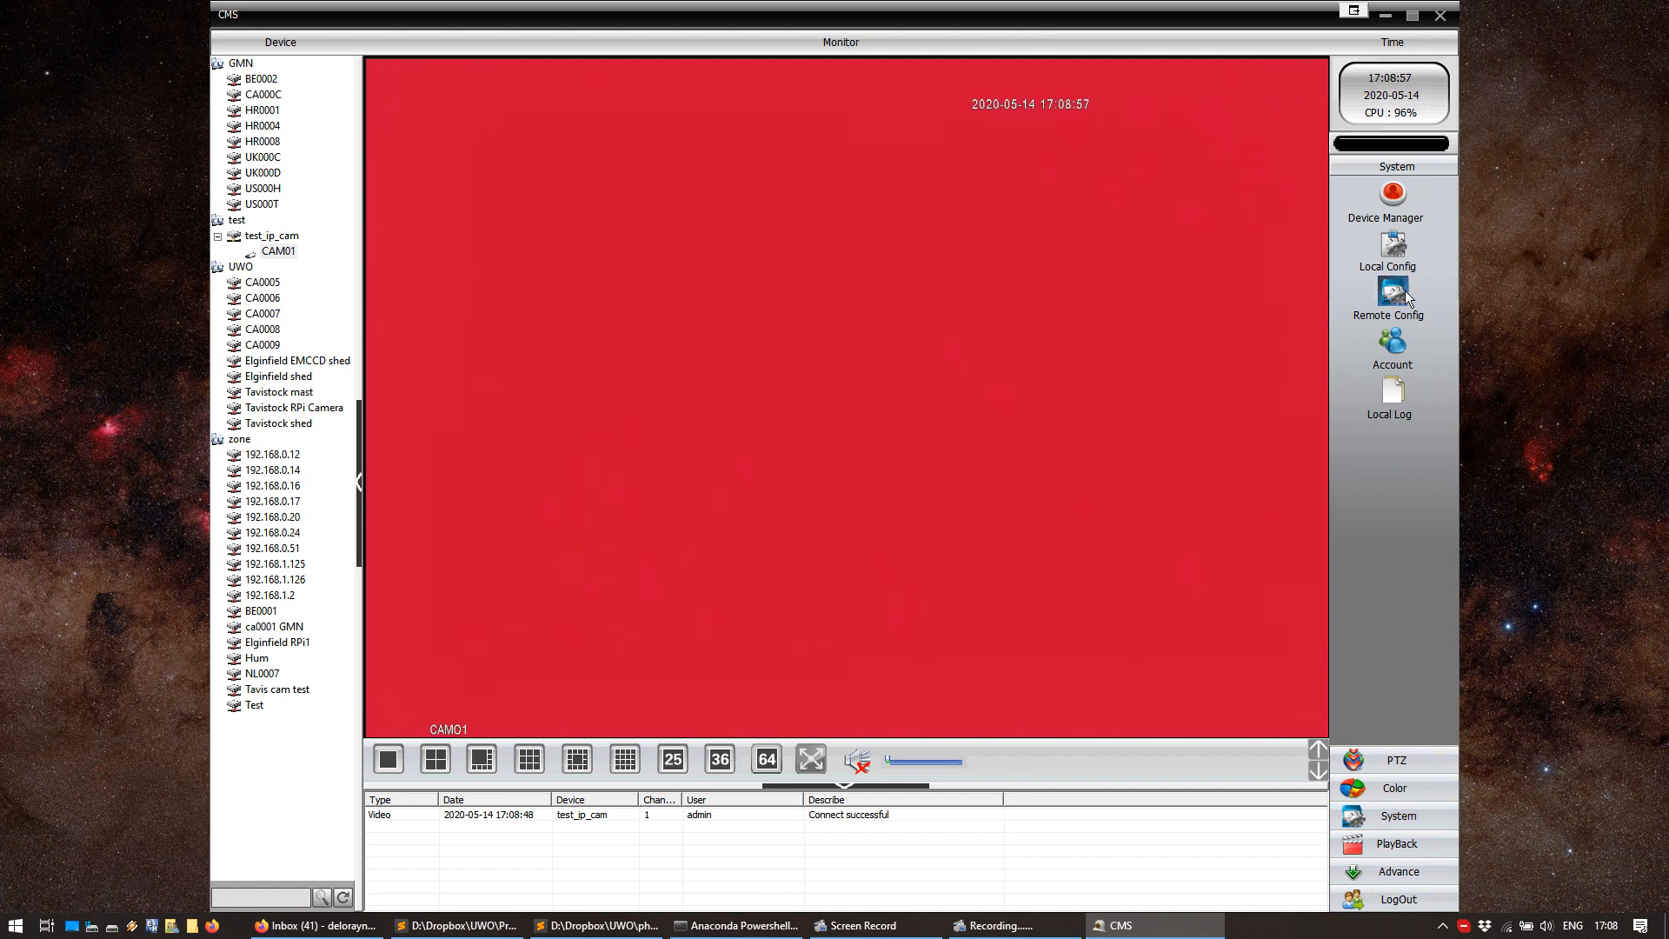
pyautogui.click(1388, 302)
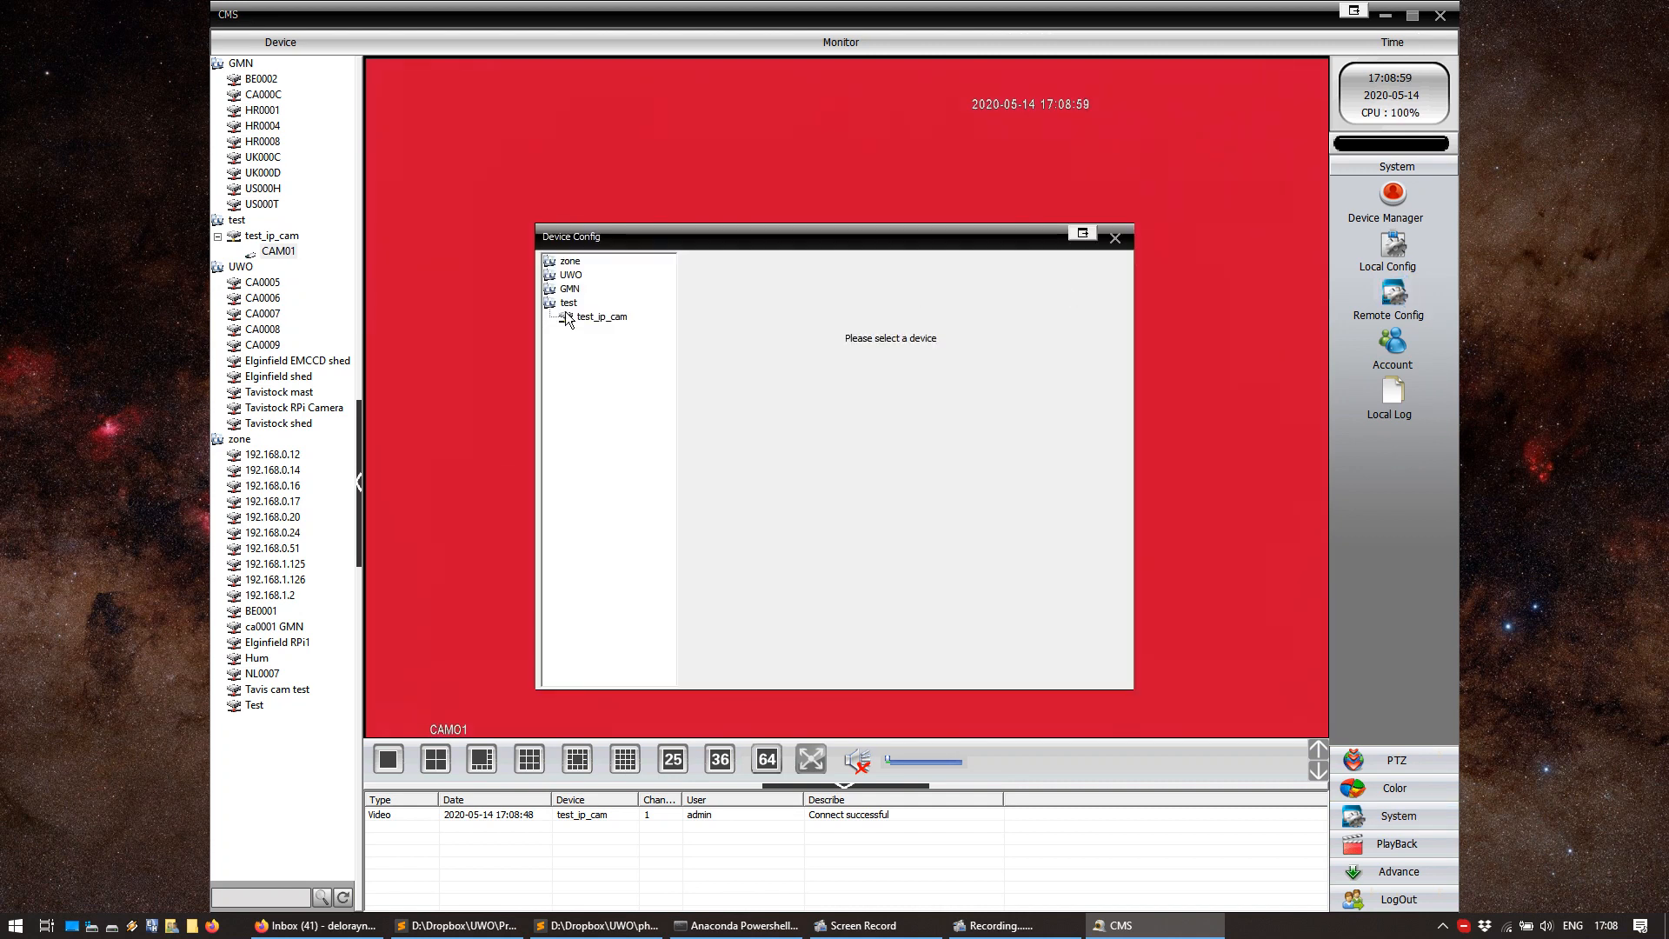
pyautogui.click(602, 316)
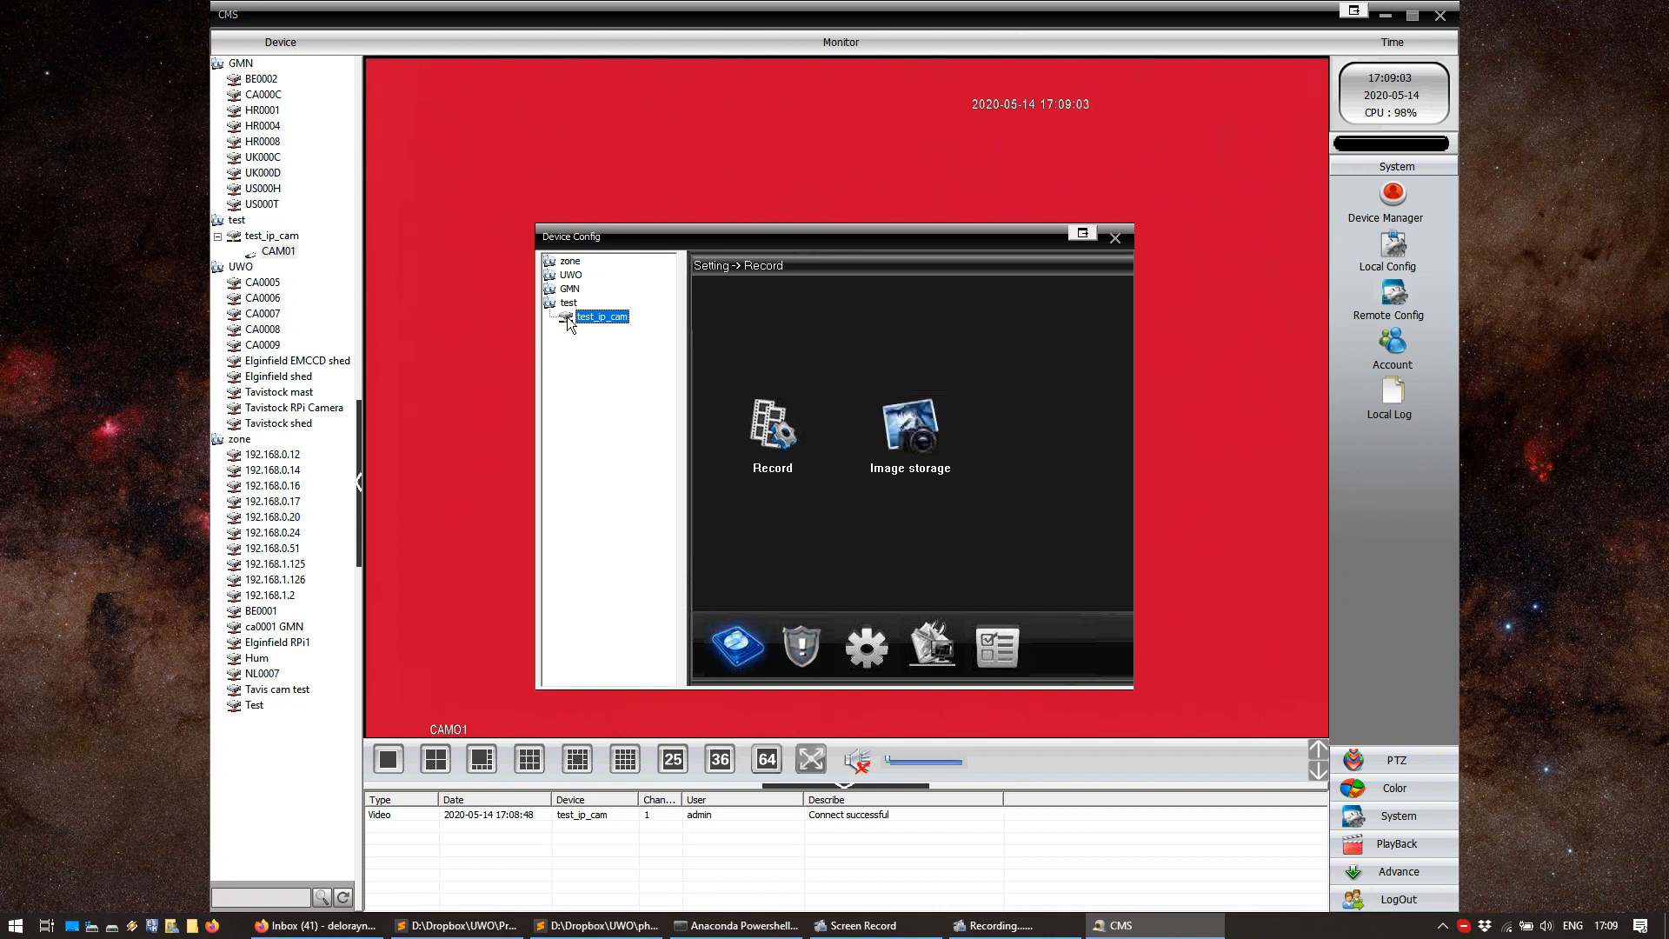
pyautogui.click(866, 644)
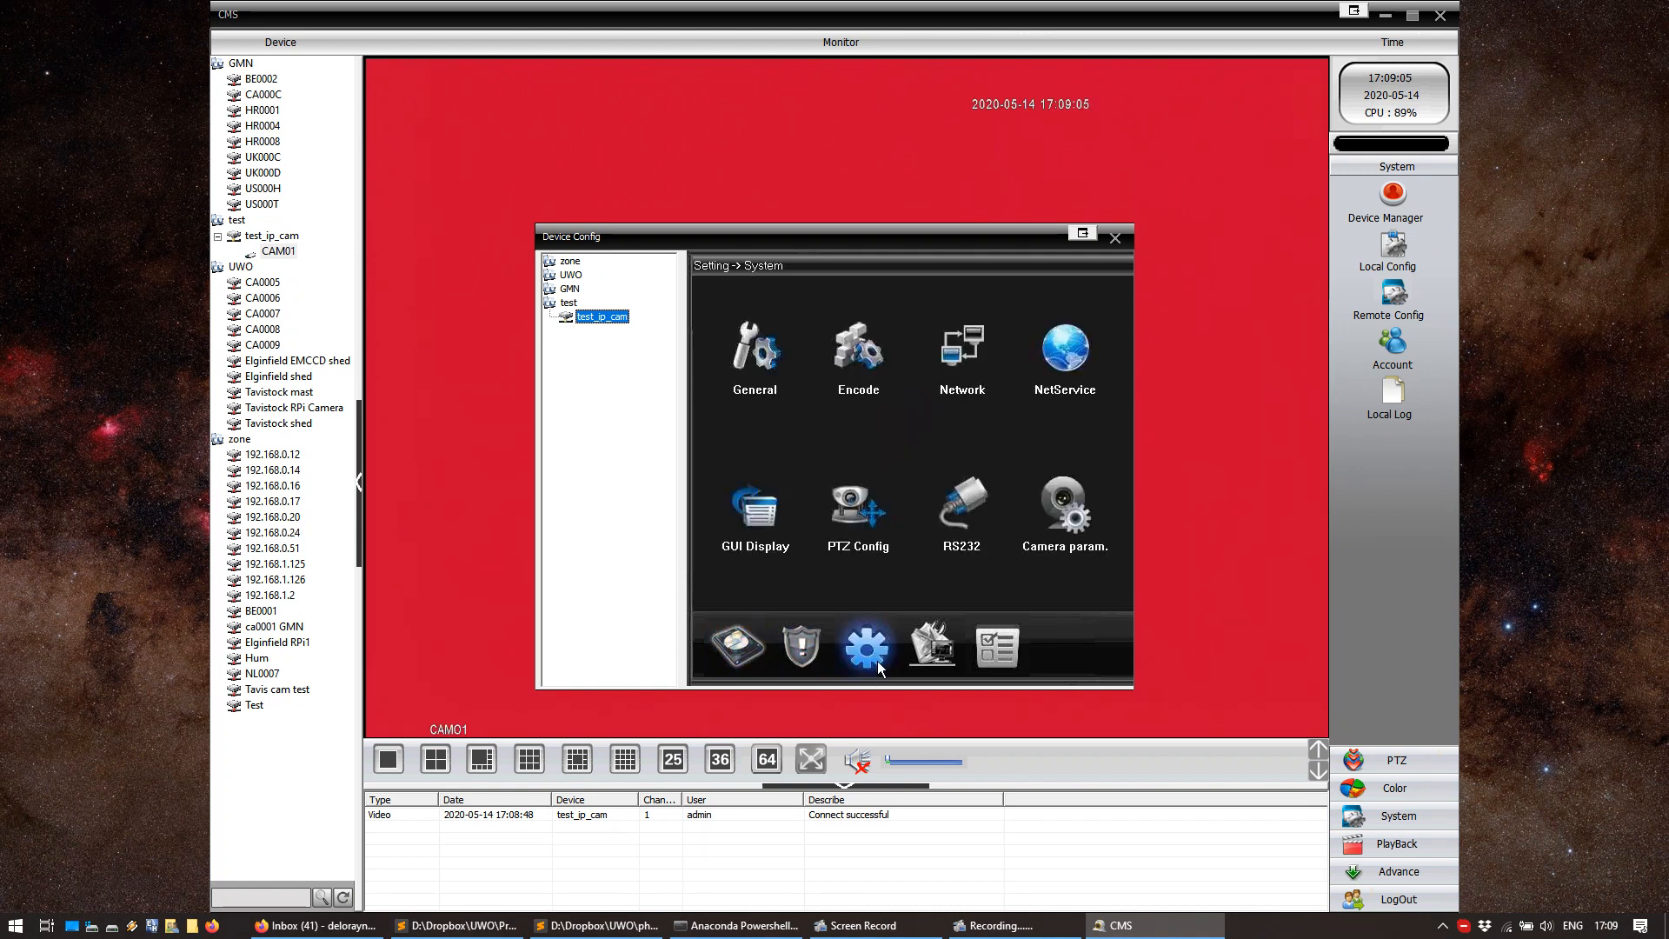
pyautogui.click(961, 351)
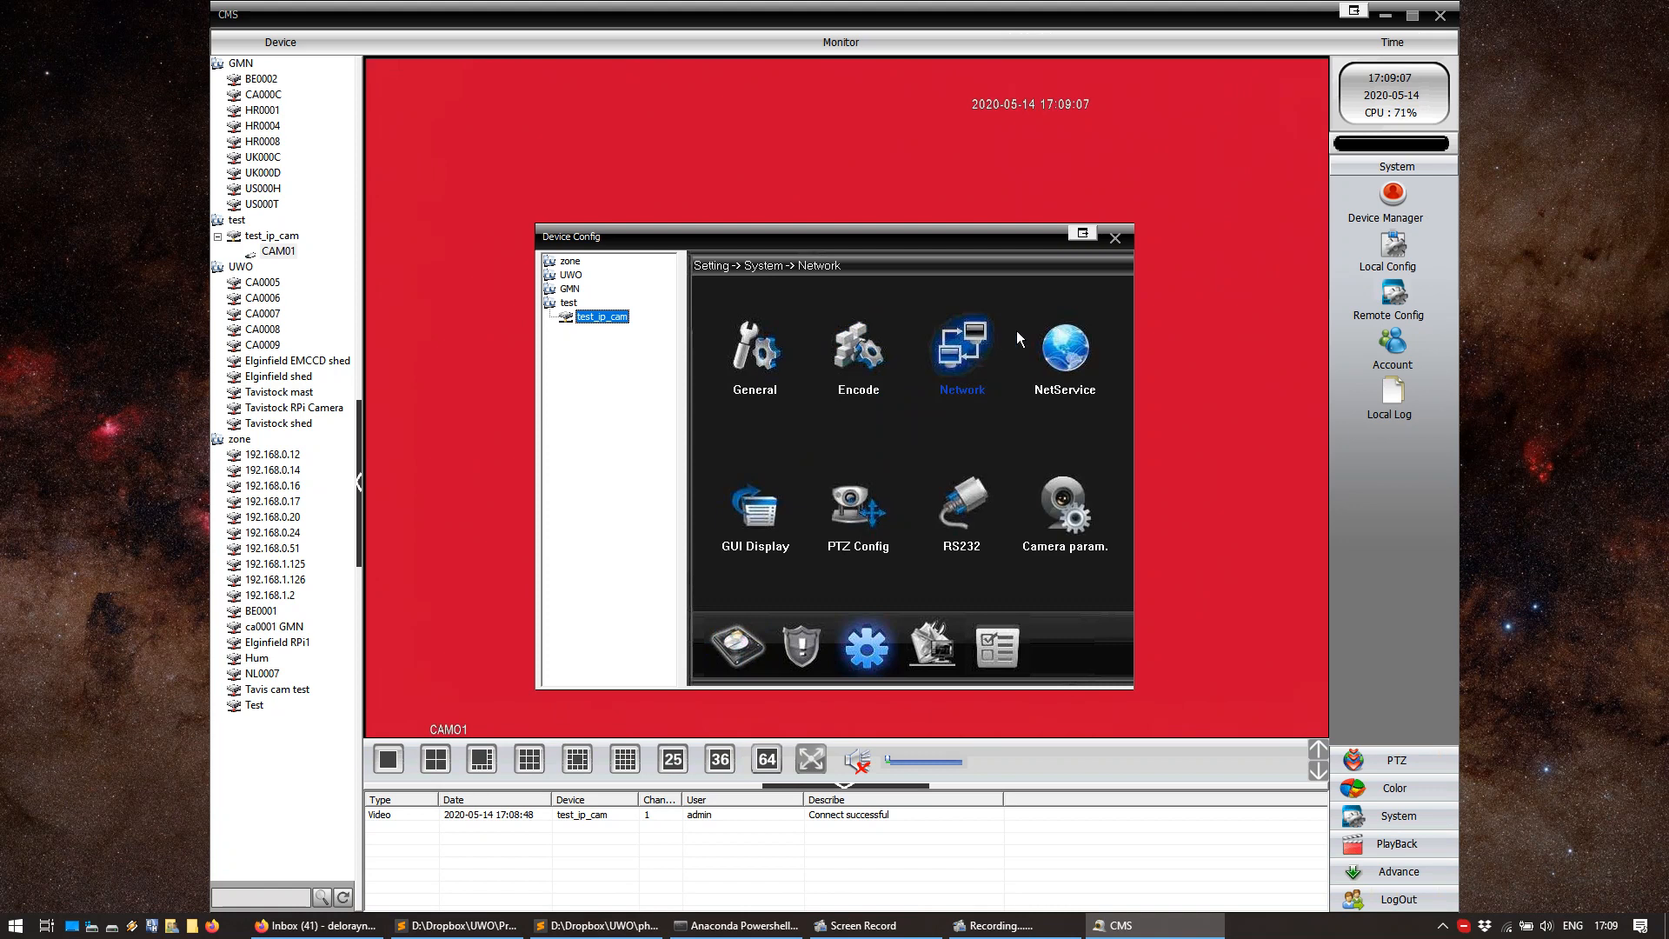
pyautogui.click(1063, 351)
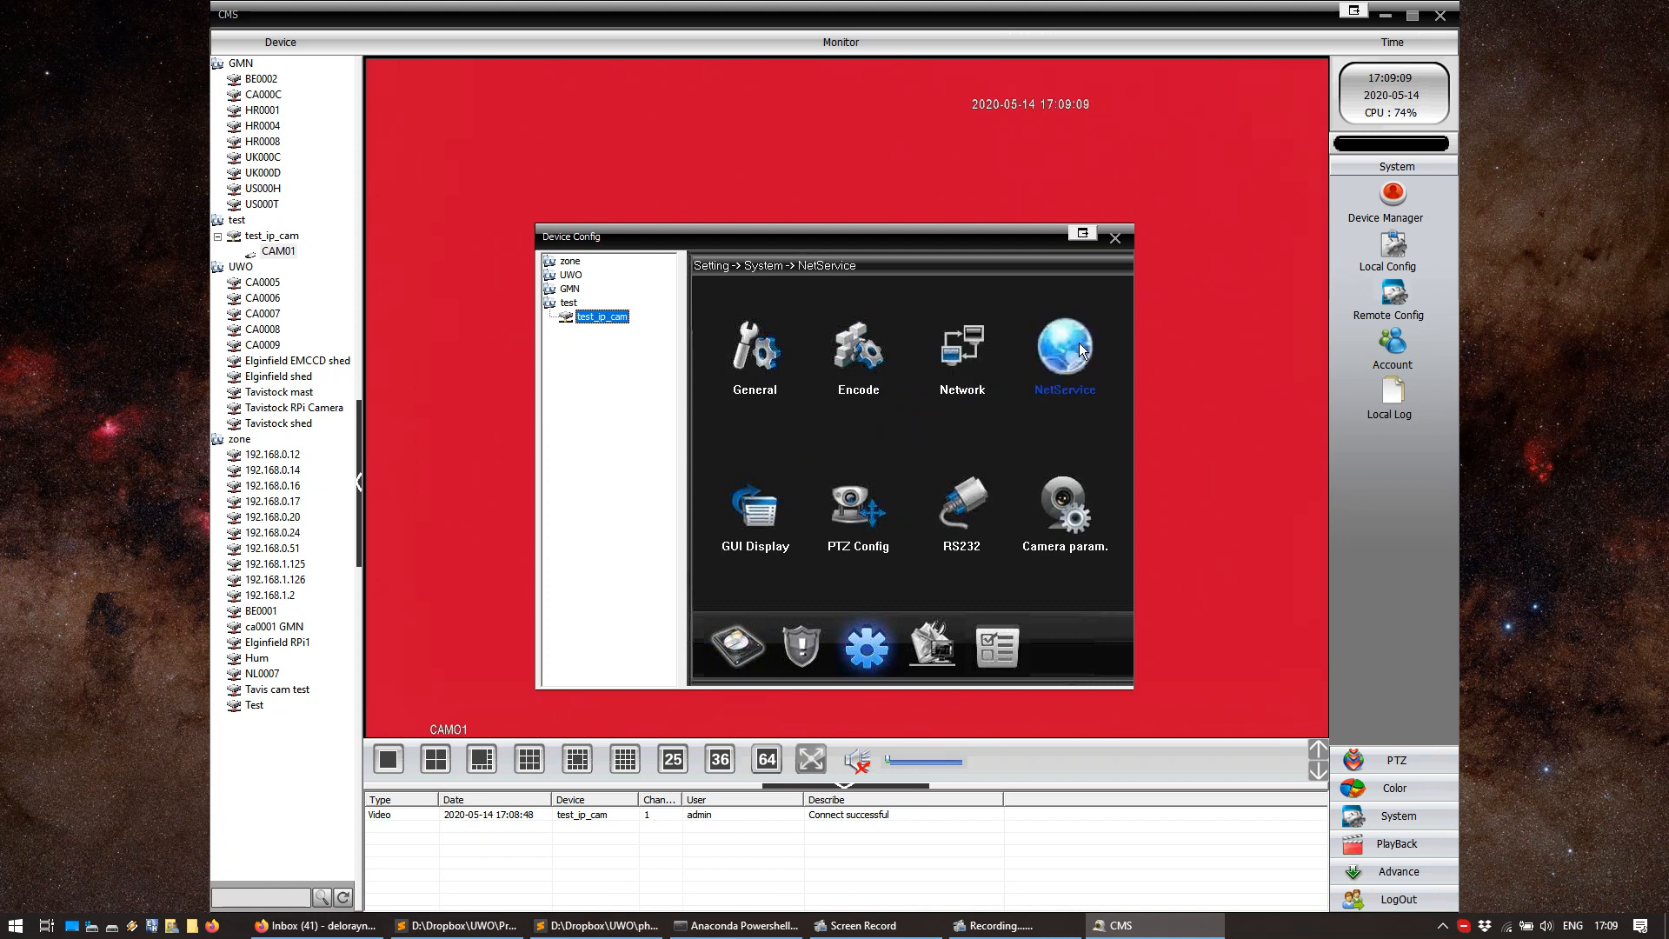
pyautogui.click(754, 508)
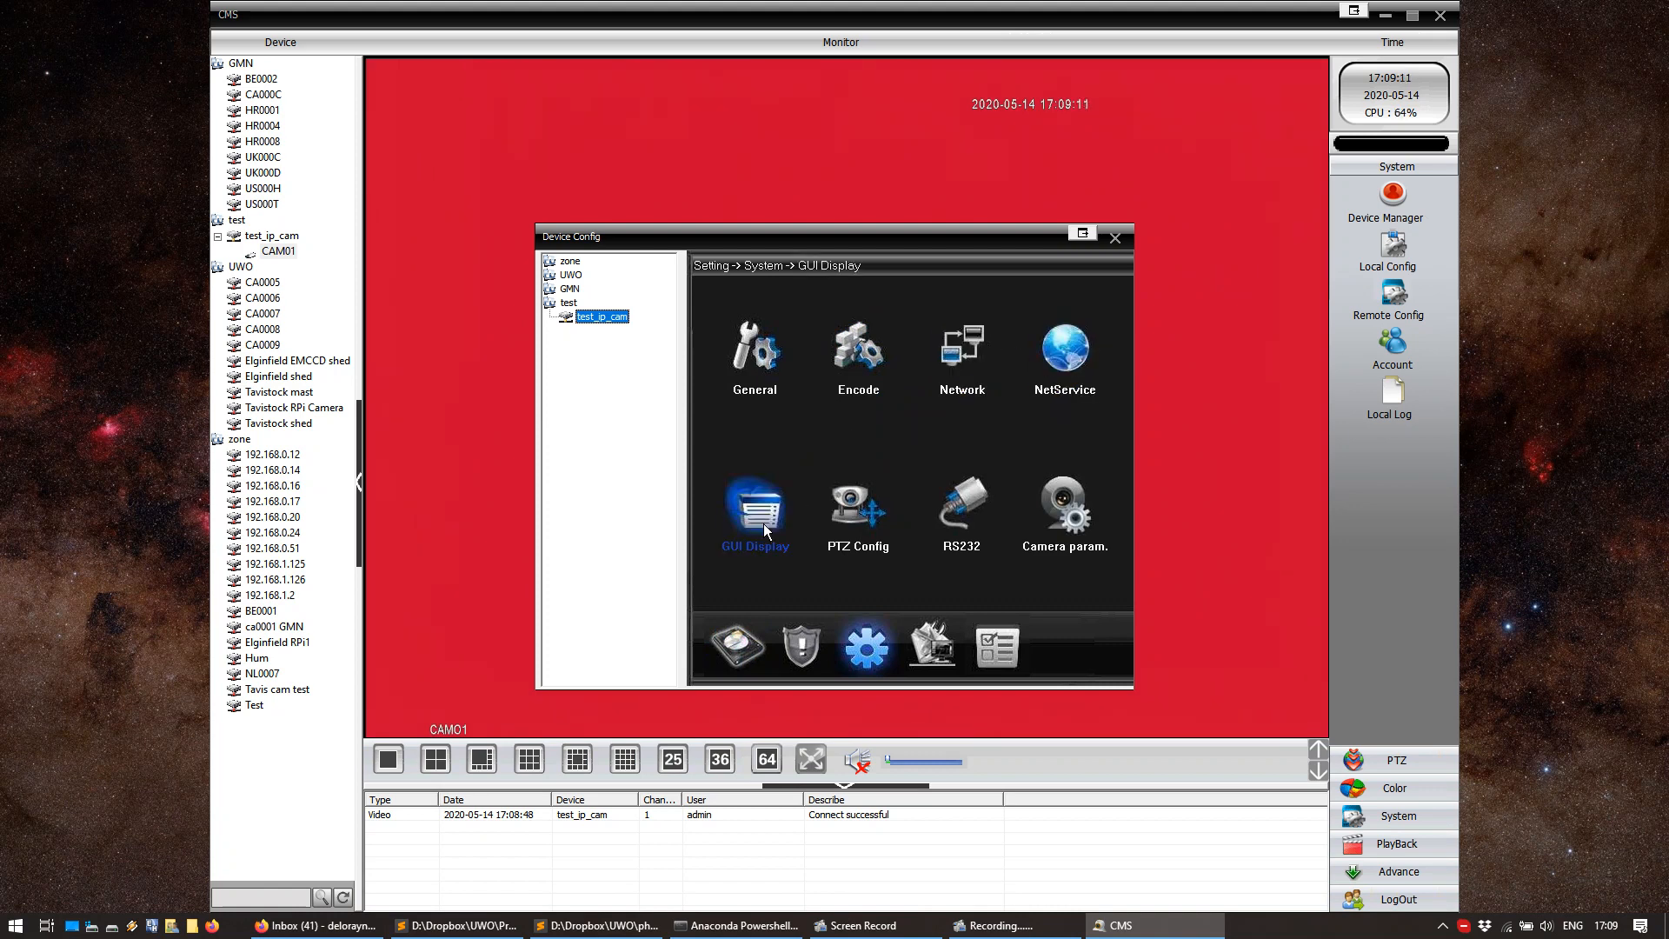
# Uncheck Time Title, Channel Title, Video Status, Alarm status and Anti-jitter in GUI Display, then apply
pyautogui.click(753, 511)
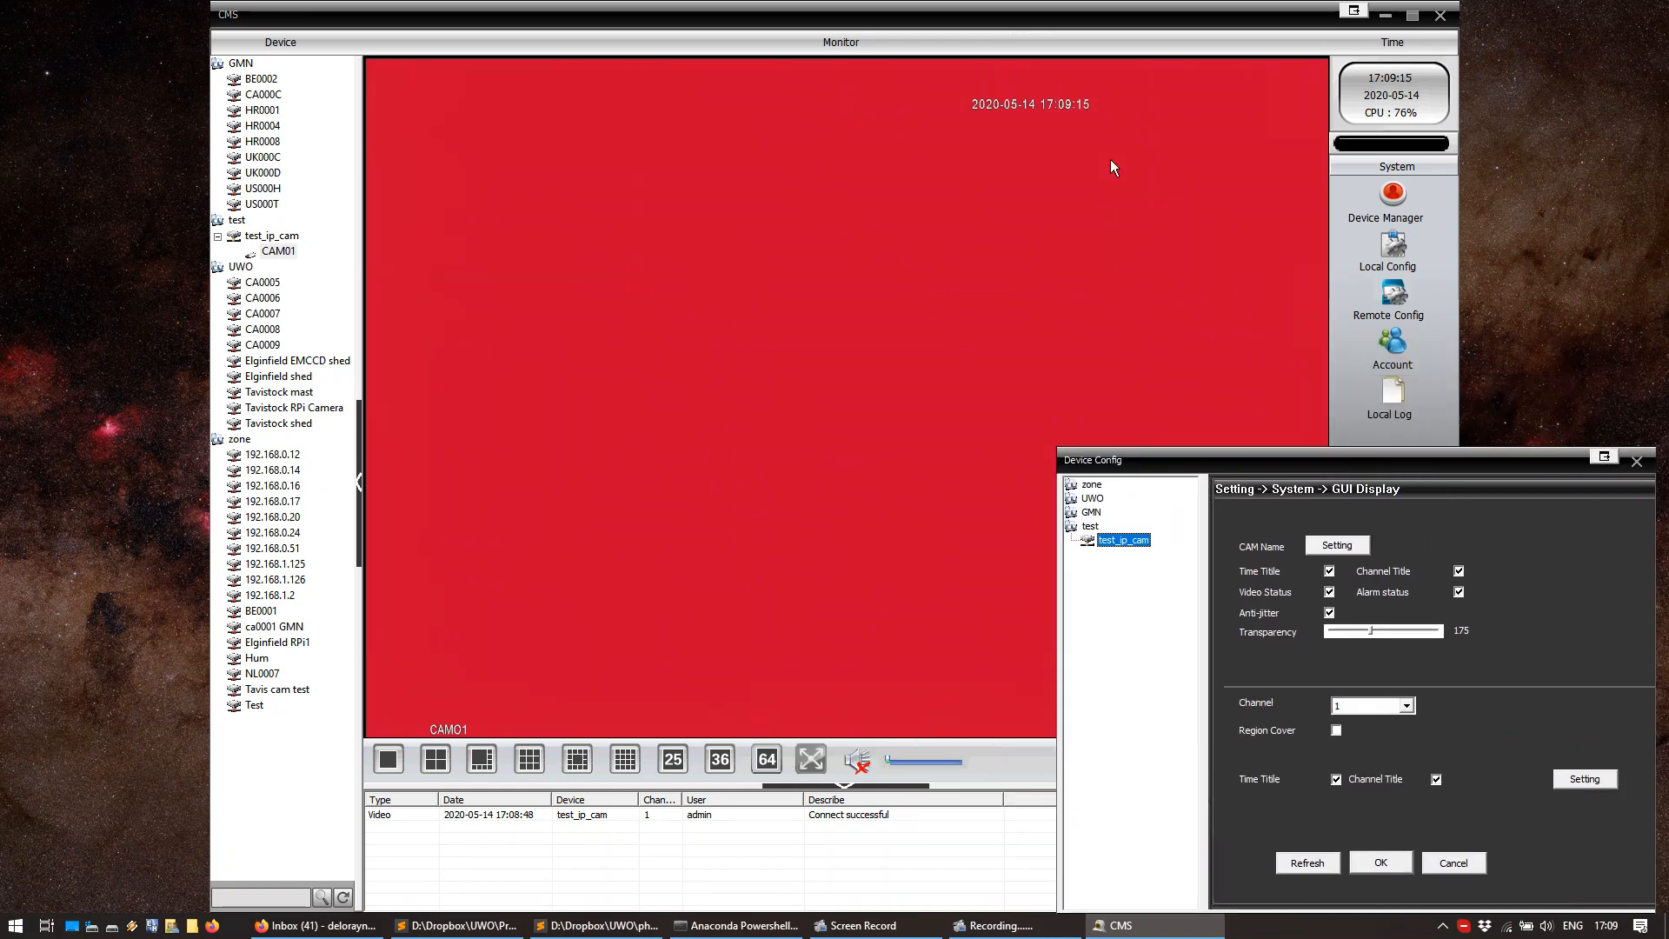
pyautogui.moveTo(1319, 431)
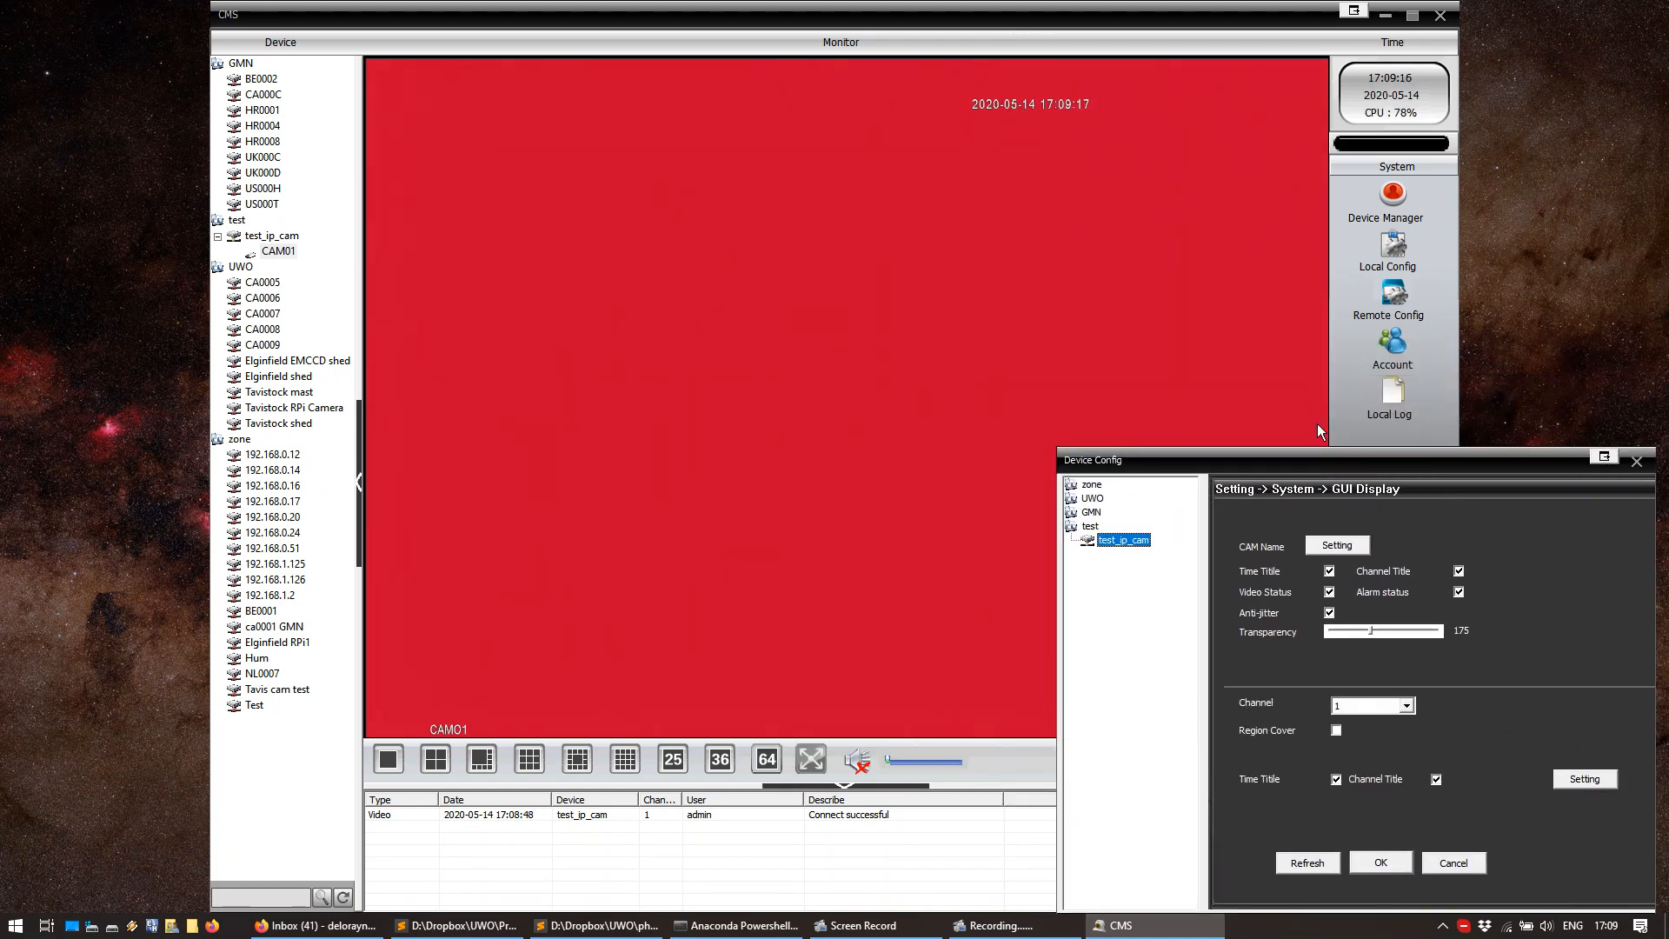
pyautogui.moveTo(1091, 458); pyautogui.dragTo(976, 340)
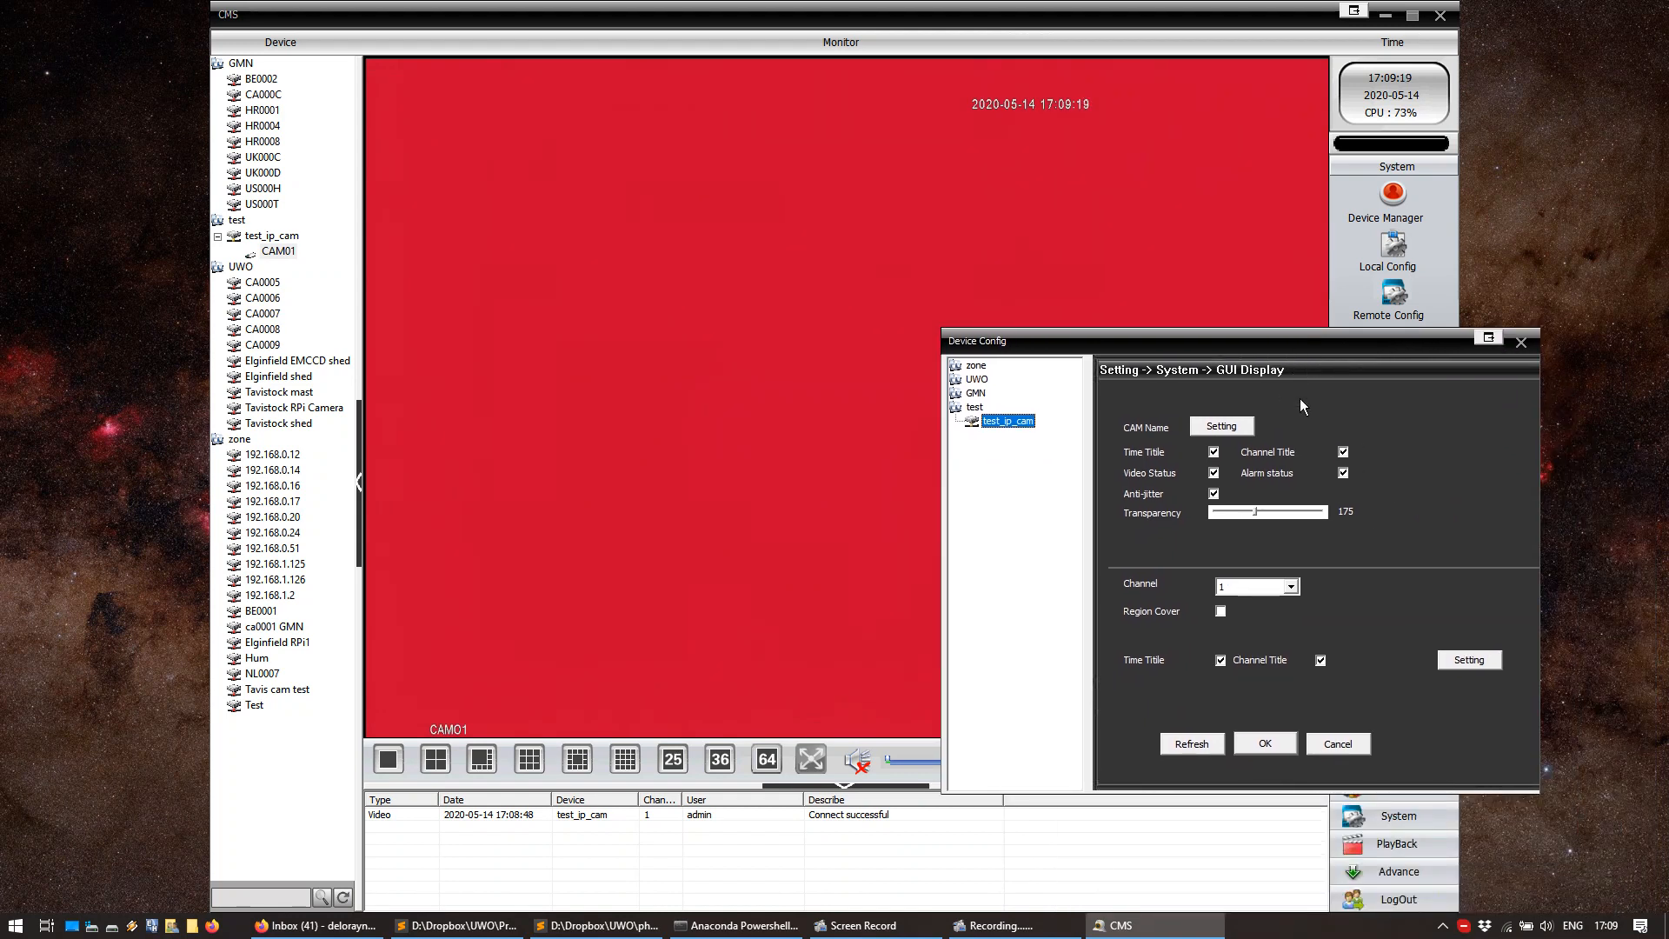
pyautogui.click(1212, 451)
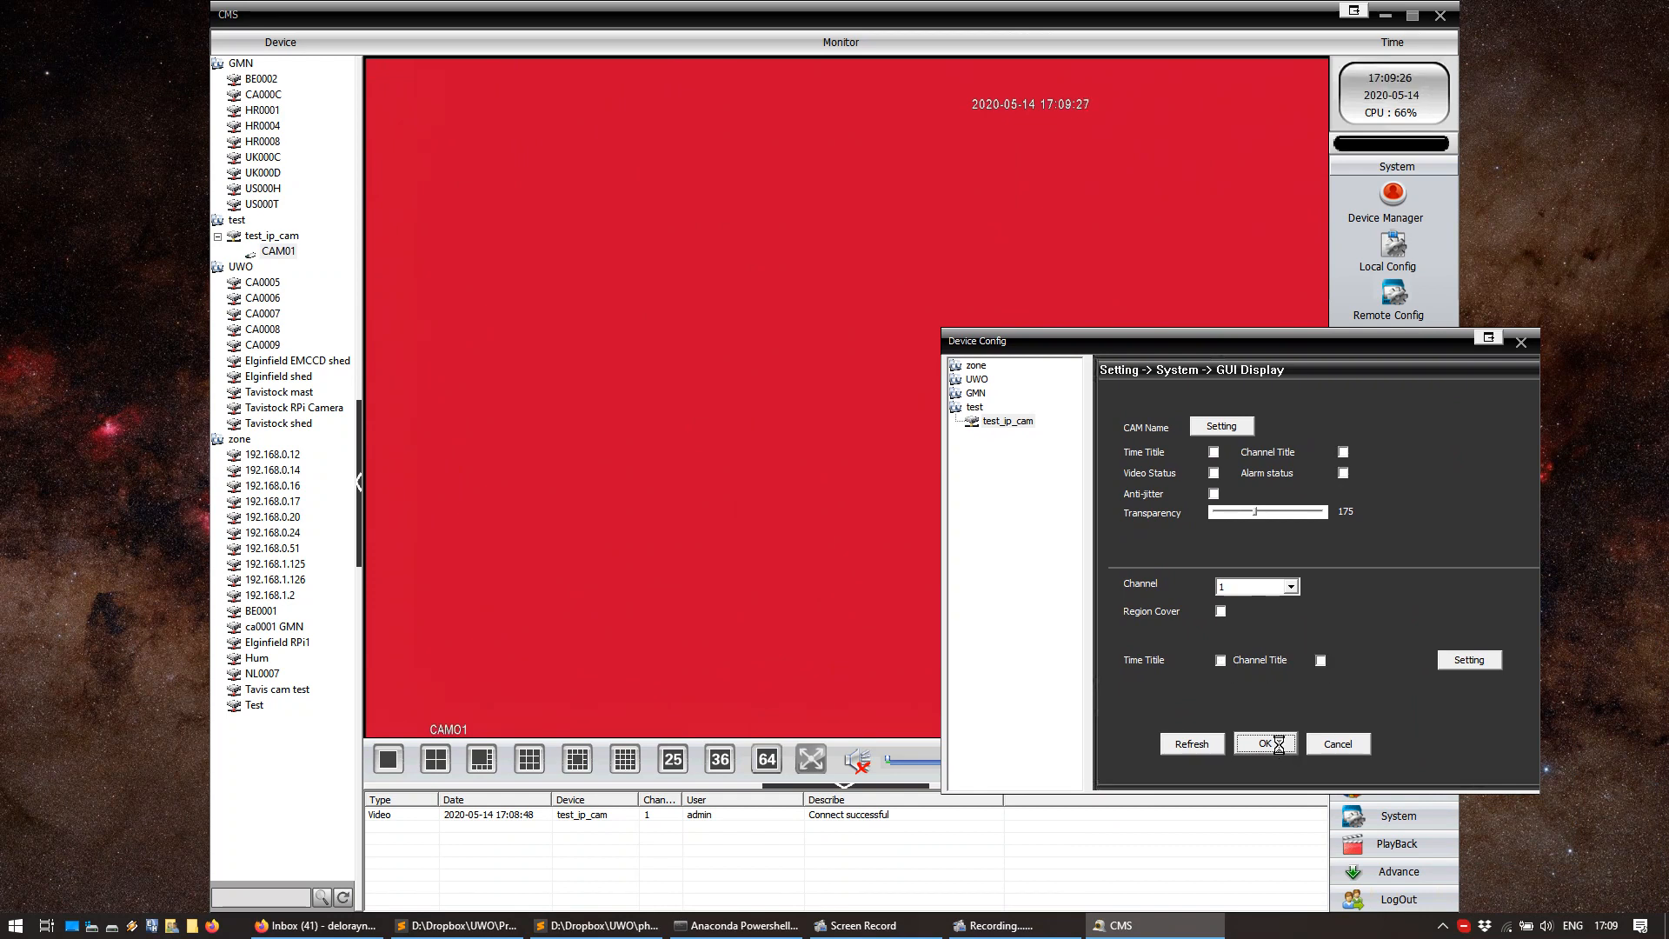
pyautogui.click(1263, 743)
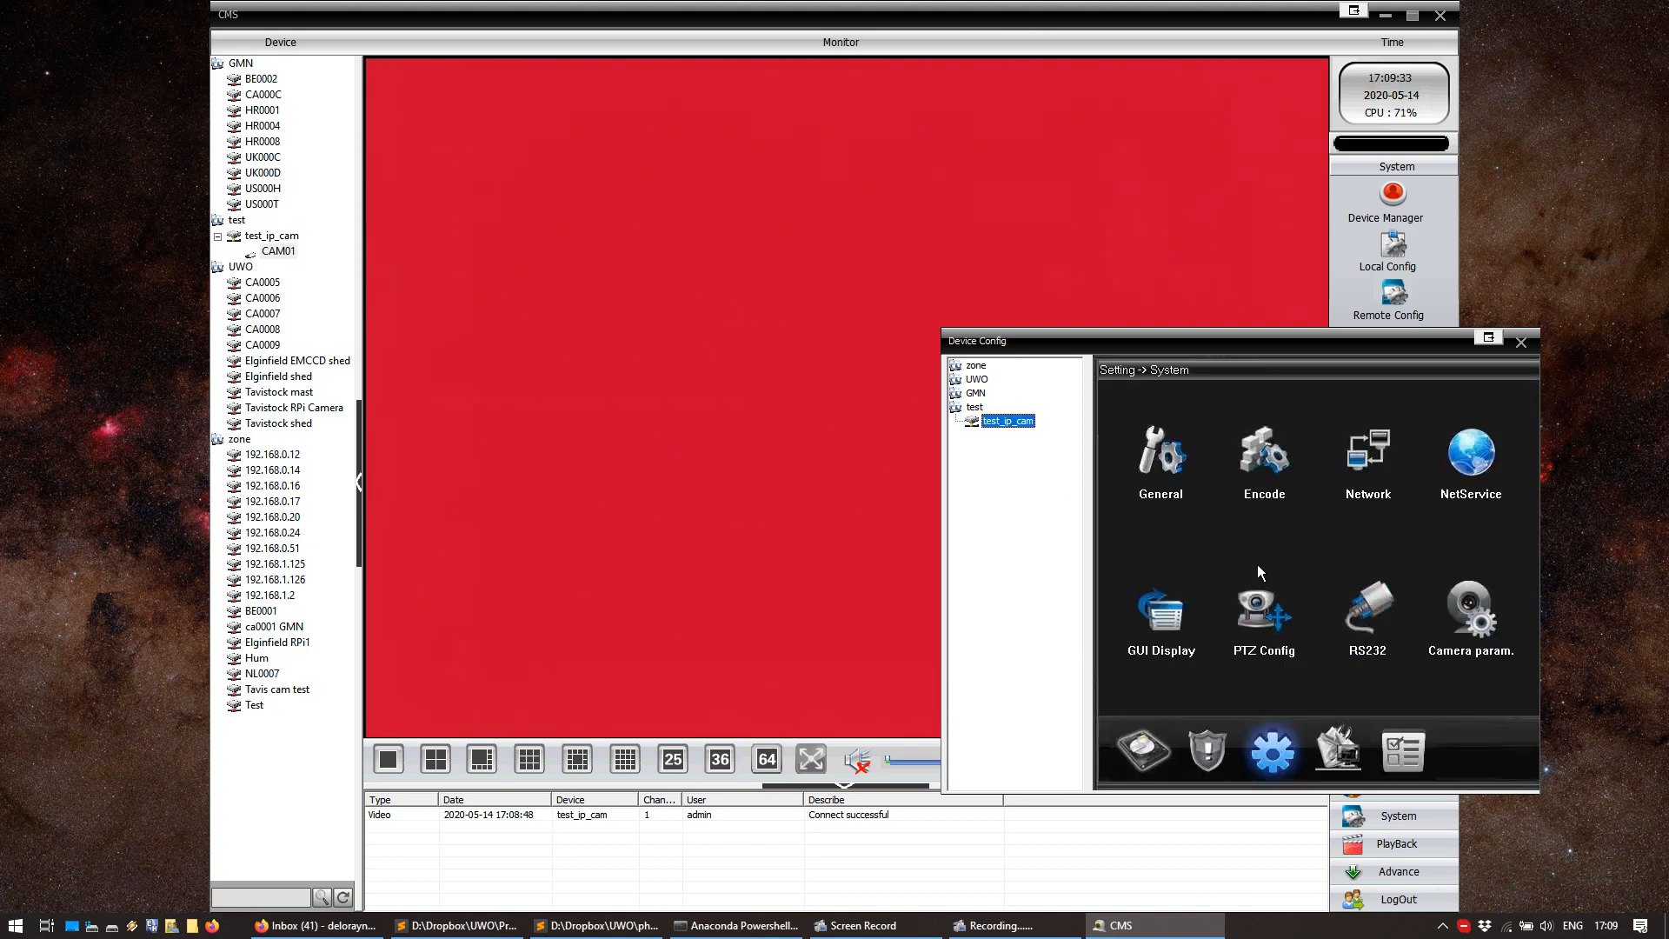
pyautogui.click(1366, 617)
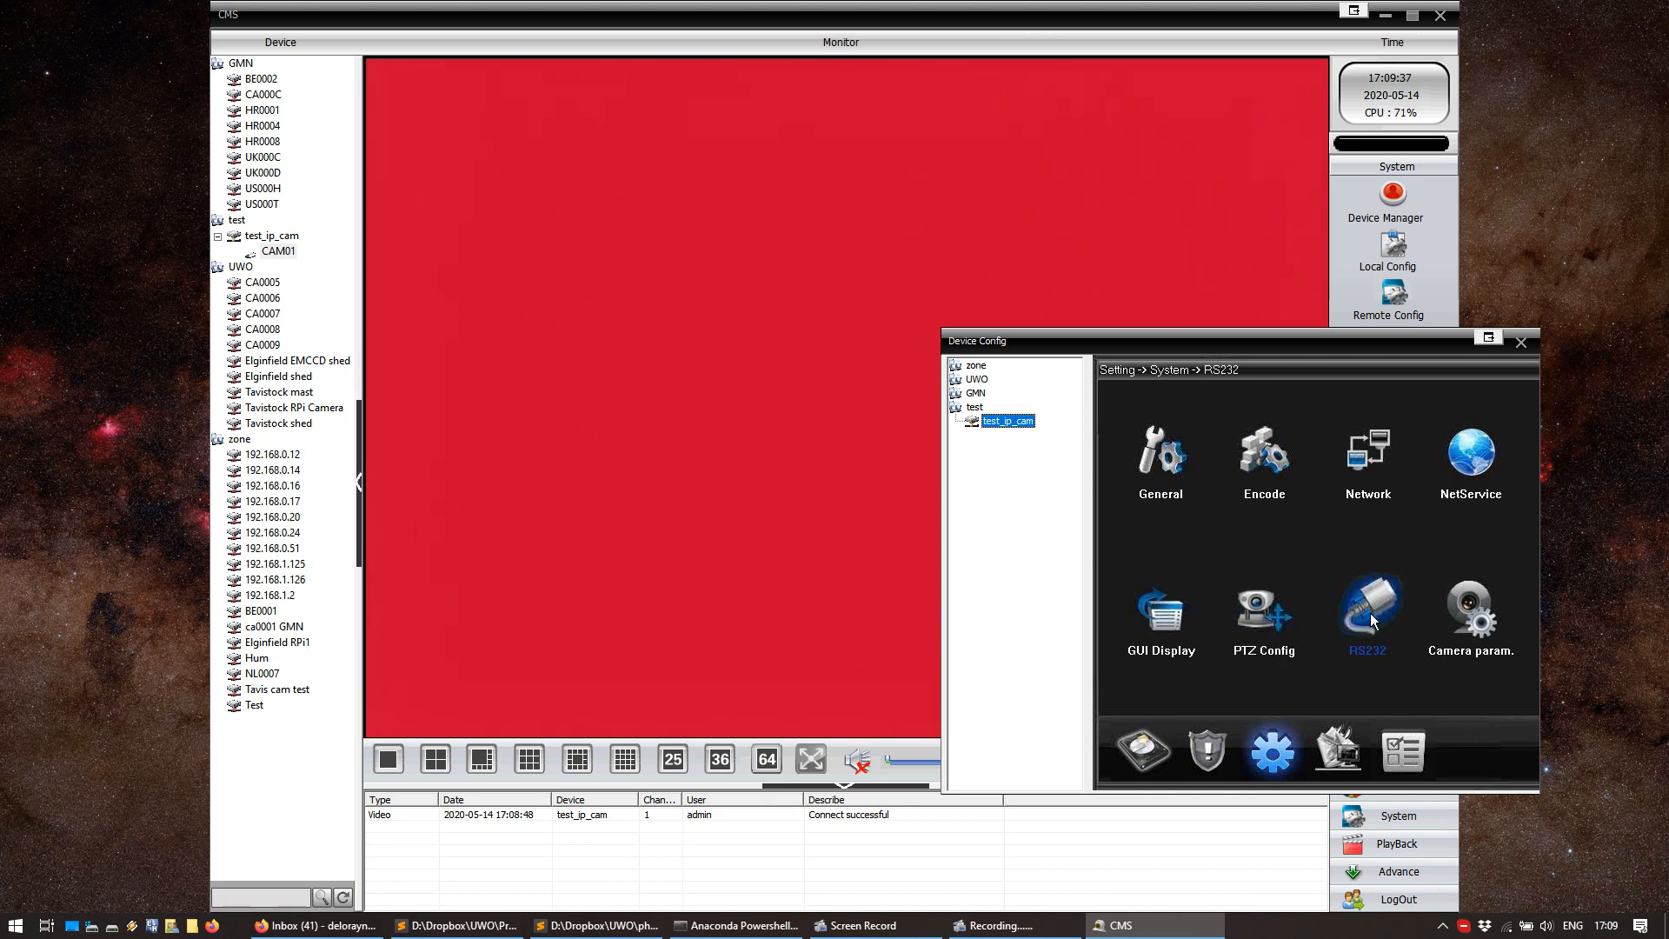
pyautogui.click(1471, 617)
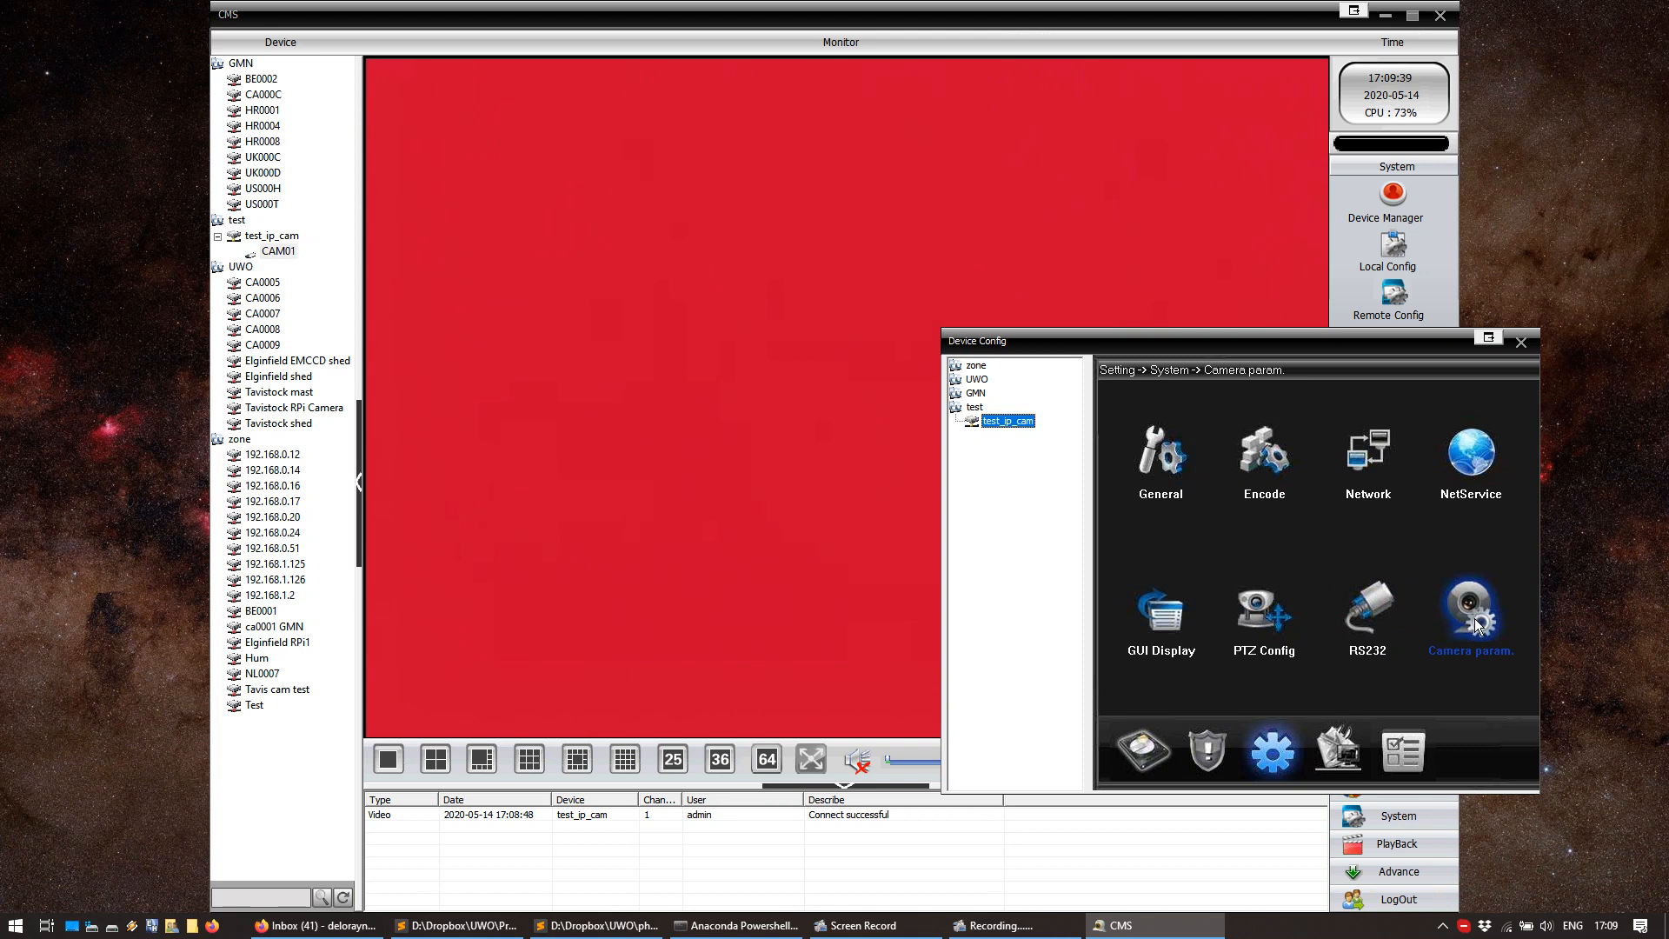
# Open test_ip_cam's Camera param. page and keep exposure mode on Automatic
pyautogui.click(1470, 612)
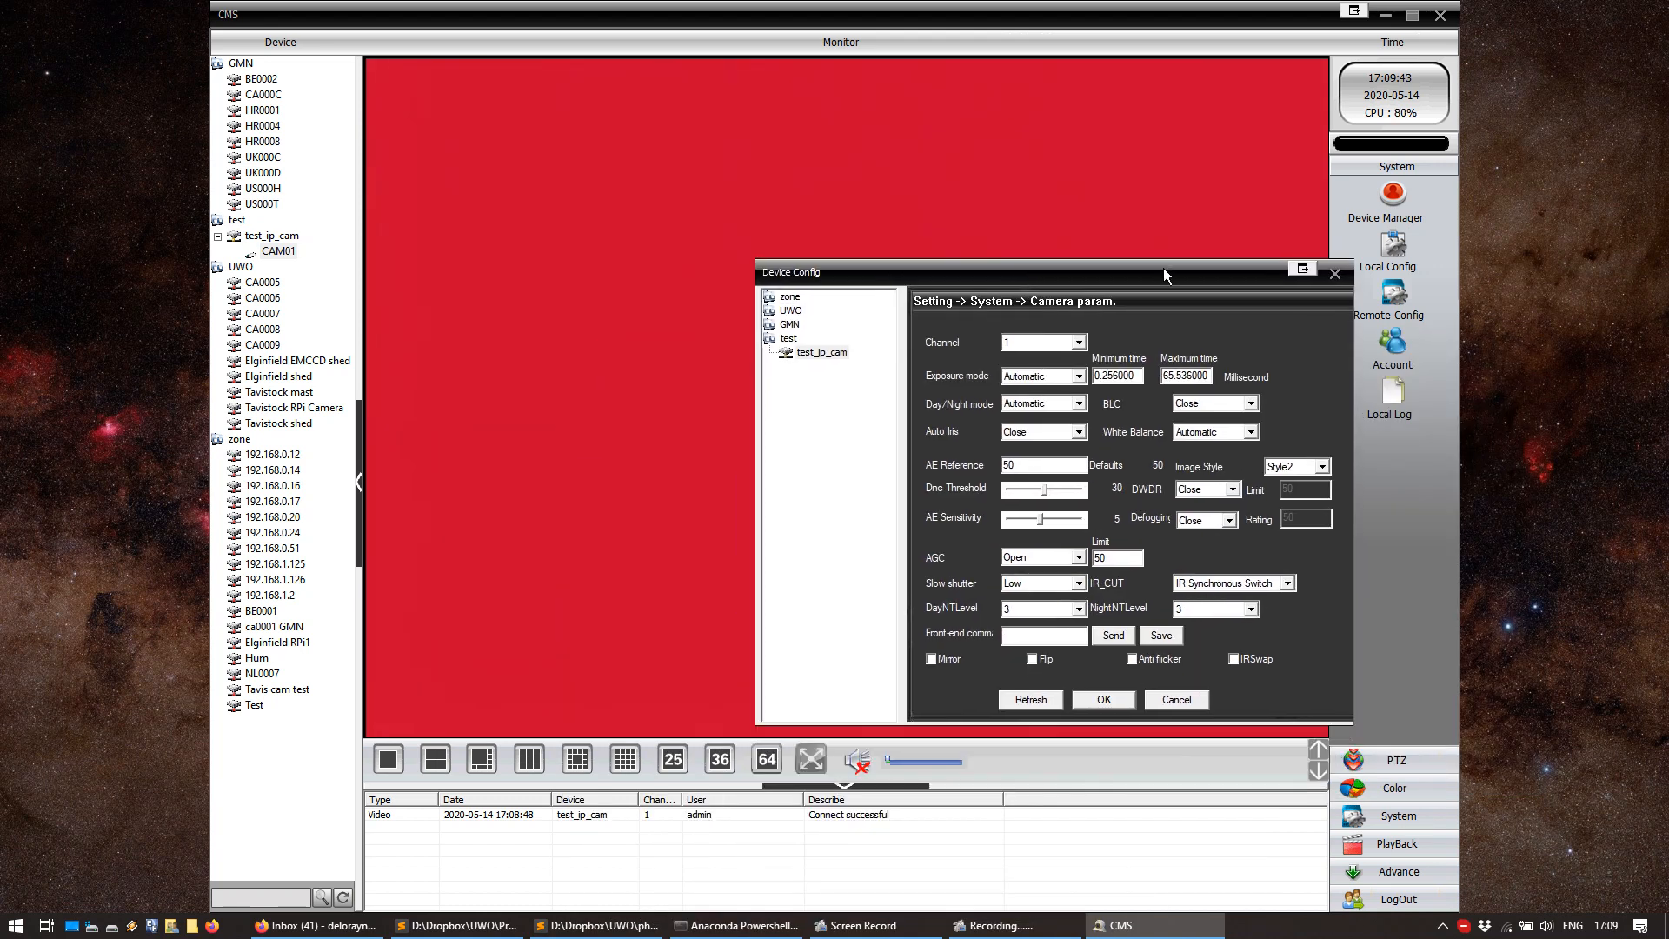
pyautogui.moveTo(1165, 271); pyautogui.dragTo(1110, 227)
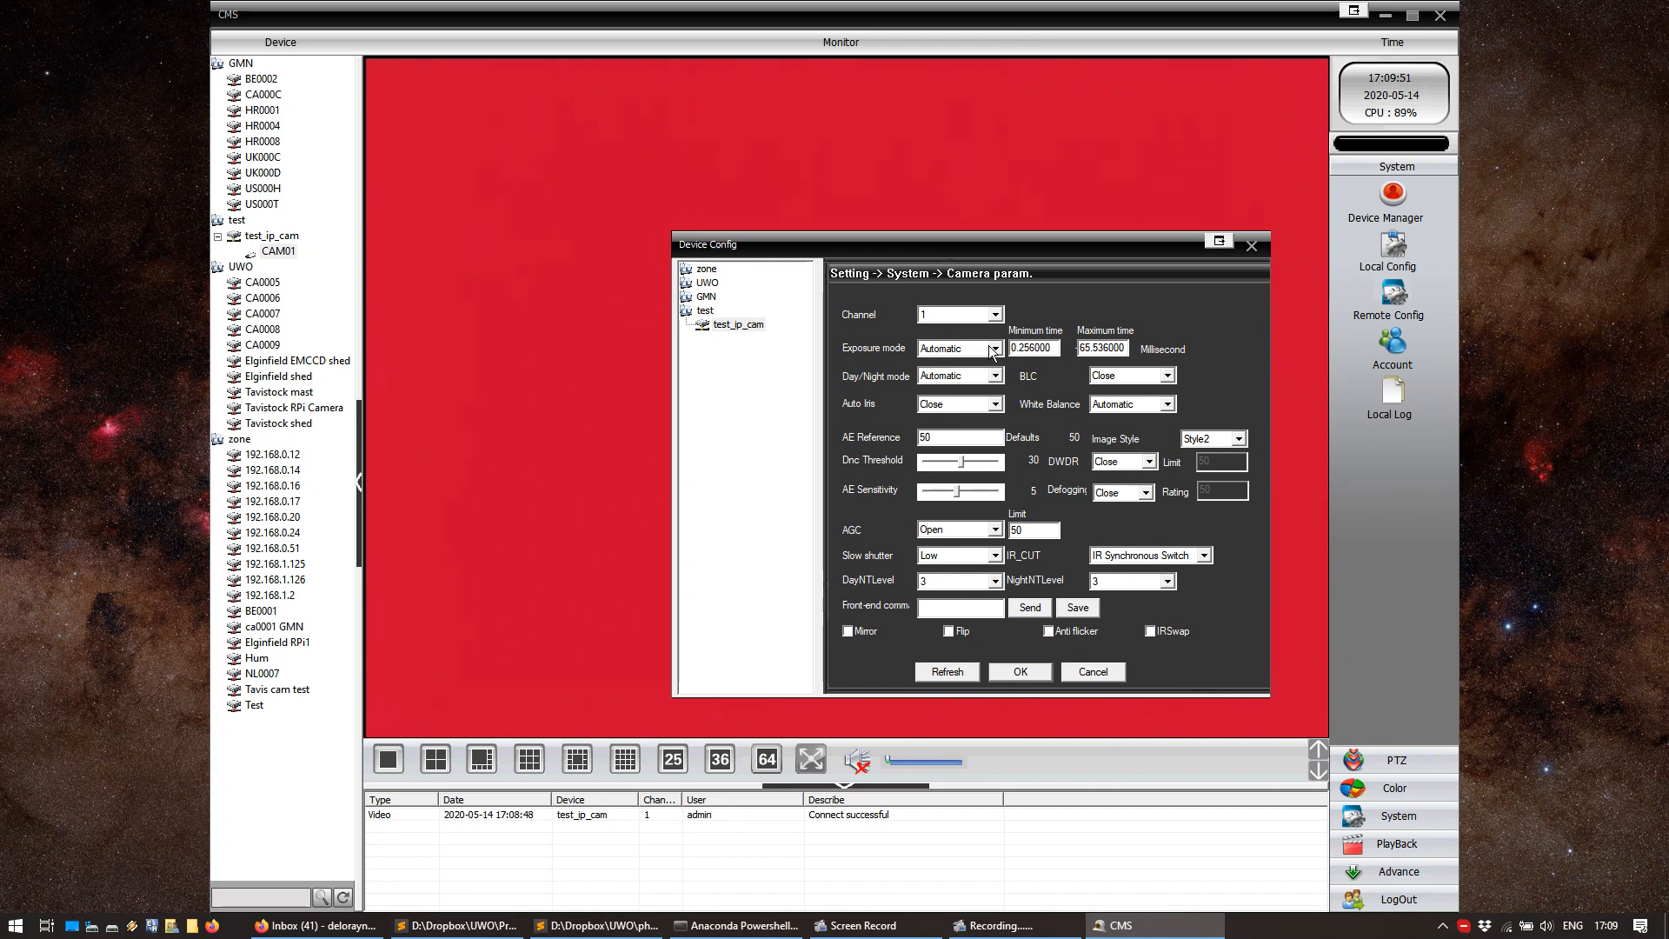
pyautogui.click(992, 347)
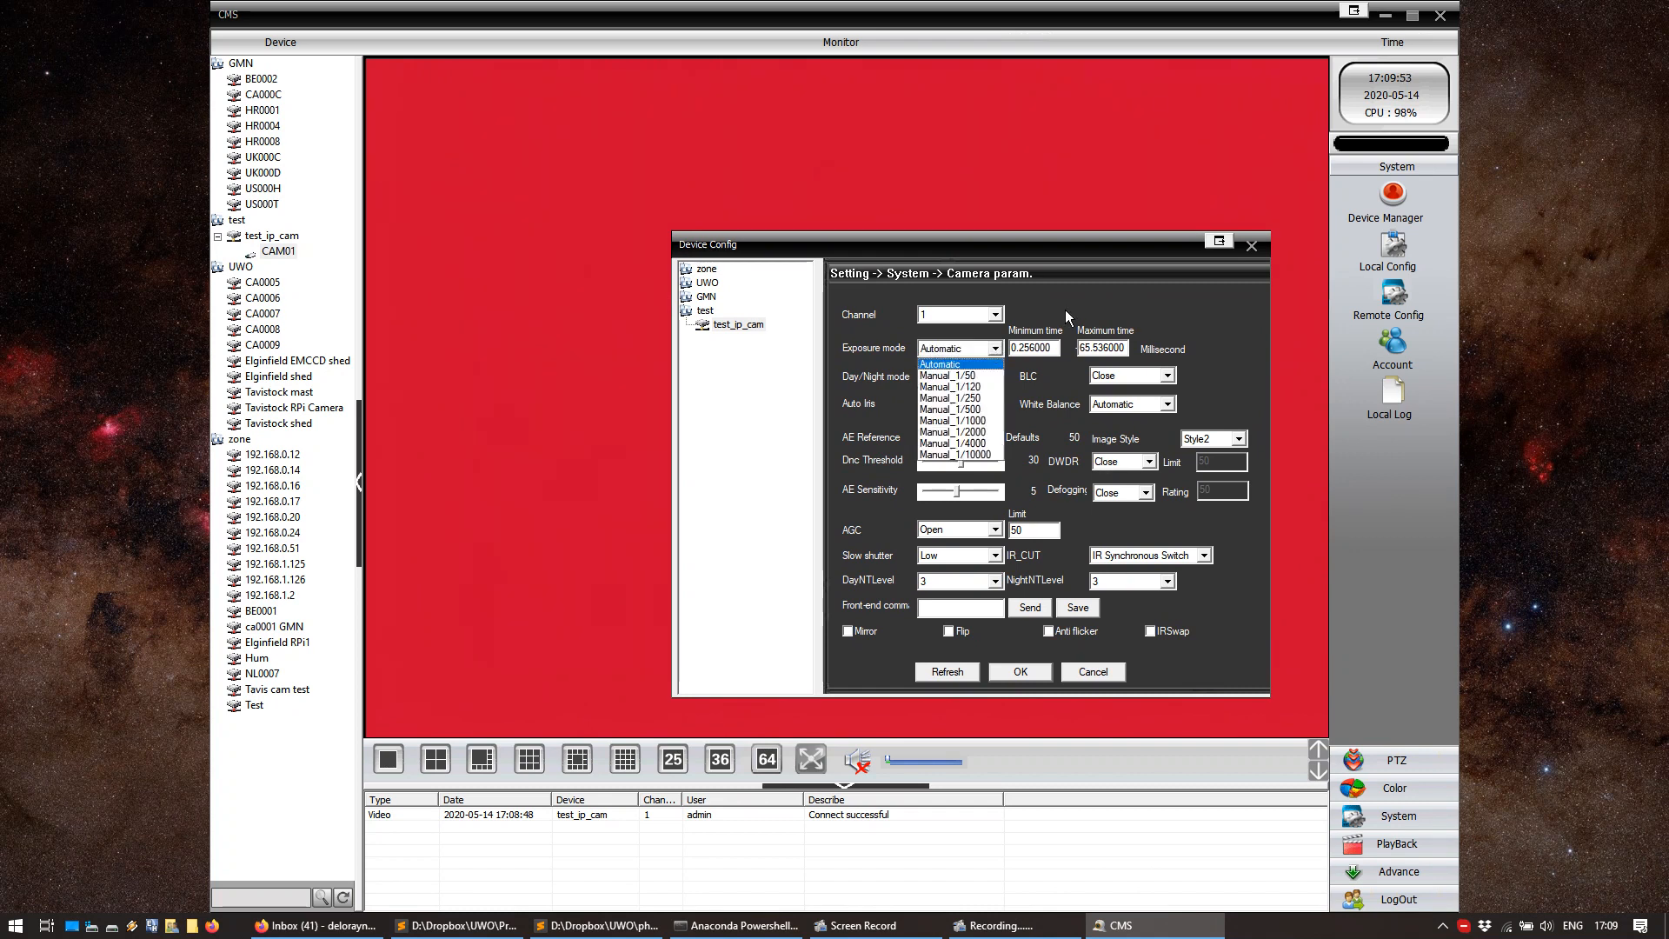
pyautogui.click(952, 347)
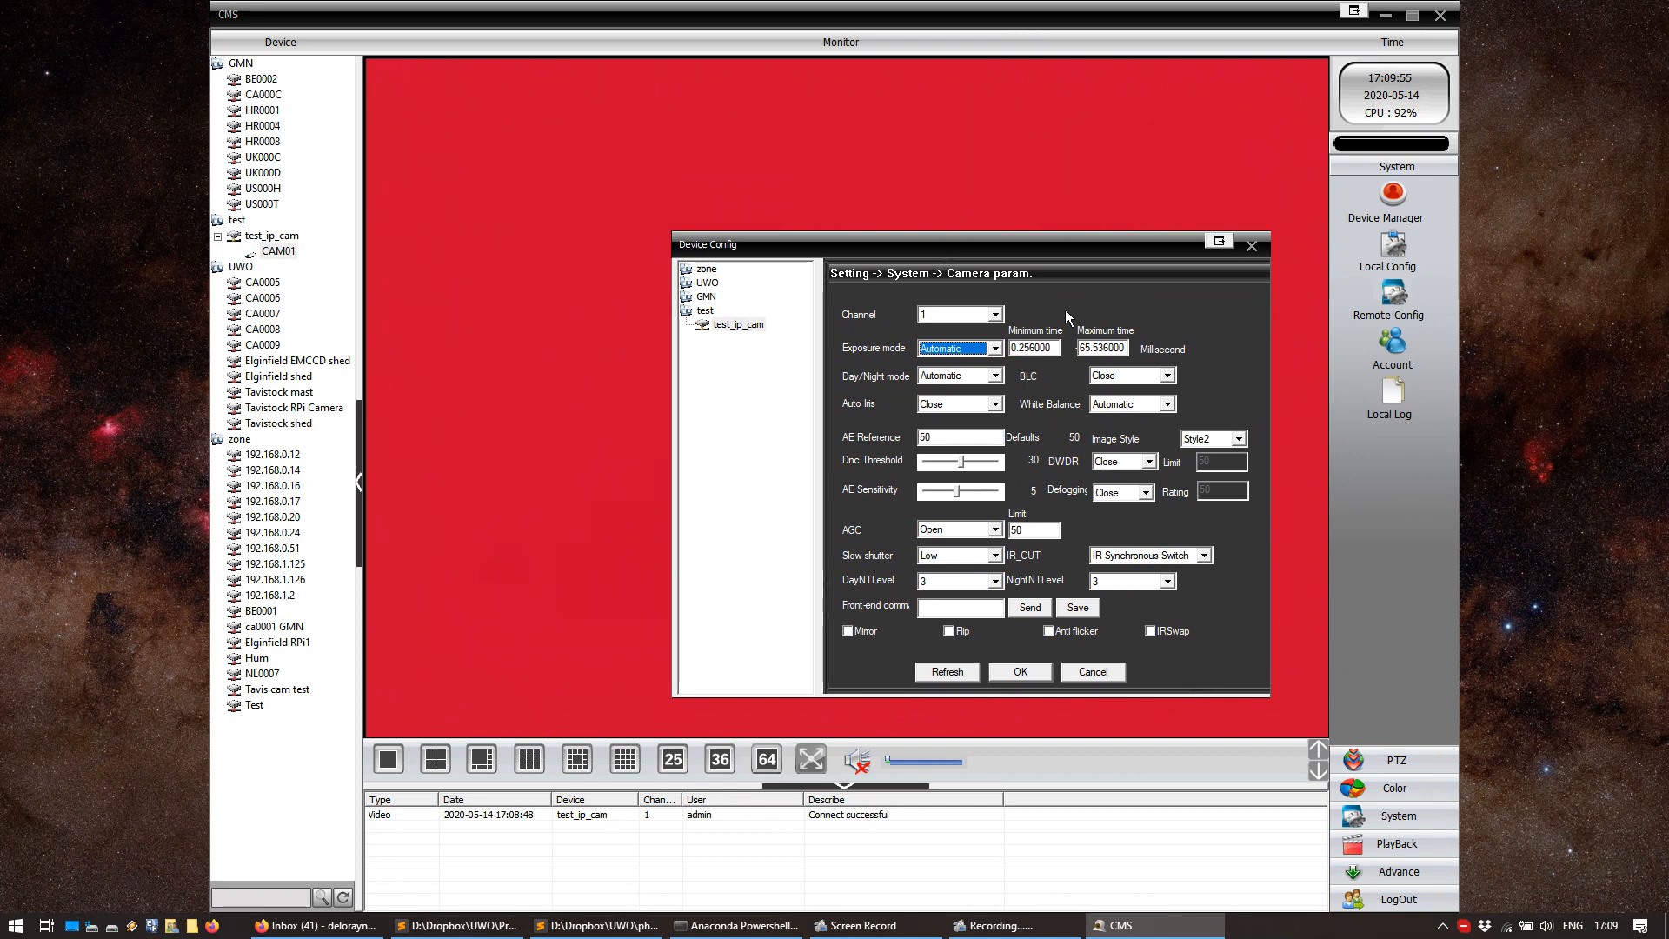
pyautogui.moveTo(1022, 341)
pyautogui.write('40')
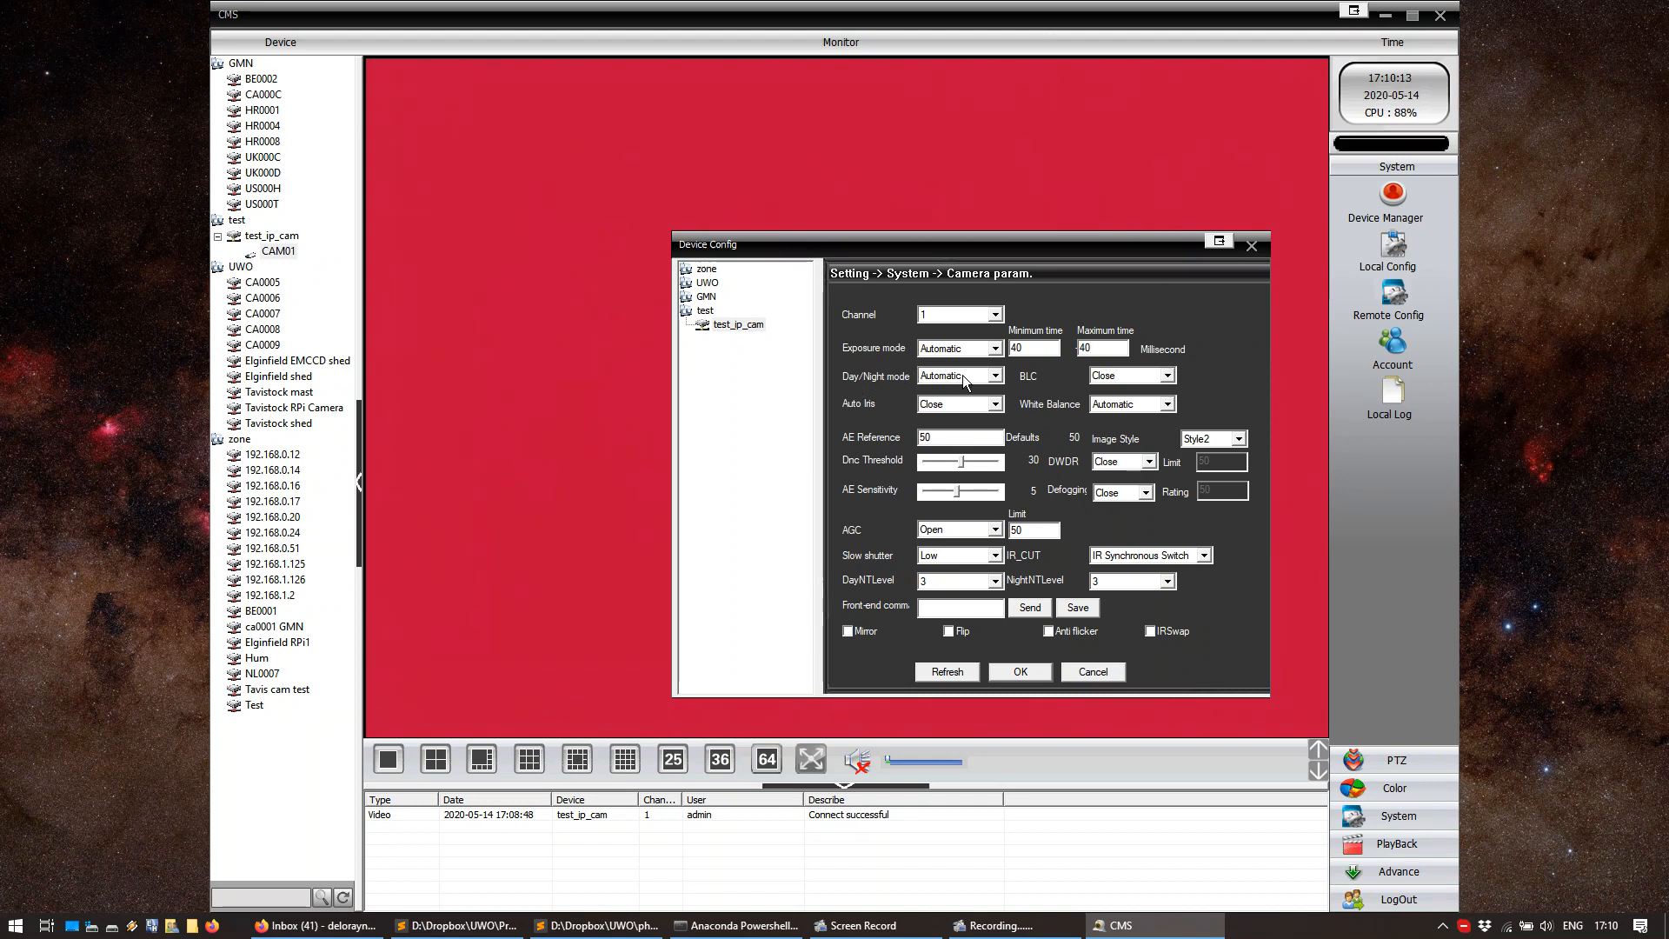
# Choose Black and White day/night mode and Outdoor white balance, keeping image style Style2
pyautogui.click(957, 374)
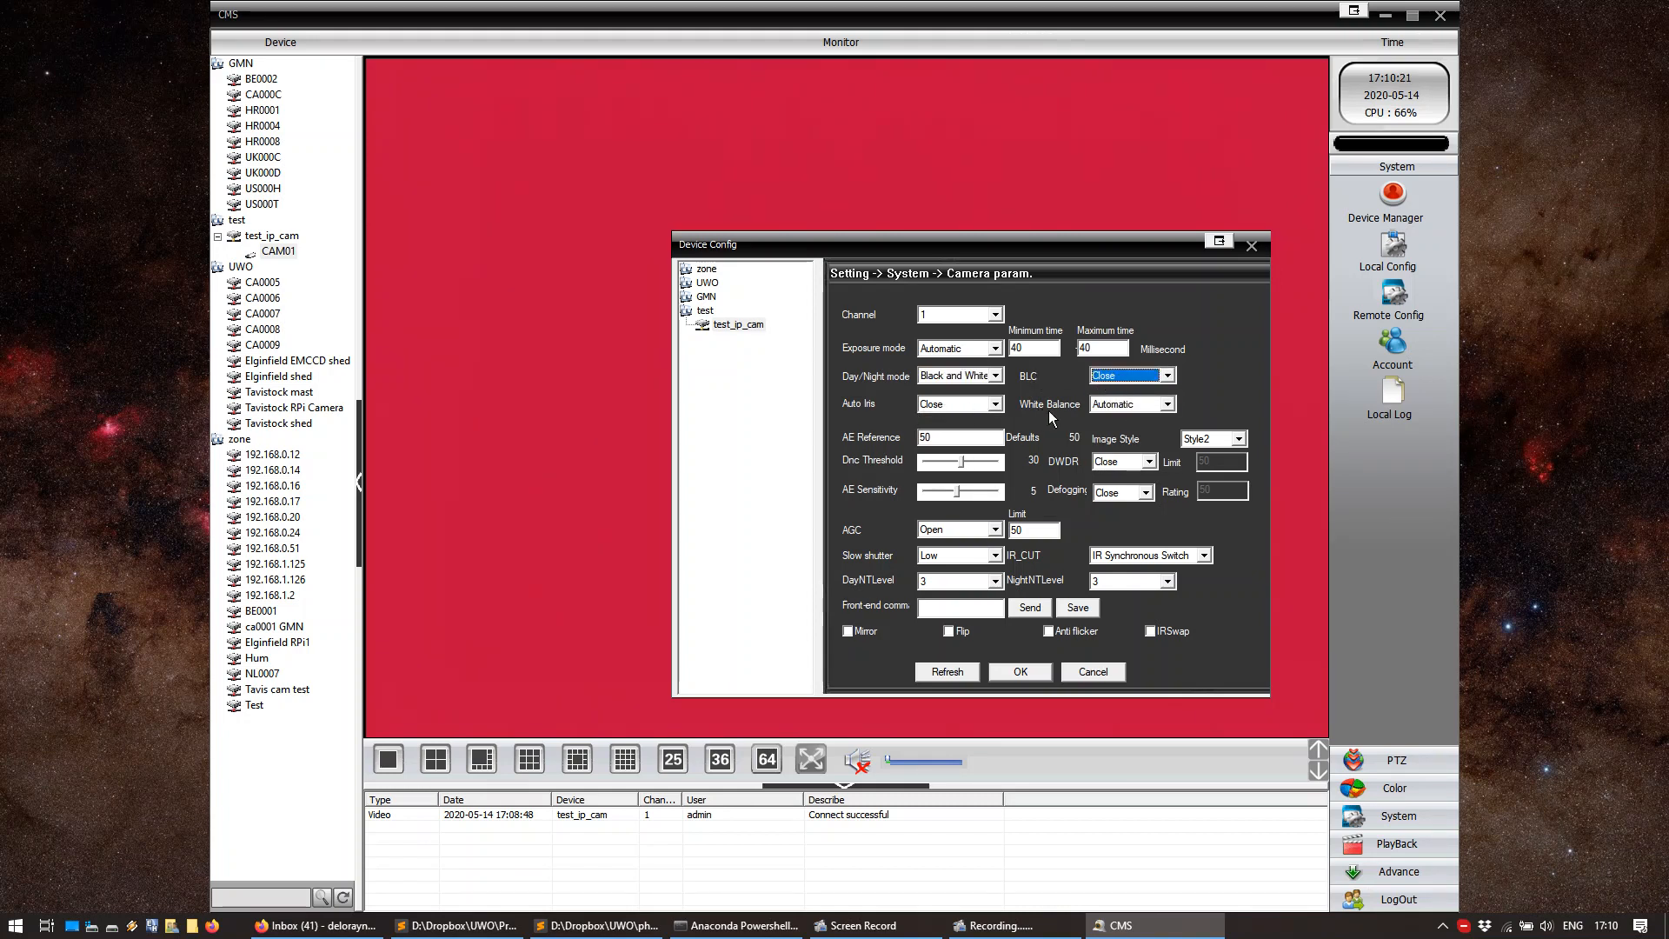
pyautogui.click(1157, 404)
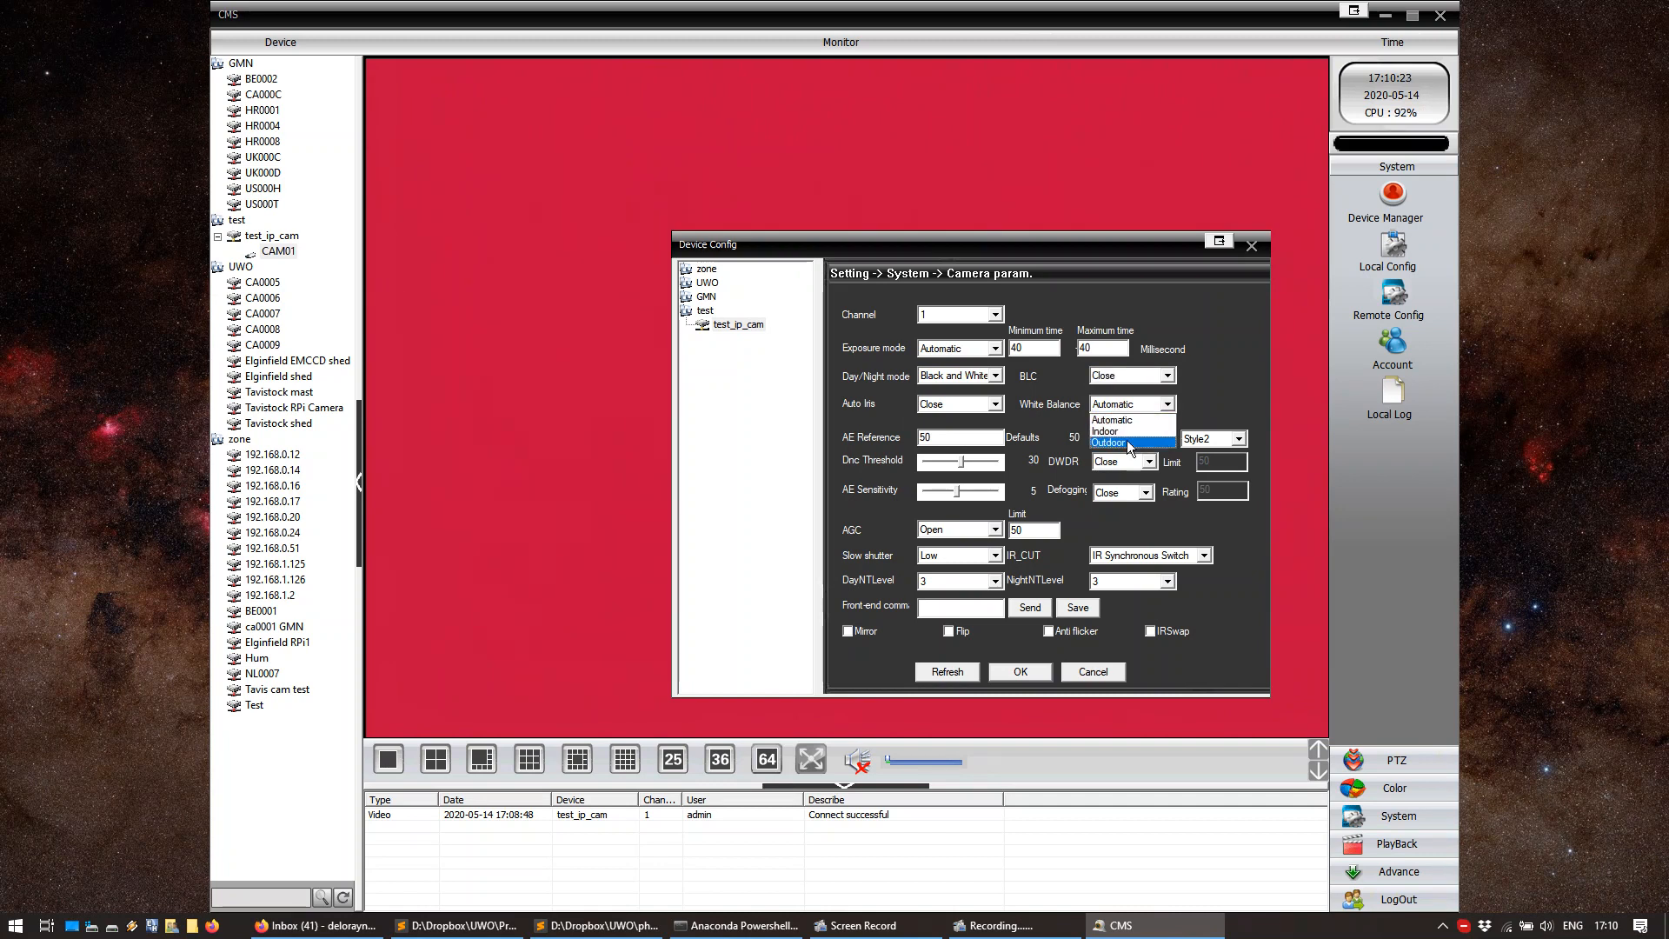
pyautogui.click(1109, 442)
pyautogui.write('100')
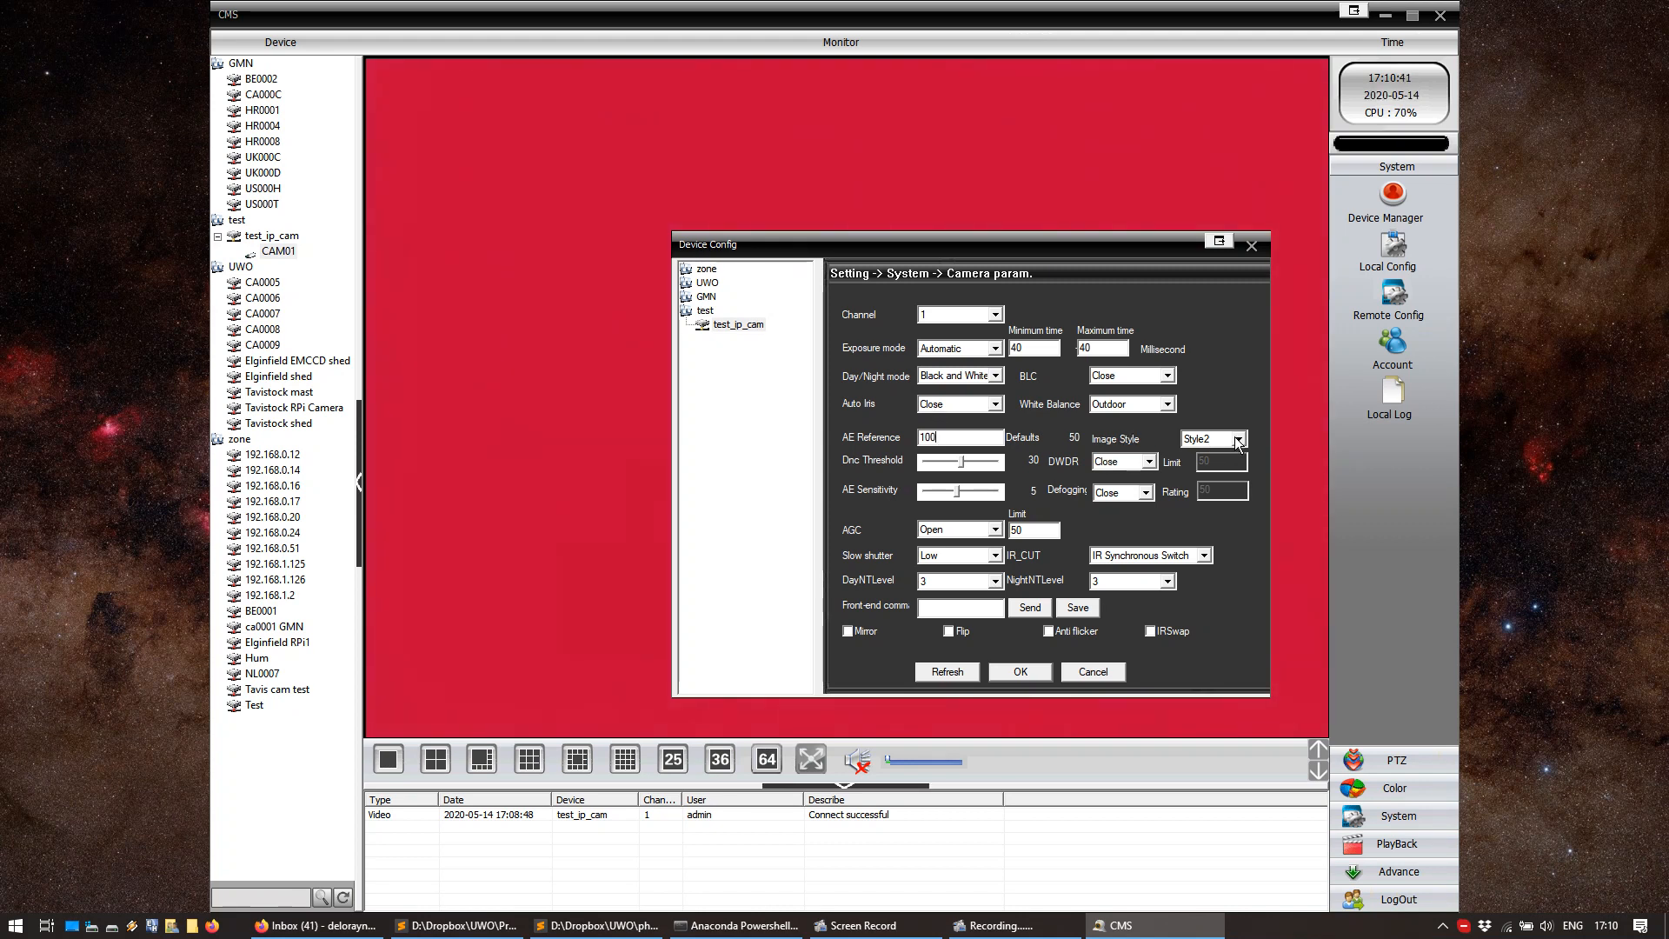
pyautogui.click(1240, 437)
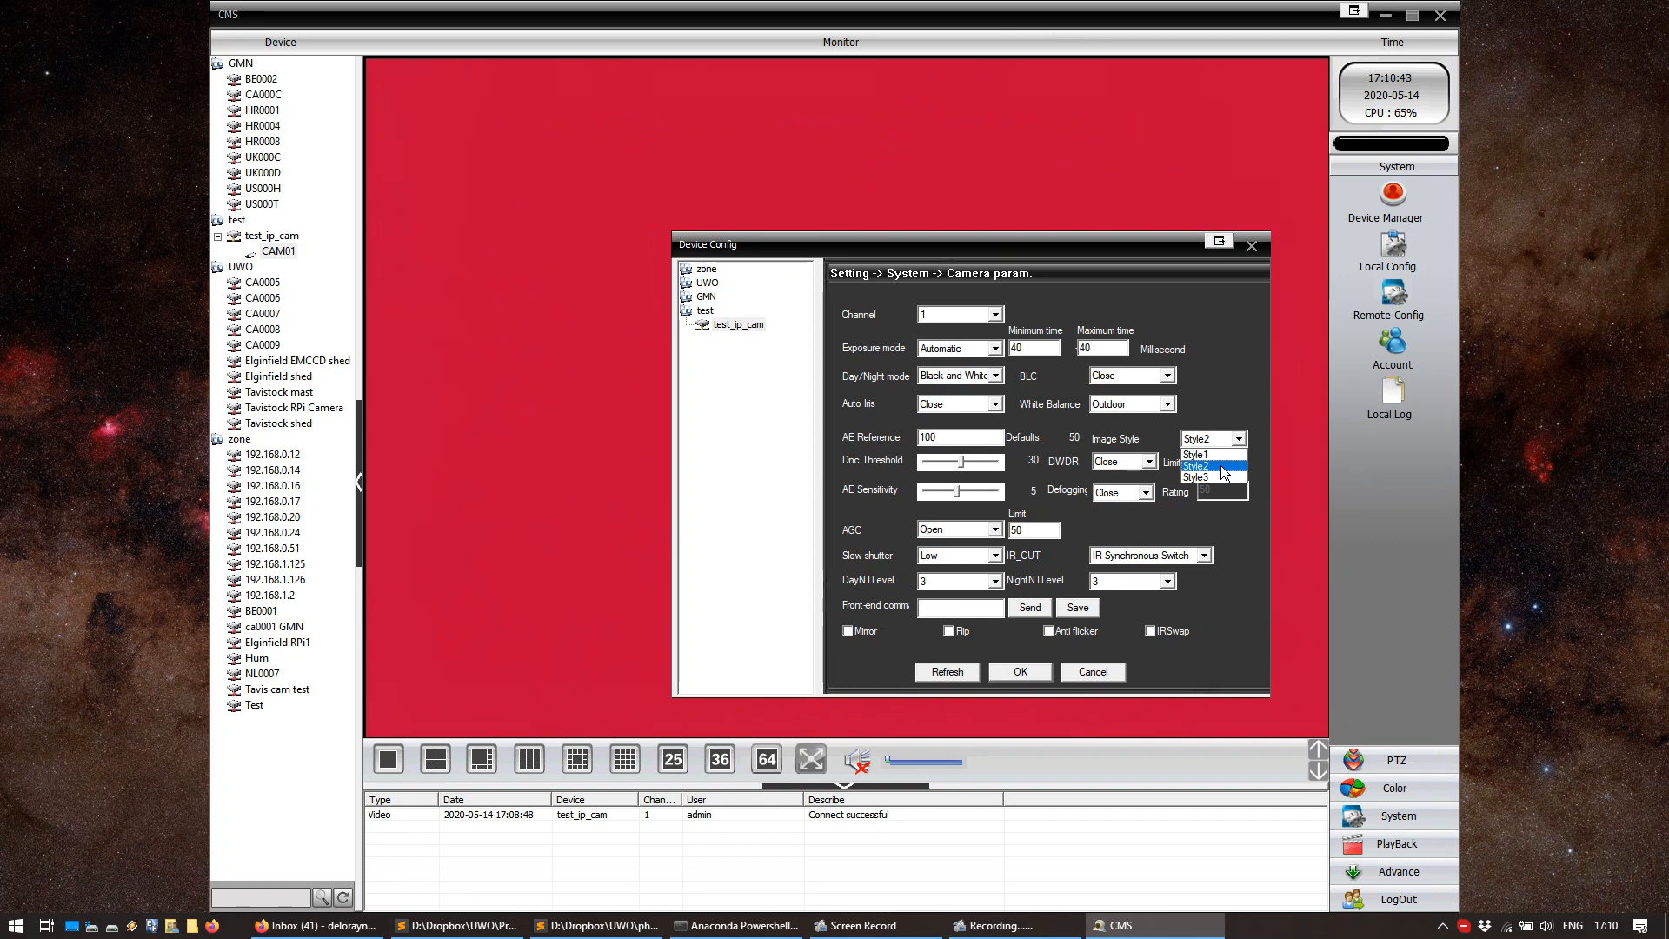
pyautogui.click(1203, 465)
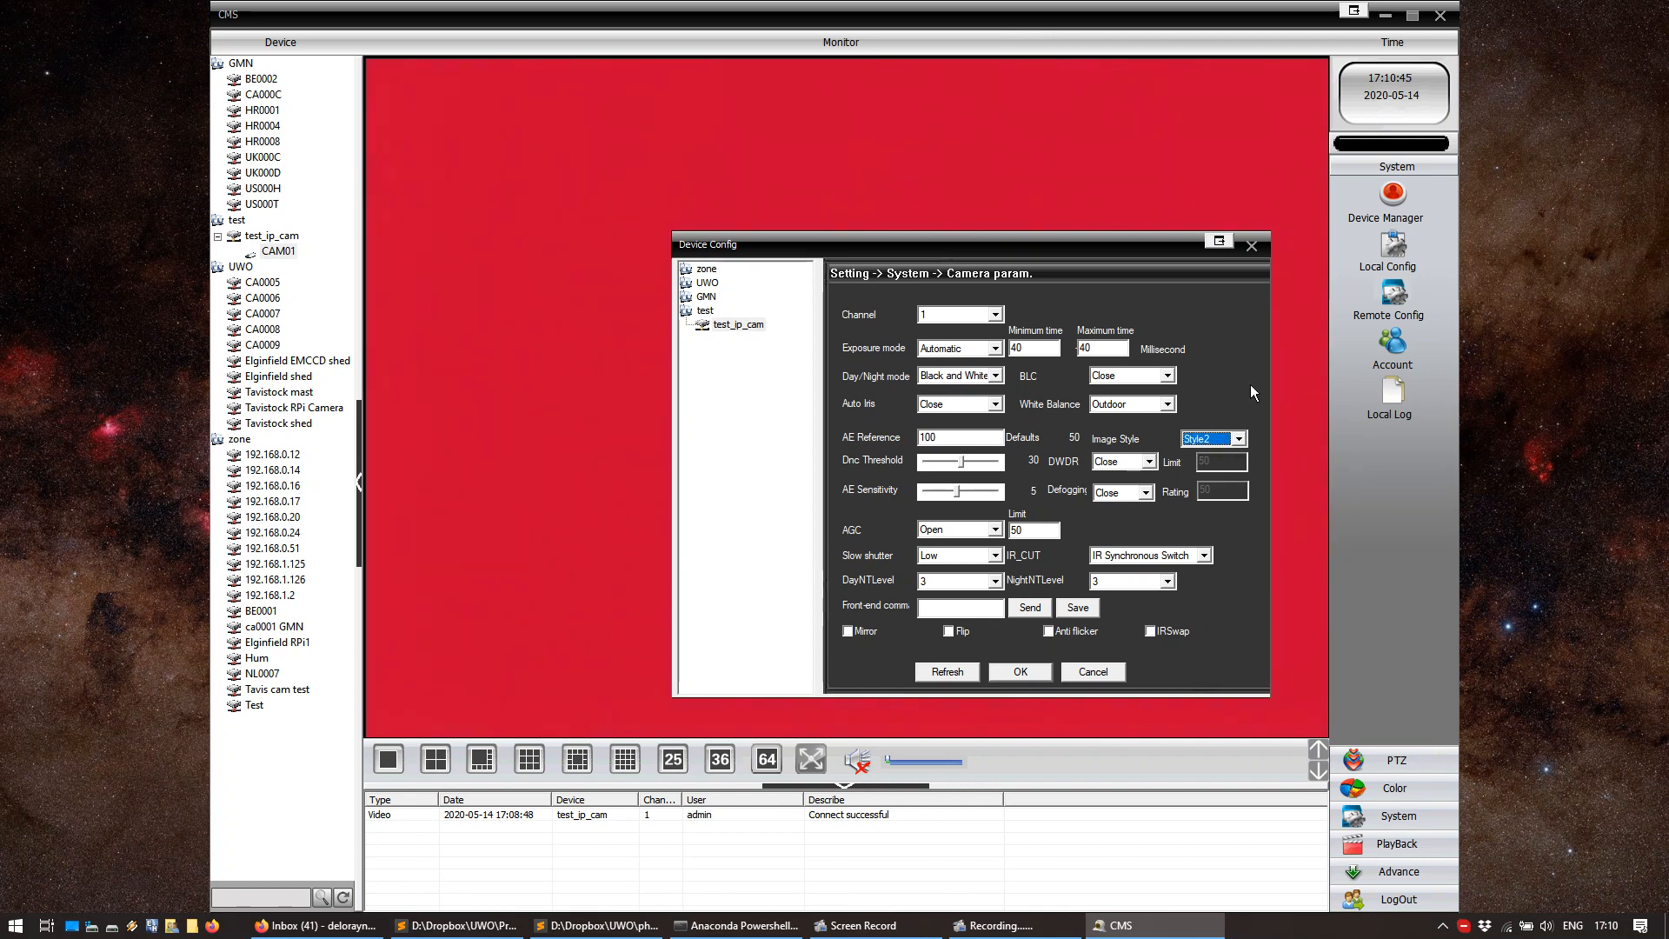
pyautogui.moveTo(1237, 403)
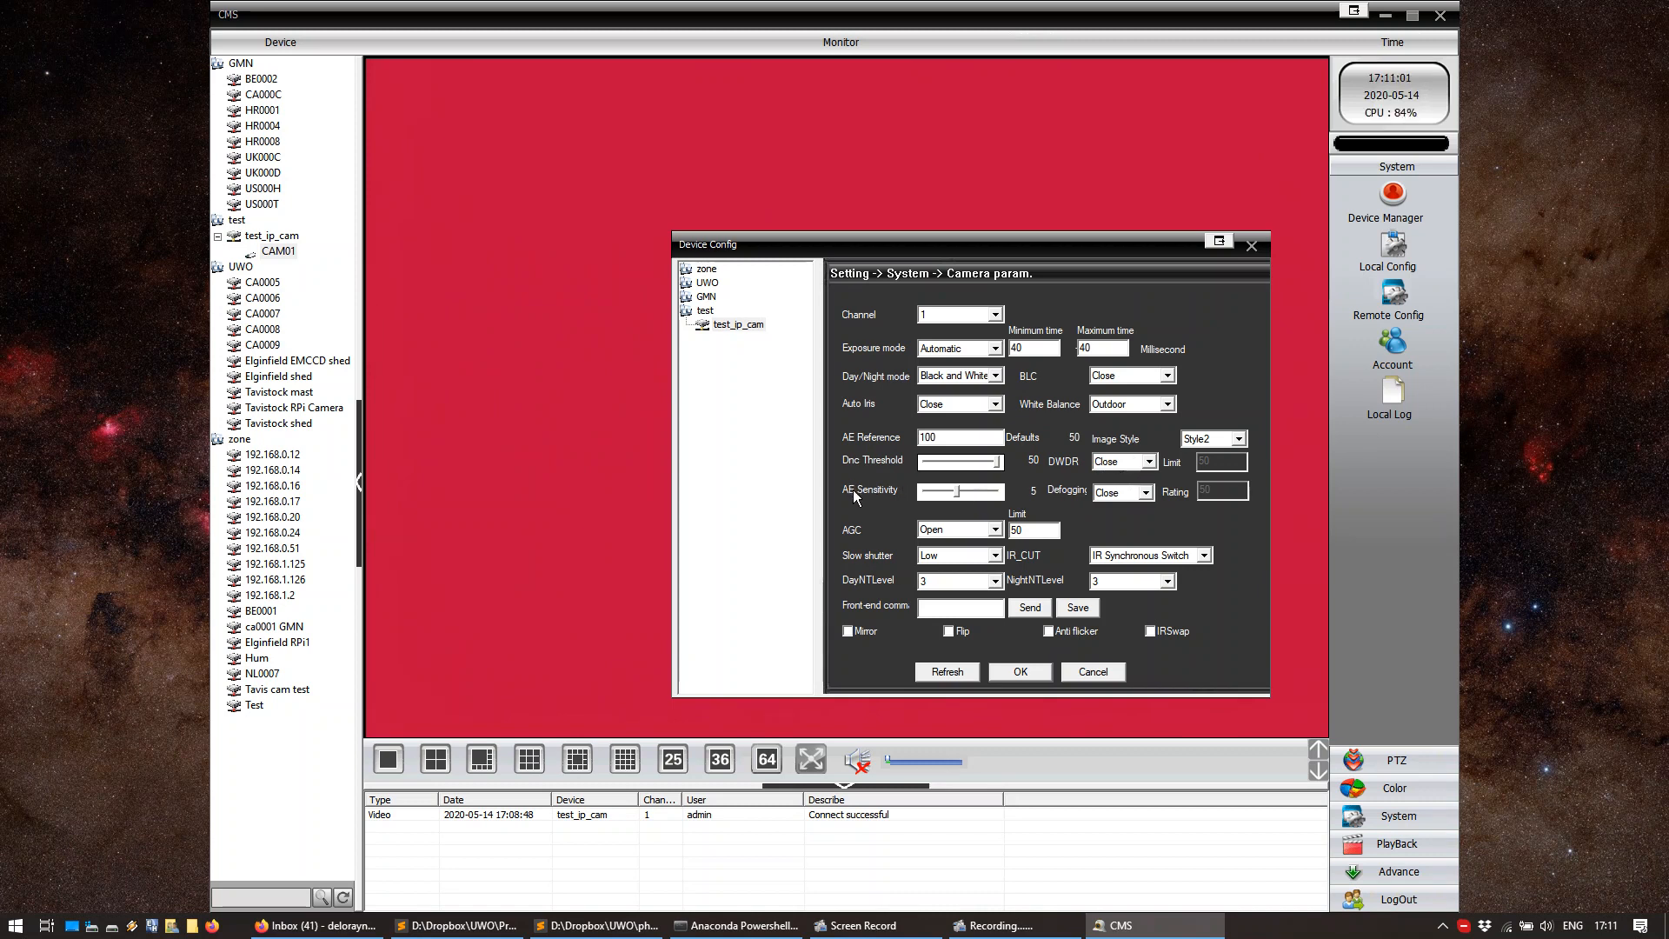
# Lower AE sensitivity to 1, set slow shutter to None and day NT level to 0
pyautogui.moveTo(963, 490); pyautogui.dragTo(922, 490)
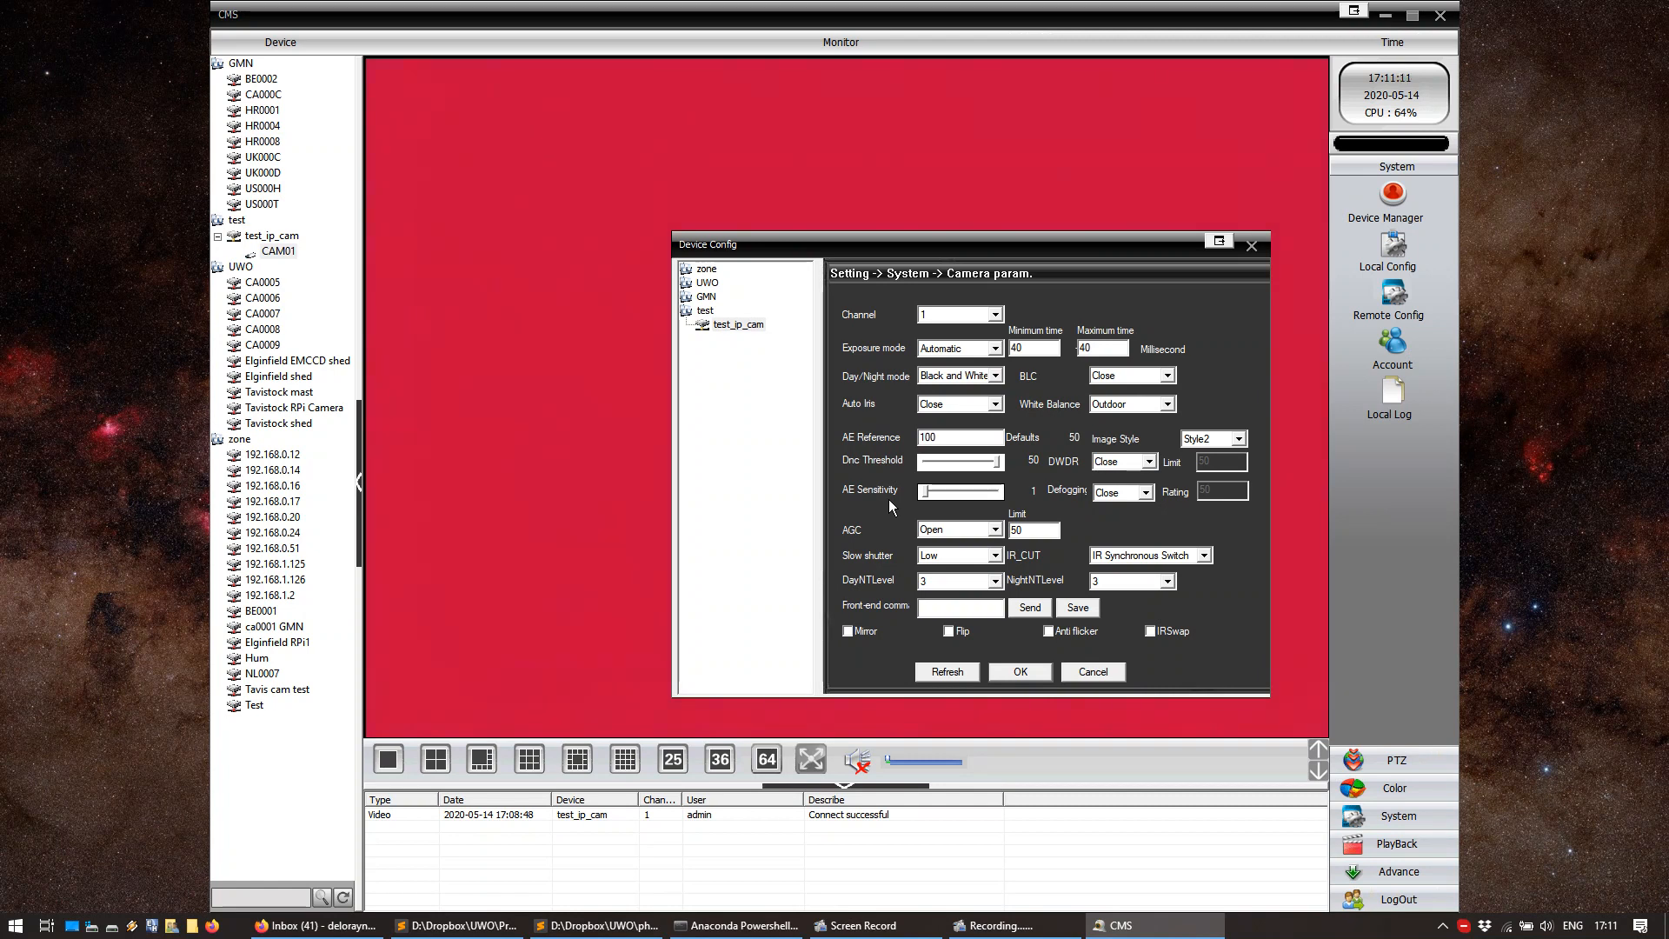
pyautogui.moveTo(852, 540)
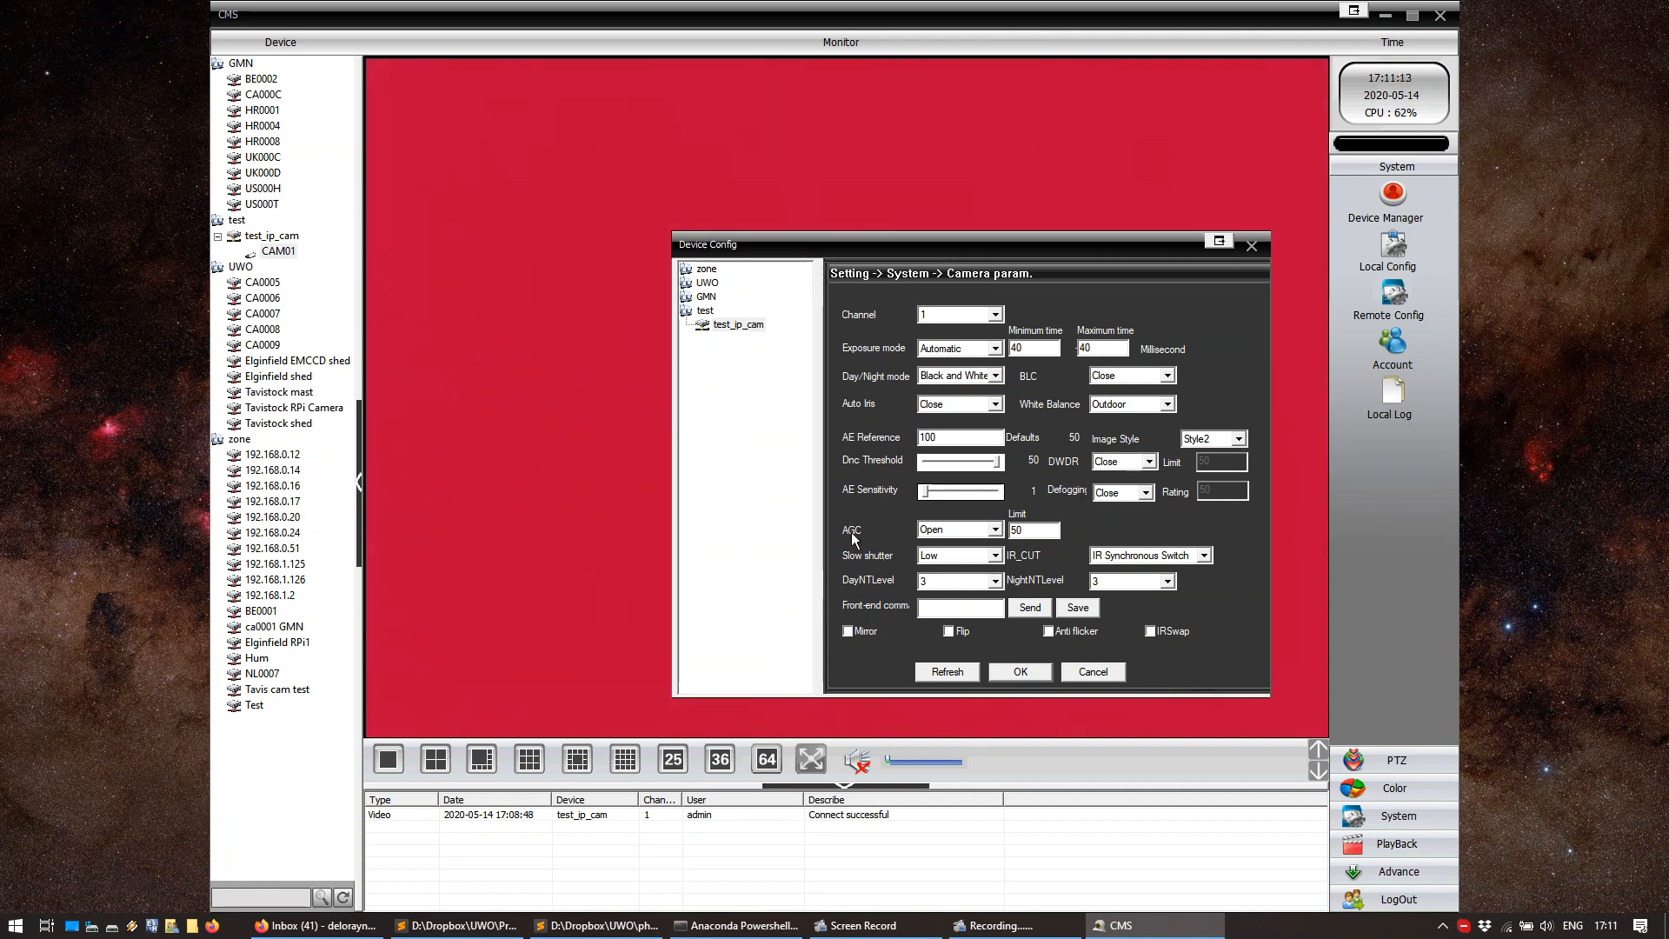
pyautogui.moveTo(875, 532)
pyautogui.write('60')
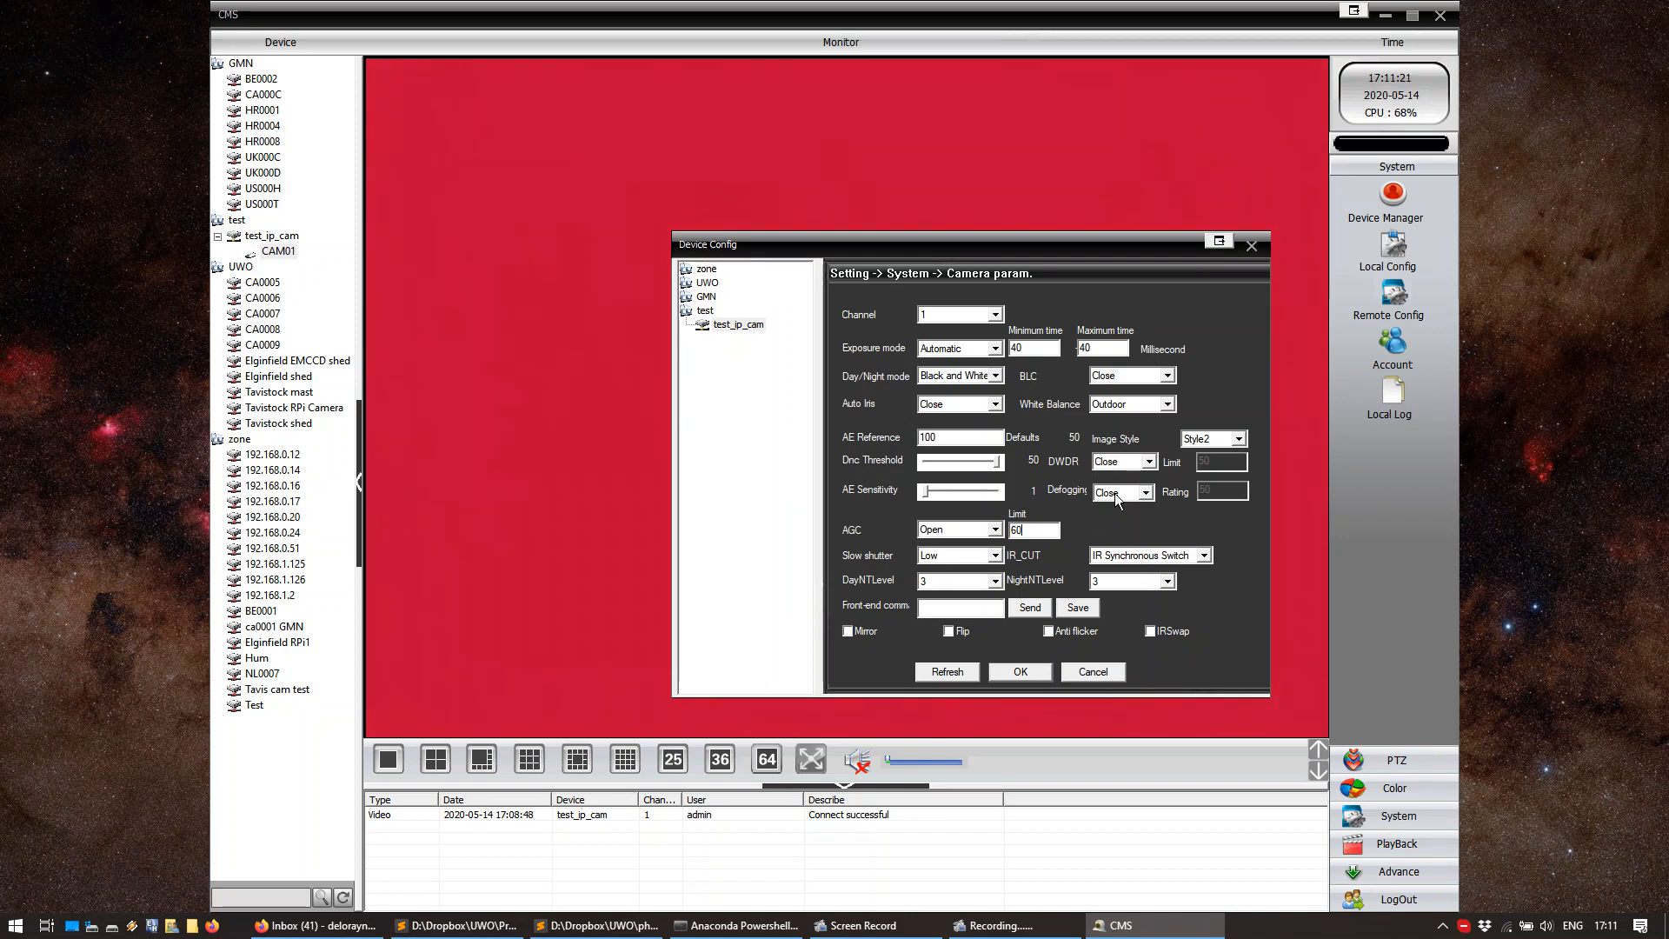
pyautogui.moveTo(1104, 530)
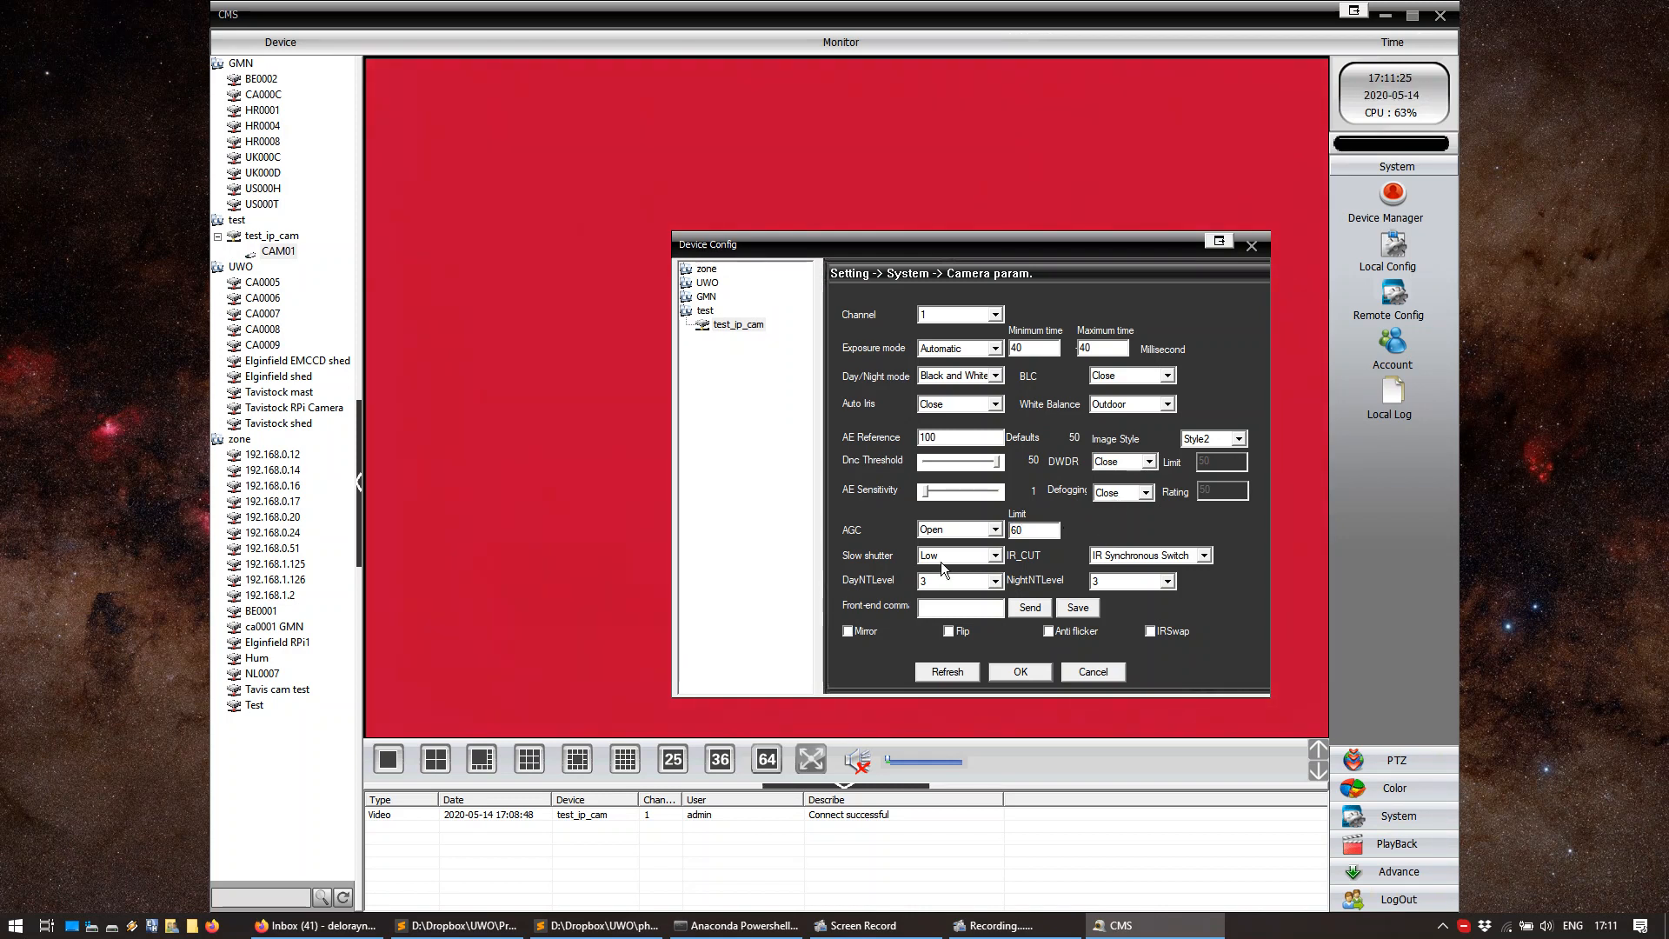
pyautogui.click(996, 554)
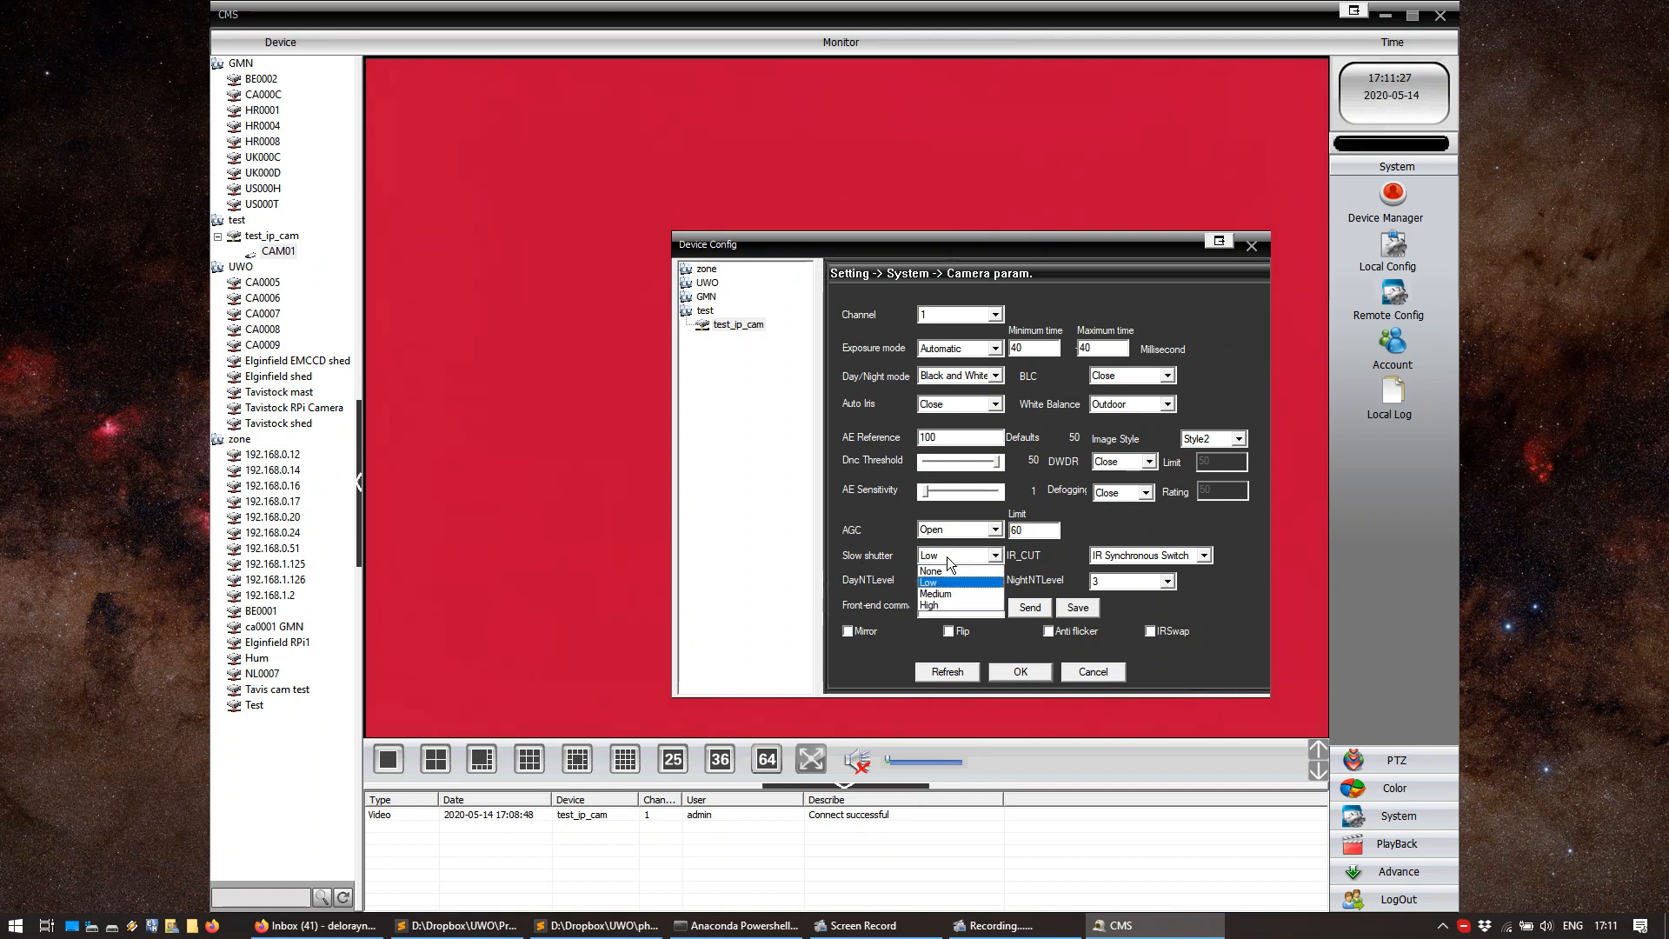
pyautogui.click(929, 570)
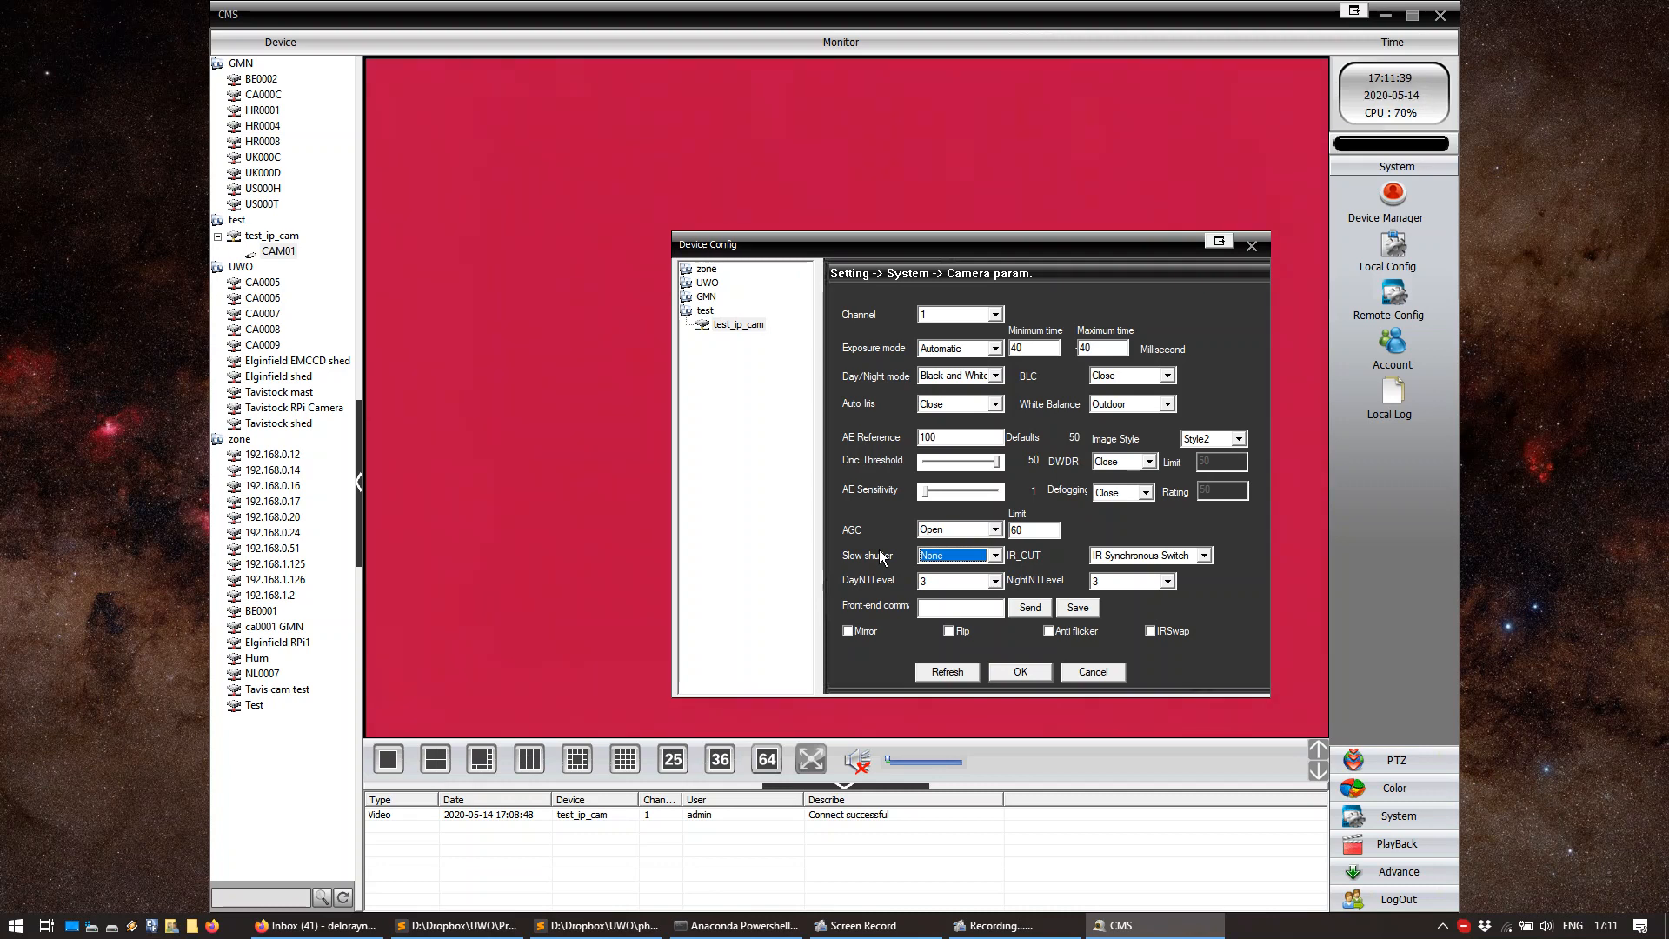
pyautogui.moveTo(857, 585)
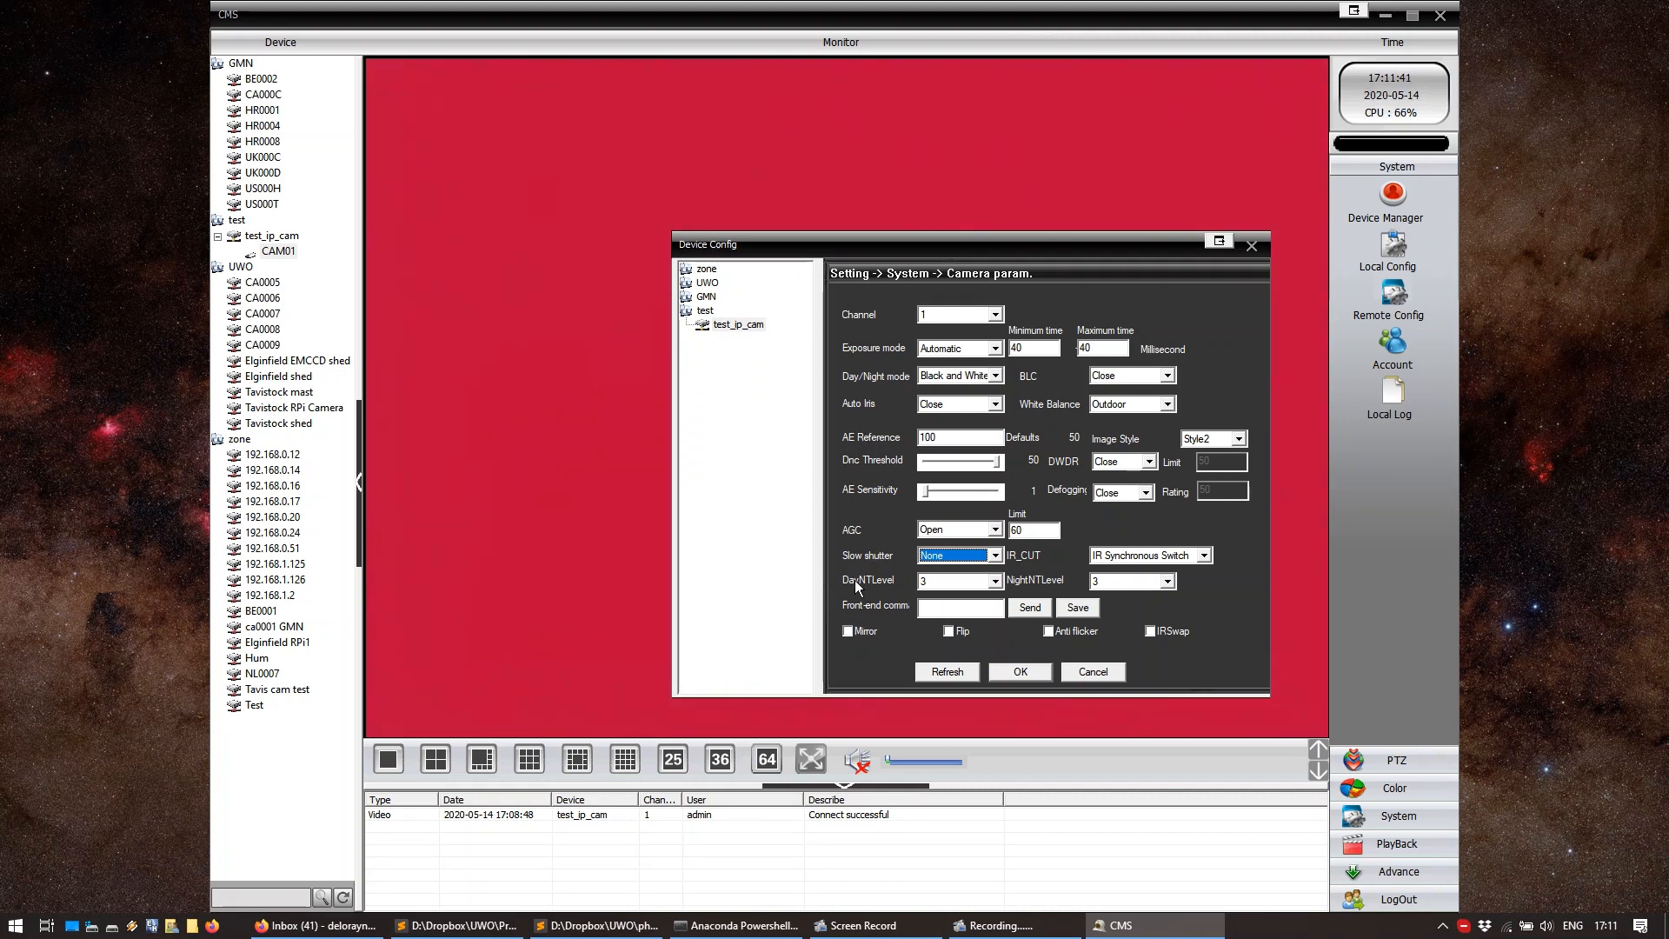
pyautogui.moveTo(1040, 585)
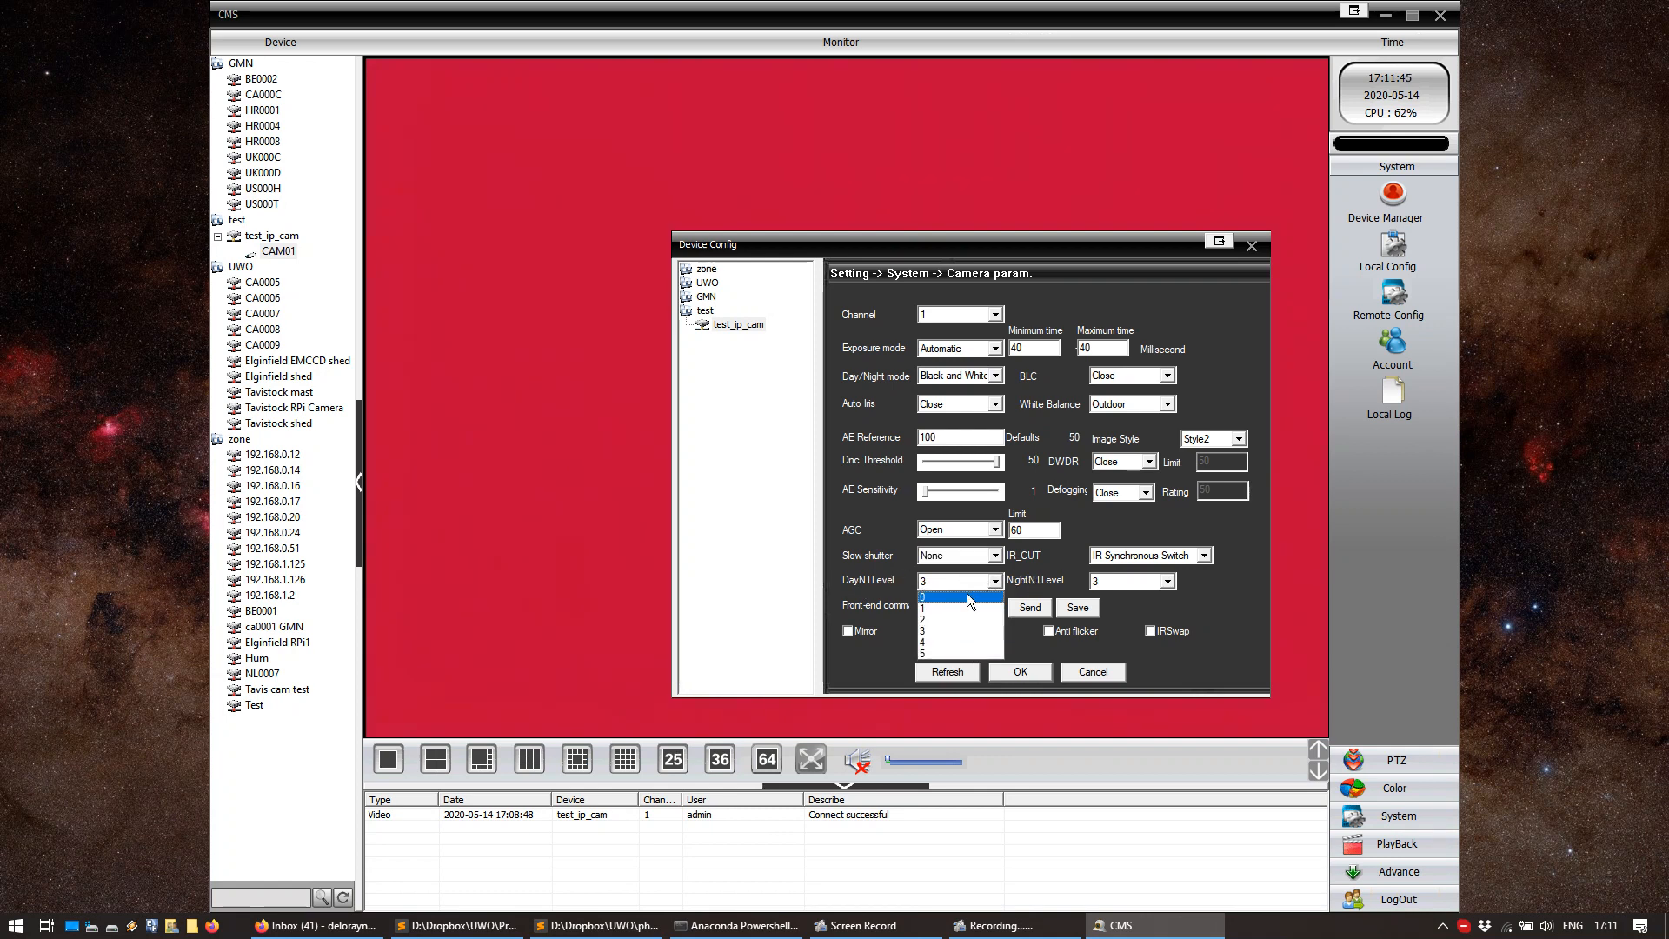
pyautogui.click(947, 596)
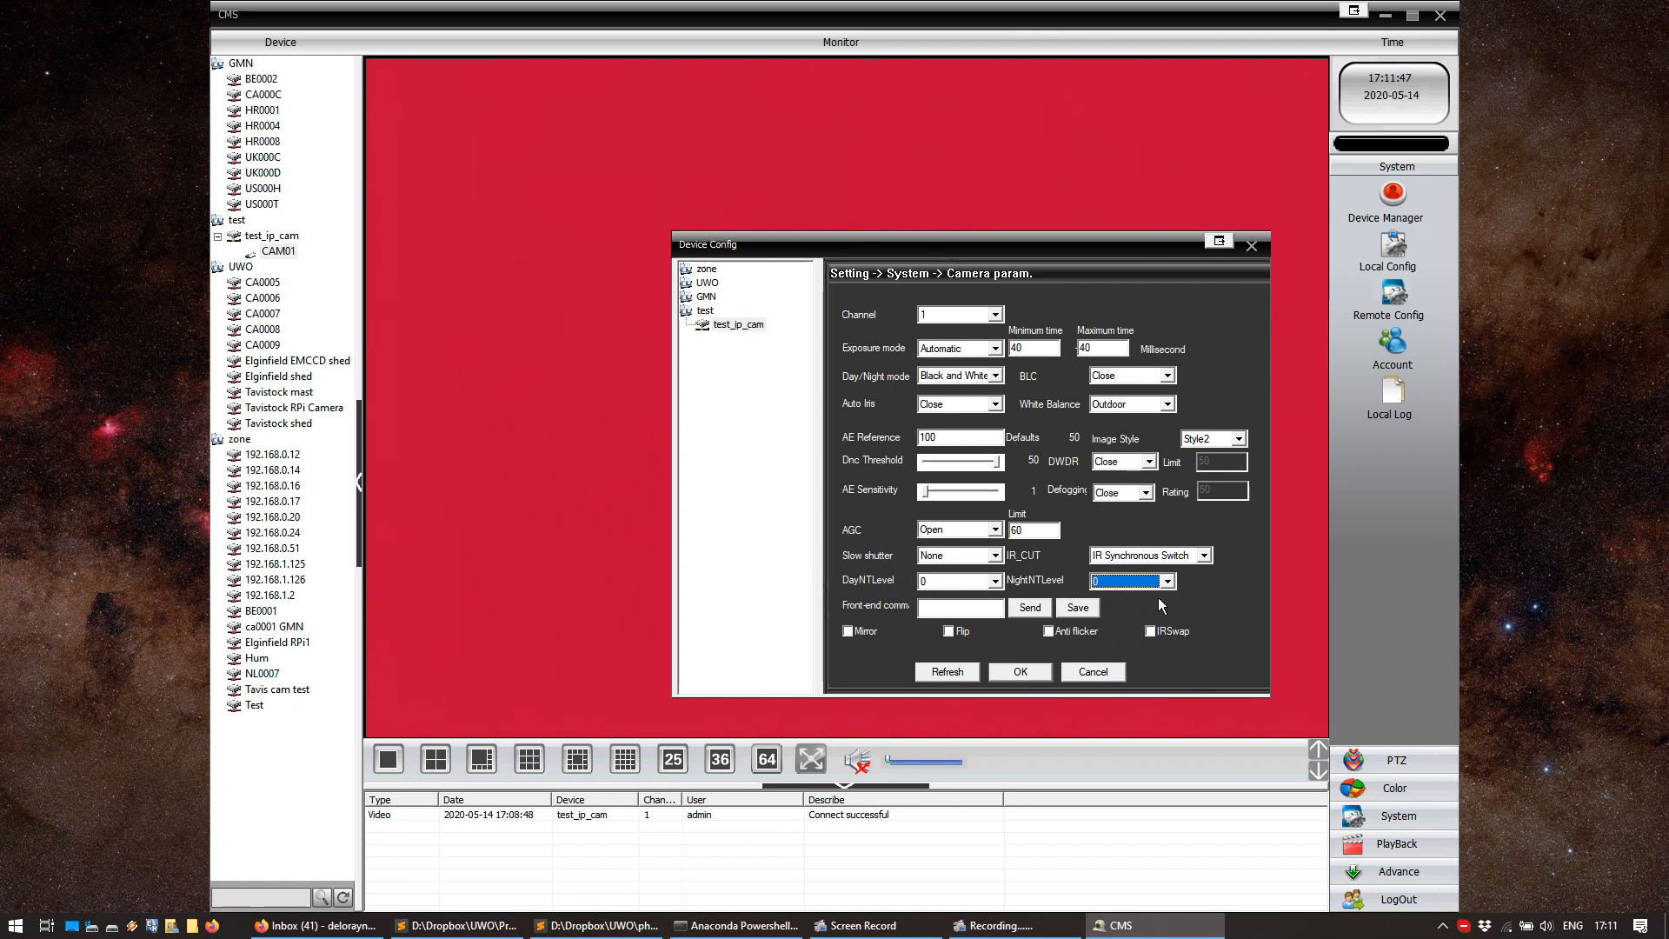
pyautogui.moveTo(979, 575)
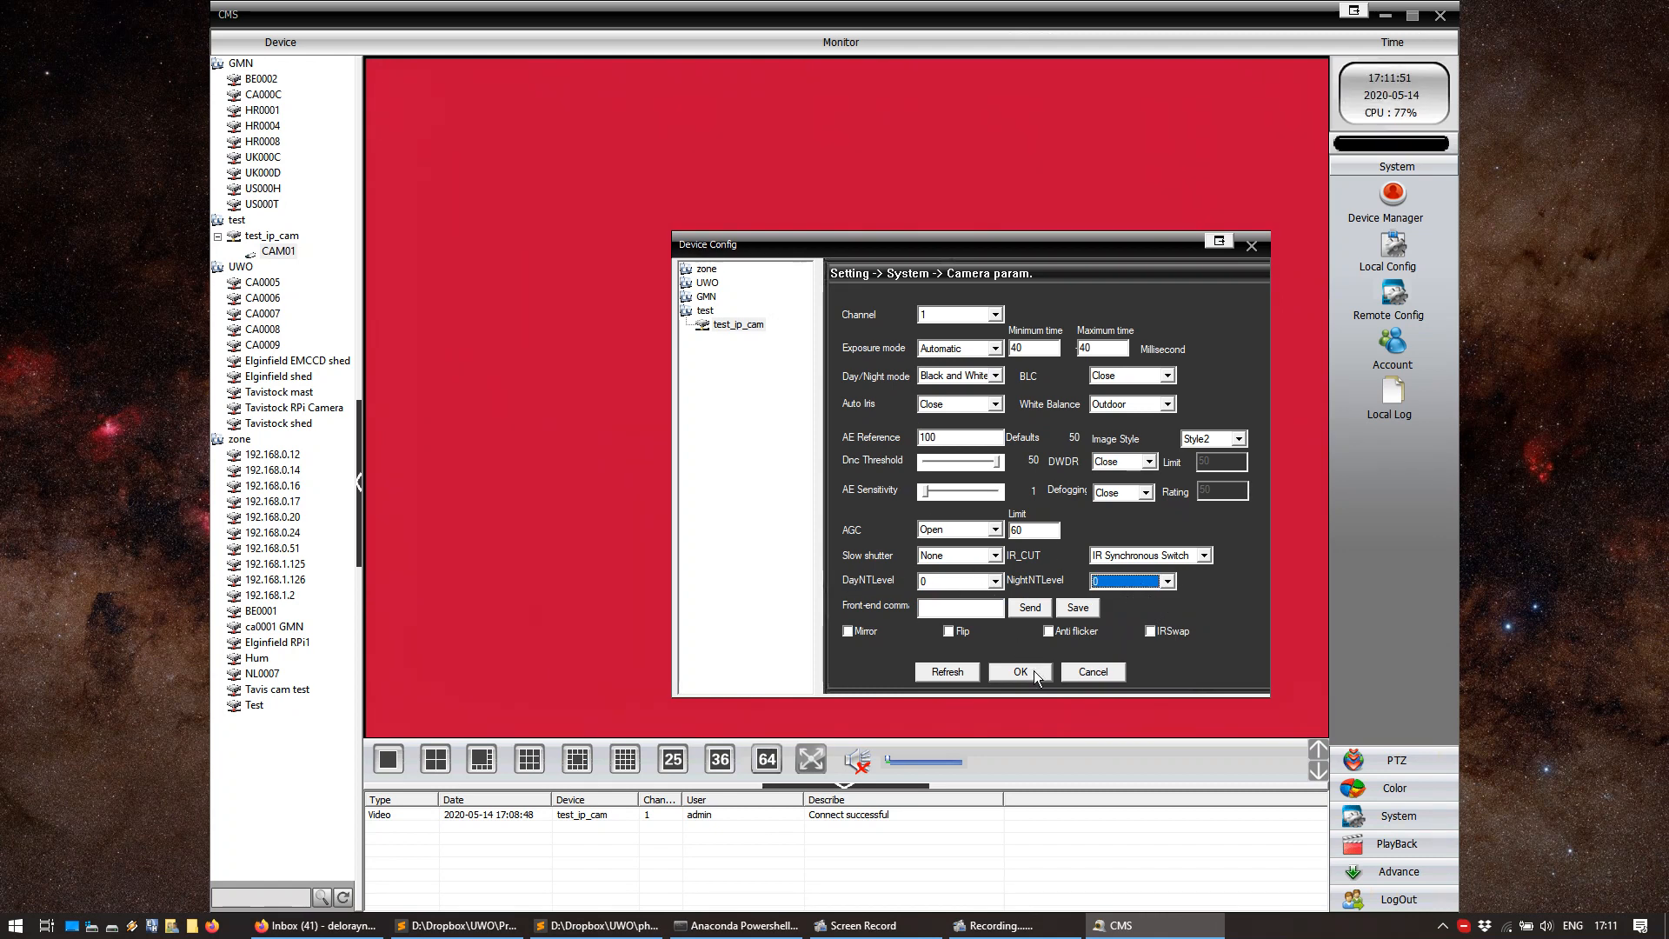
# Save test_ip_cam's camera parameters to the device, dismiss the success prompt, and close Device Config
pyautogui.click(1018, 672)
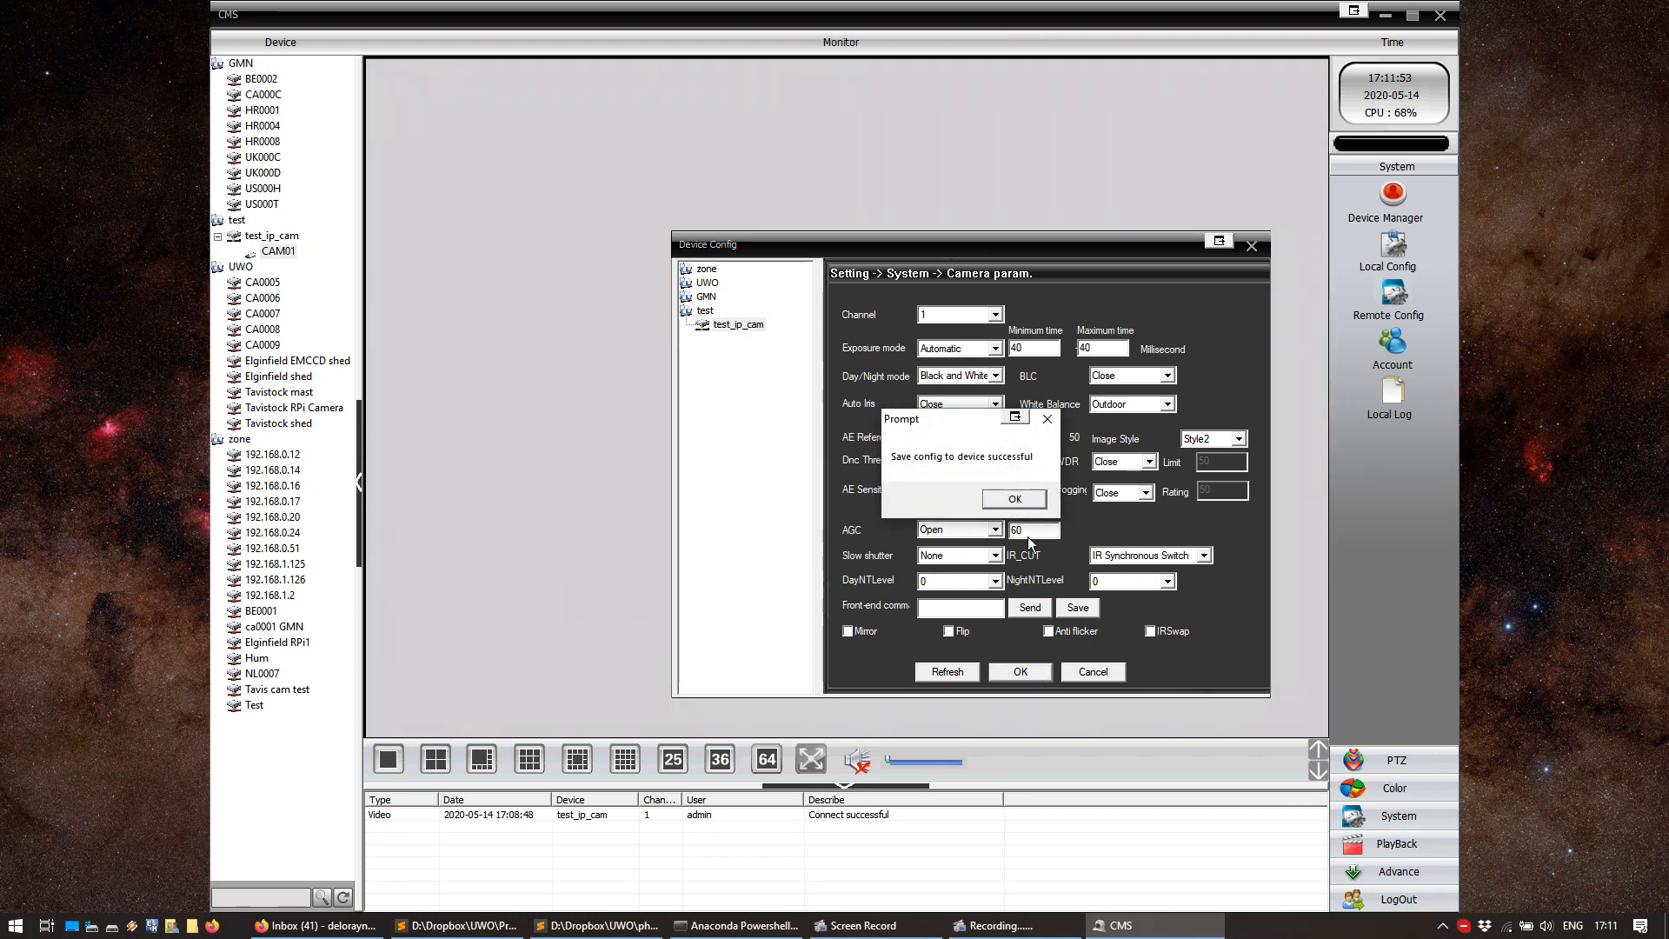
pyautogui.click(1011, 499)
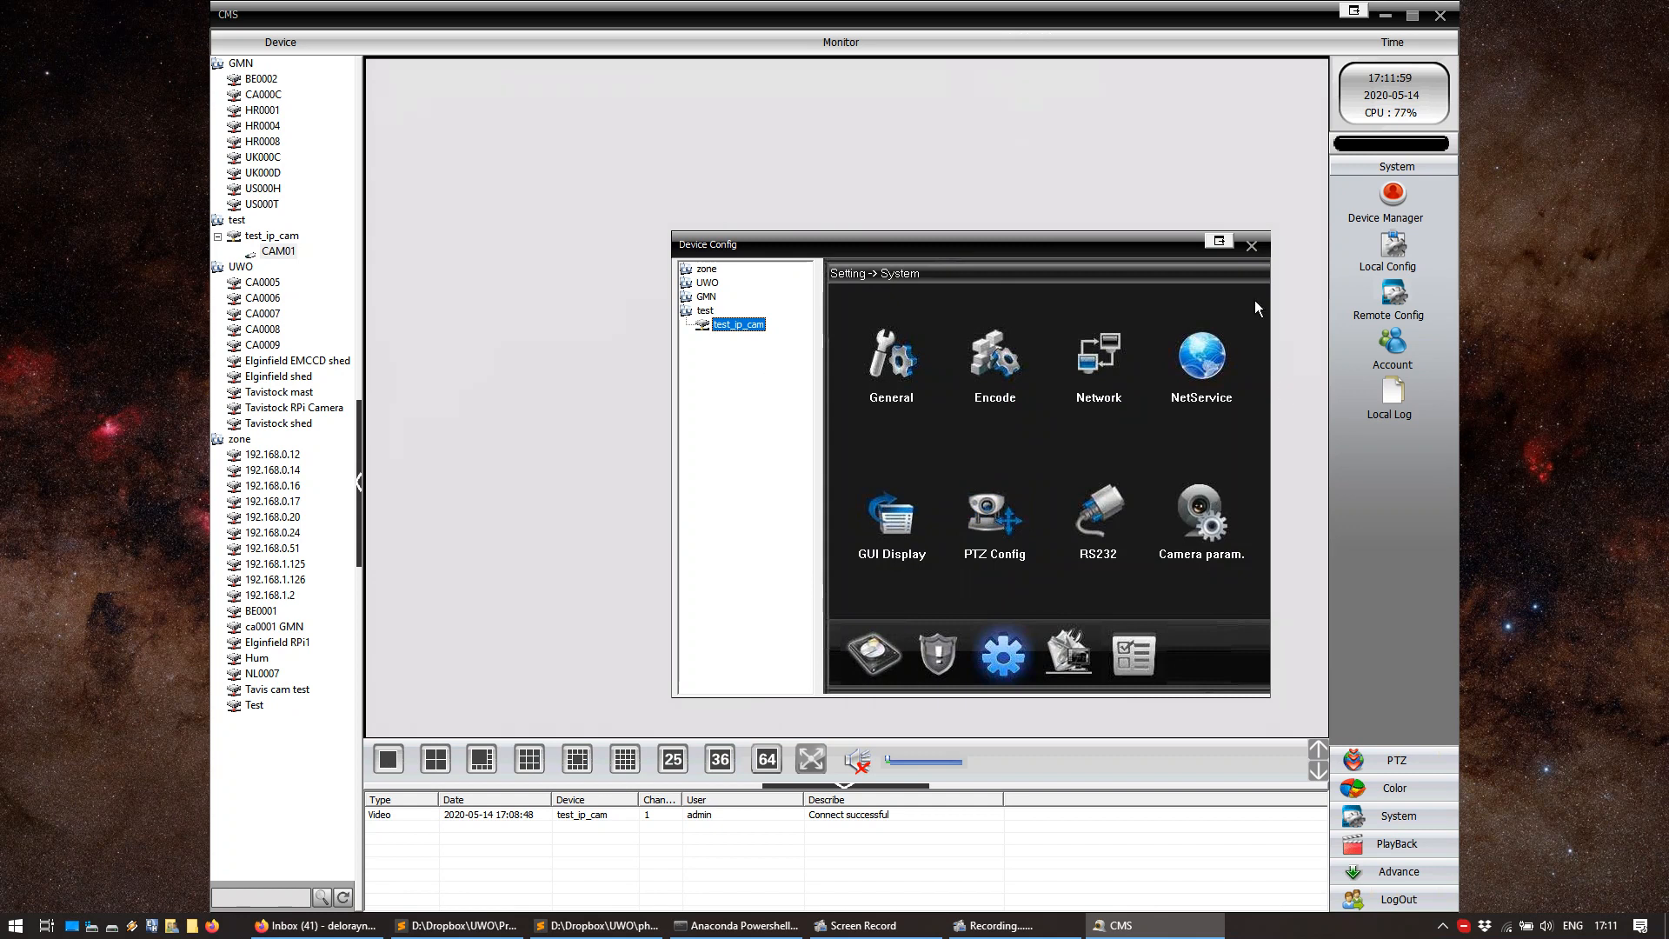
pyautogui.click(1250, 245)
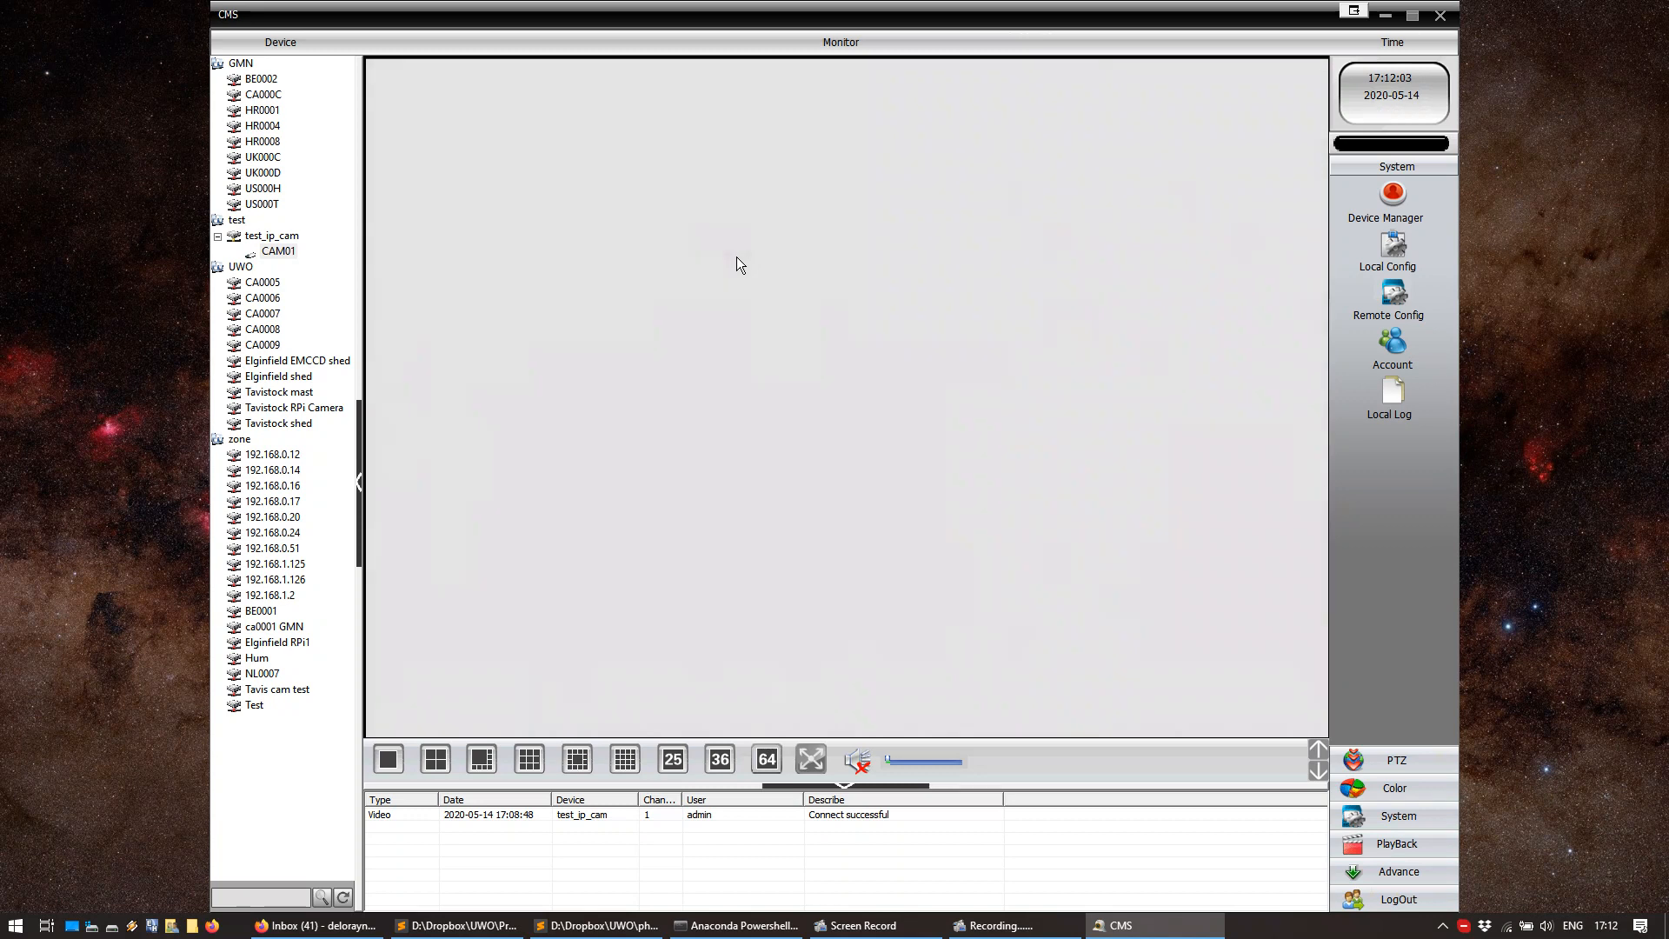
pyautogui.moveTo(768, 393)
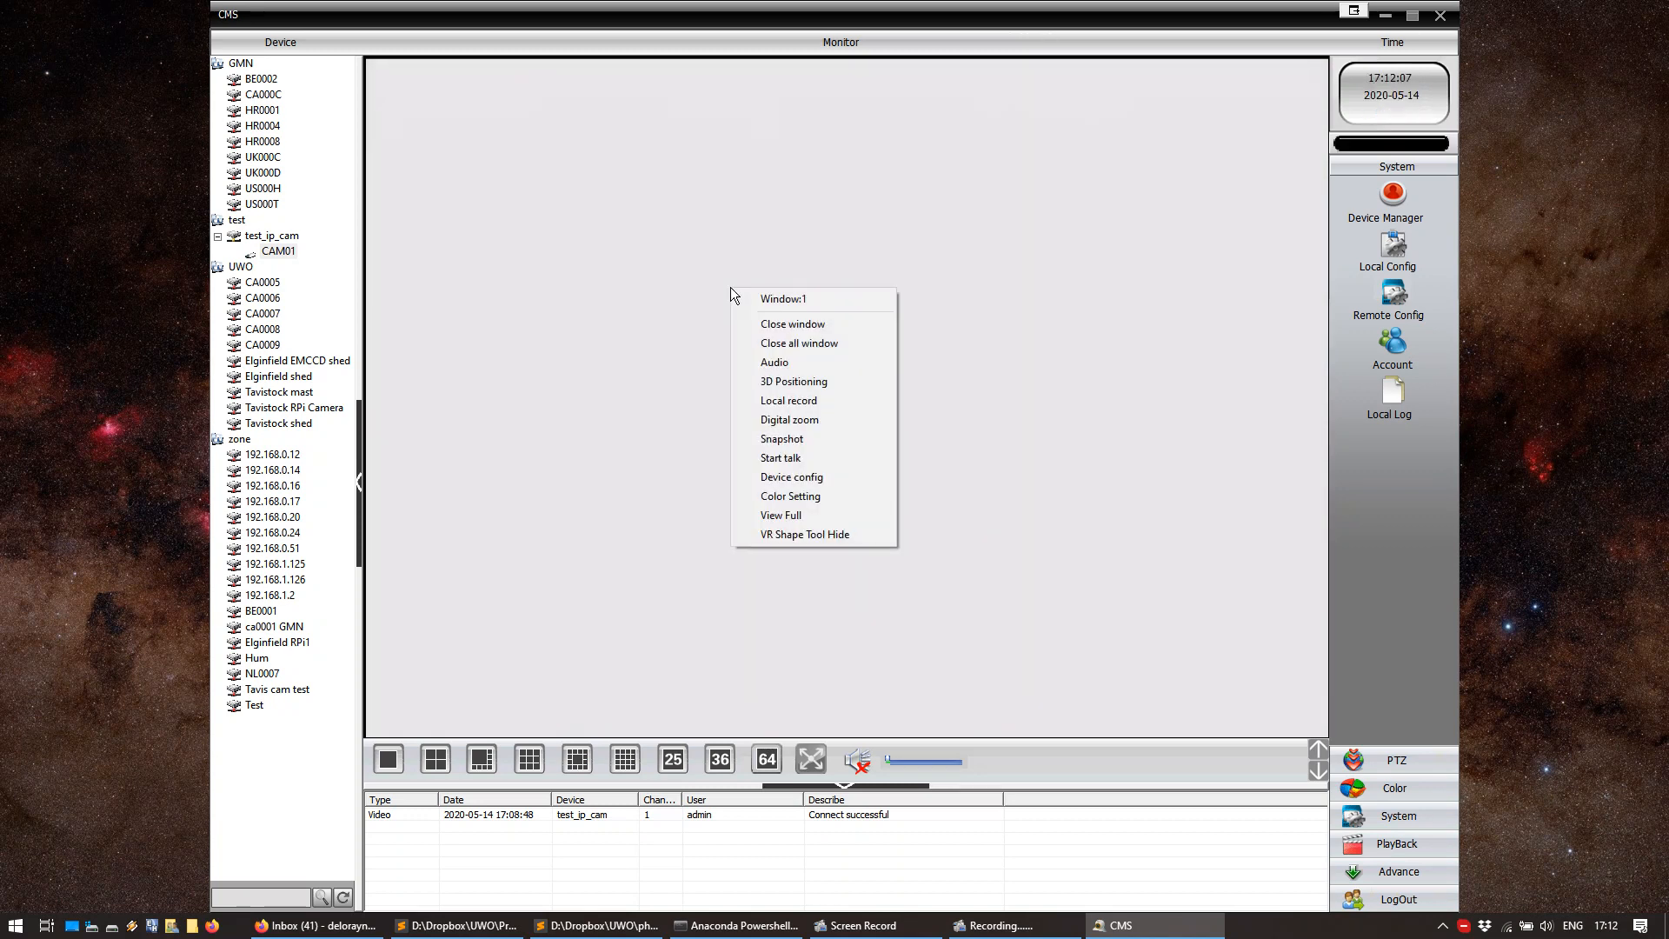
pyautogui.moveTo(814, 496)
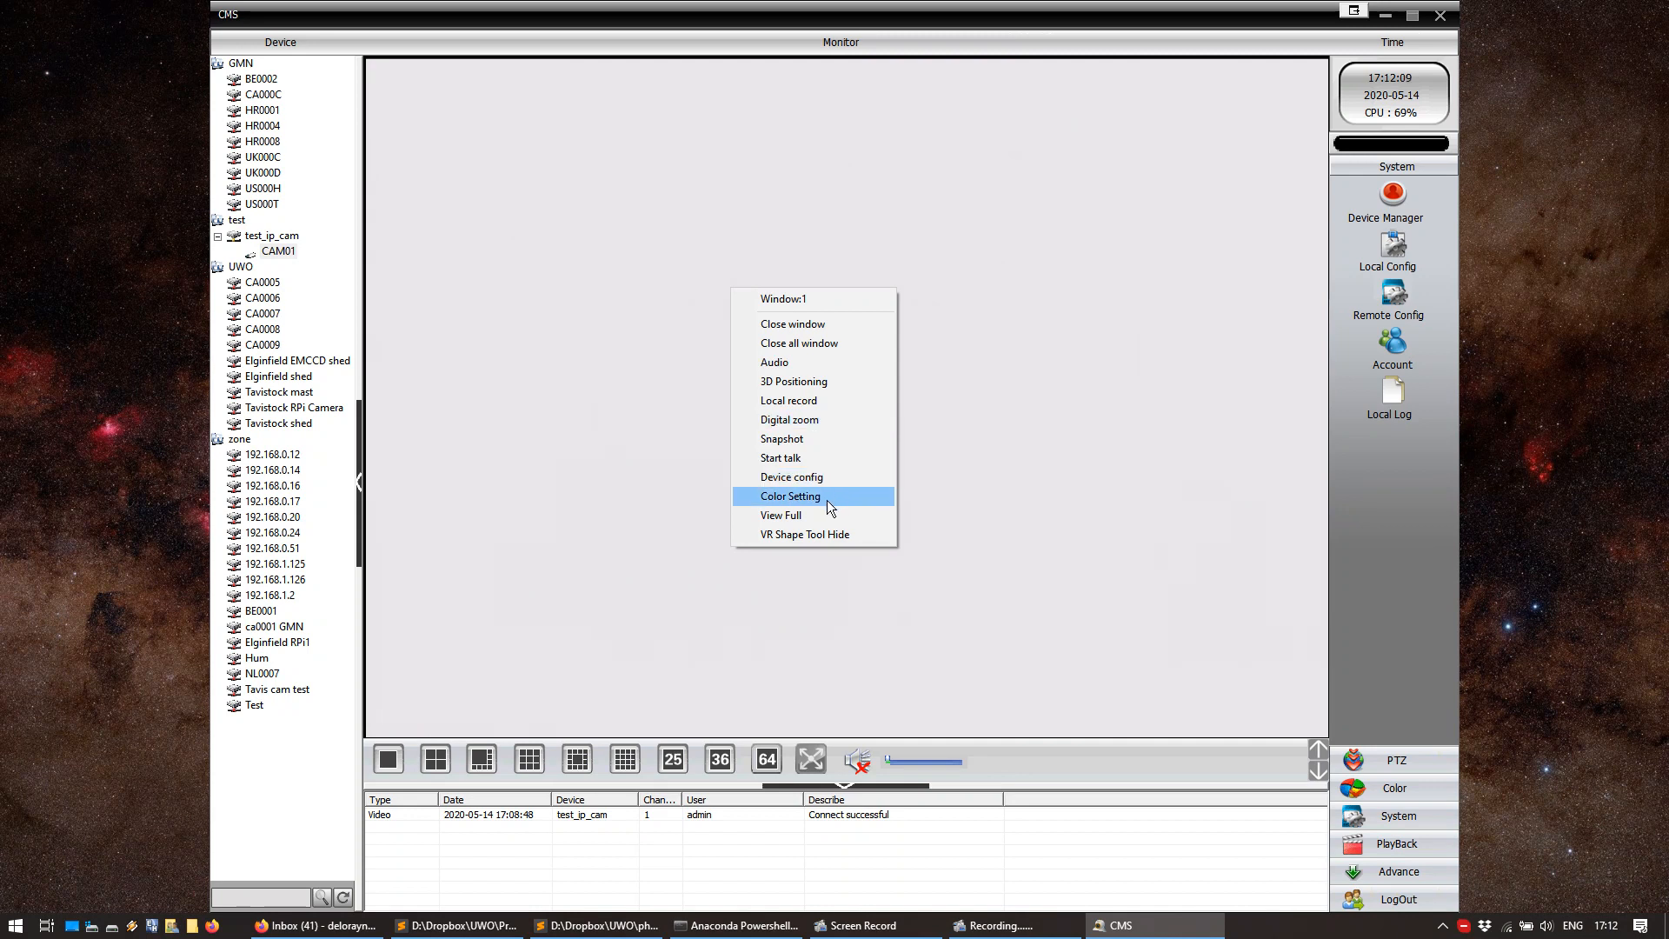
# In CAM01's Color Setting, set infrared-off brightness 100, saturation and sharpness 0, and confirm
pyautogui.click(830, 507)
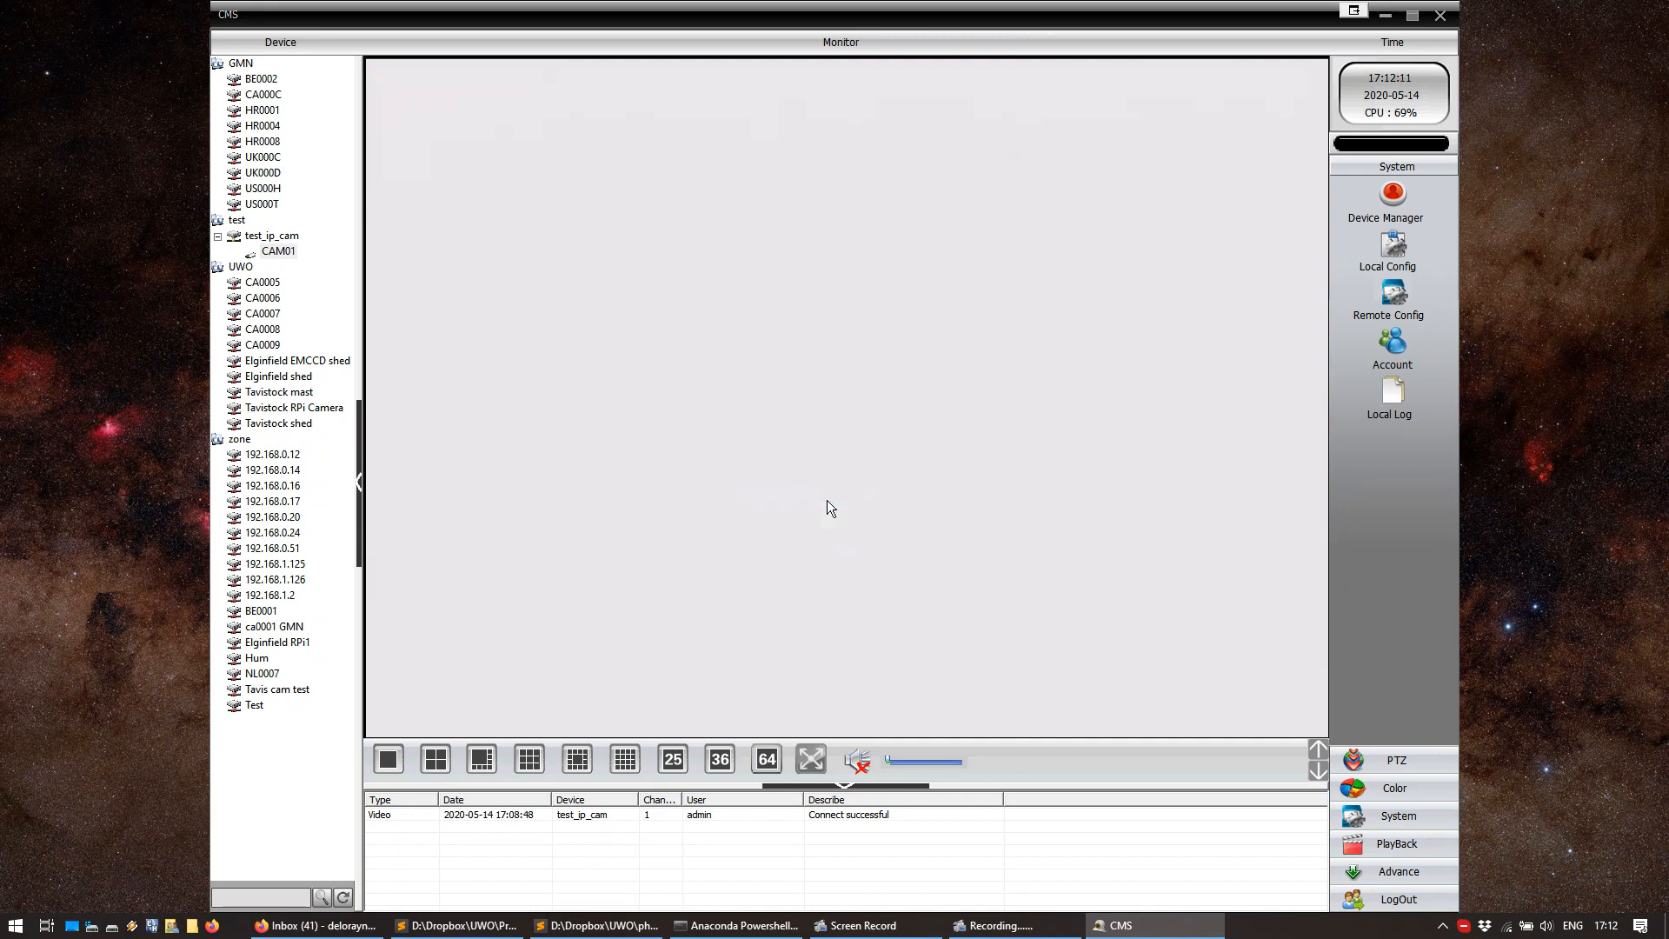
pyautogui.click(1393, 787)
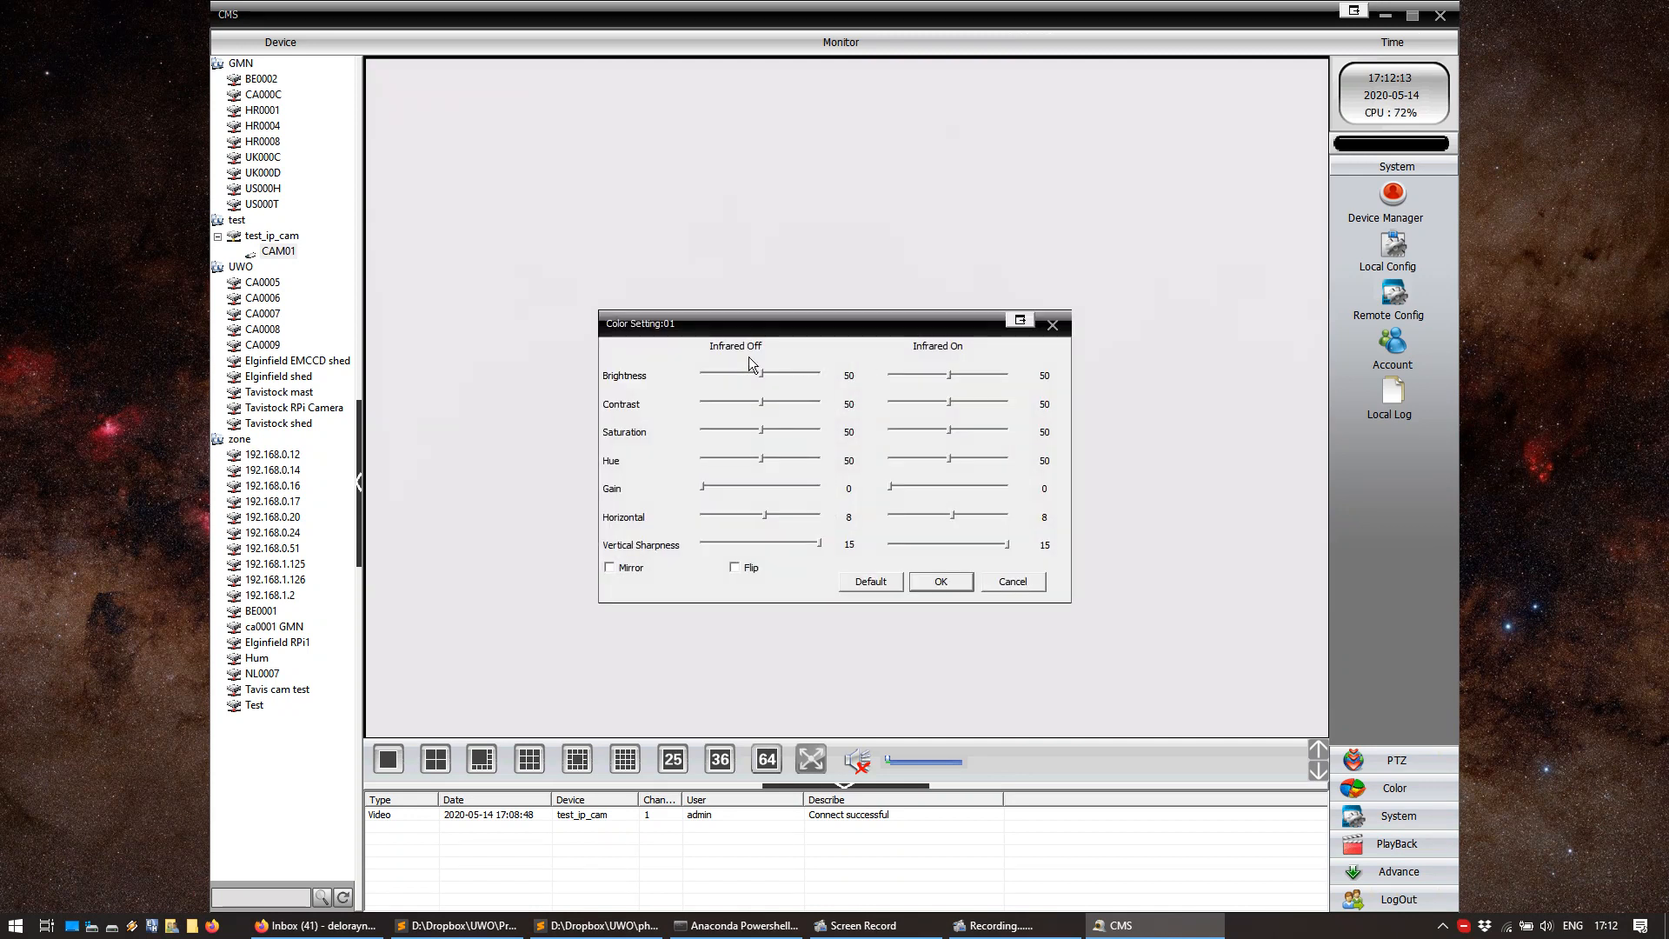
pyautogui.moveTo(758, 374); pyautogui.dragTo(777, 374)
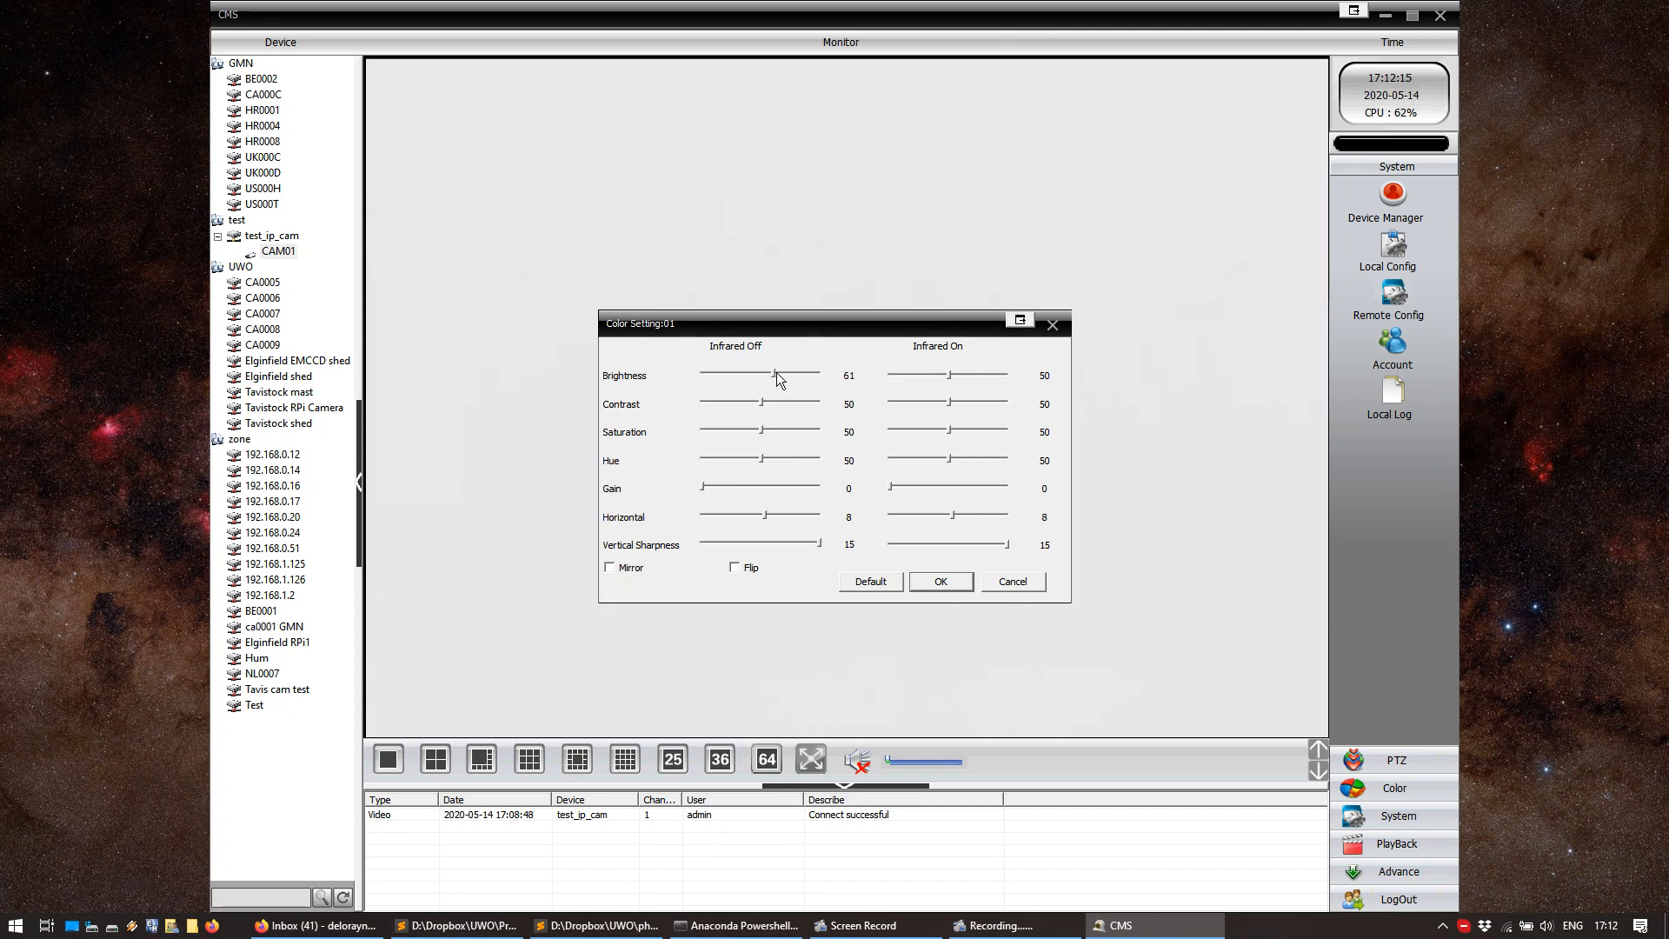
pyautogui.moveTo(774, 375); pyautogui.dragTo(817, 375)
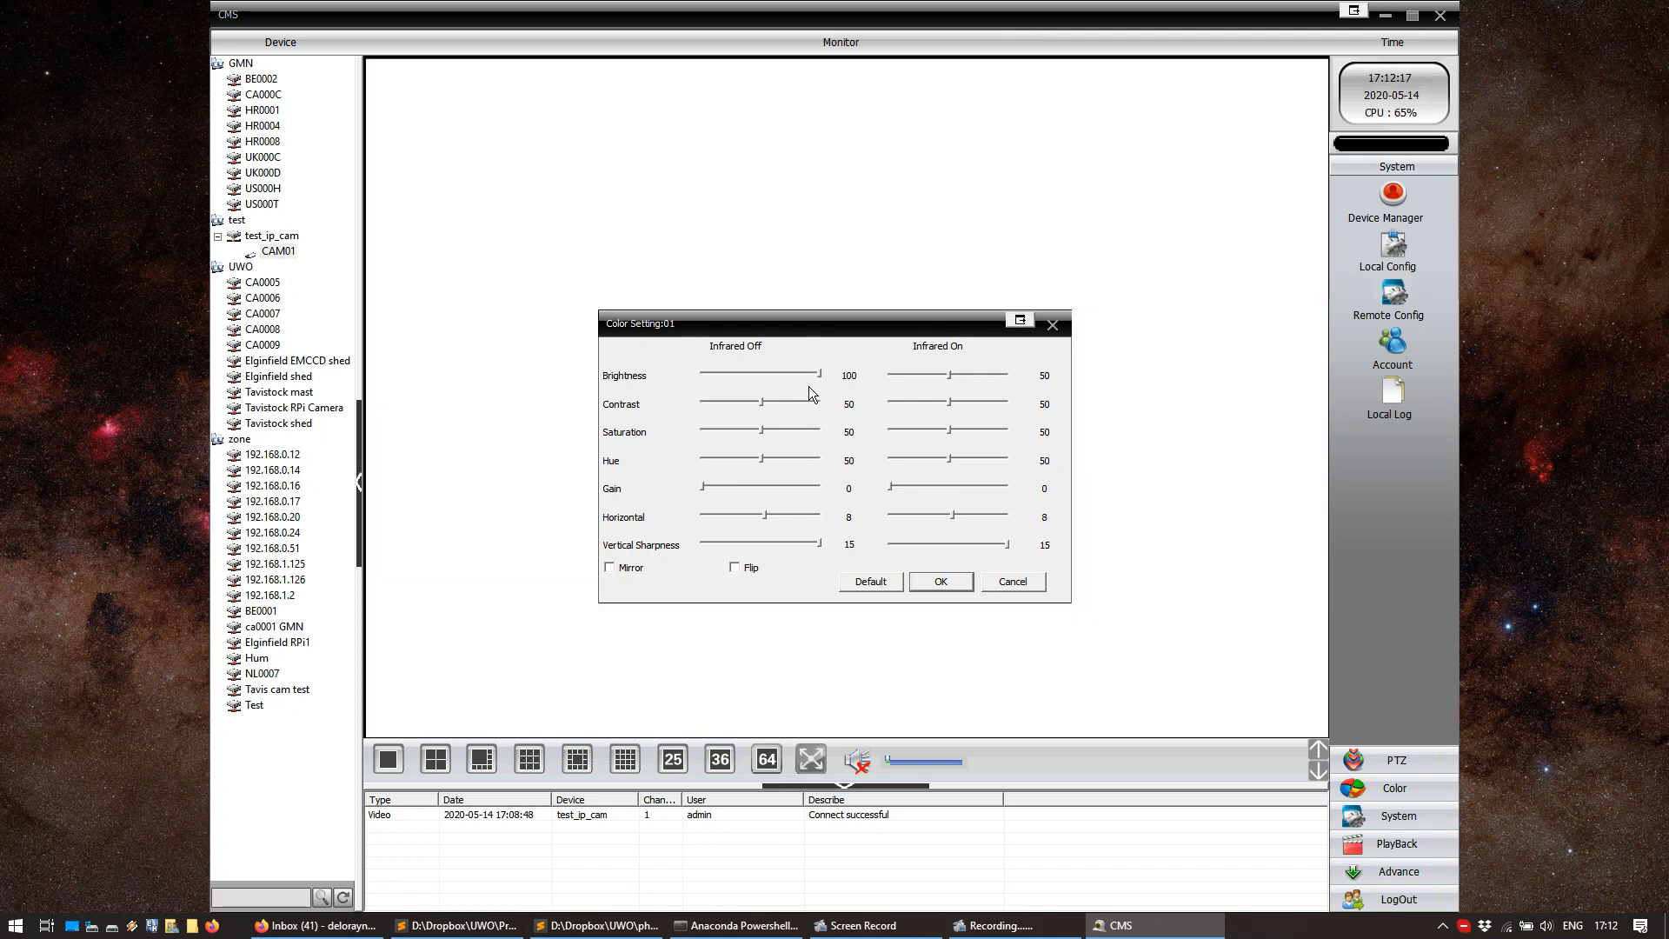
pyautogui.moveTo(767, 428)
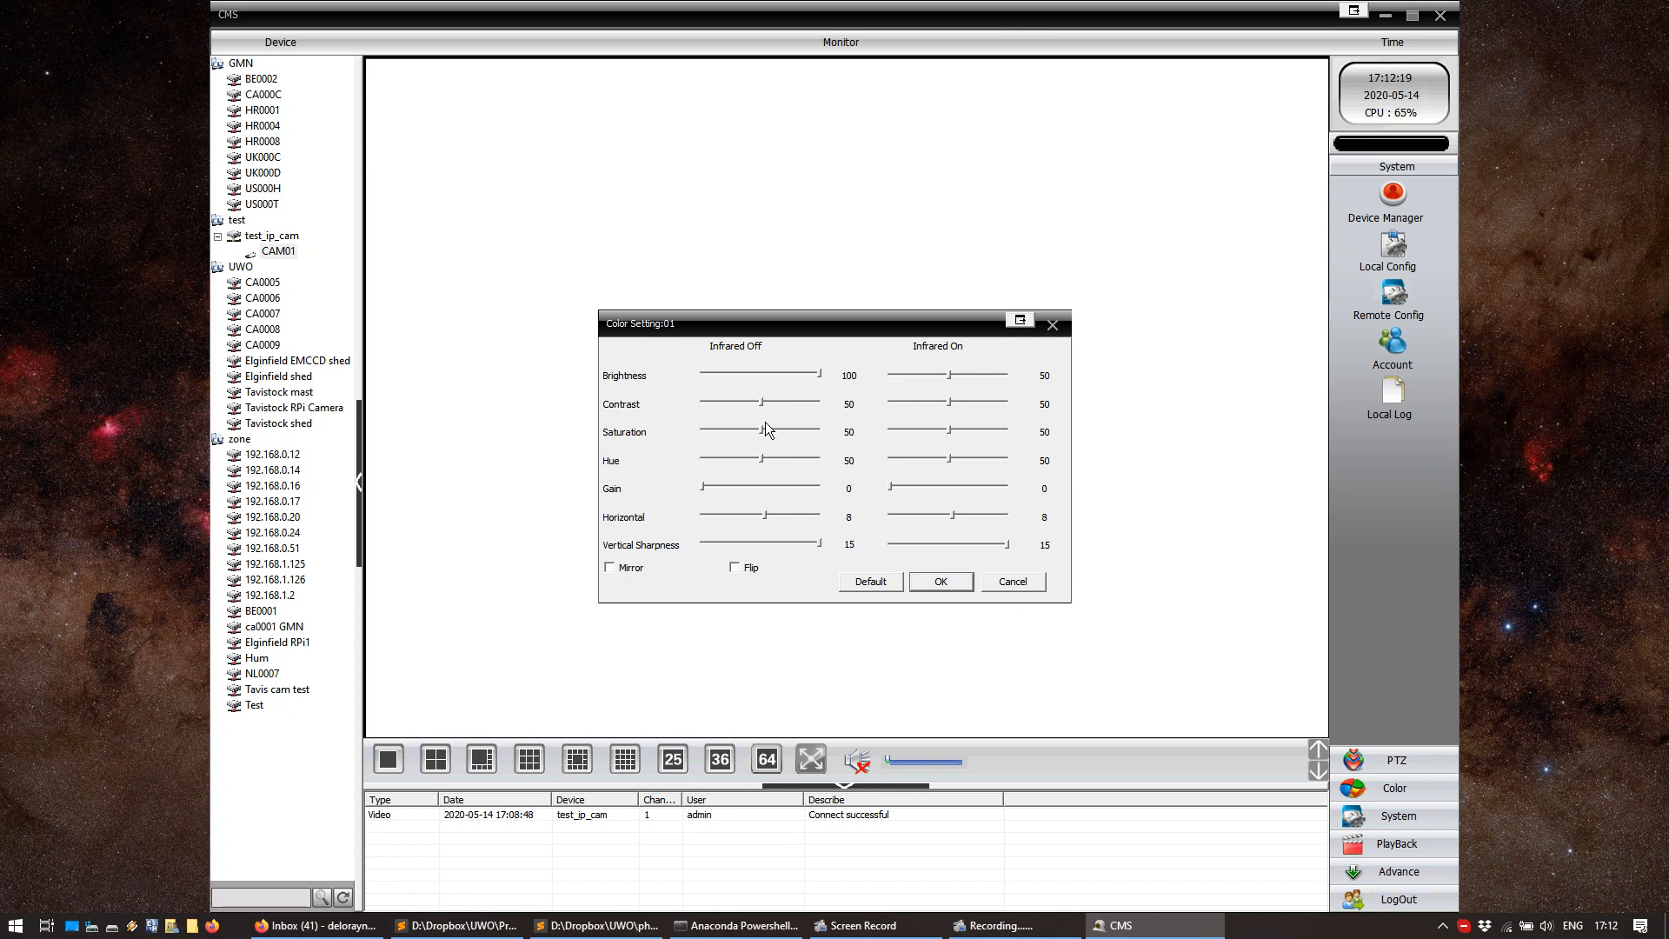
pyautogui.moveTo(765, 430); pyautogui.dragTo(694, 431)
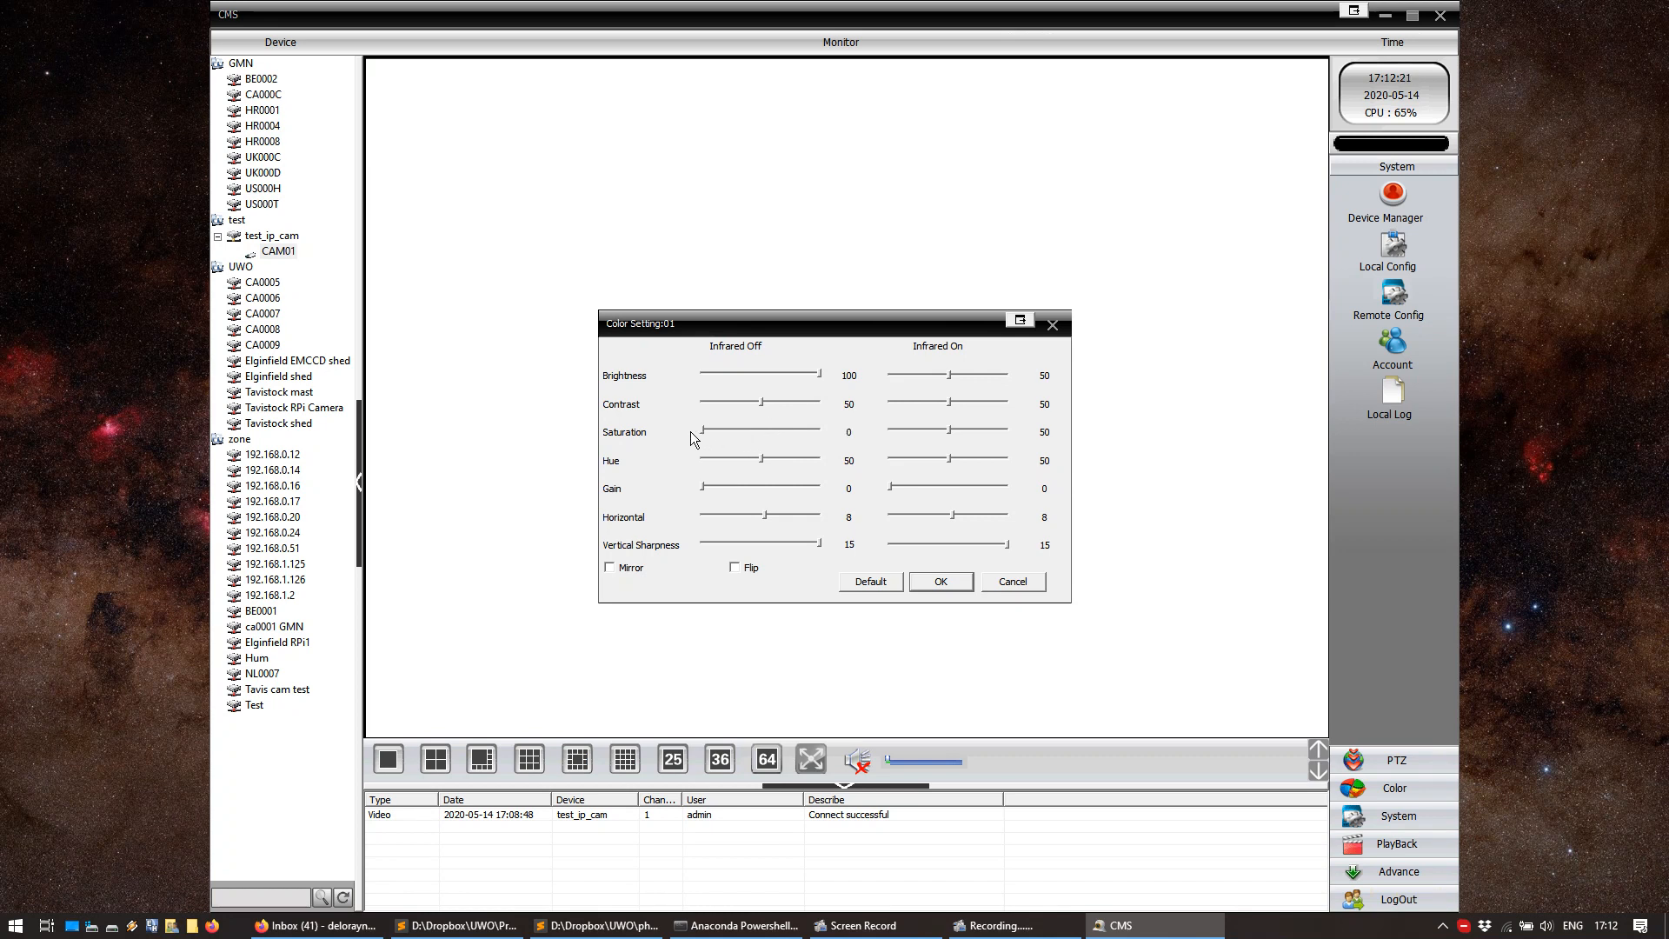
pyautogui.moveTo(740, 521)
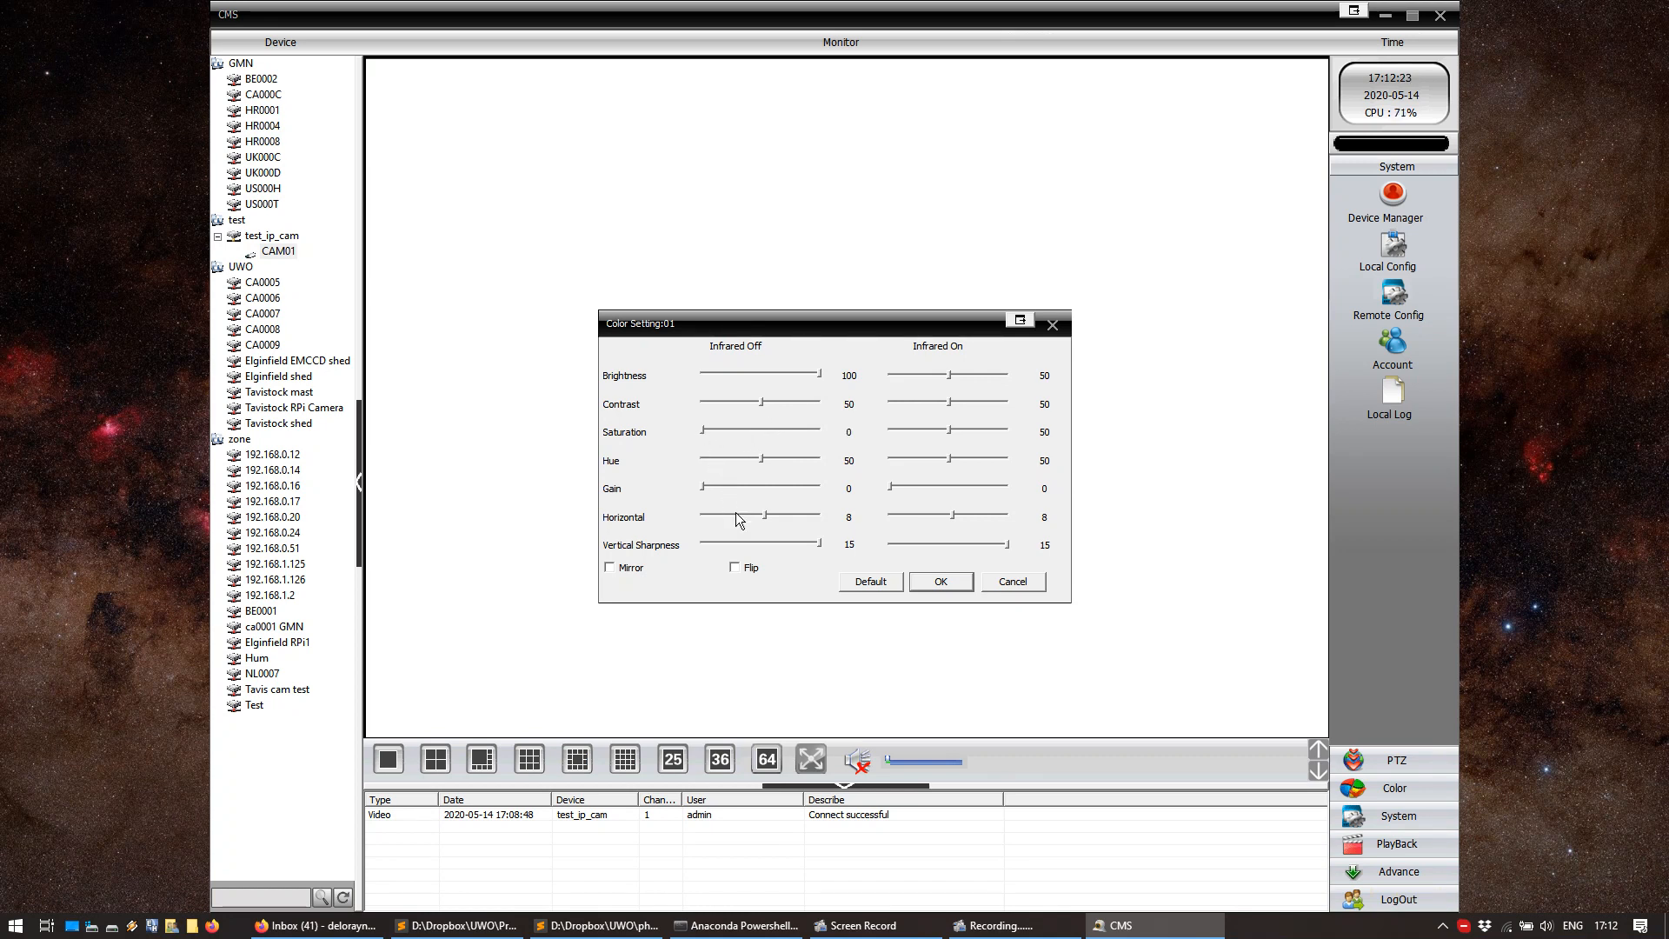
pyautogui.moveTo(663, 555)
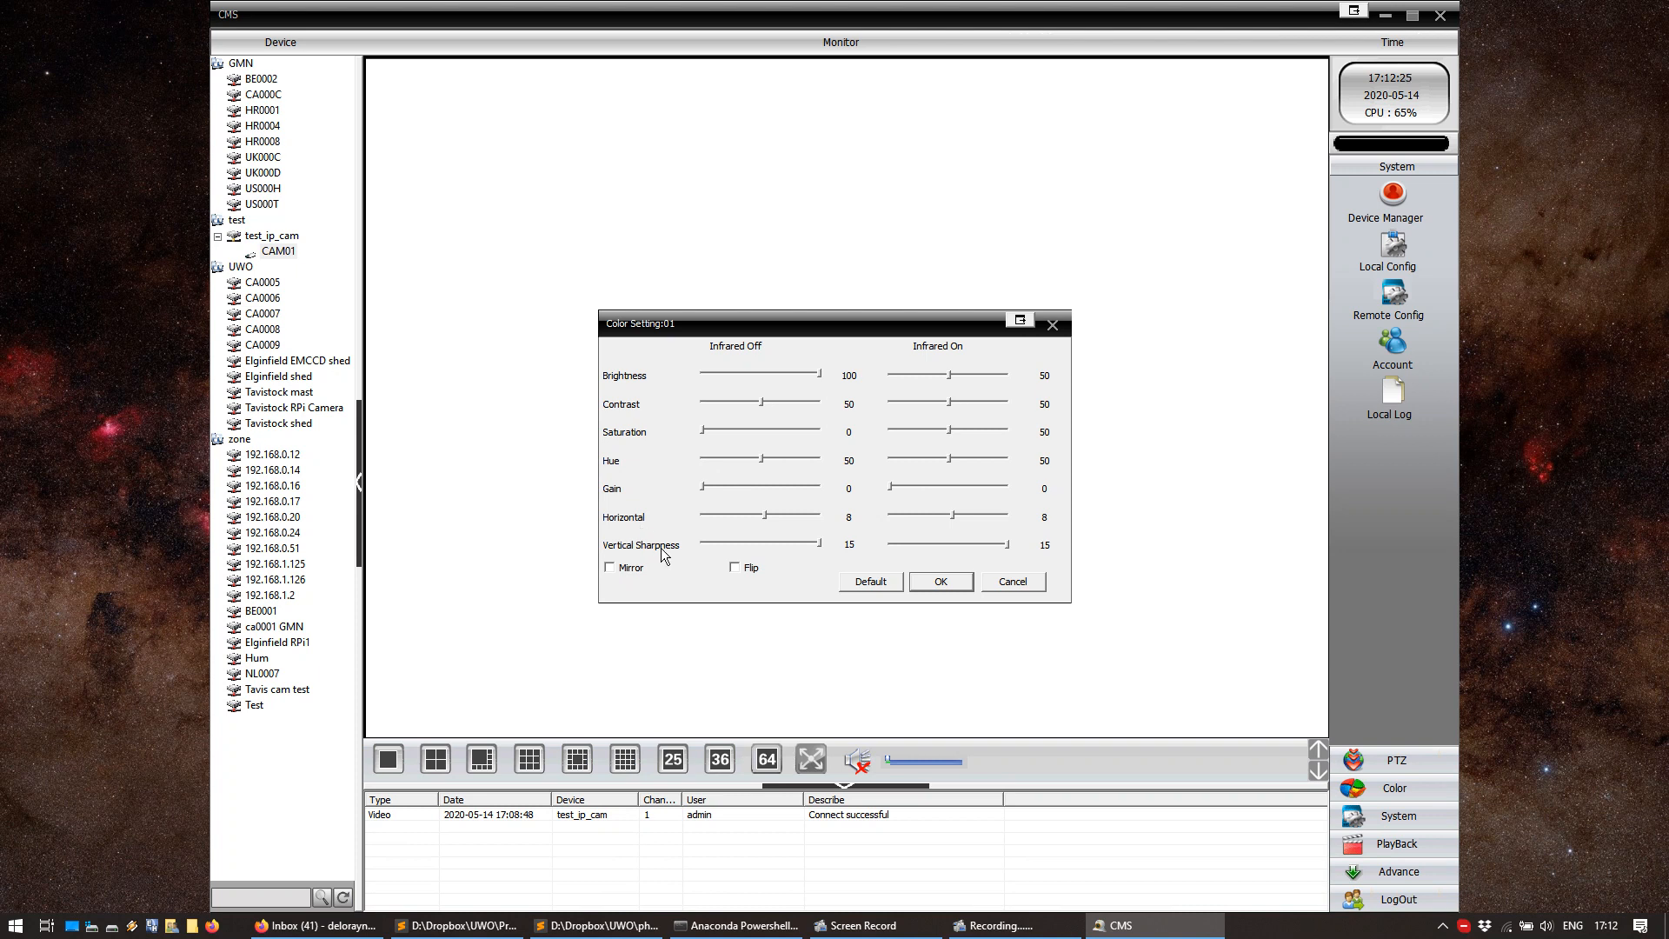
pyautogui.moveTo(761, 517); pyautogui.dragTo(741, 517)
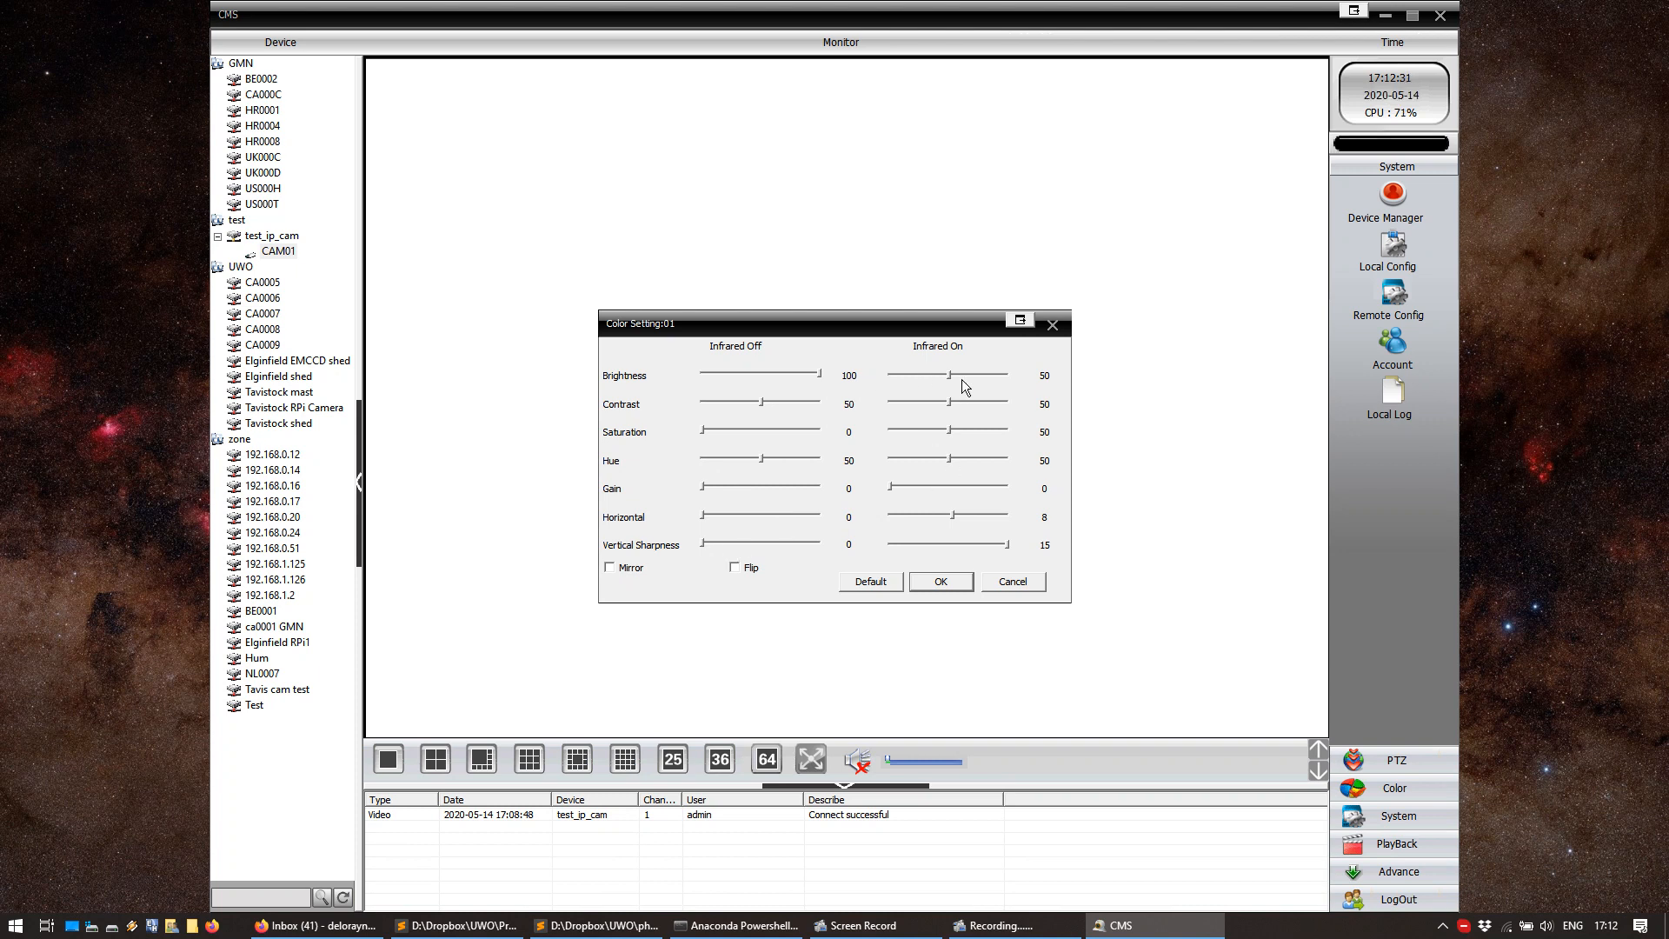
pyautogui.moveTo(942, 598)
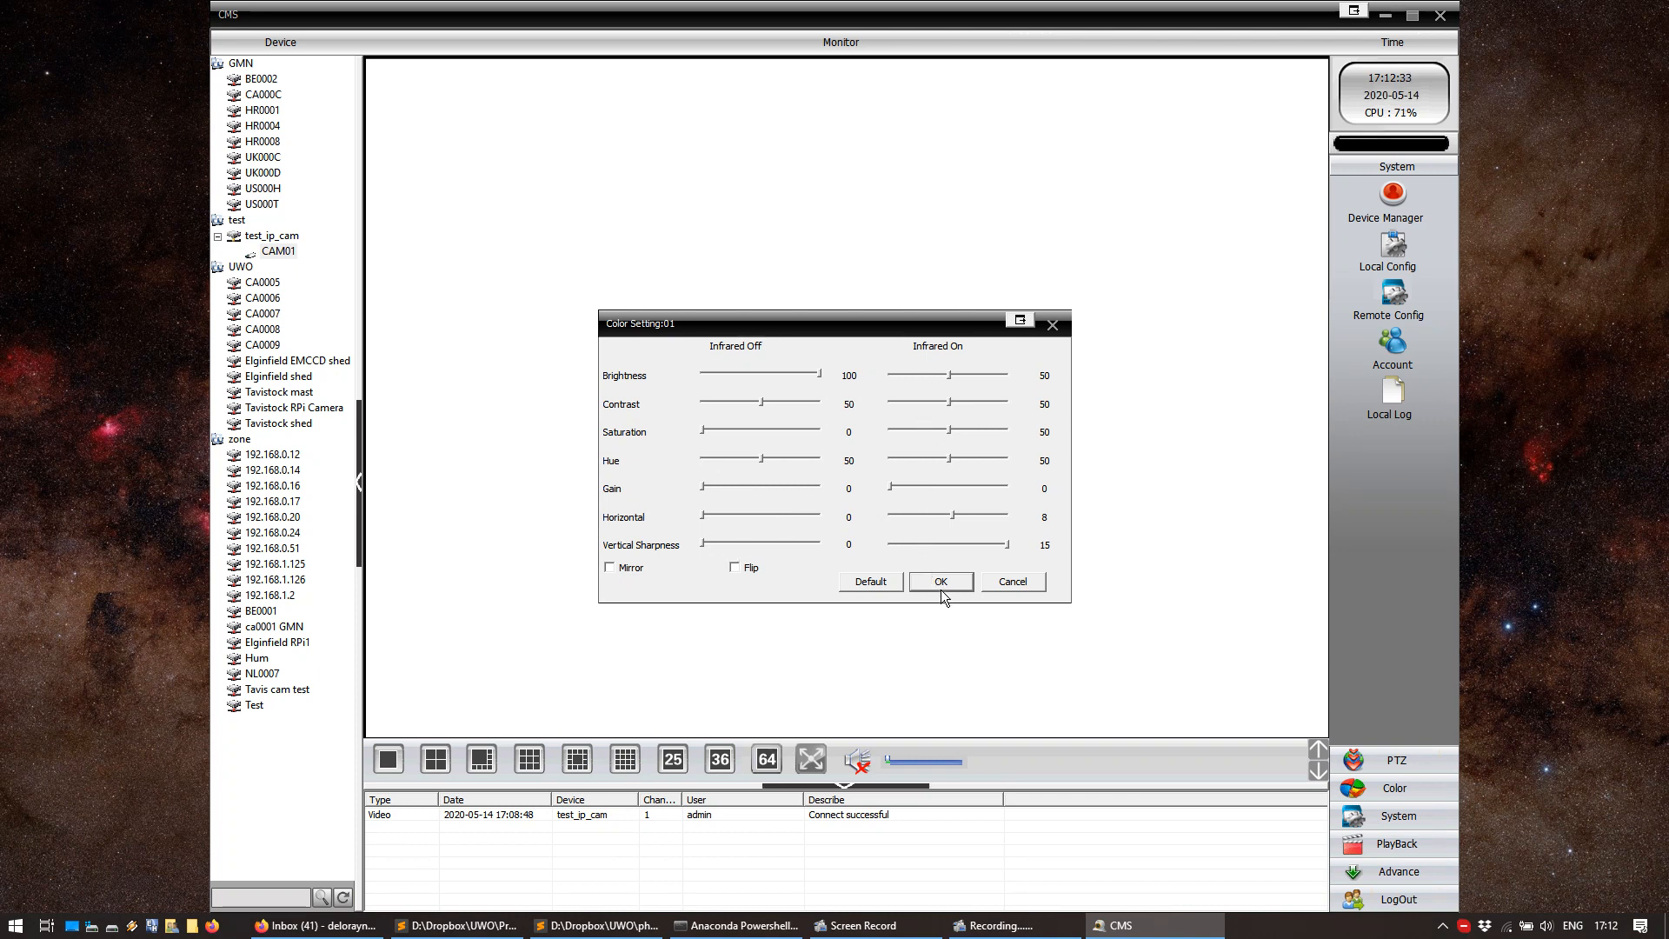
pyautogui.click(939, 581)
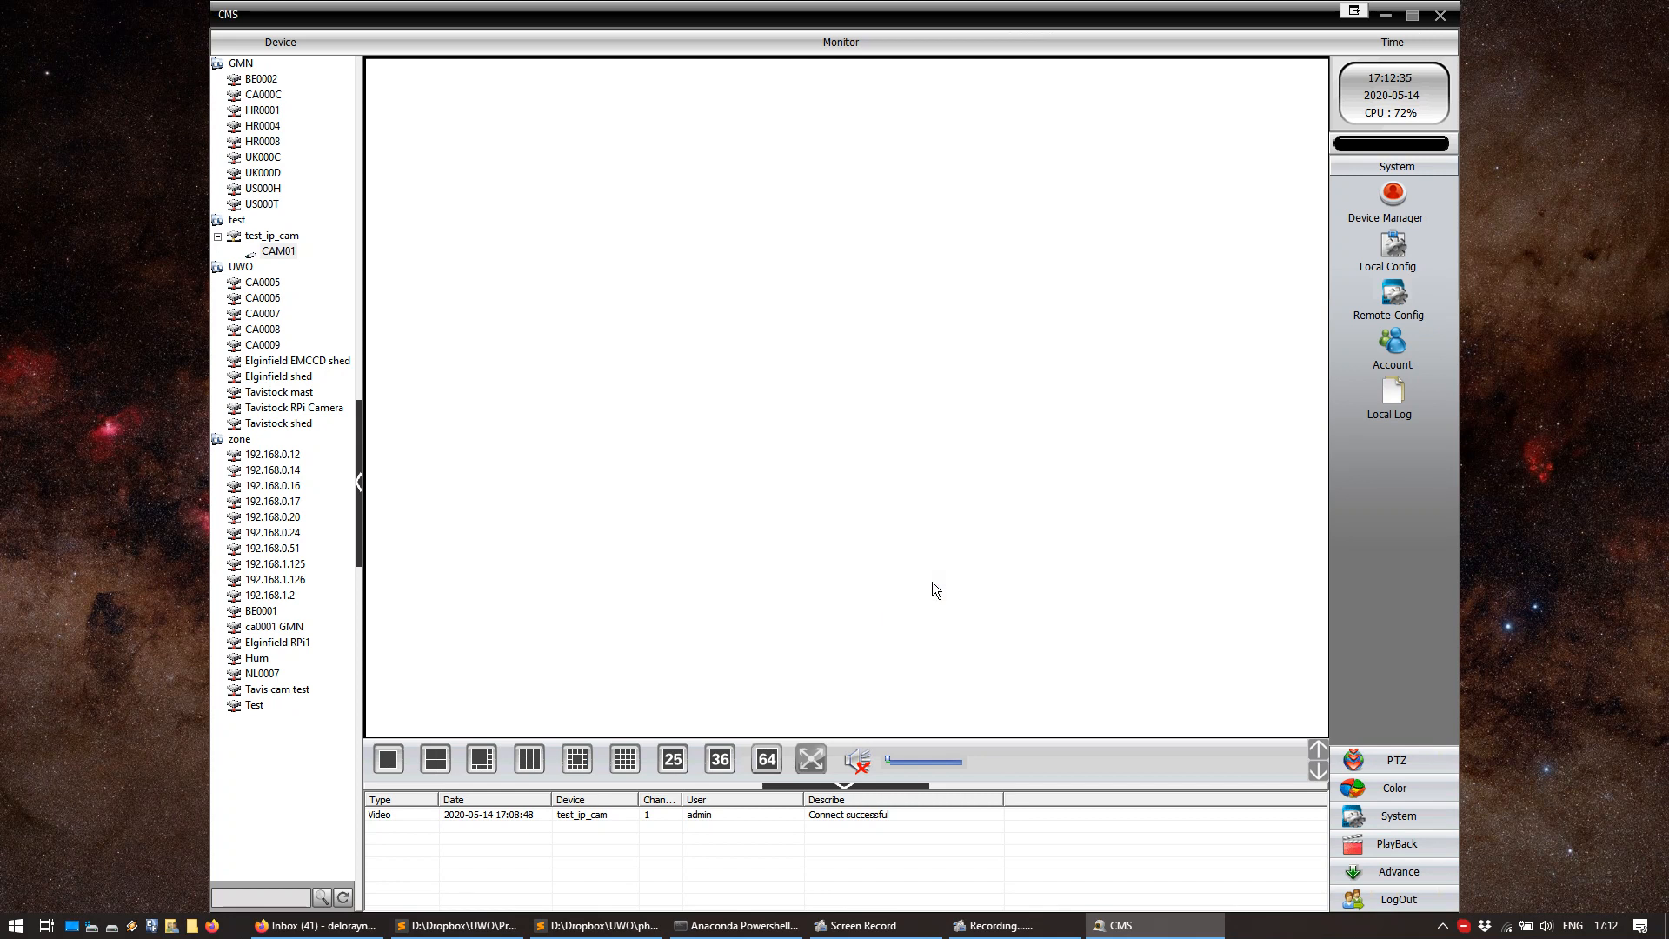
pyautogui.moveTo(1028, 446)
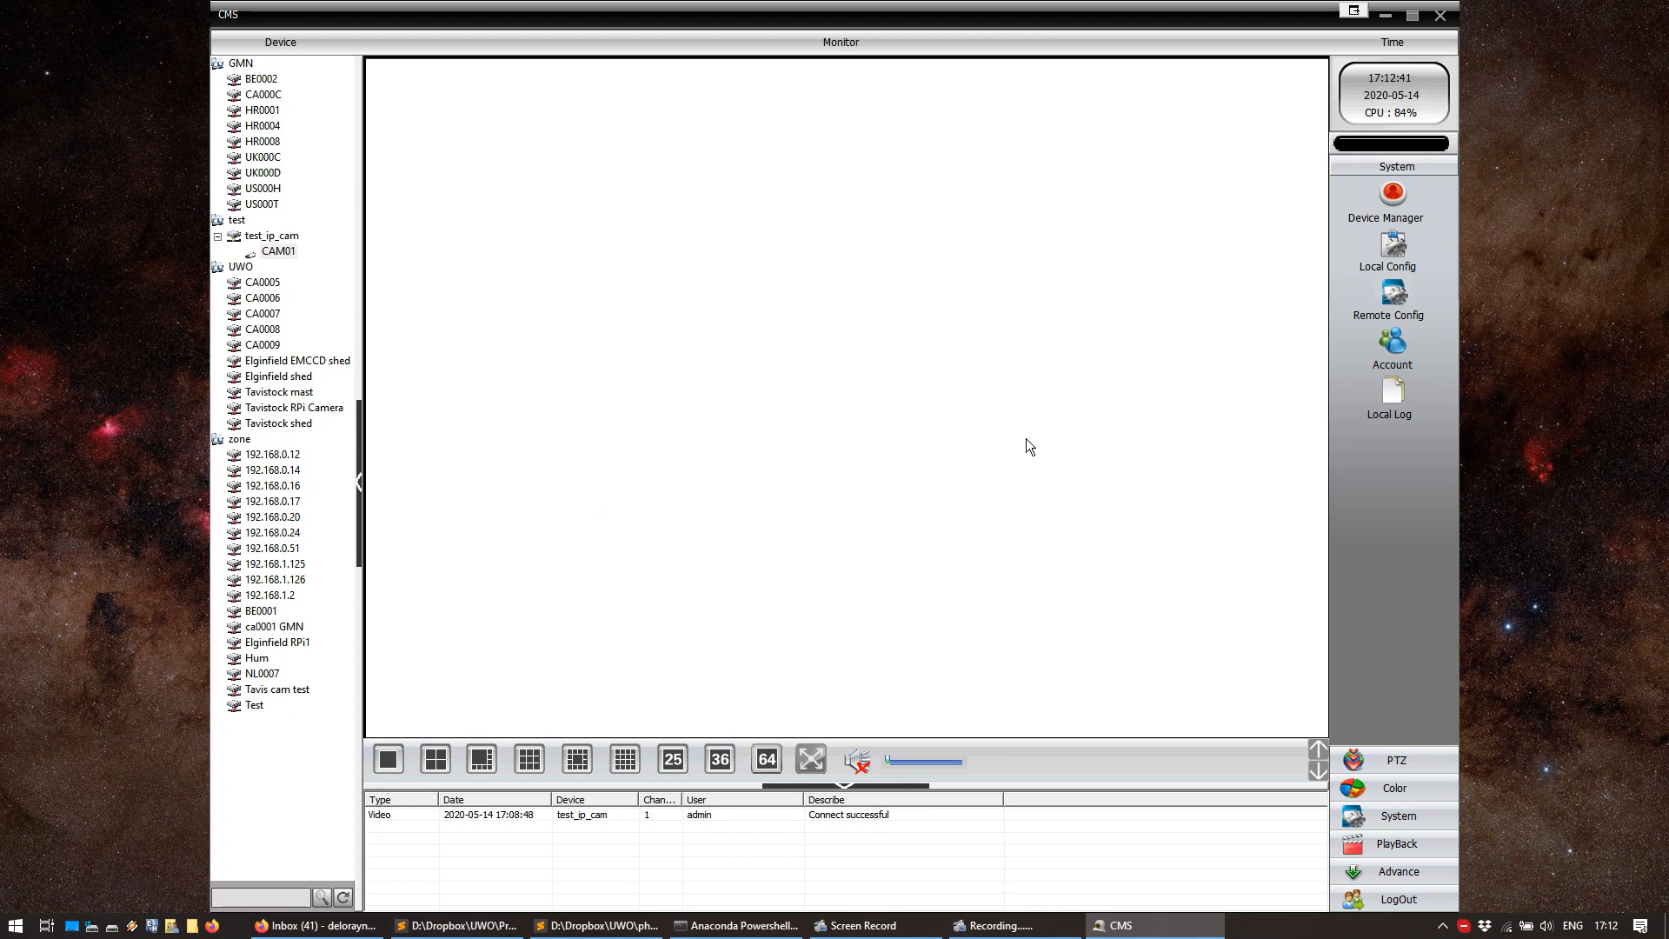
pyautogui.moveTo(1082, 584)
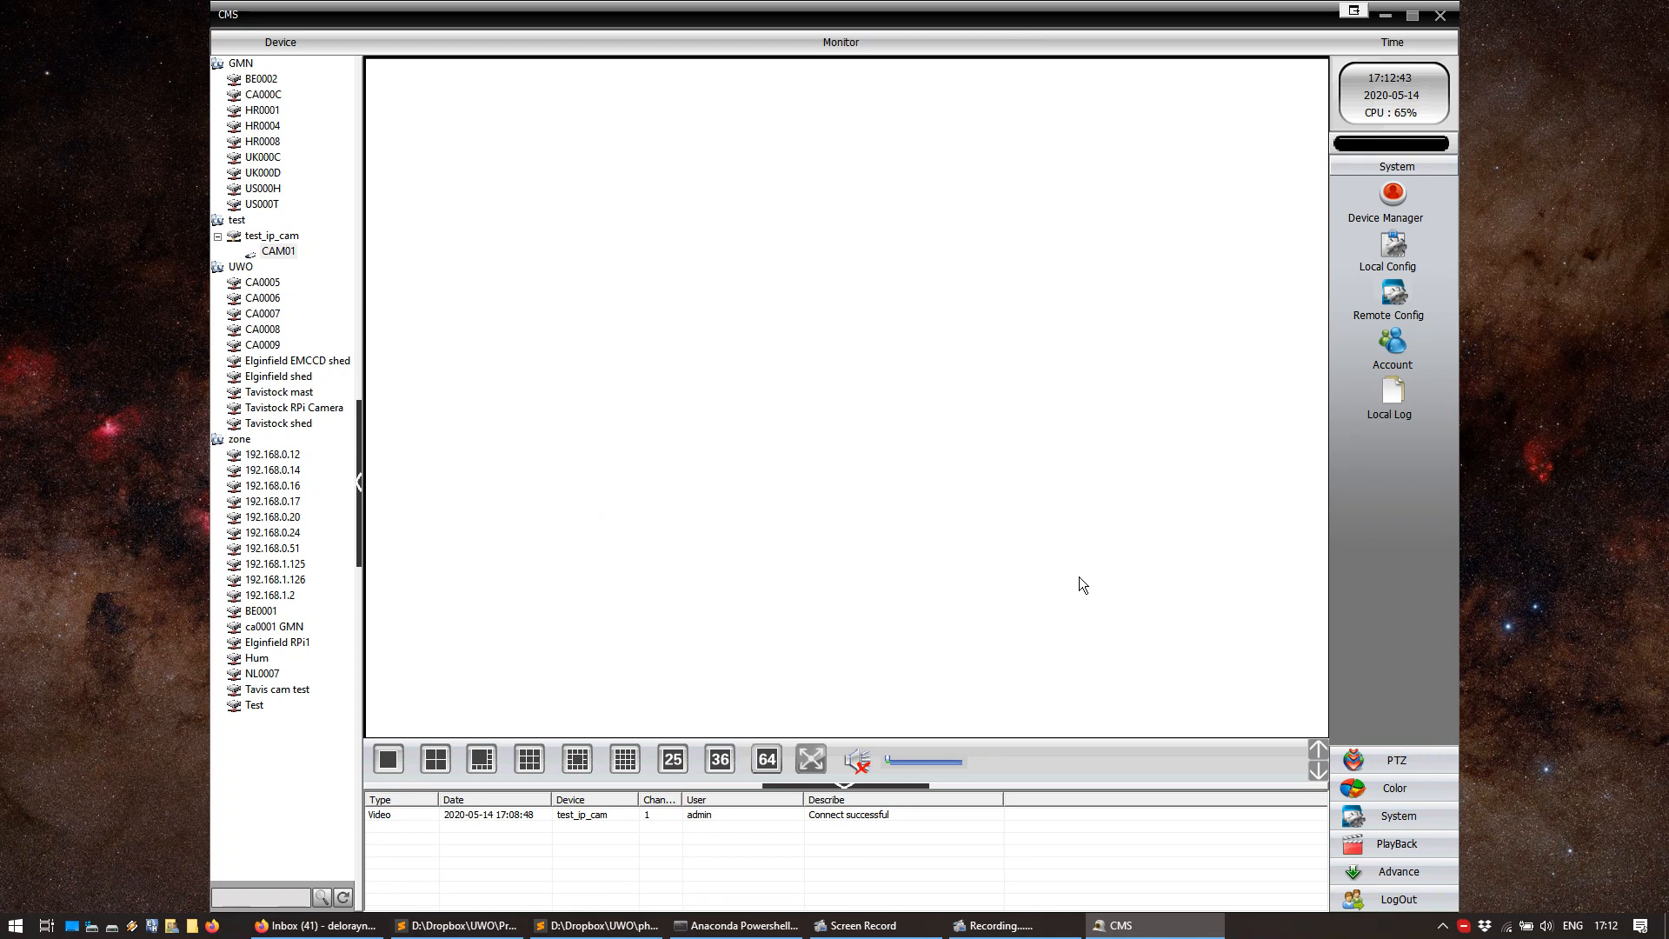